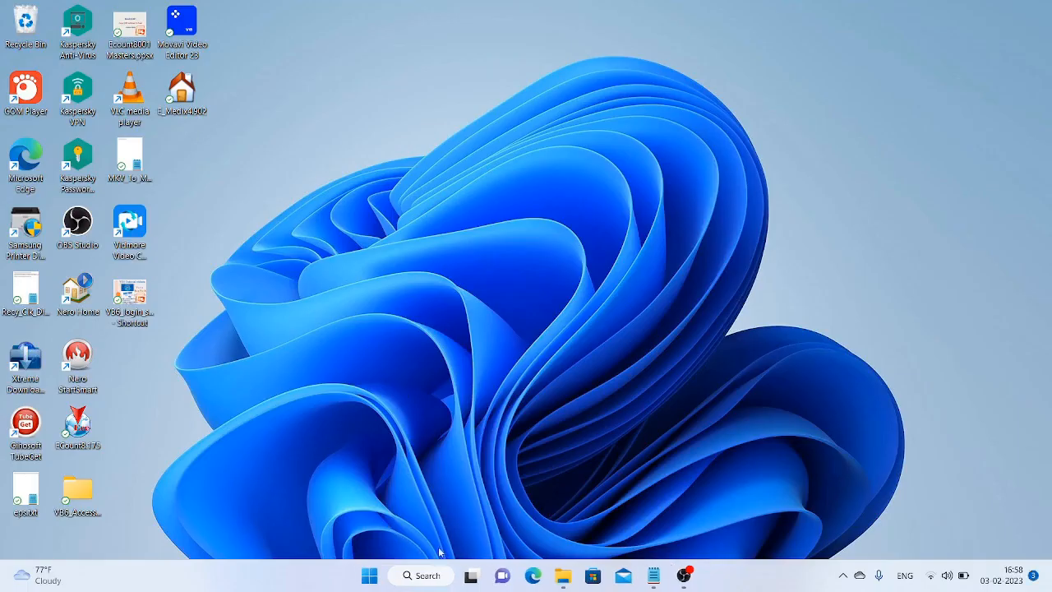
# Launch Microsoft Visual Basic 6.0 as administrator from Start's Recent list and approve the UAC prompt.
pyautogui.click(421, 575)
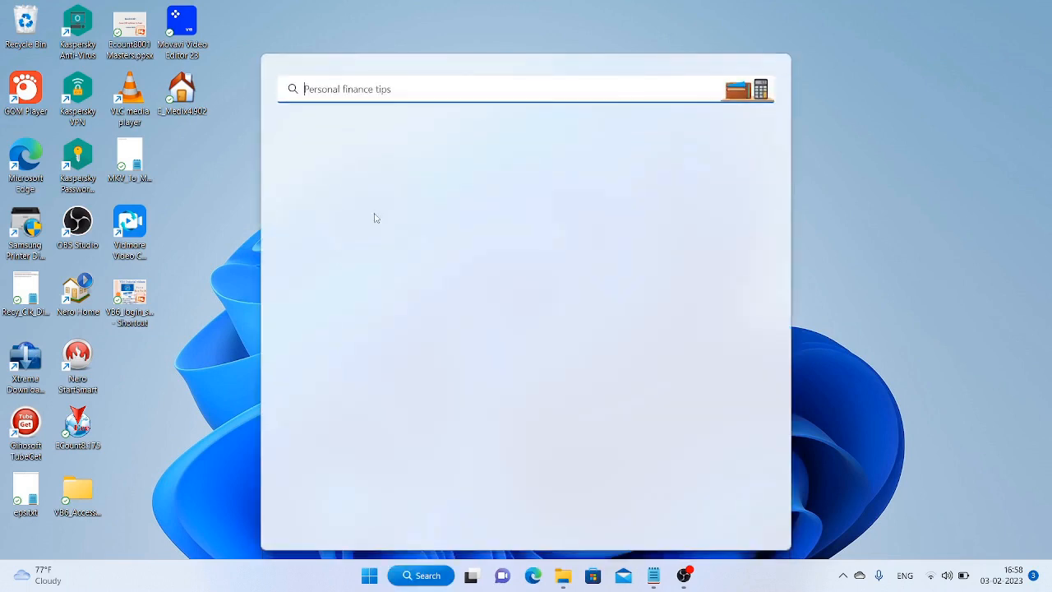
pyautogui.rightClick(345, 185)
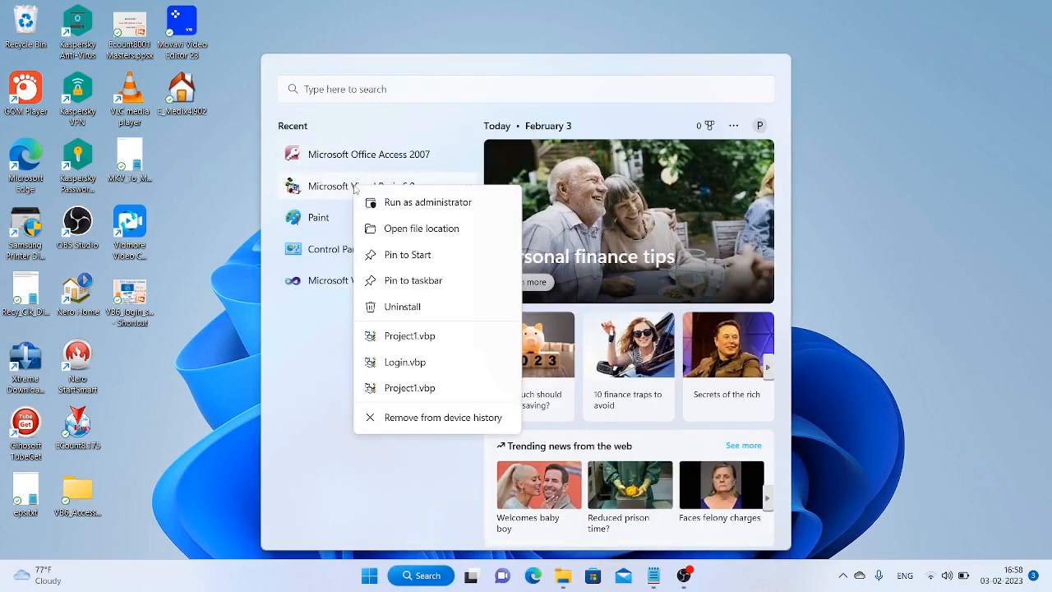
pyautogui.click(427, 202)
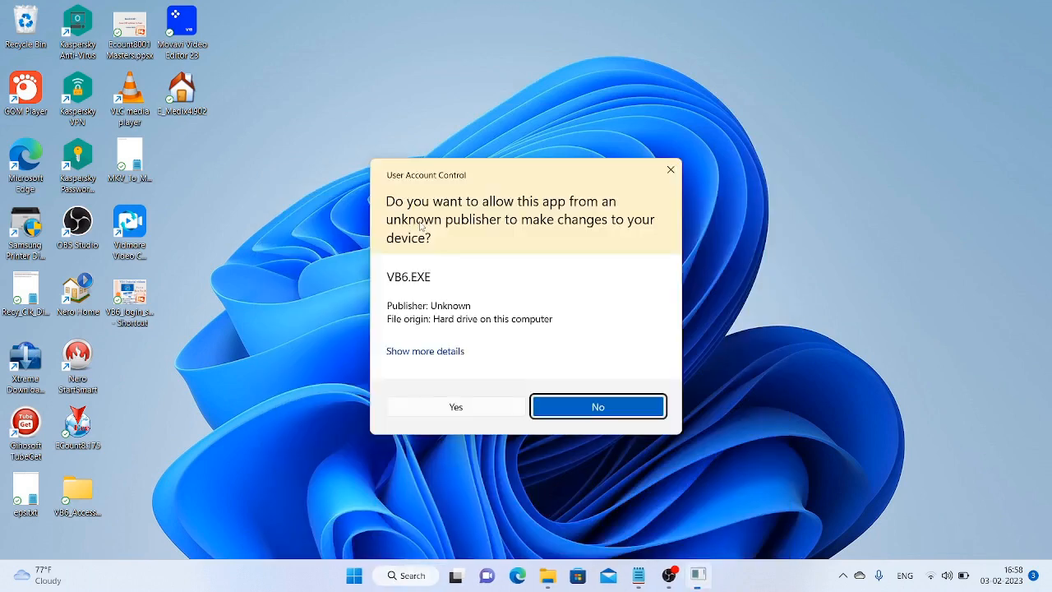
pyautogui.click(455, 406)
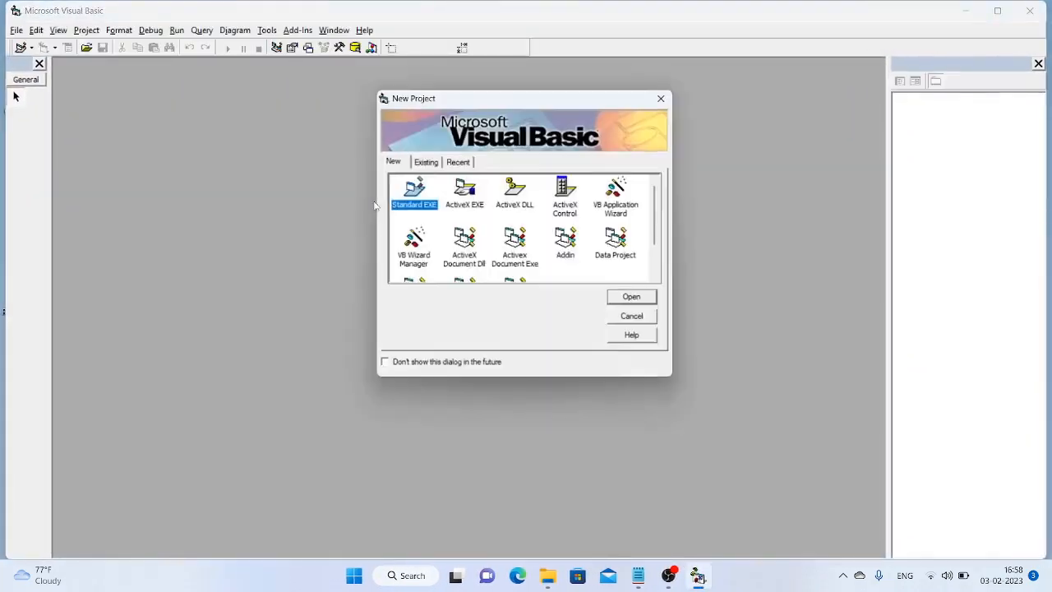
# Start a new Standard EXE project and drag Form1 wider and taller.
pyautogui.click(631, 298)
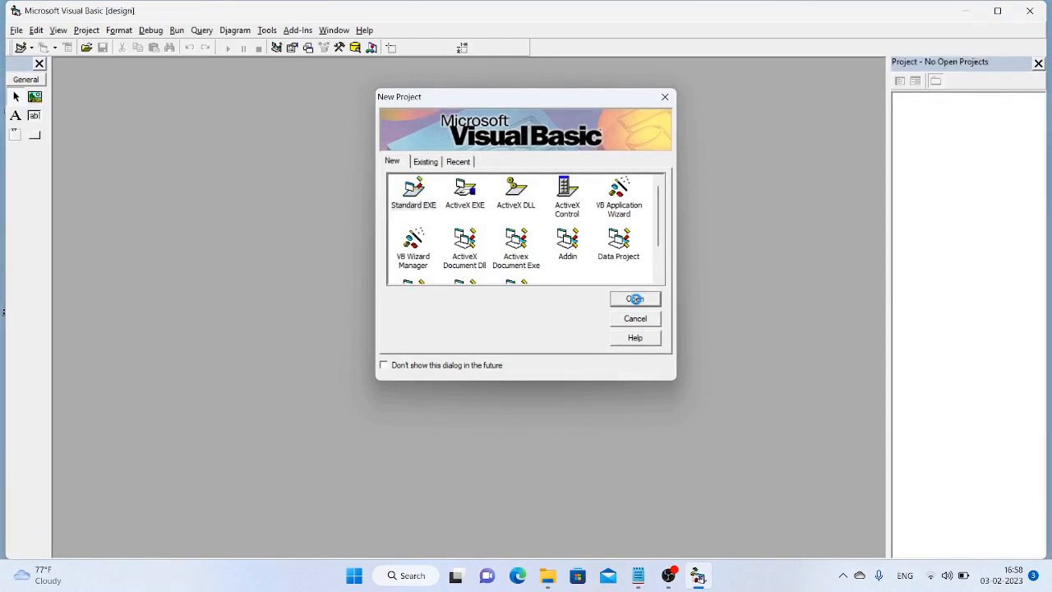
pyautogui.click(635, 299)
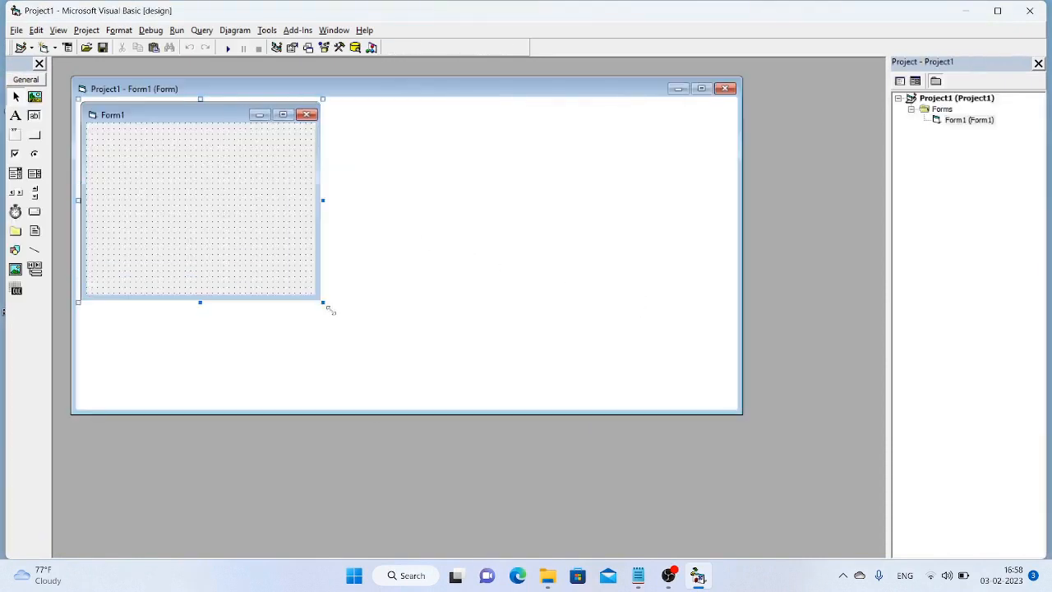
pyautogui.moveTo(322, 302); pyautogui.dragTo(447, 399)
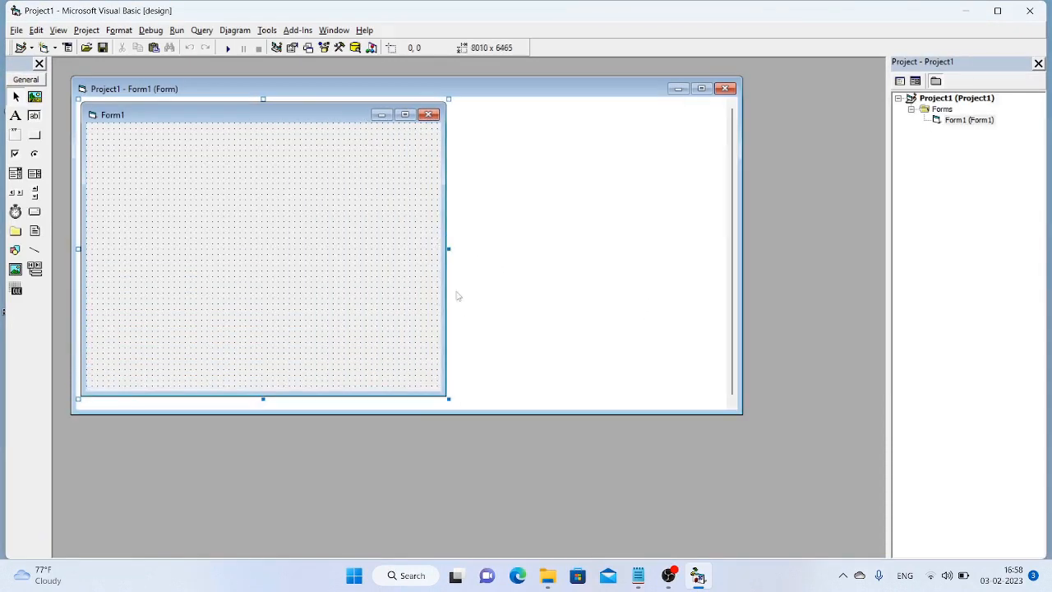
pyautogui.moveTo(447, 248); pyautogui.dragTo(493, 248)
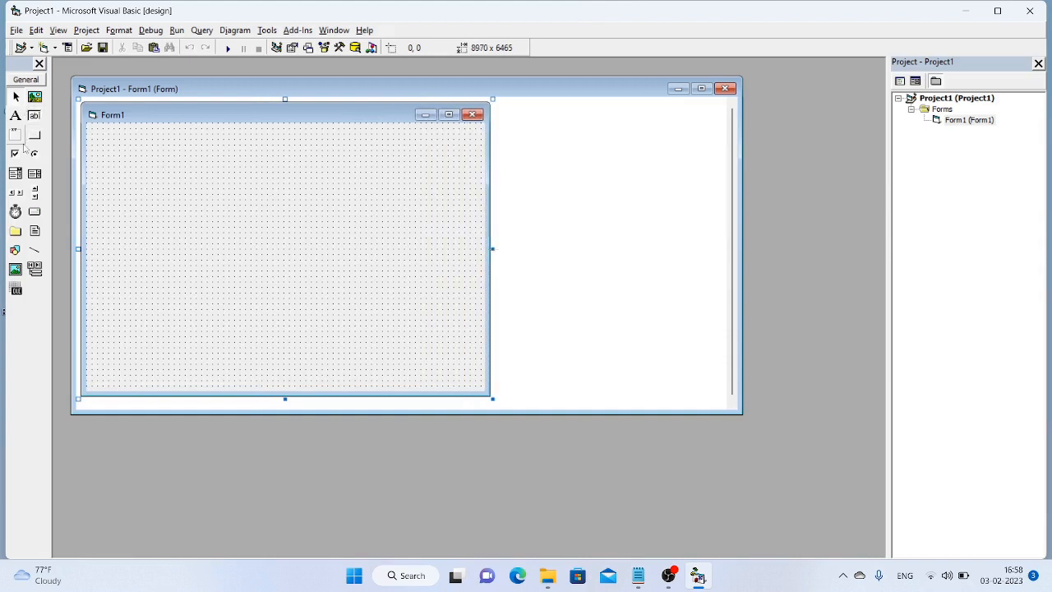
pyautogui.moveTo(63, 184)
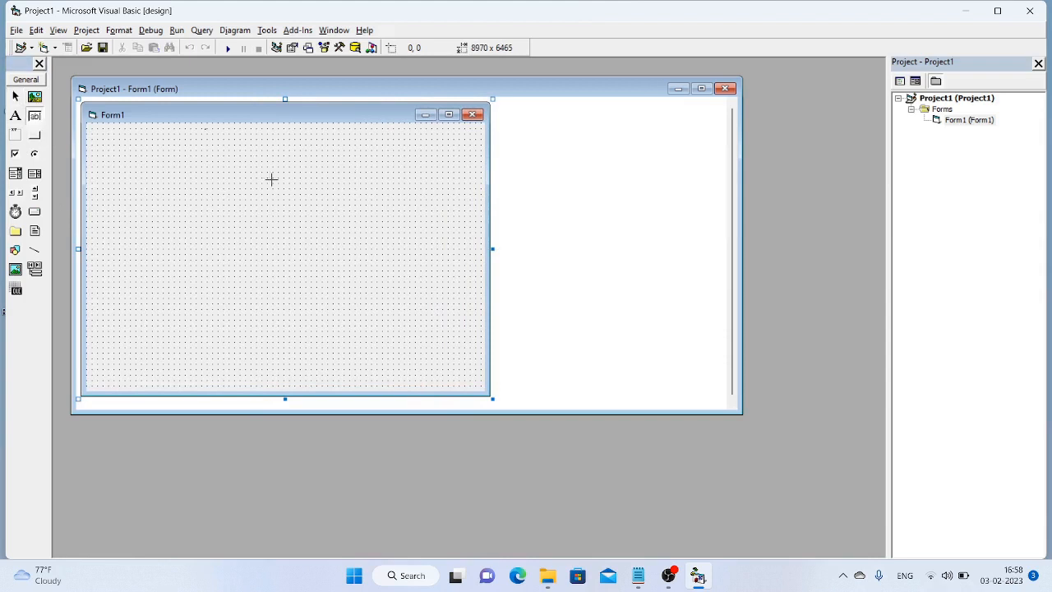
# Draw a wide TextBox near the top of Form1, name it txtUsername and clear its Text.
pyautogui.moveTo(255, 161); pyautogui.dragTo(391, 197)
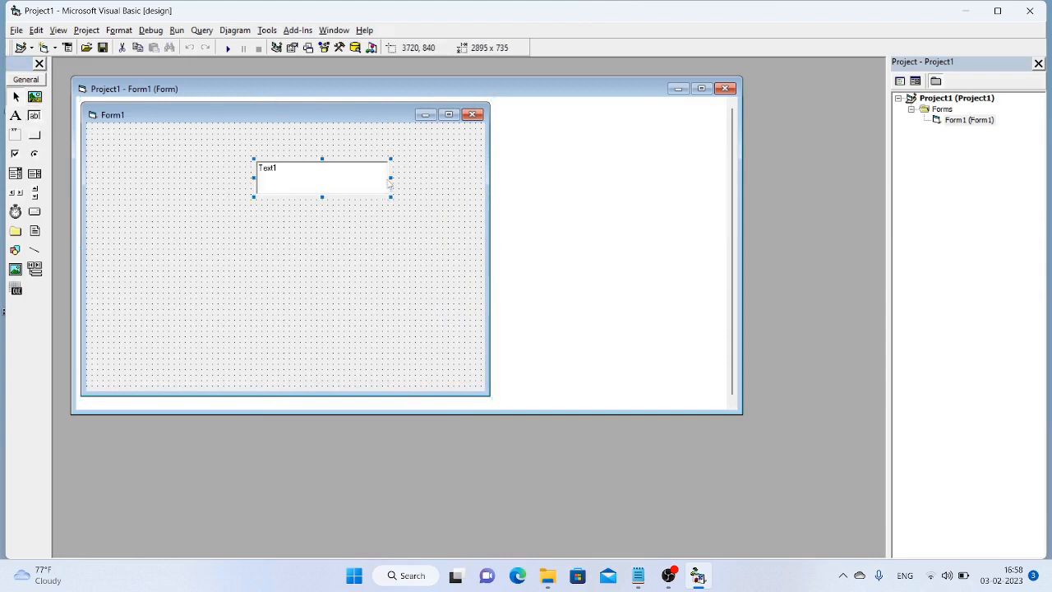
pyautogui.moveTo(391, 177); pyautogui.dragTo(428, 177)
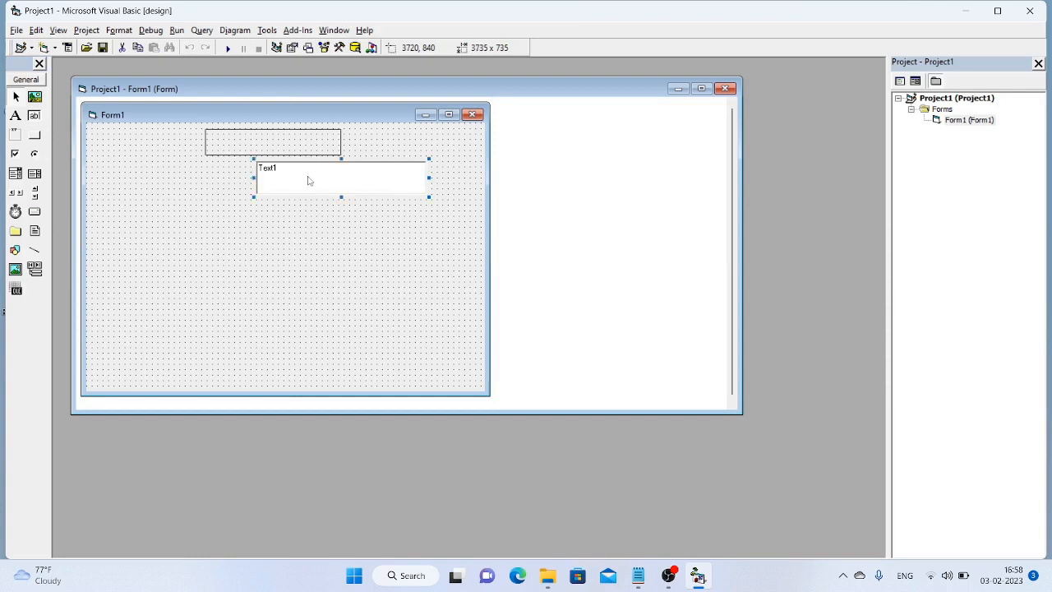
pyautogui.click(341, 177)
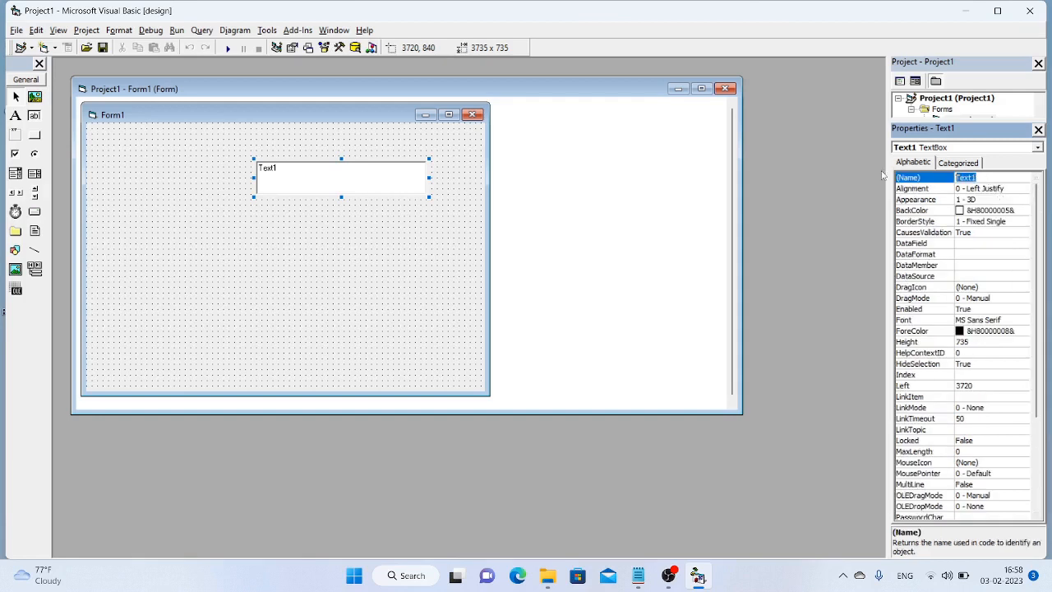
pyautogui.write('txt1')
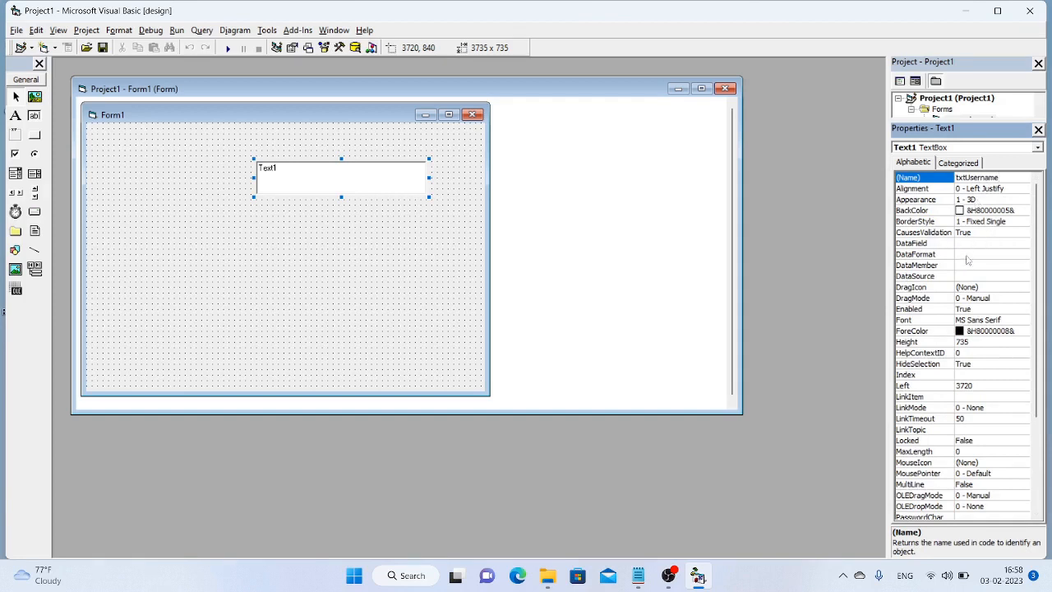
pyautogui.moveTo(1012, 483)
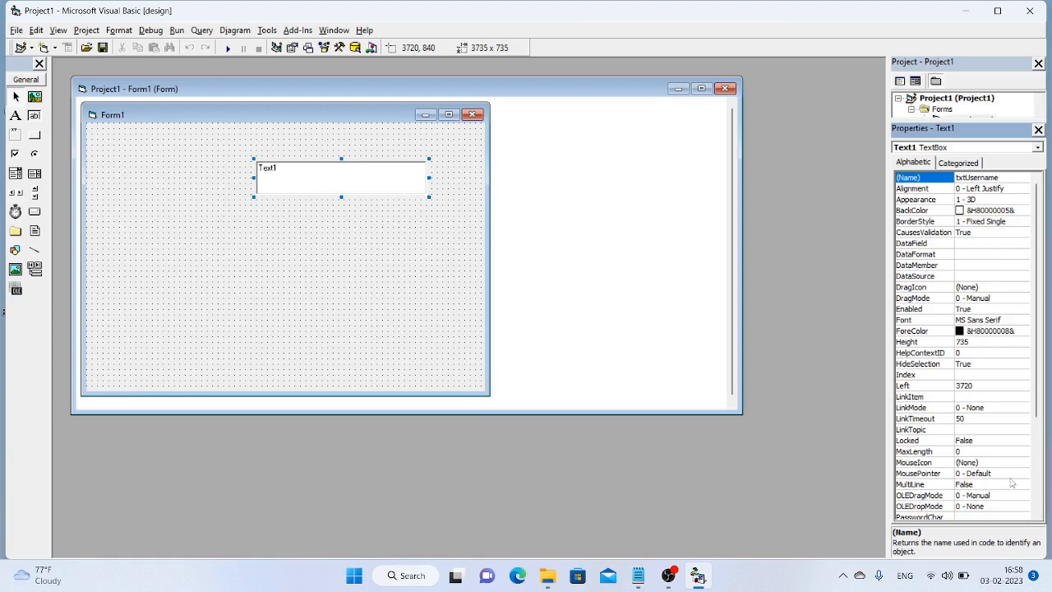
pyautogui.scroll(-3)
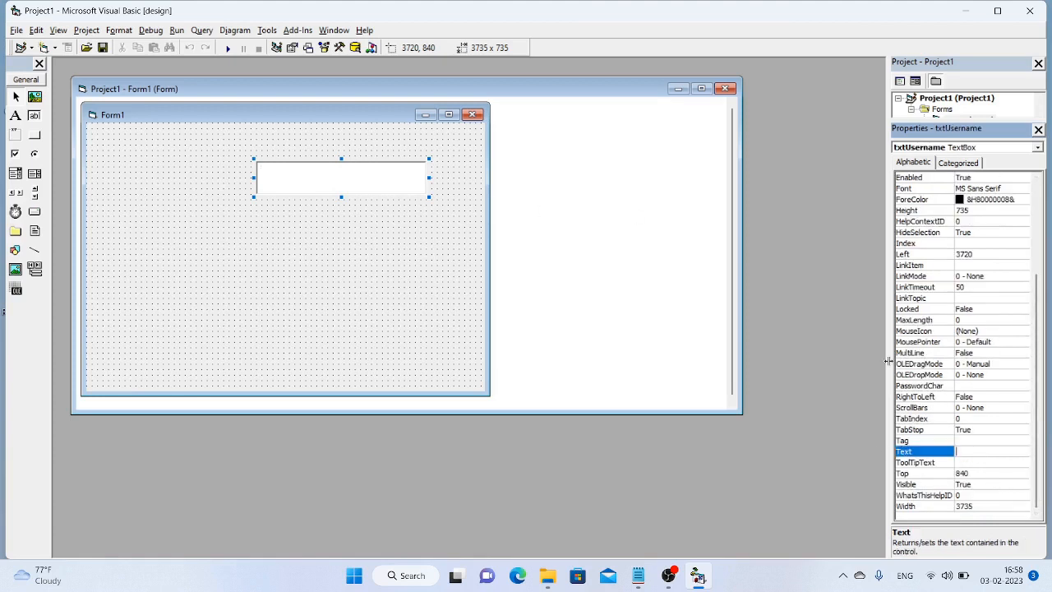
# Give txtUsername a bold 12-point font and a brown ForeColor from the palette.
pyautogui.click(924, 188)
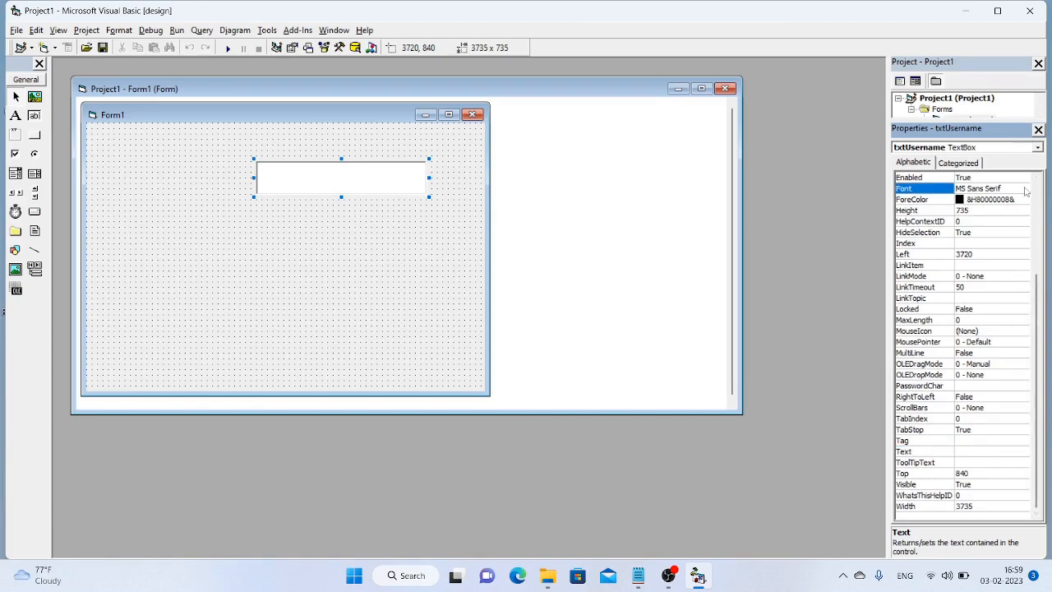
pyautogui.click(1022, 188)
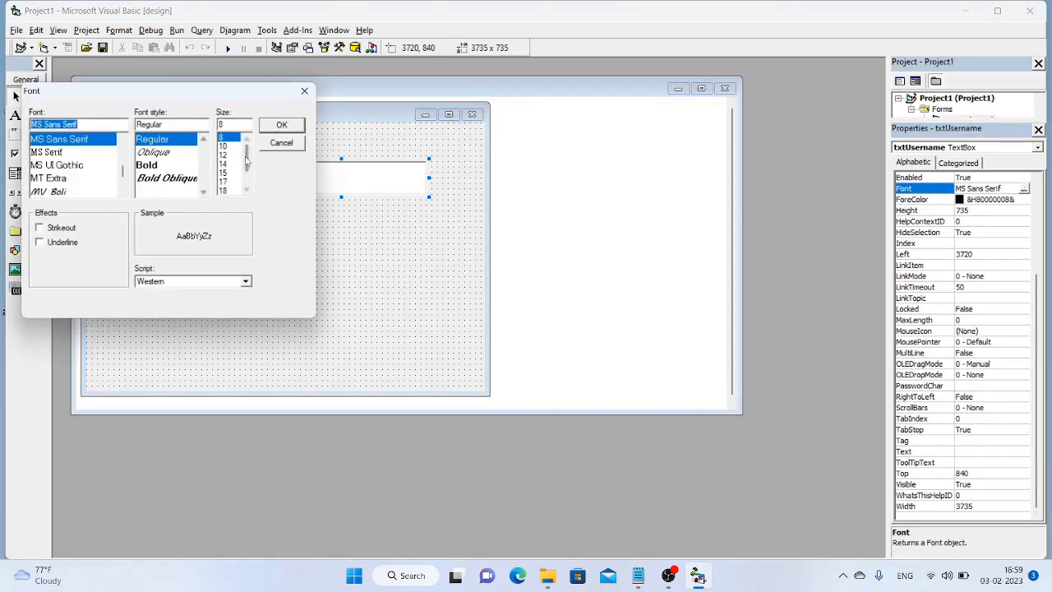
pyautogui.click(147, 164)
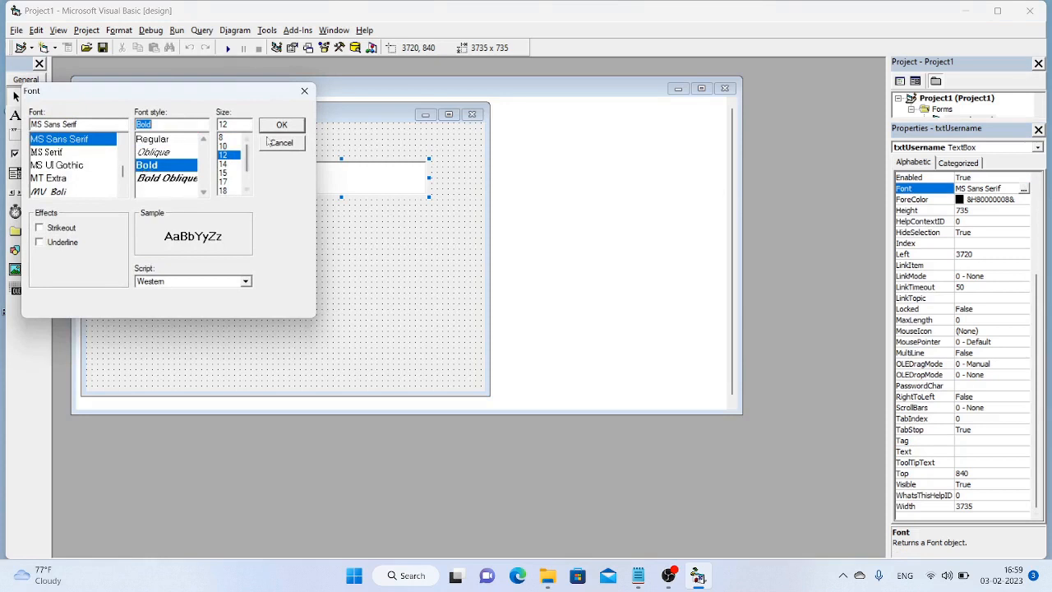
pyautogui.click(280, 141)
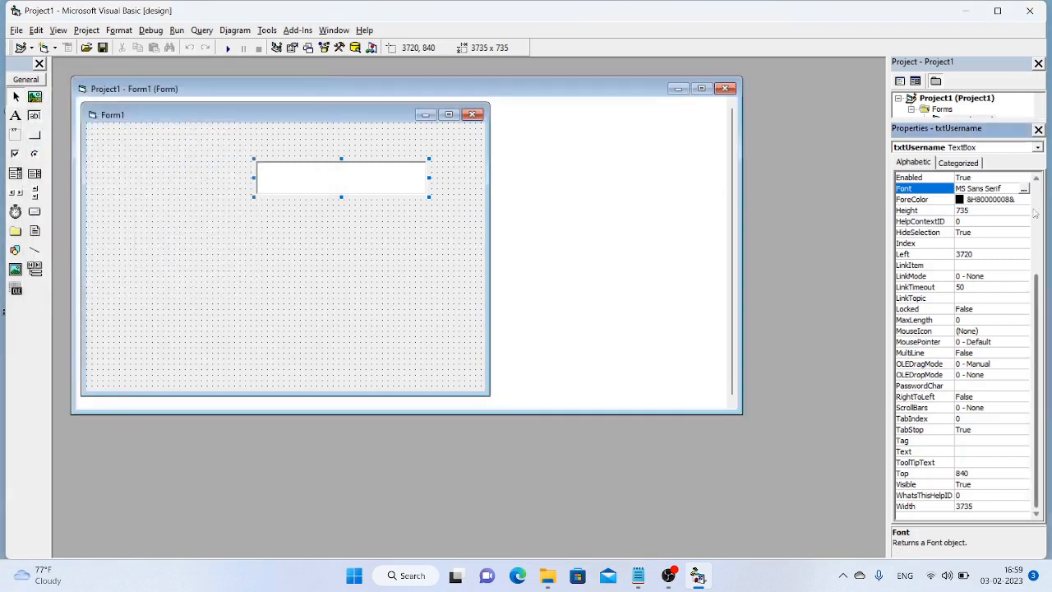
pyautogui.click(1023, 198)
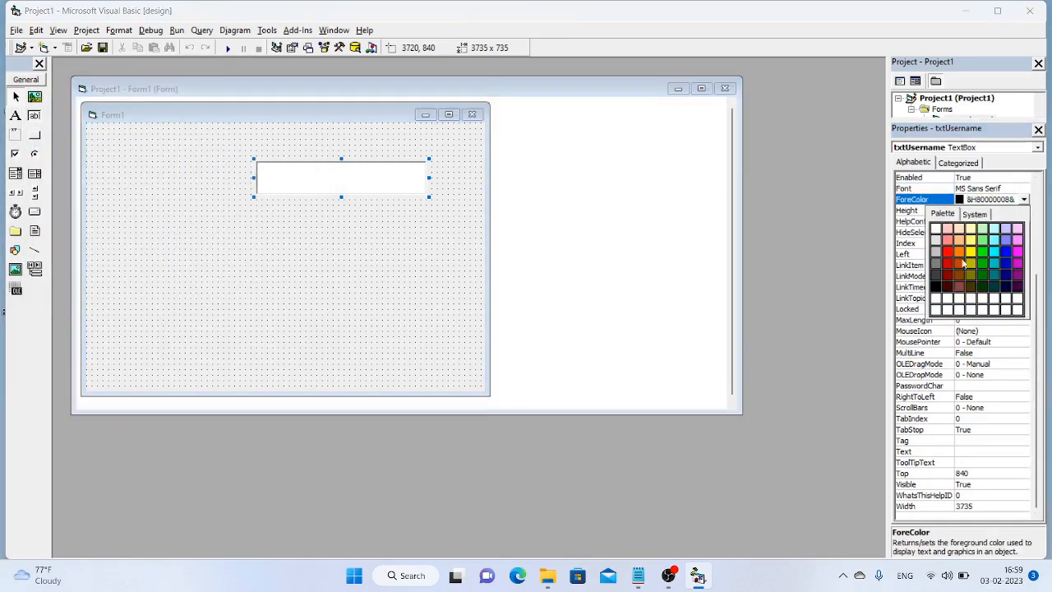
pyautogui.click(963, 262)
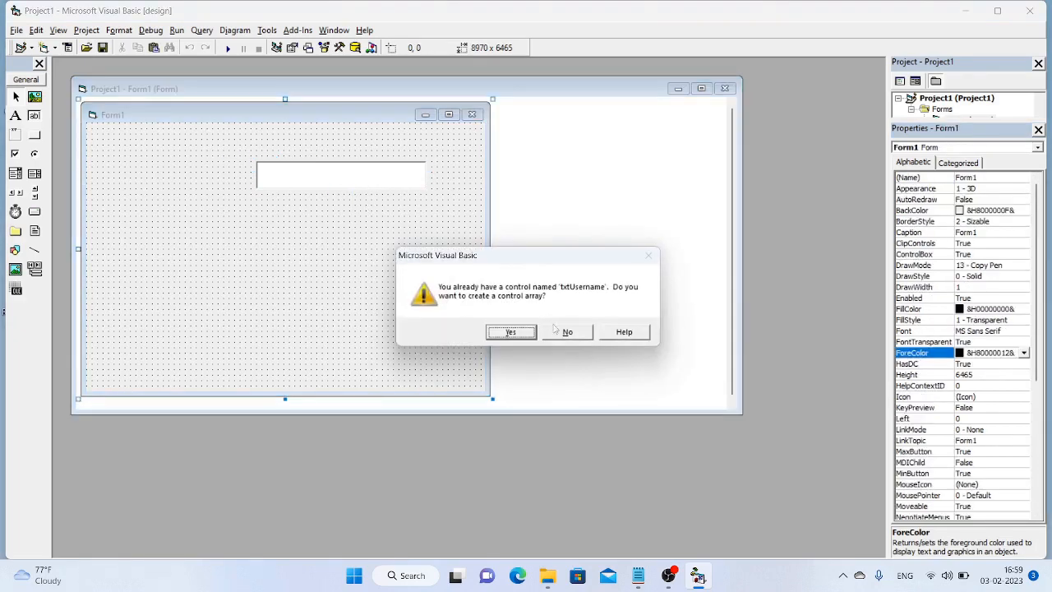
# Keep the pasted copy as a separate box (no control array), name it txtPwd and set PasswordChar '^'.
pyautogui.click(566, 332)
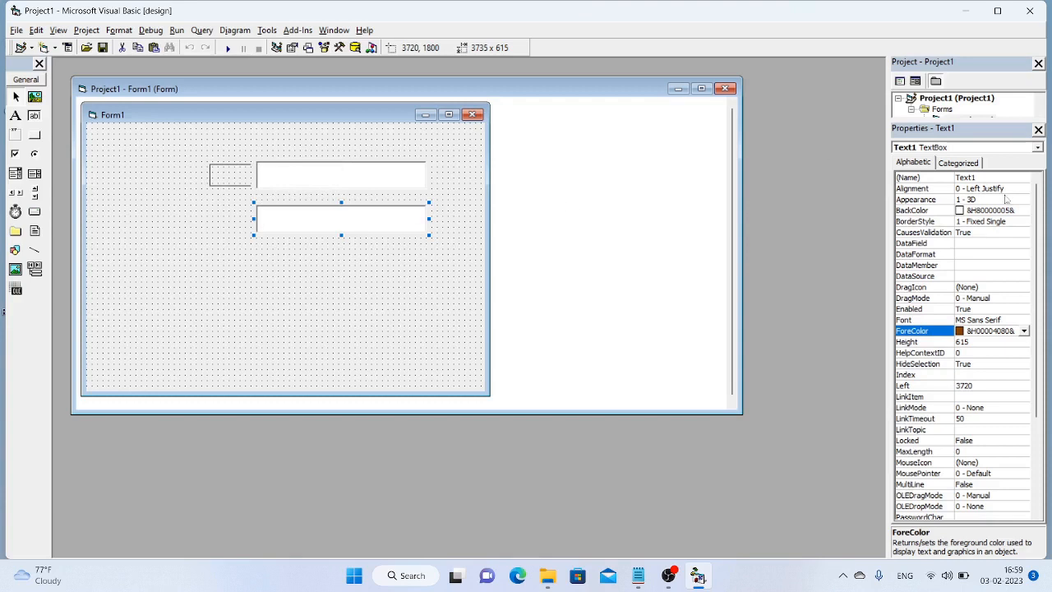
pyautogui.click(924, 178)
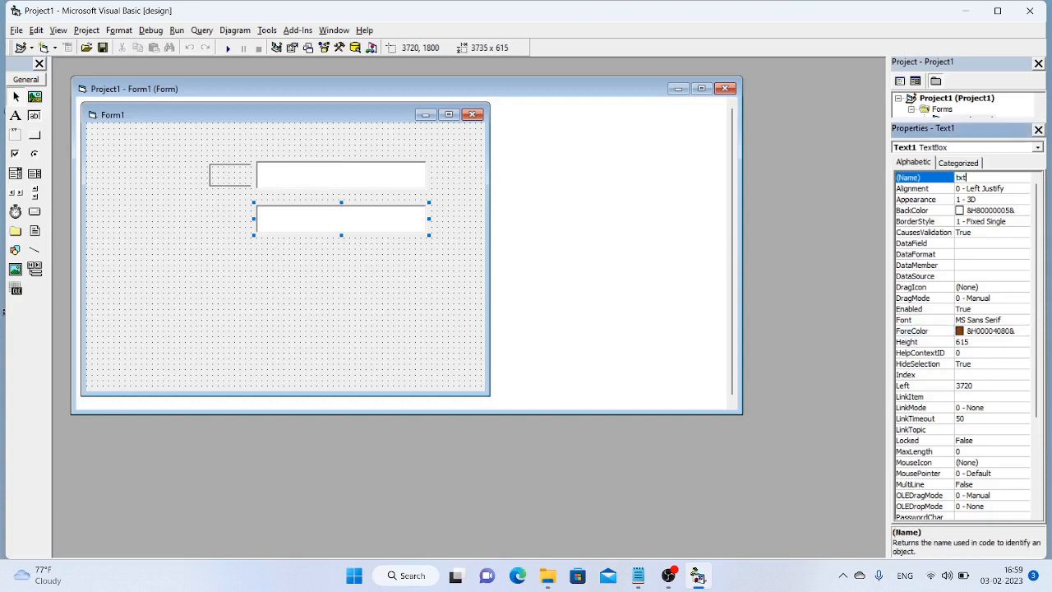
pyautogui.write('Pwd')
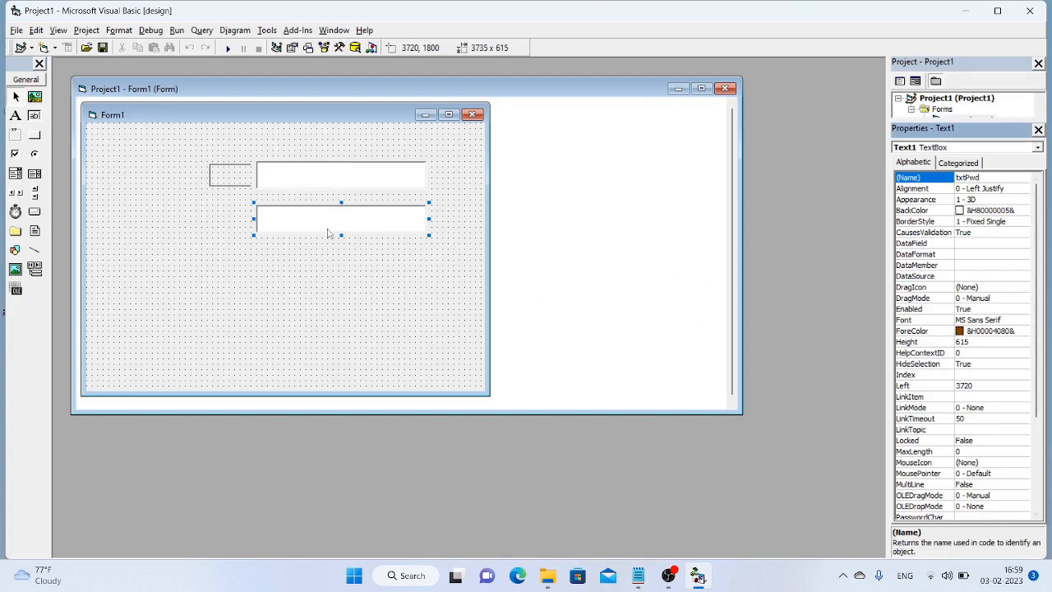
pyautogui.scroll(-3)
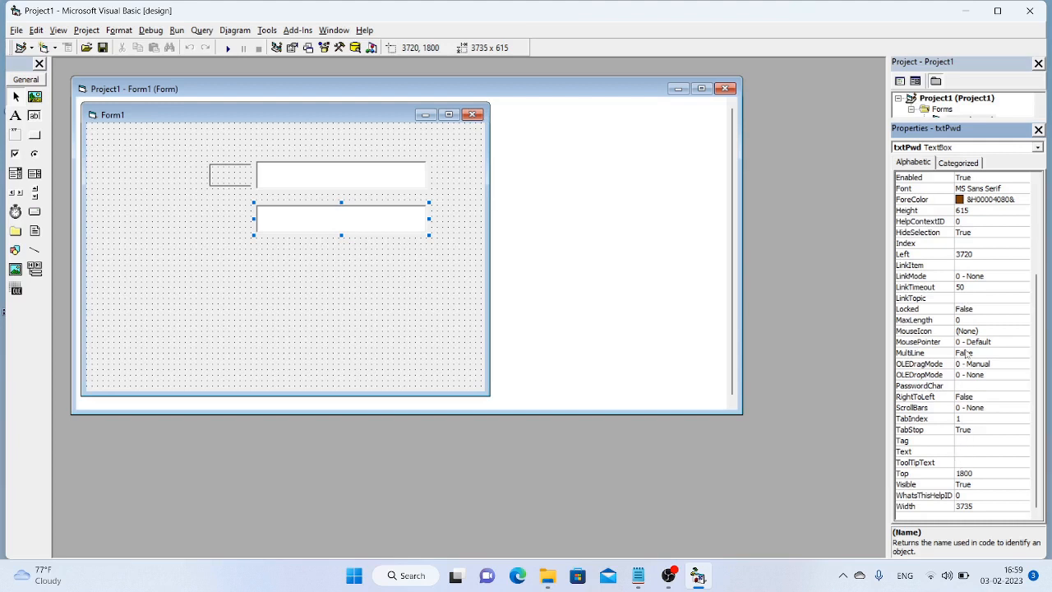
pyautogui.click(920, 384)
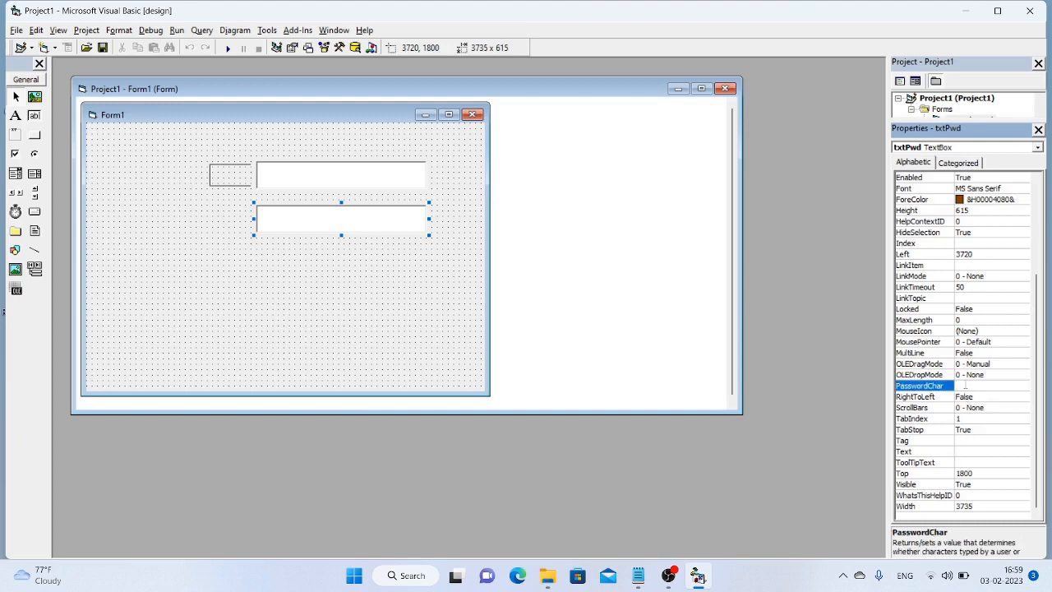
pyautogui.write('^')
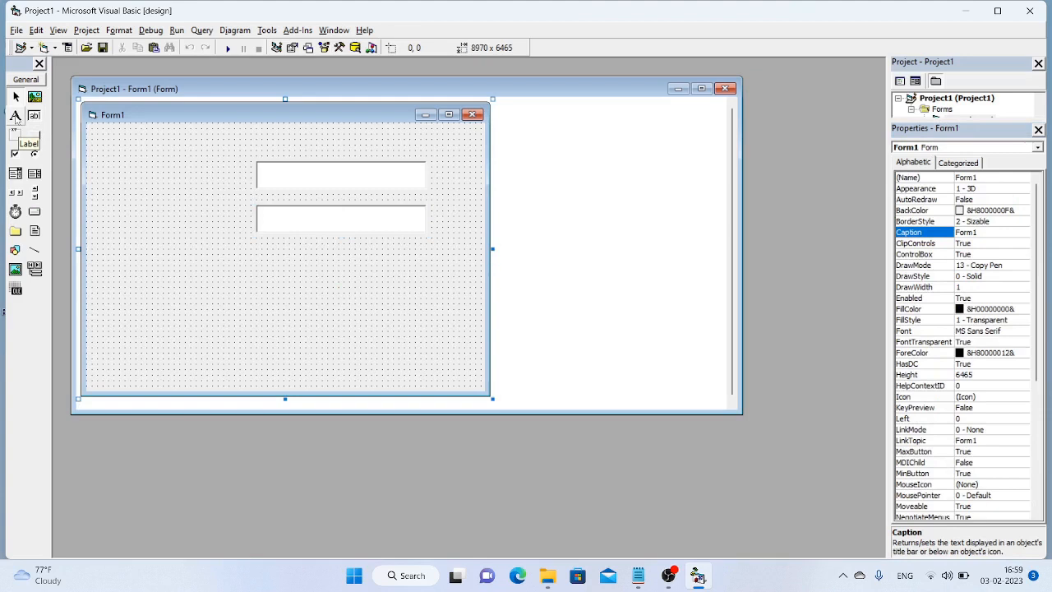
pyautogui.moveTo(26, 125)
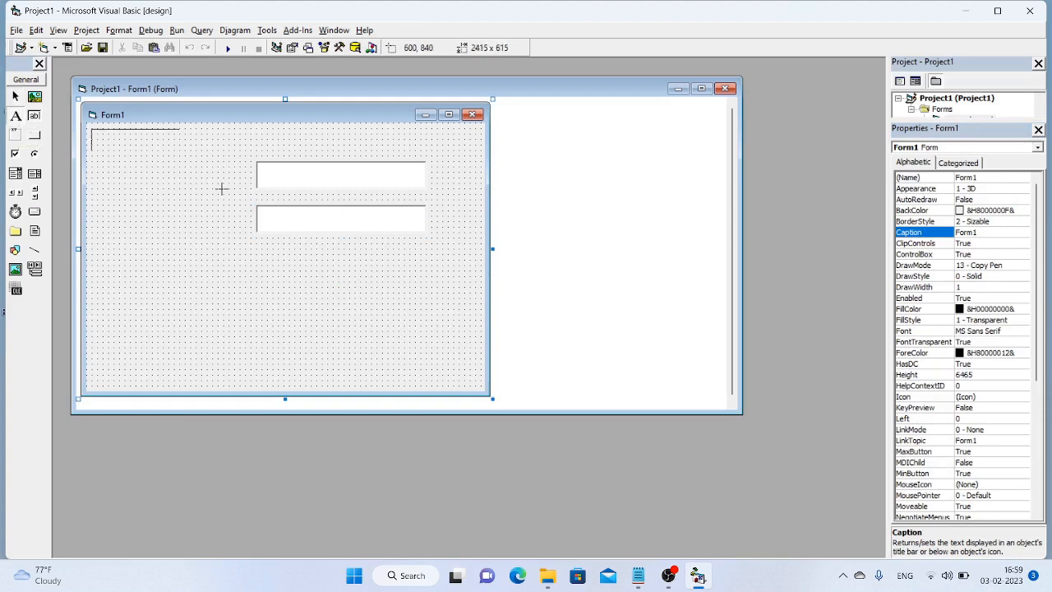
# Add a label captioned 'User Name' beside txtUsername and make its font bold size 12.
pyautogui.click(148, 173)
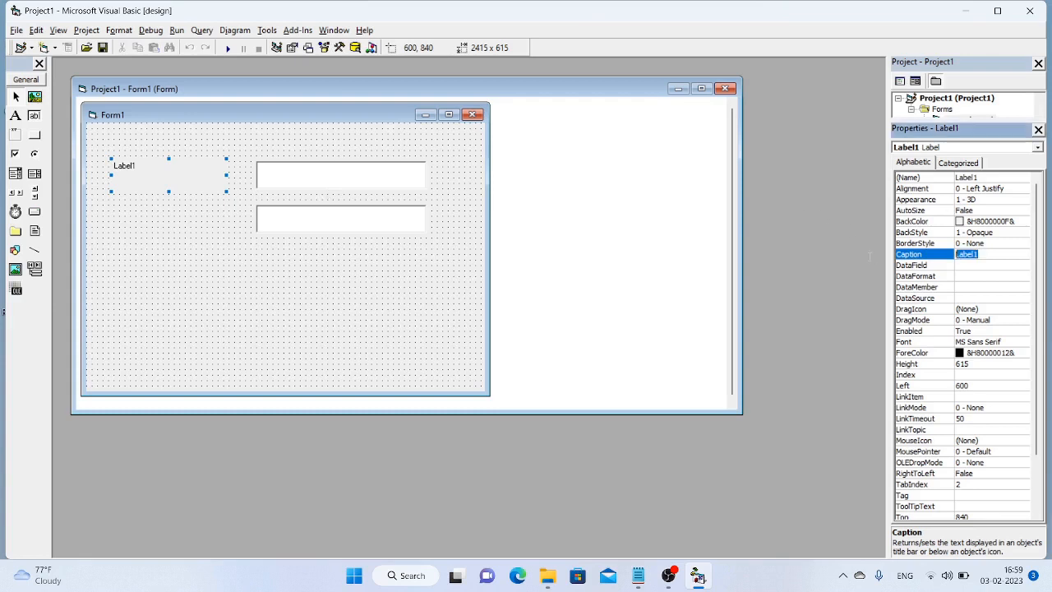
pyautogui.write('User N')
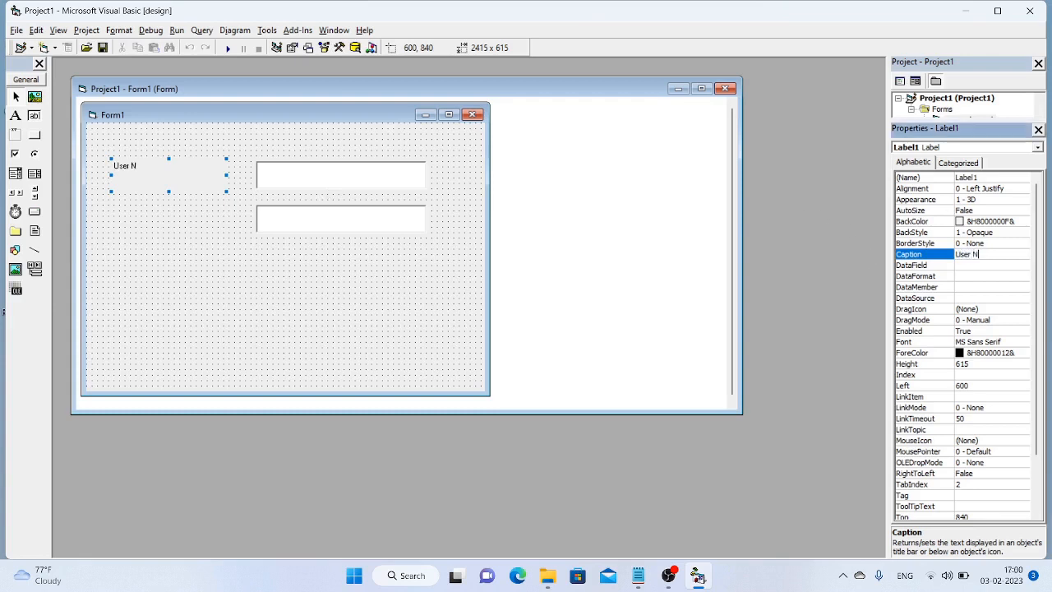
pyautogui.write('ame')
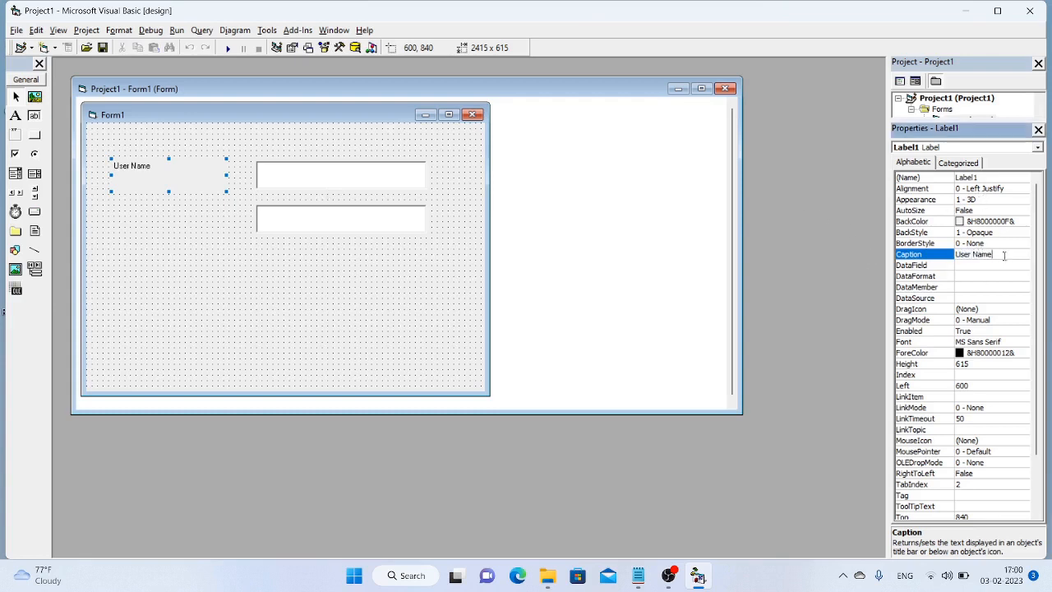
pyautogui.click(923, 352)
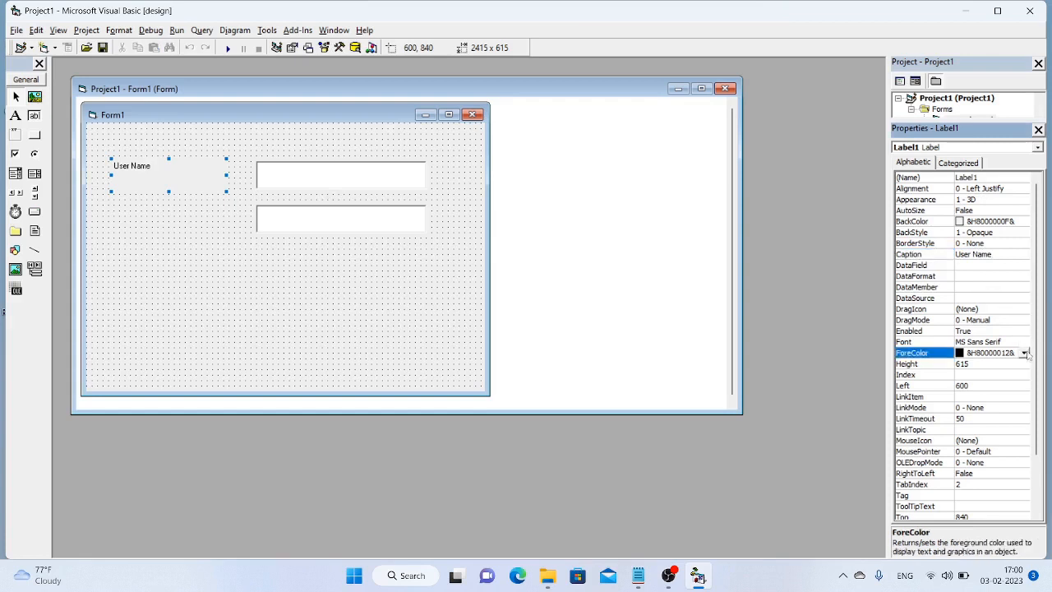
pyautogui.click(1022, 340)
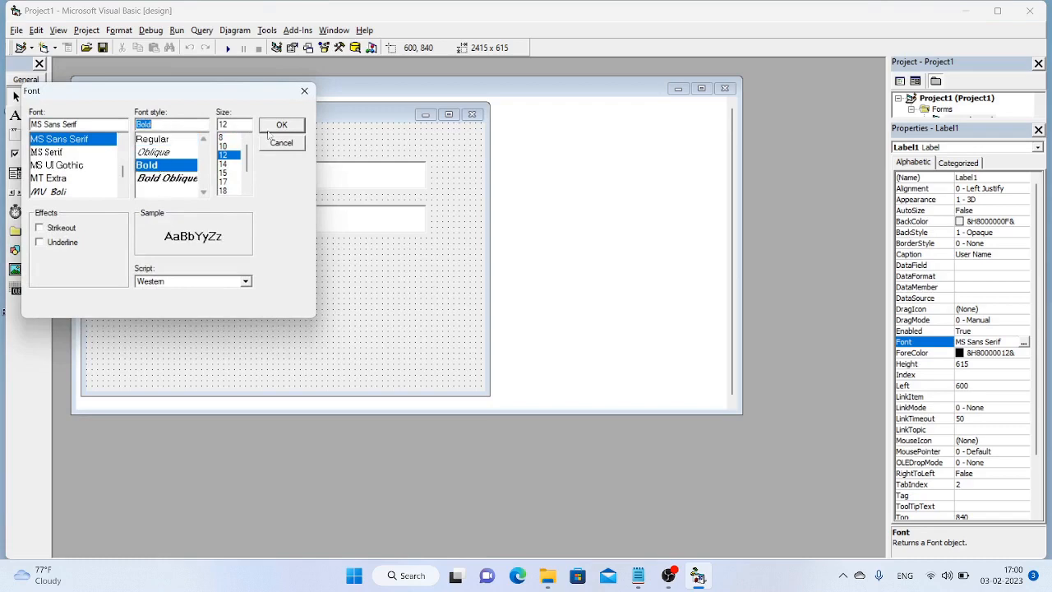
pyautogui.click(282, 125)
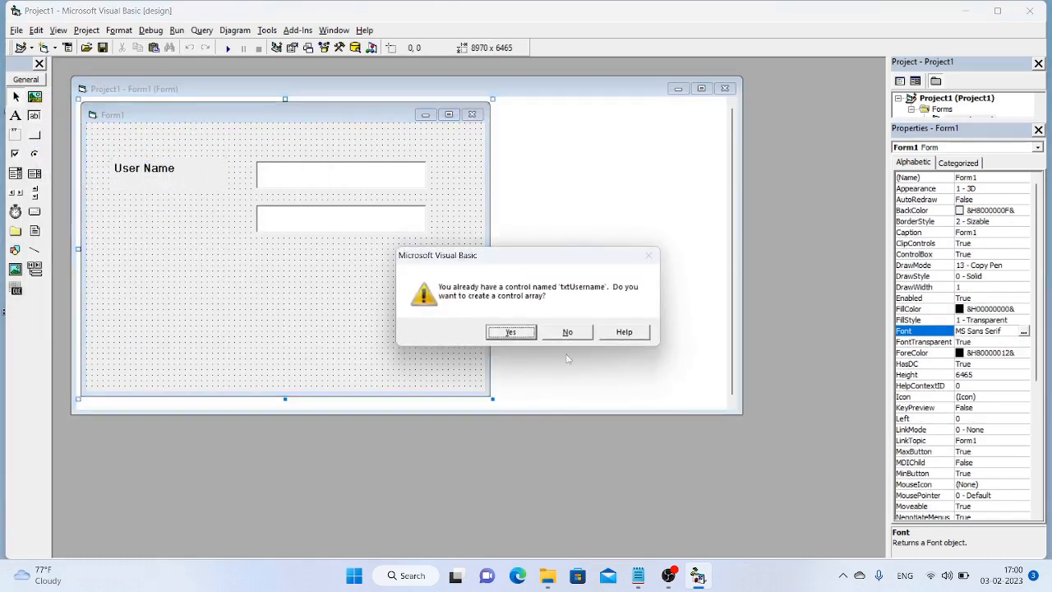
# Paste a label copy without a control array, place it beside txtPwd and caption it 'Password'.
pyautogui.click(565, 332)
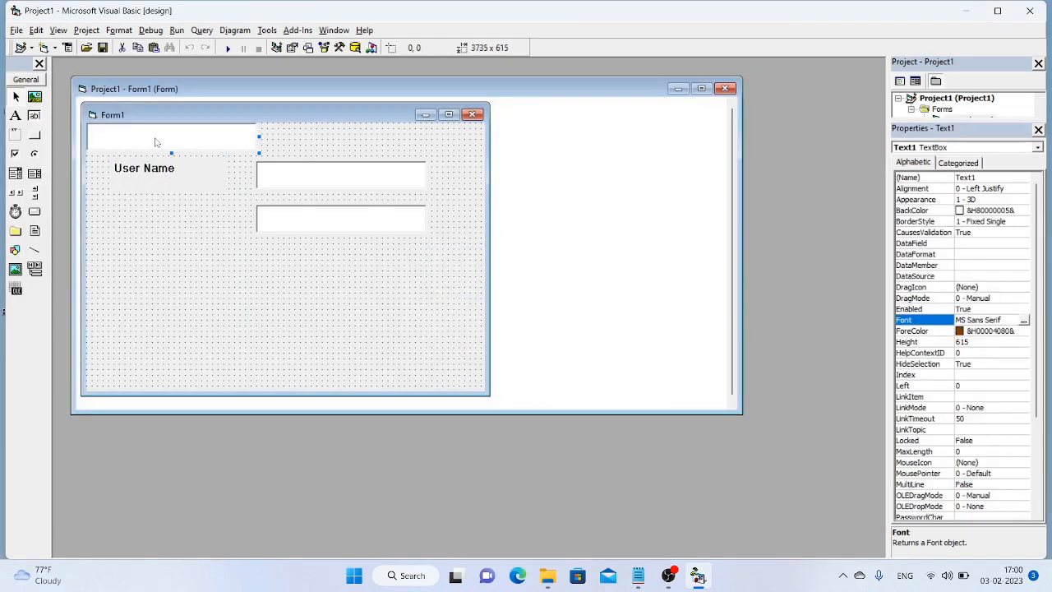
pyautogui.click(145, 168)
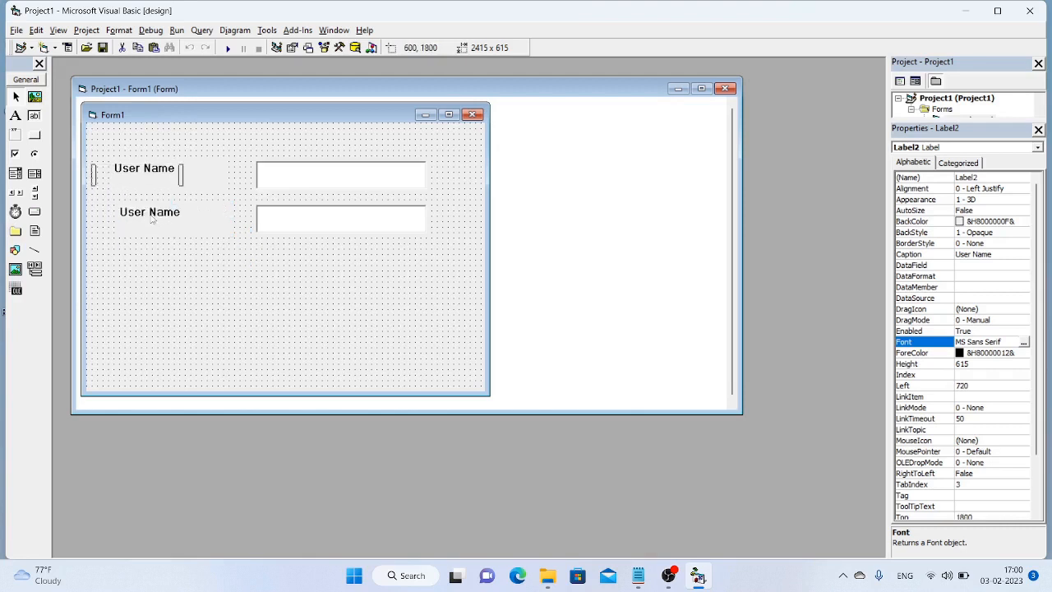
pyautogui.click(145, 212)
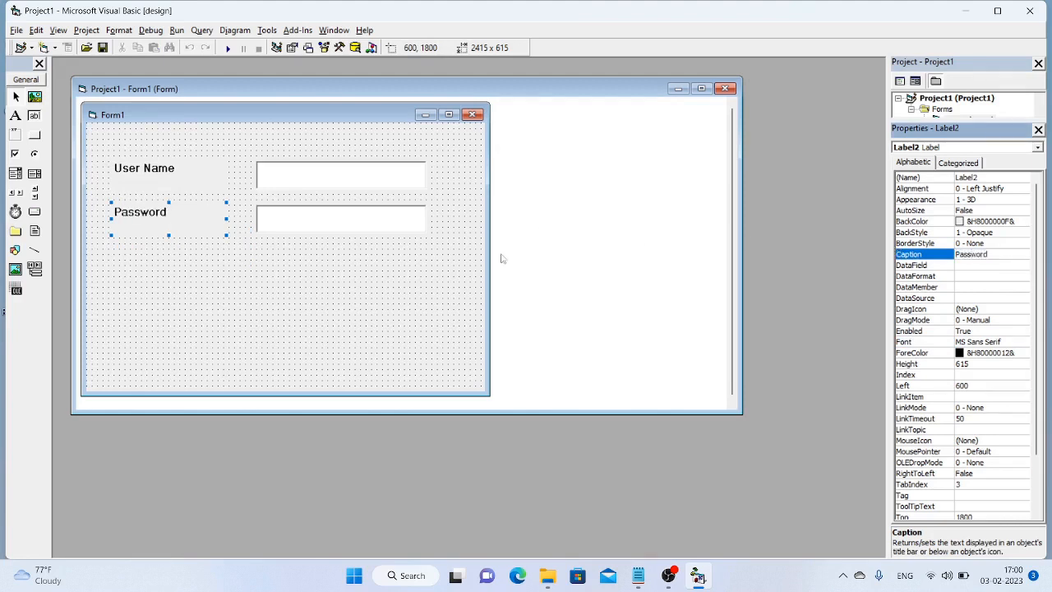
pyautogui.click(122, 263)
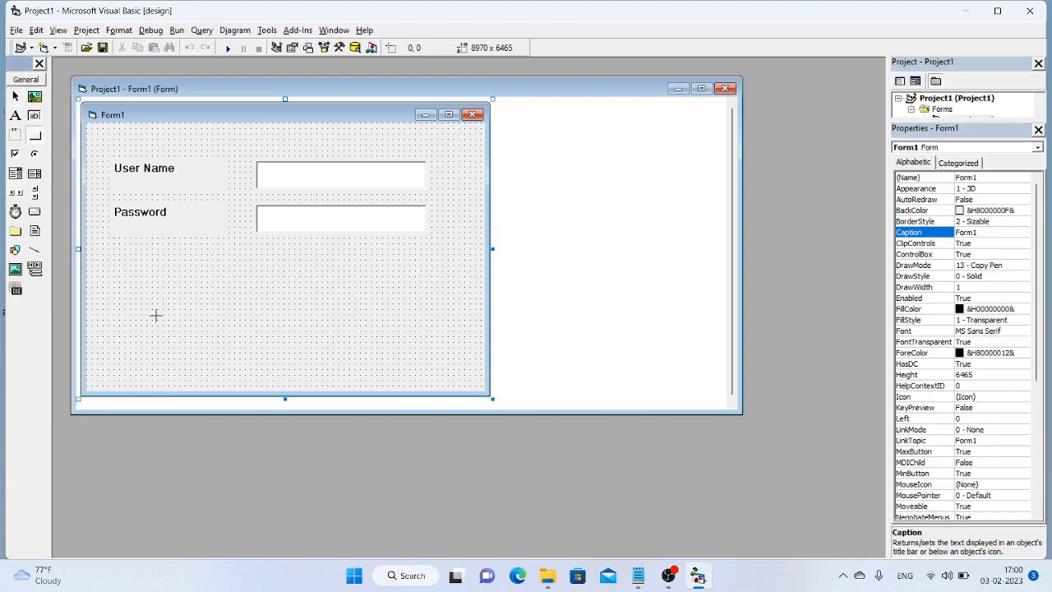
# Draw a command button captioned 'Add User' with a bold, larger font.
pyautogui.moveTo(155, 315); pyautogui.dragTo(247, 355)
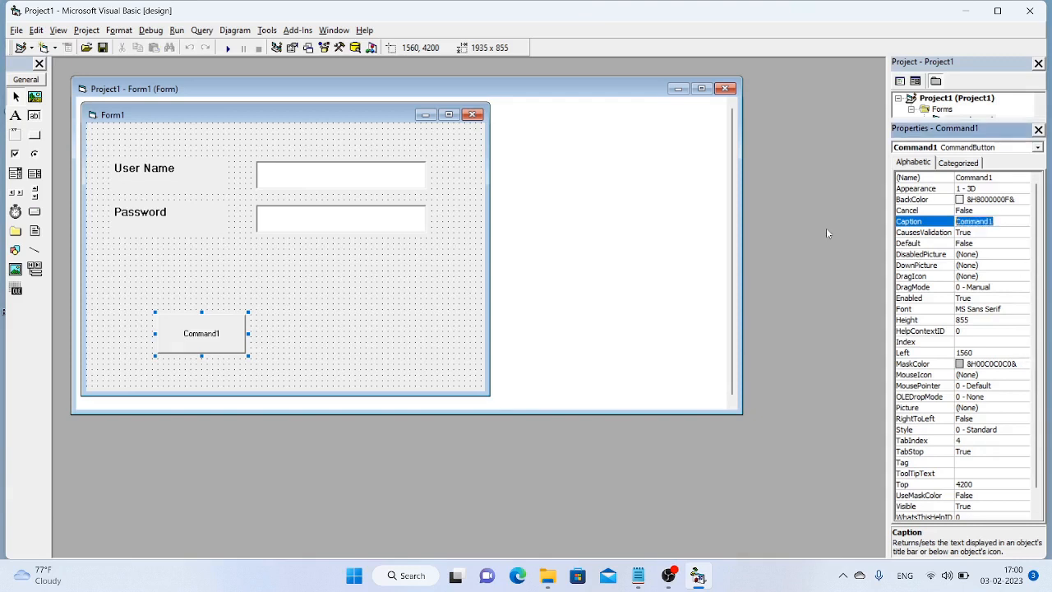
pyautogui.write('Add User')
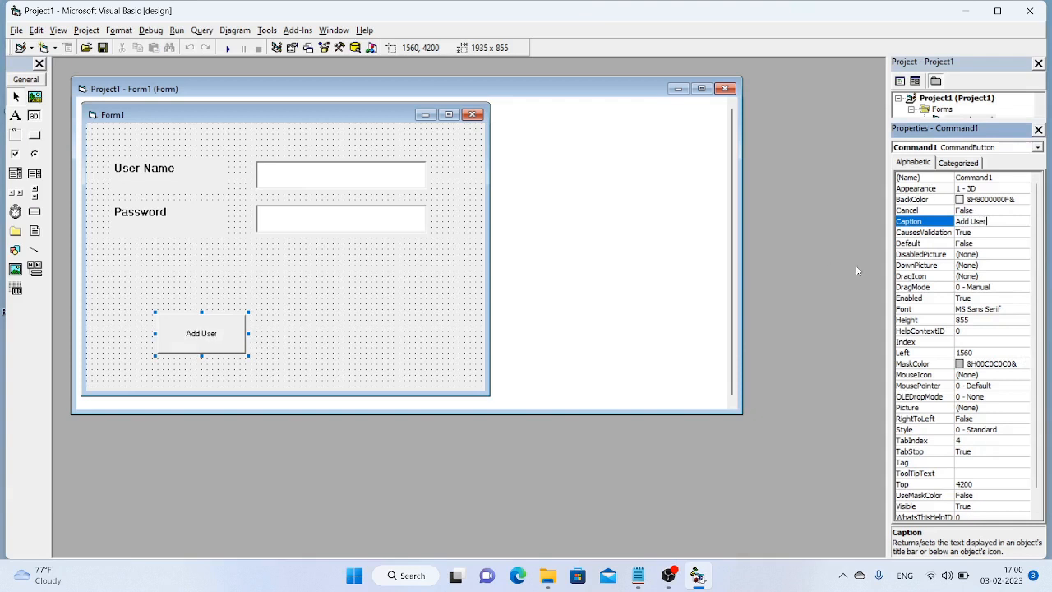
pyautogui.click(923, 309)
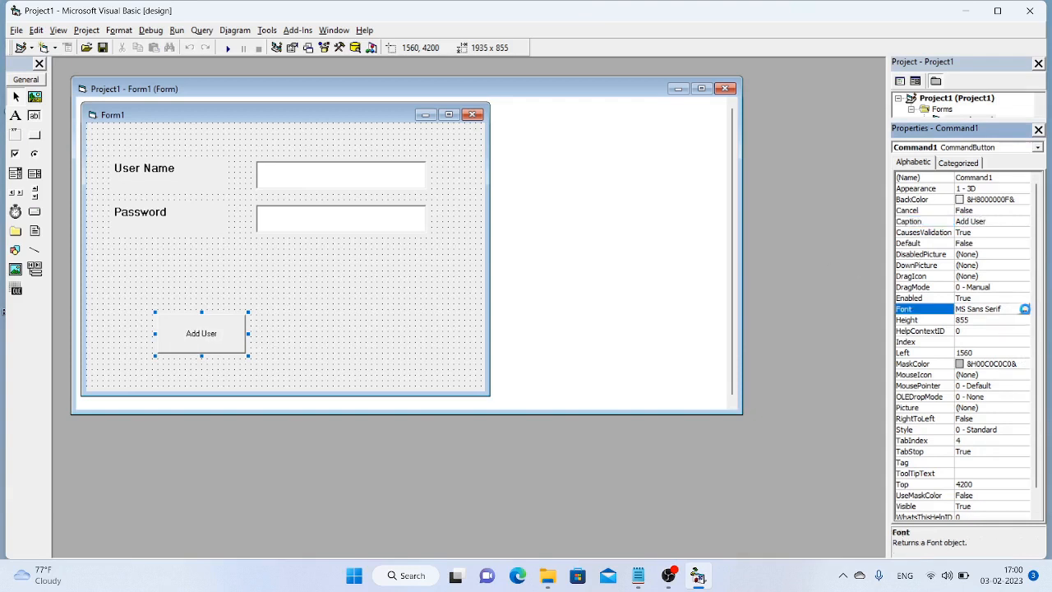
pyautogui.click(1022, 309)
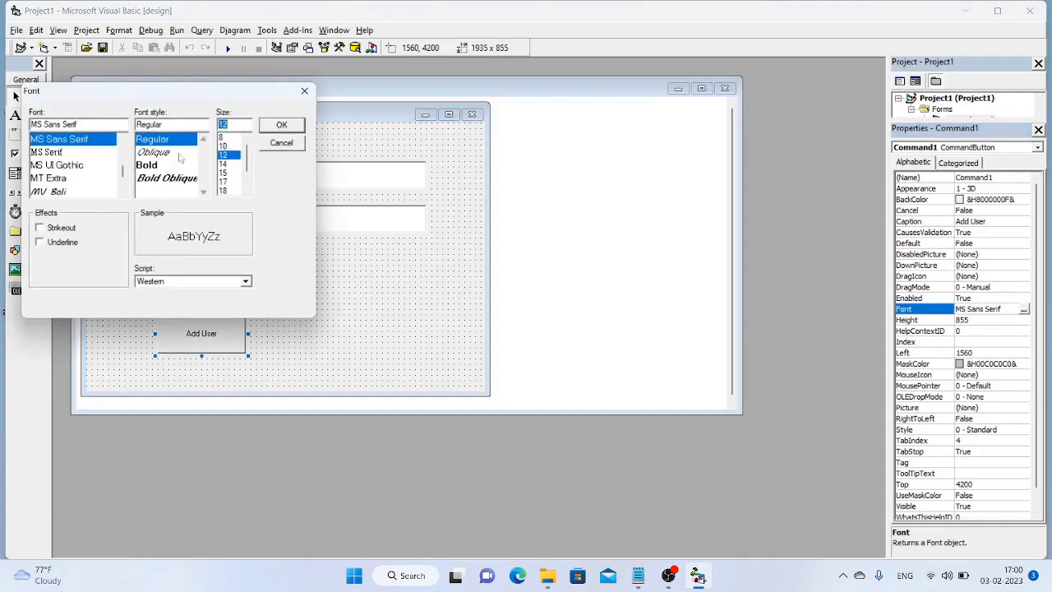
pyautogui.click(281, 125)
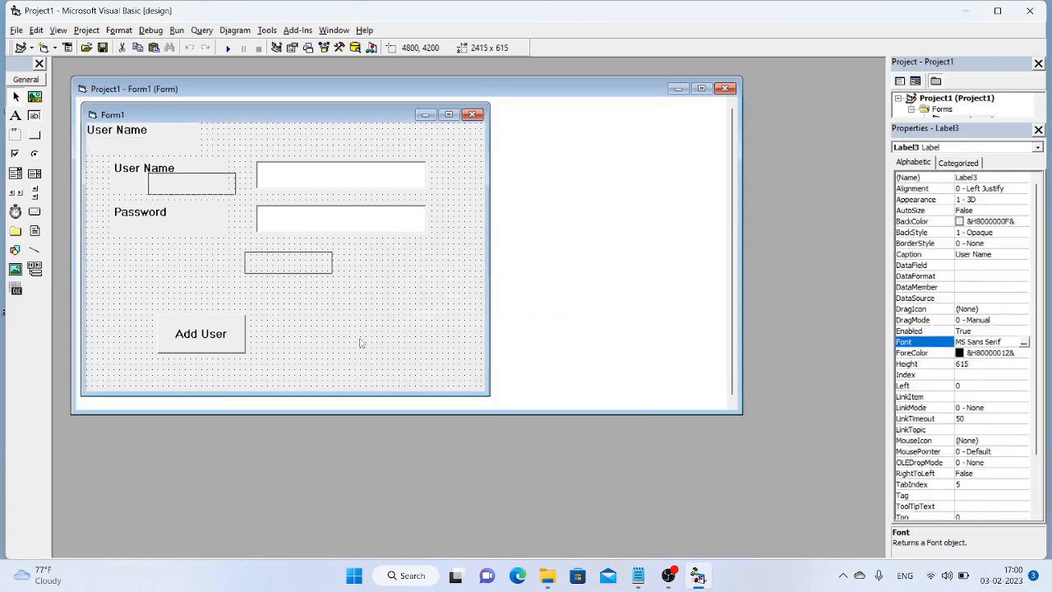
pyautogui.click(341, 174)
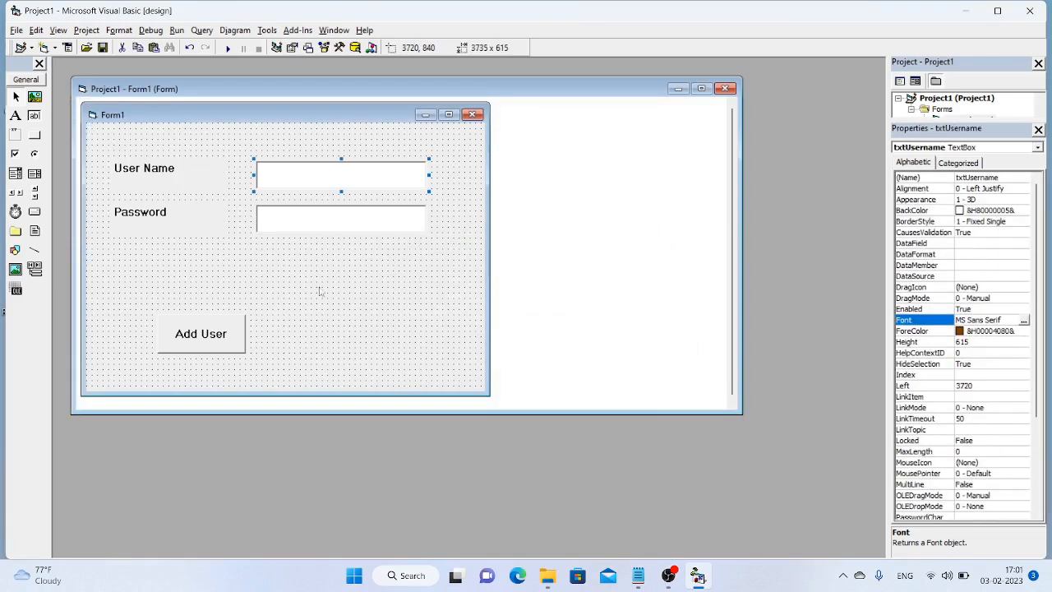
# Paste a copy of the button, align it beside Add User and name it CmdLogin.
pyautogui.click(200, 332)
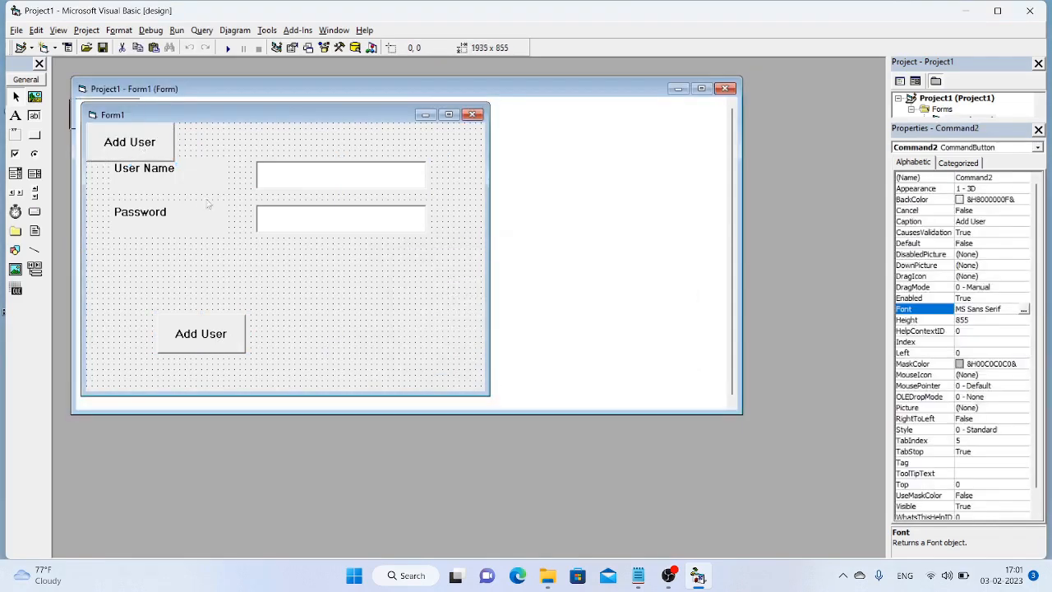
pyautogui.moveTo(128, 141); pyautogui.dragTo(337, 365)
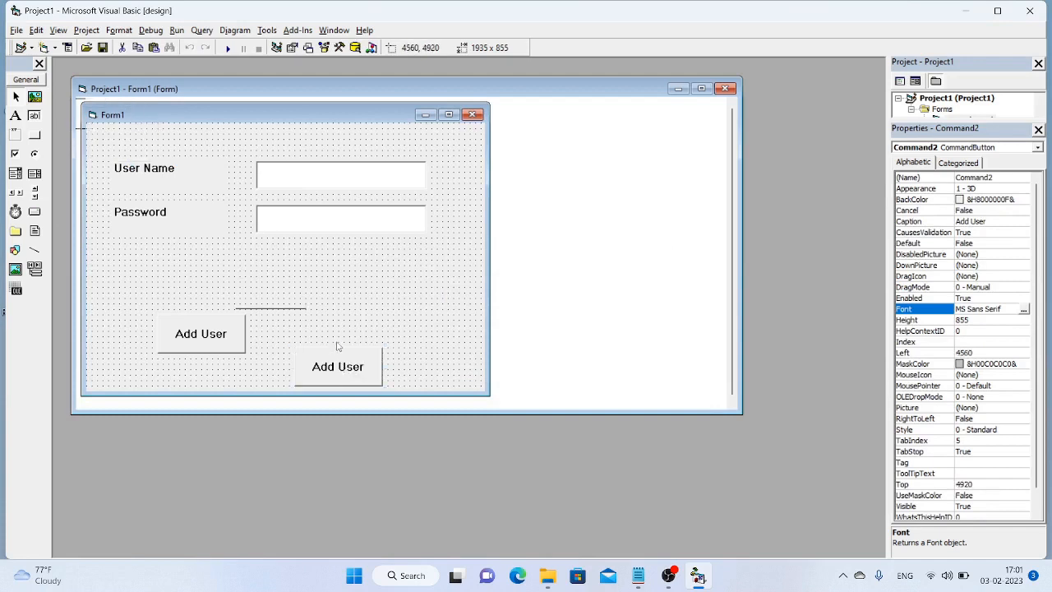
pyautogui.moveTo(337, 367); pyautogui.dragTo(332, 332)
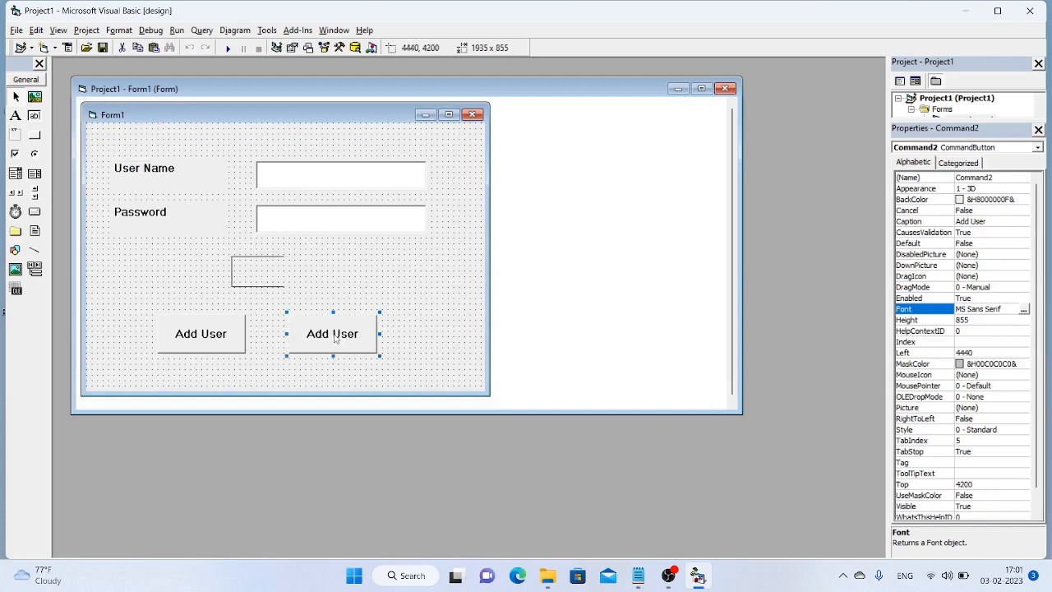
pyautogui.click(973, 177)
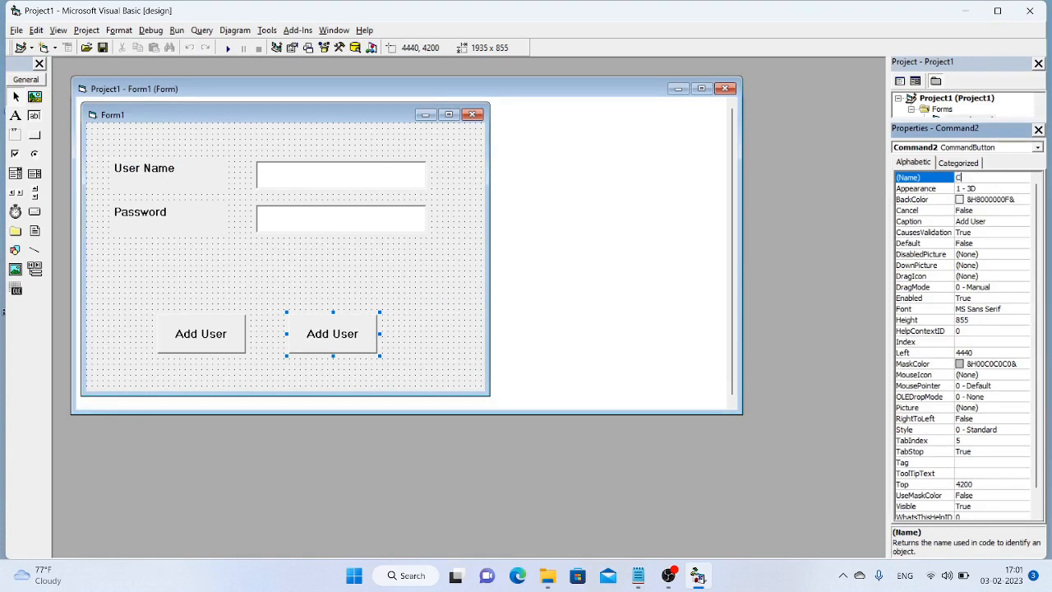
pyautogui.write('CmdLogin')
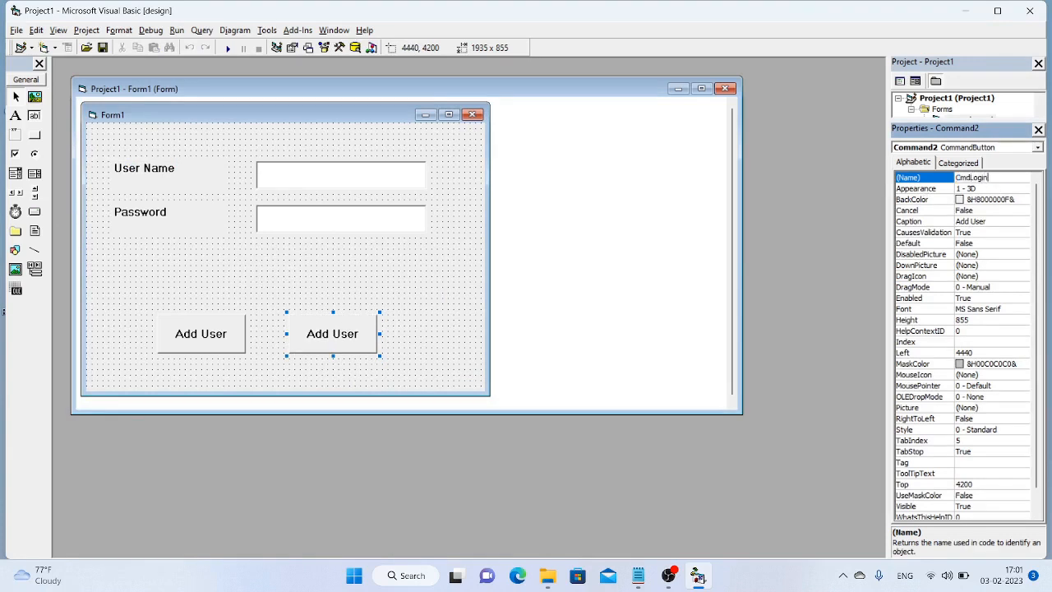
pyautogui.click(201, 334)
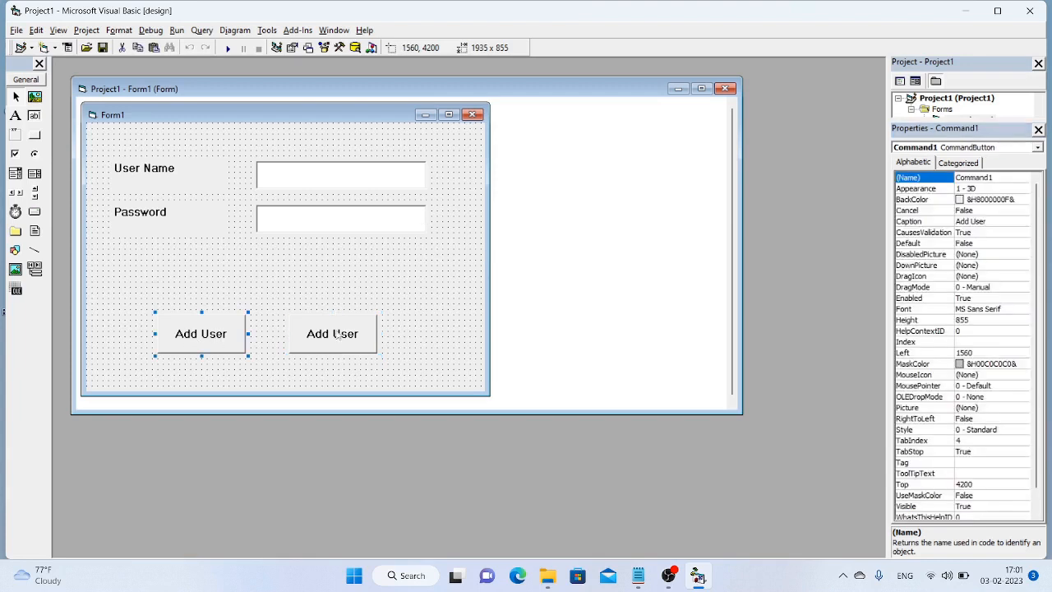
# Caption the CmdLogin button 'Login' and select the first button to rename it CmdAddUser.
pyautogui.click(332, 334)
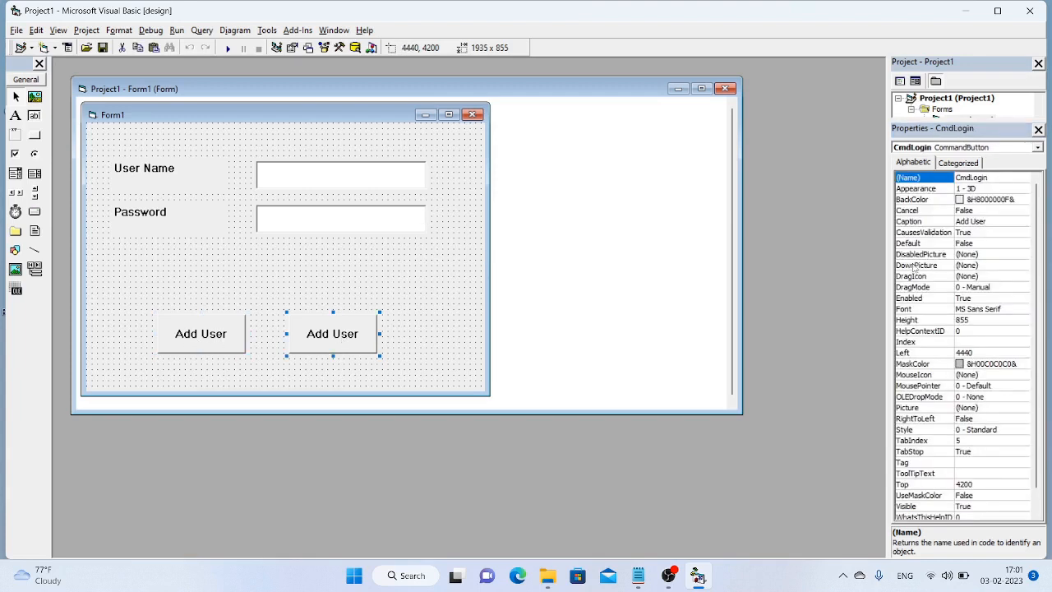
pyautogui.click(923, 220)
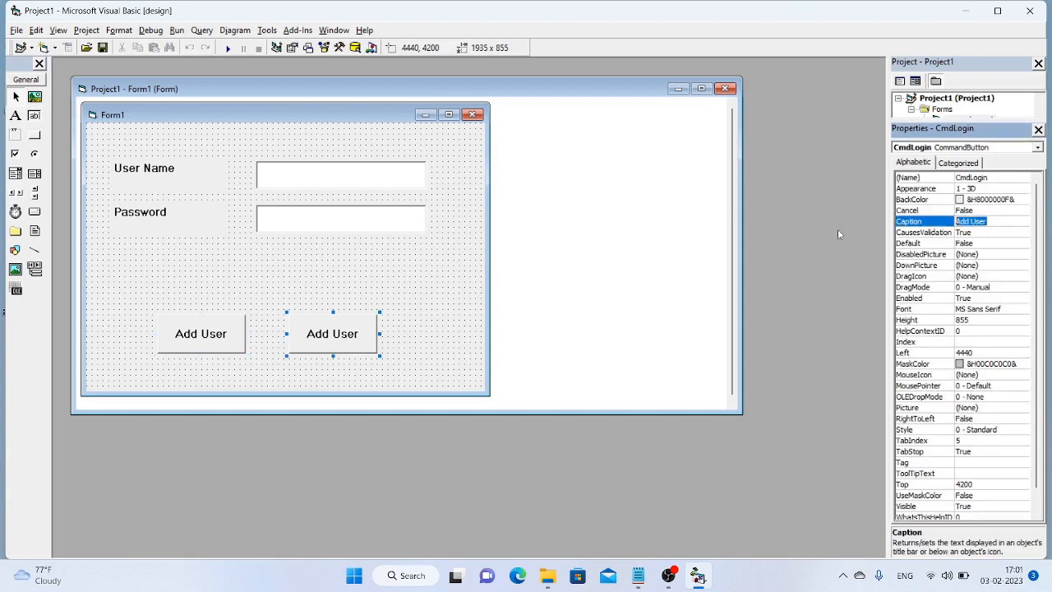
pyautogui.write('Login')
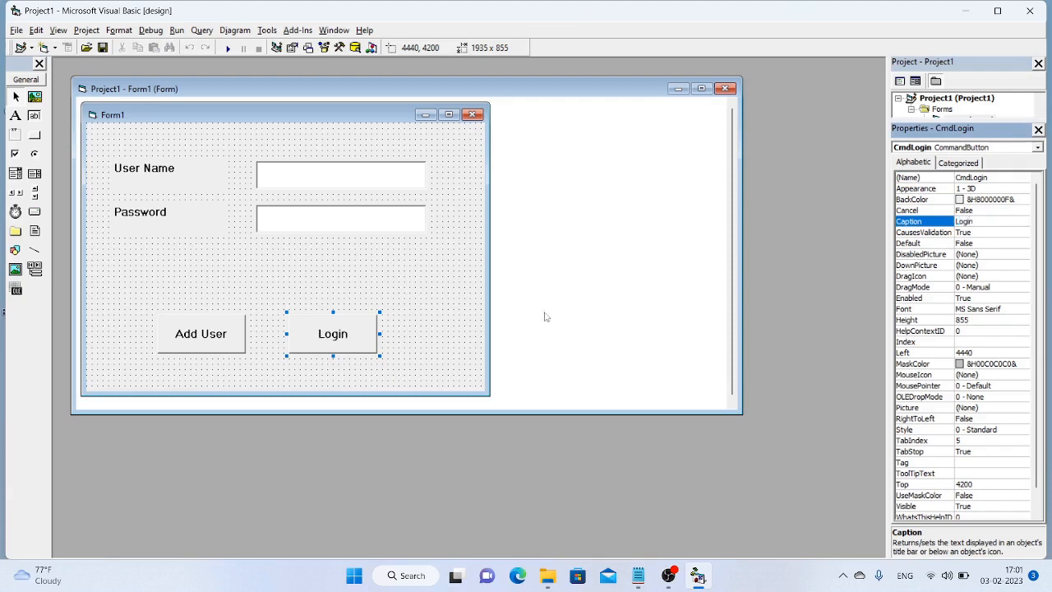
pyautogui.click(200, 332)
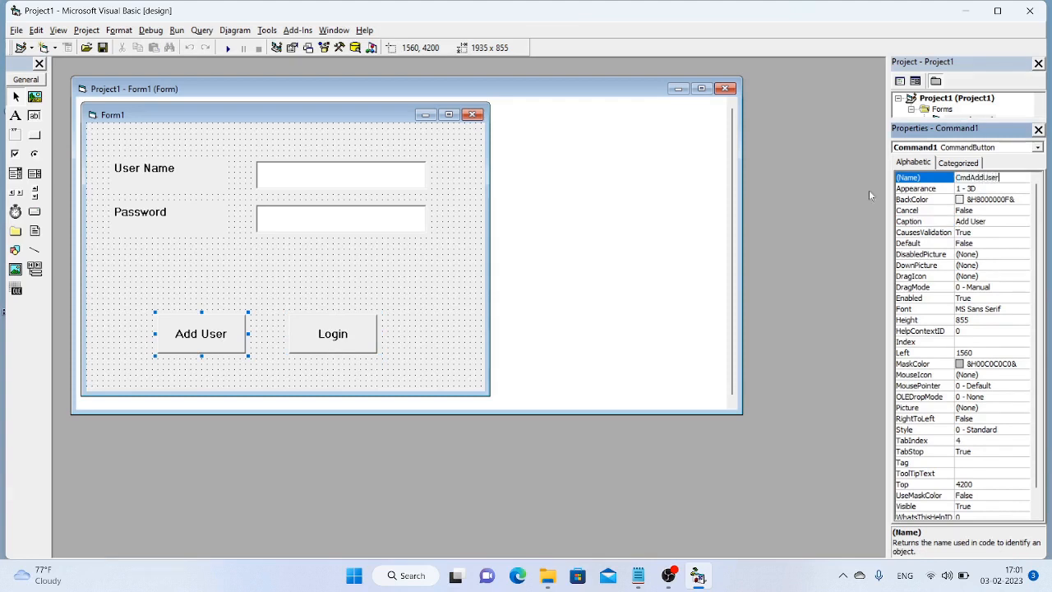
# Paste a third button captioned 'Close' right of Login and space the three buttons evenly.
pyautogui.click(368, 302)
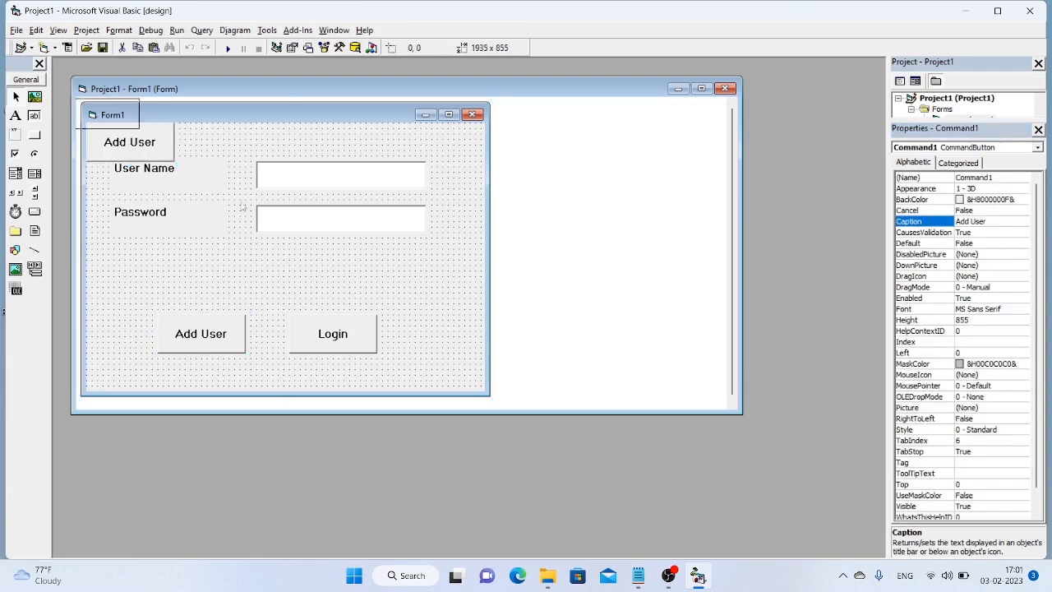
pyautogui.moveTo(129, 142); pyautogui.dragTo(430, 339)
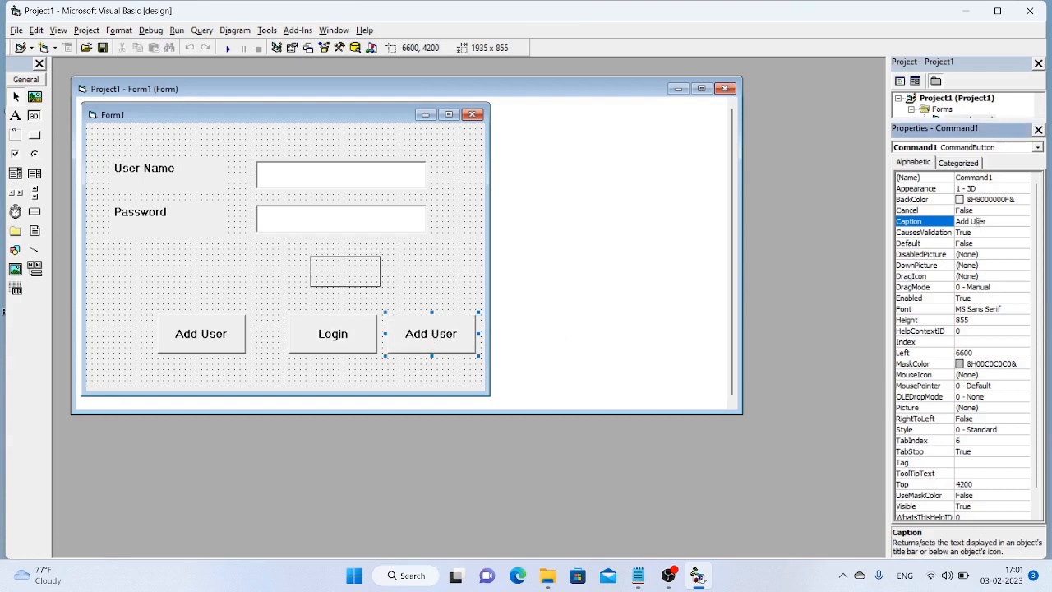
pyautogui.write('Close')
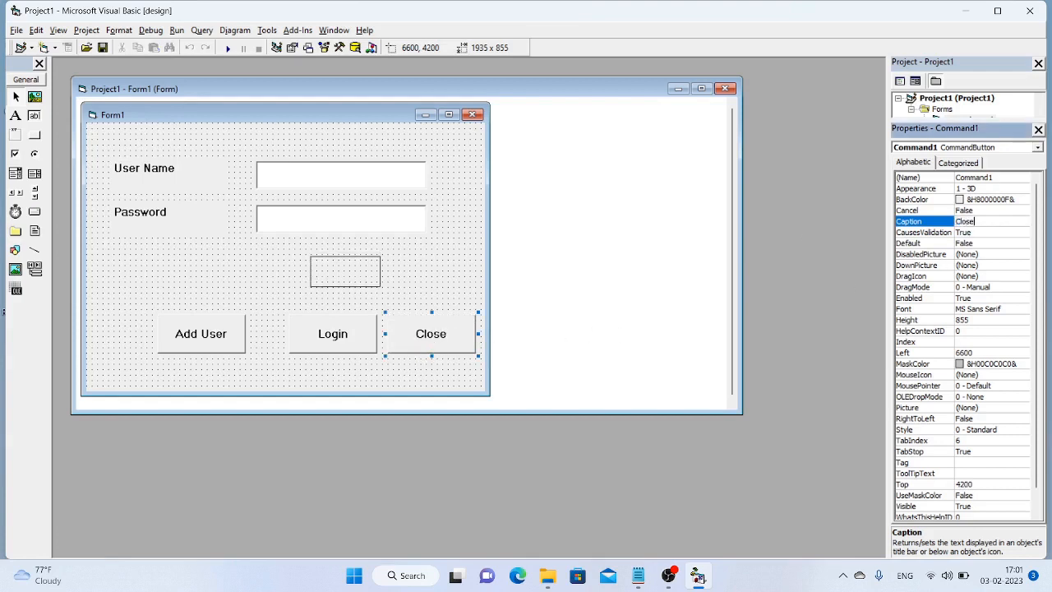
pyautogui.click(921, 177)
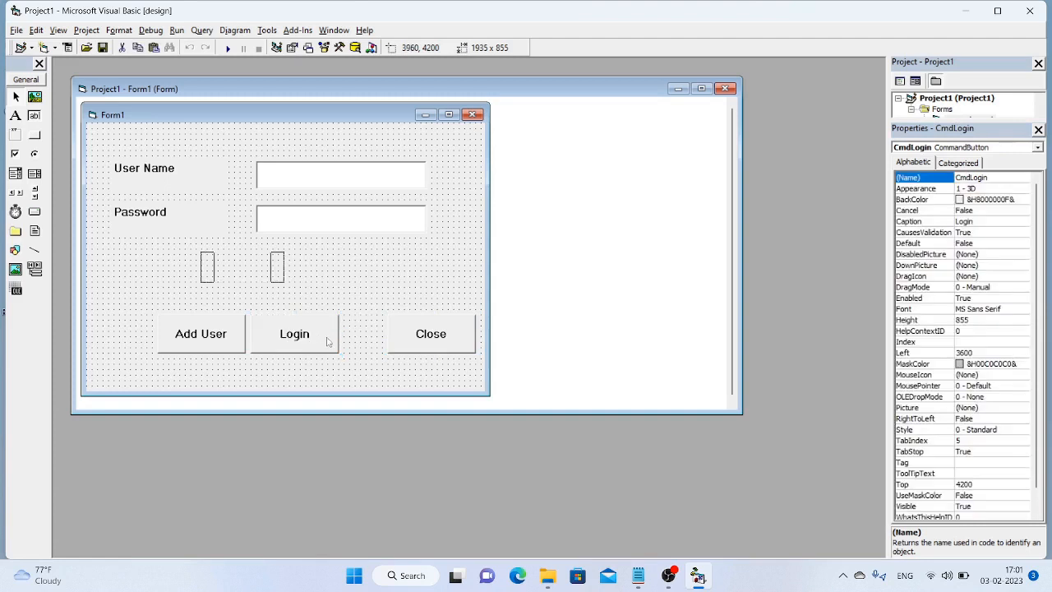
pyautogui.click(184, 272)
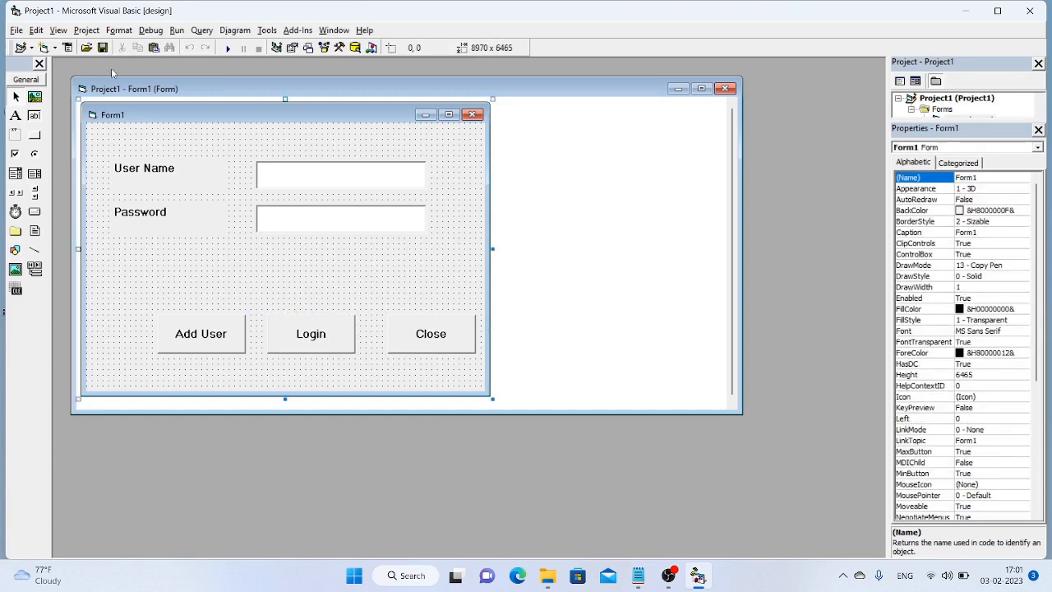
# Tick Microsoft ActiveX Data Objects 2.6 Library in Project References, confirm, and begin saving Form1.
pyautogui.click(85, 30)
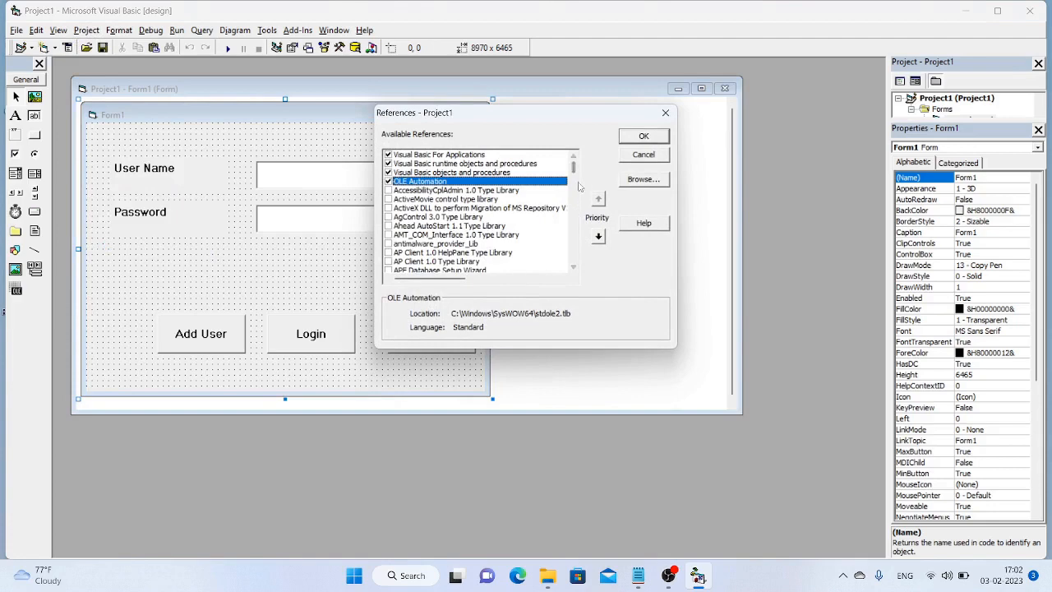
pyautogui.scroll(-3)
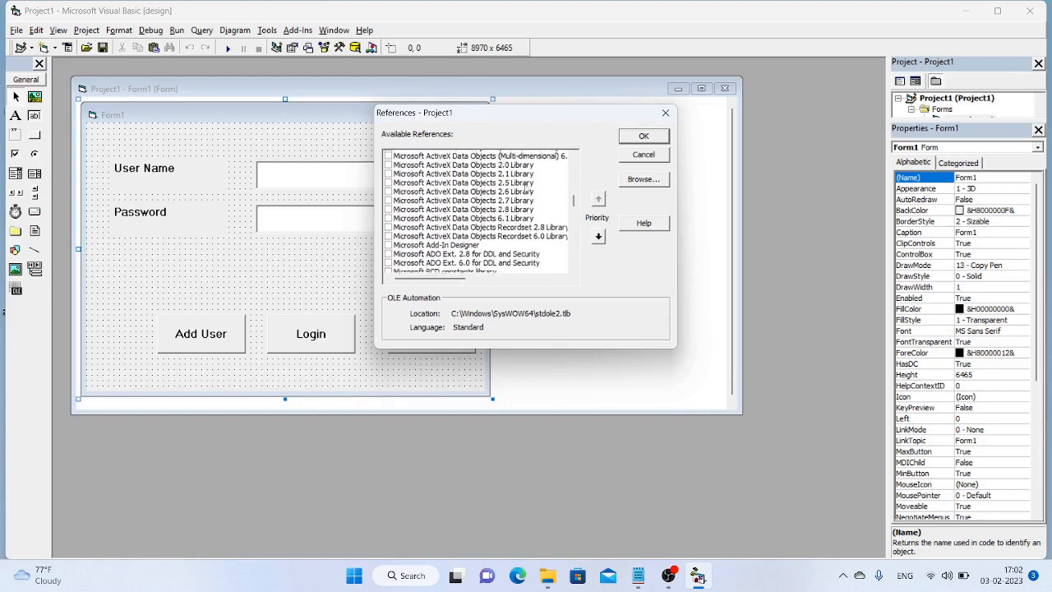
pyautogui.scroll(3)
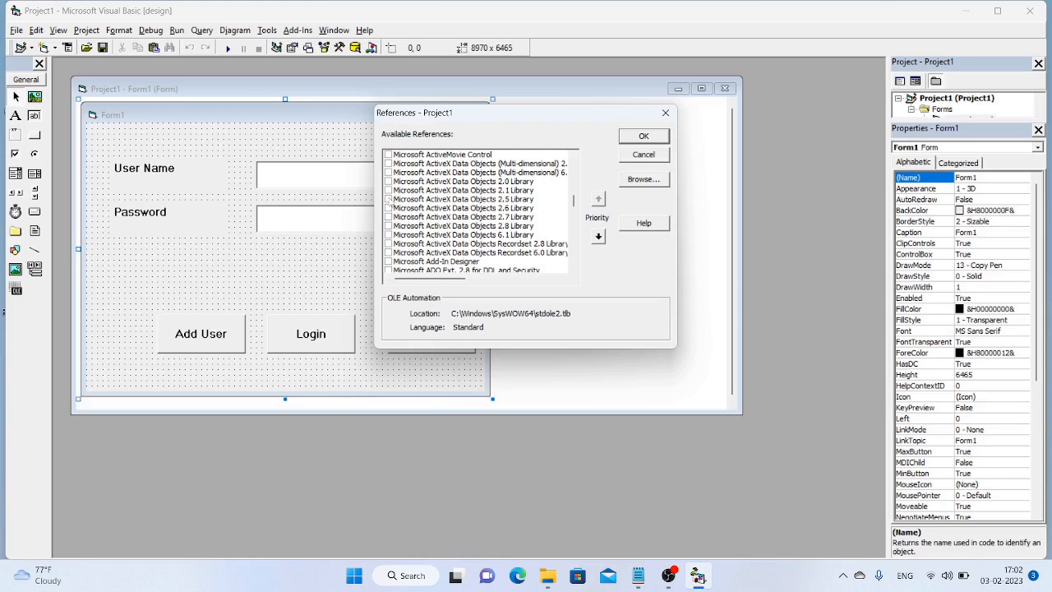
pyautogui.click(461, 207)
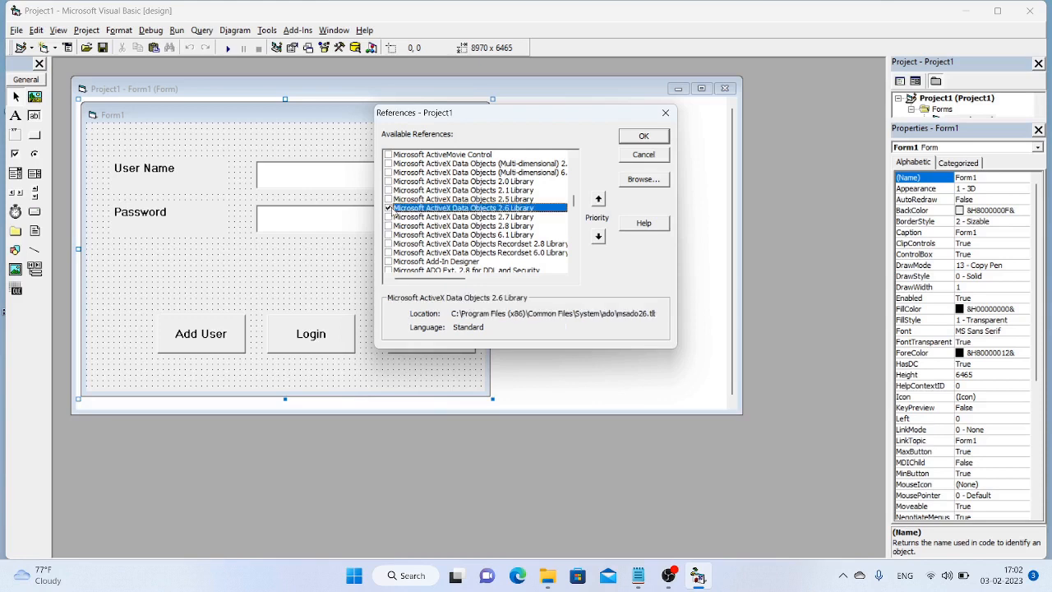
pyautogui.click(644, 134)
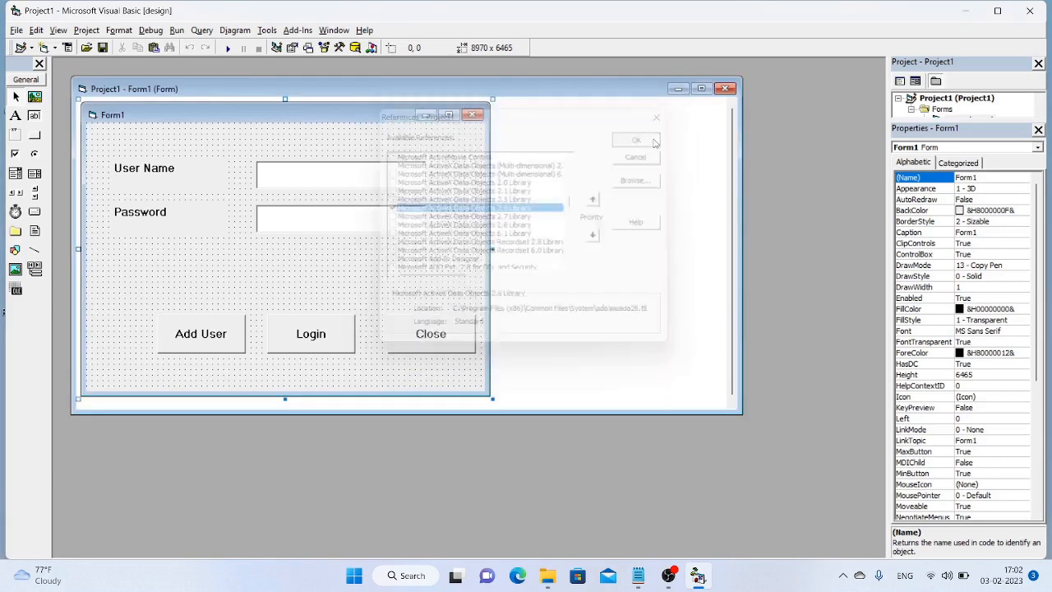
pyautogui.click(636, 139)
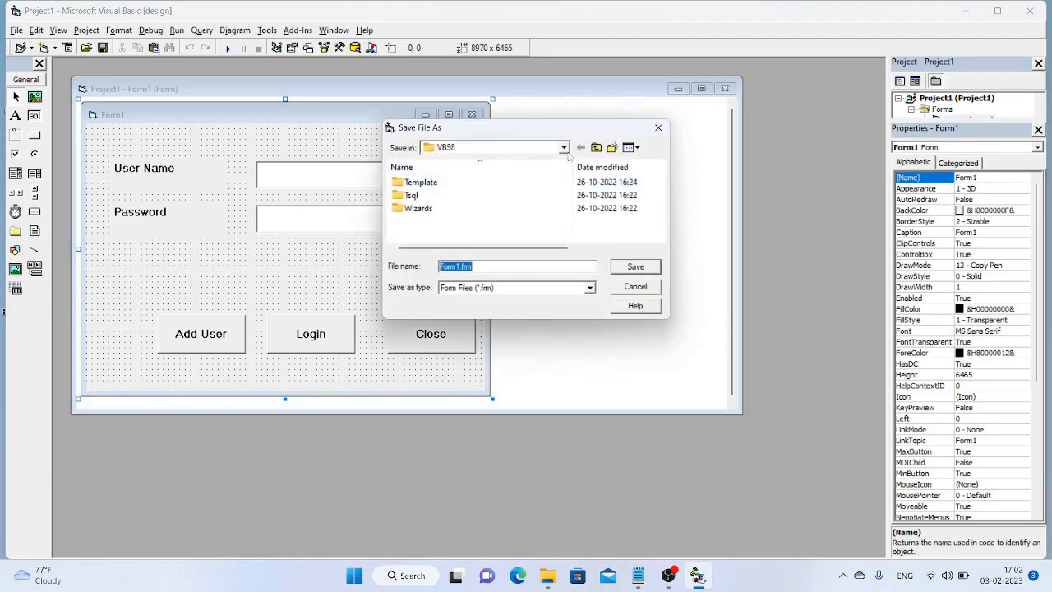
# Save Form1.frm and Project1.vbp into the Desktop\VB6_Access_Login folder.
pyautogui.click(562, 148)
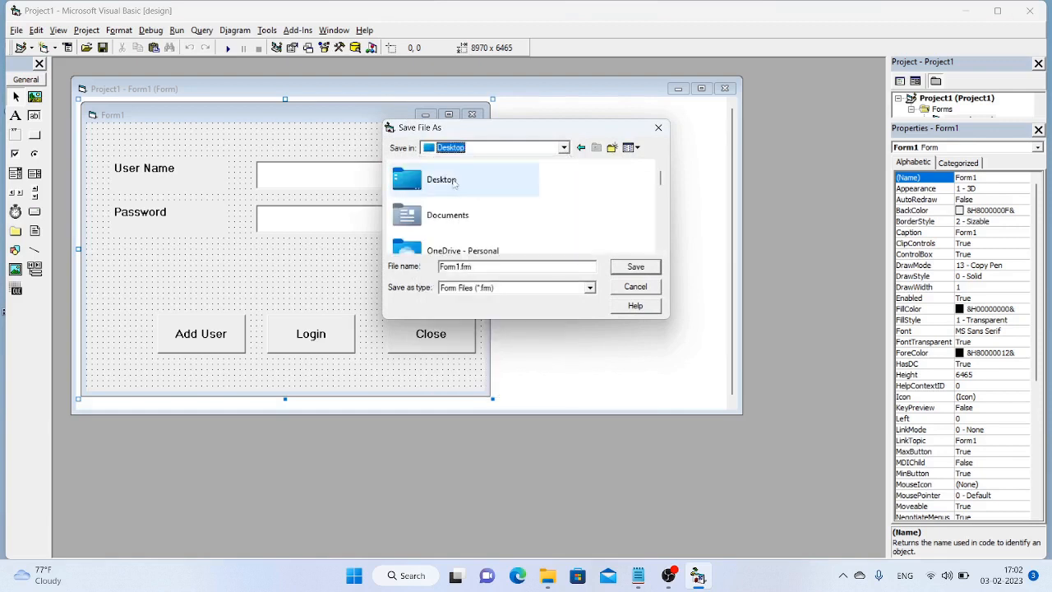
pyautogui.doubleClick(440, 180)
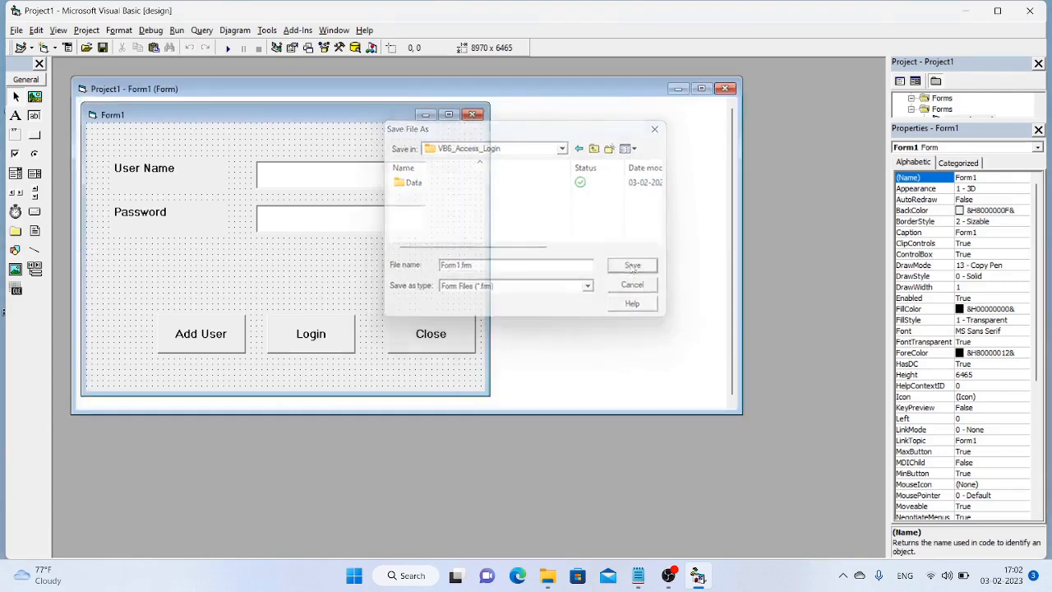
pyautogui.click(631, 264)
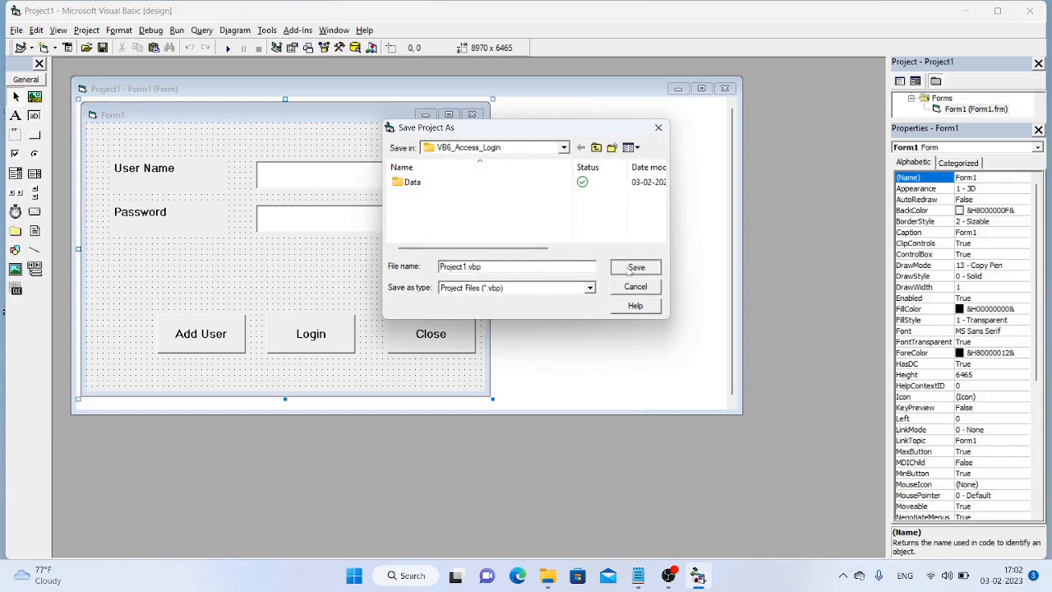
pyautogui.click(634, 266)
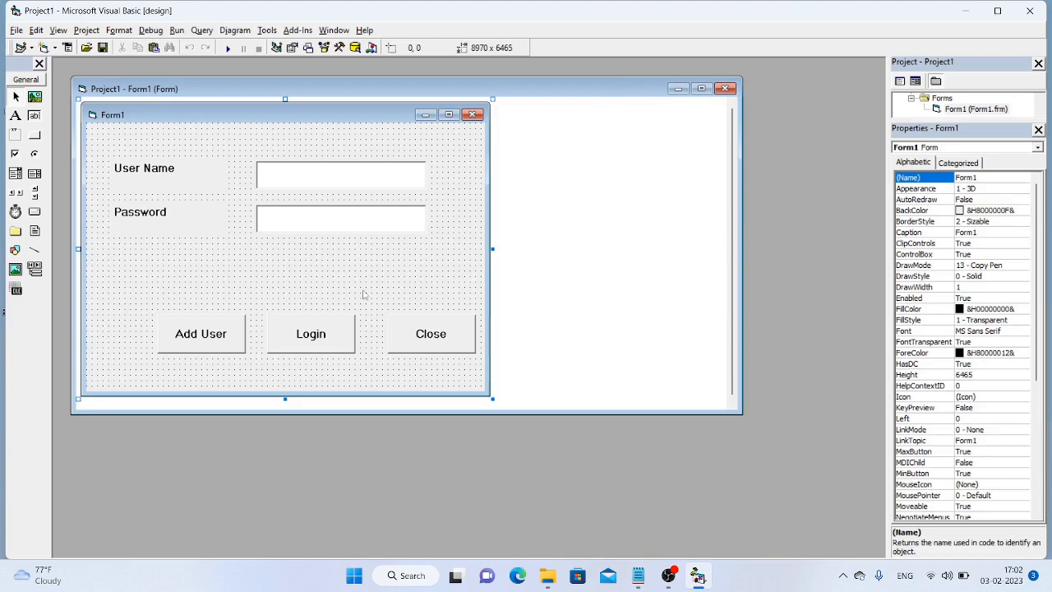
pyautogui.moveTo(763, 289)
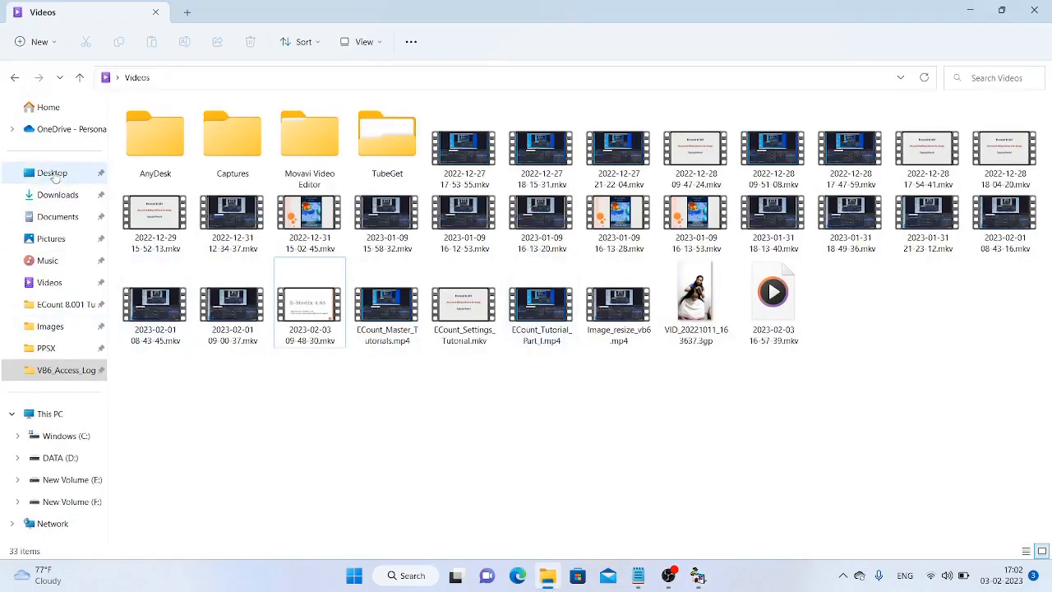
# From the Desktop, go into VB6_Access_Login\Data and launch Db1.mdb in Access.
pyautogui.click(53, 172)
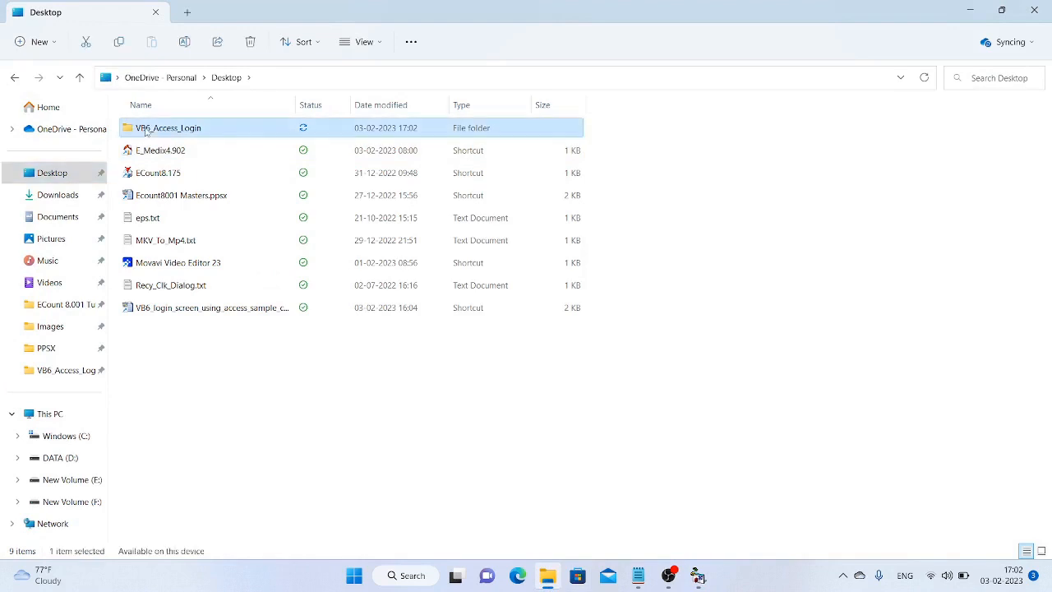
pyautogui.doubleClick(168, 128)
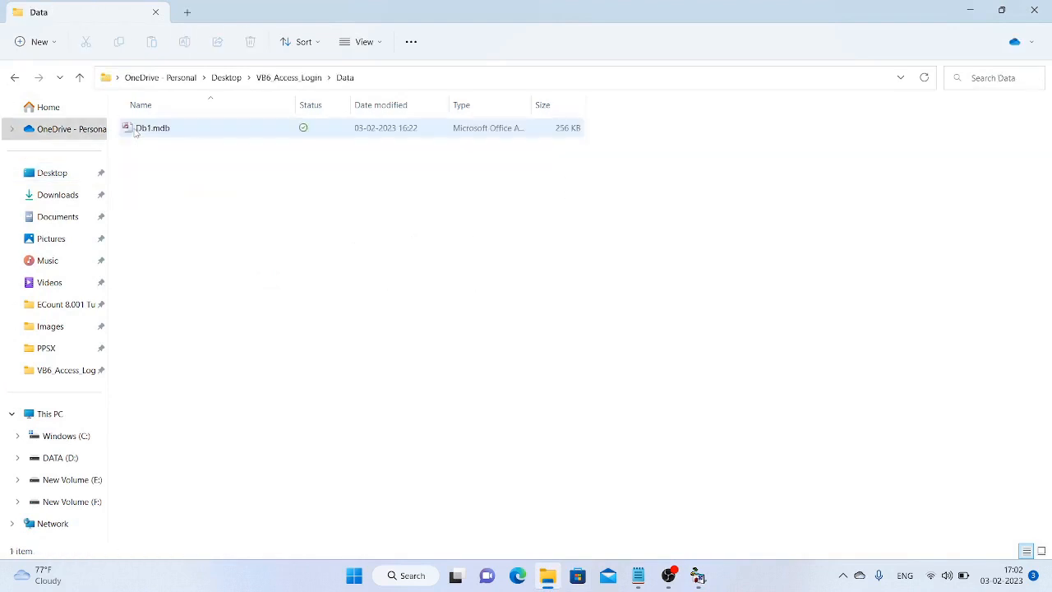
pyautogui.doubleClick(151, 129)
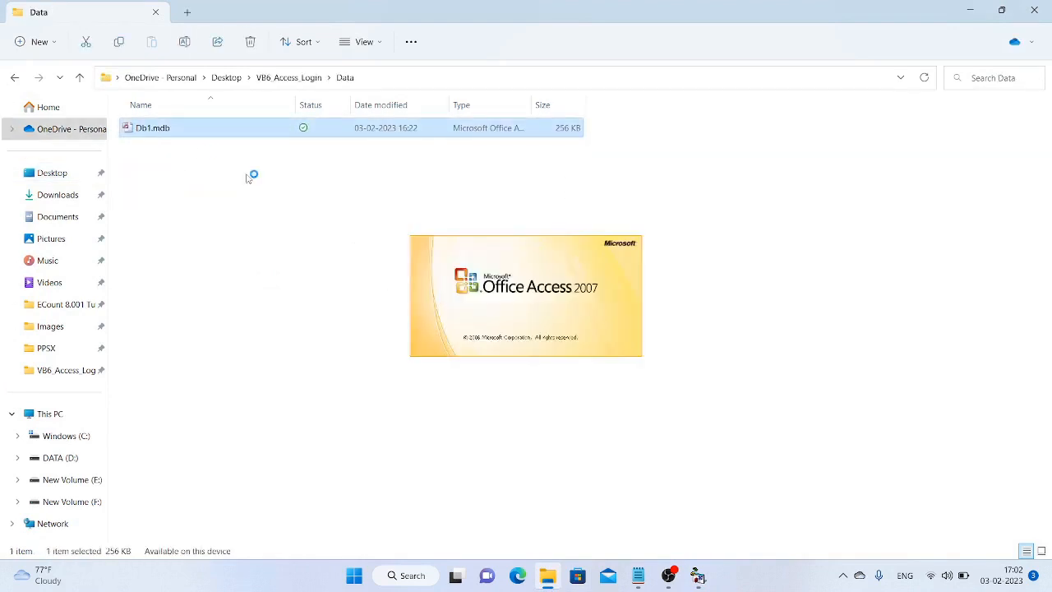
pyautogui.doubleClick(151, 128)
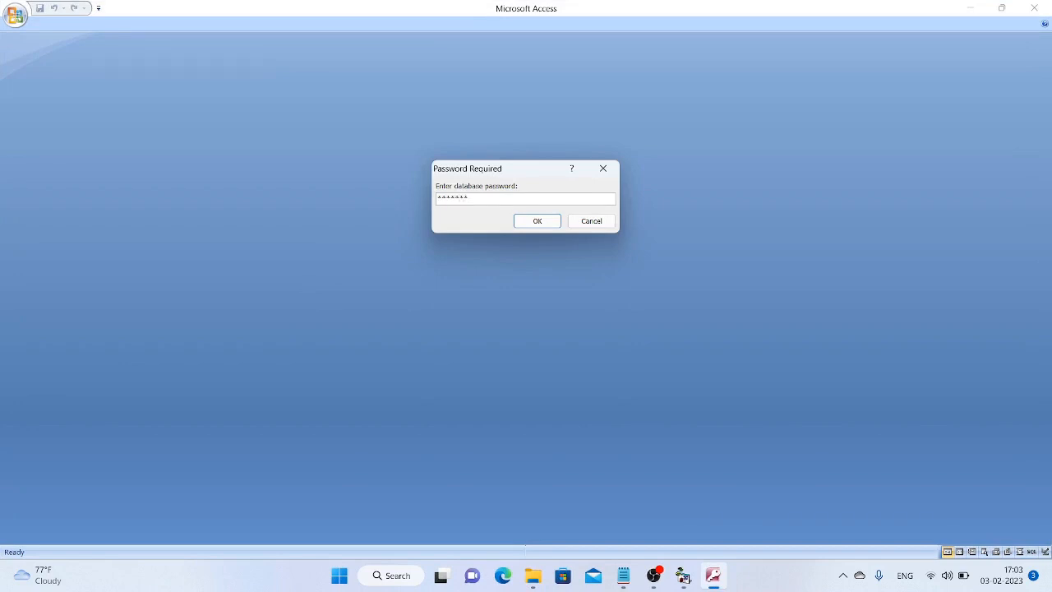
# Confirm the database password, view the empty UserMaster table (UserName, Password) and close it.
pyautogui.click(535, 221)
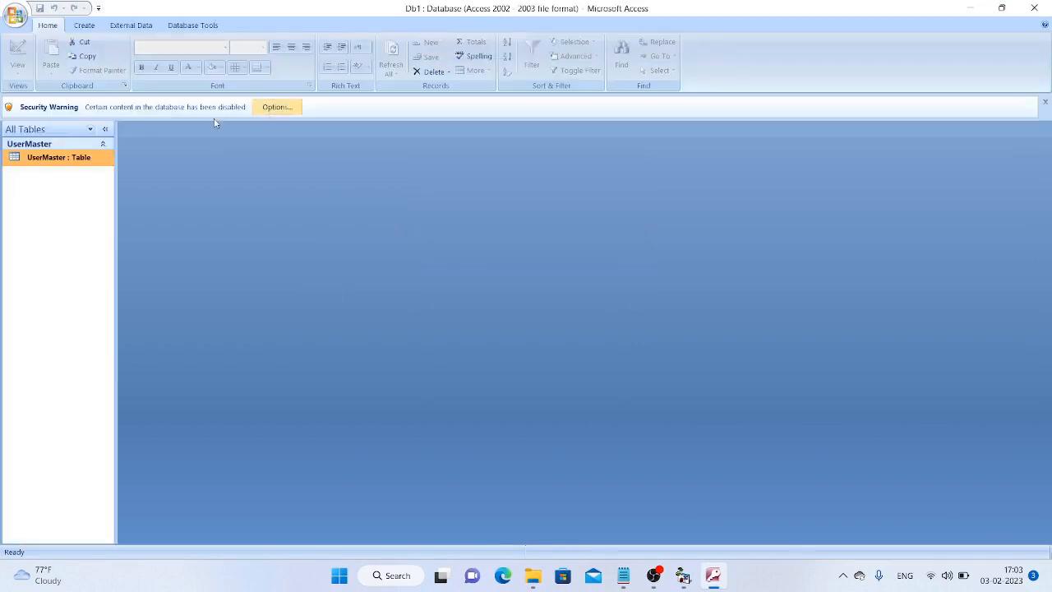
pyautogui.doubleClick(59, 158)
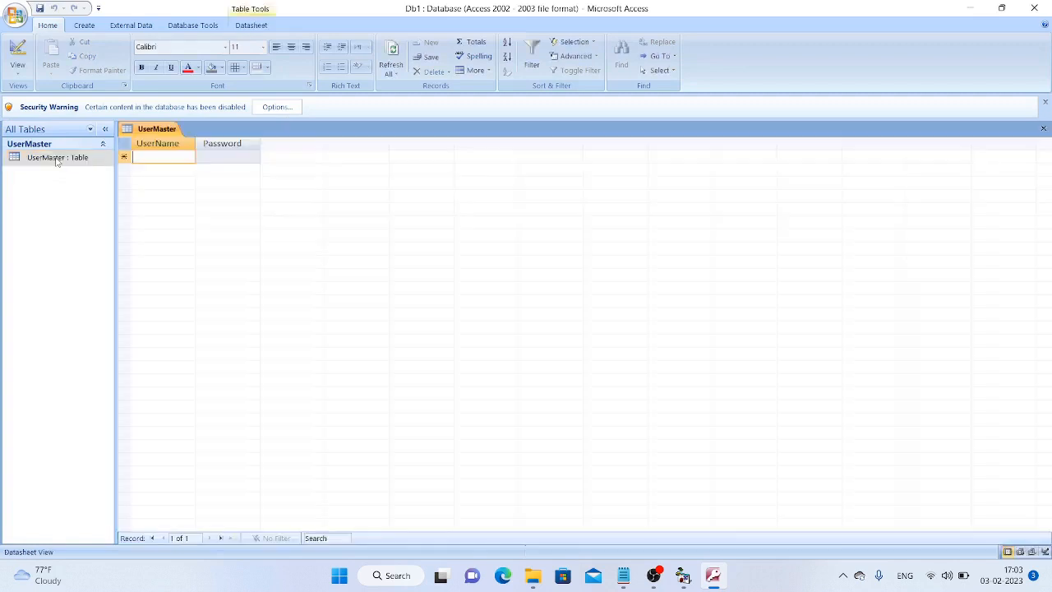
pyautogui.moveTo(338, 222)
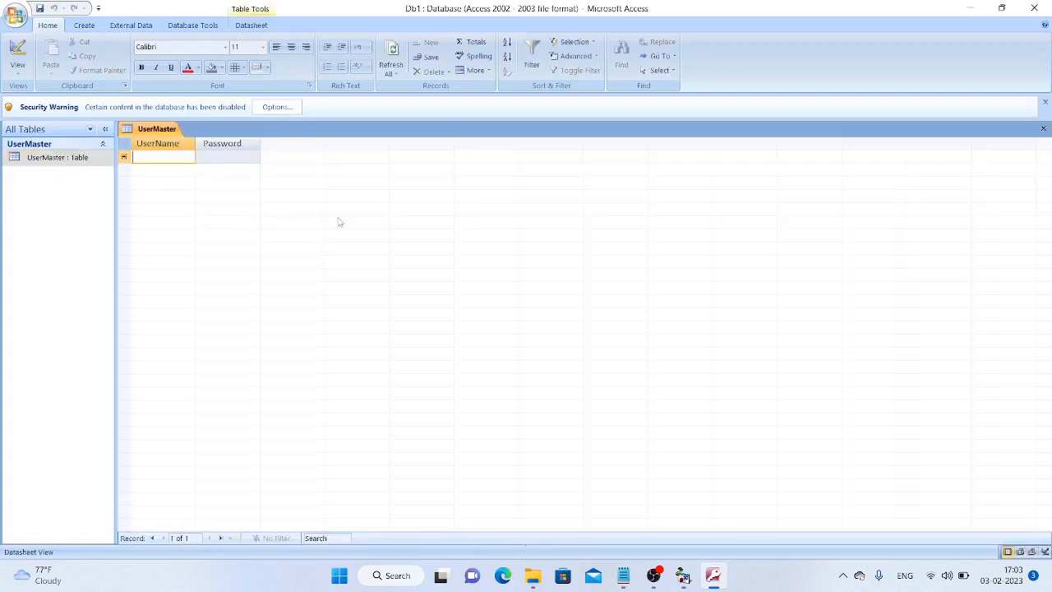
pyautogui.click(1042, 129)
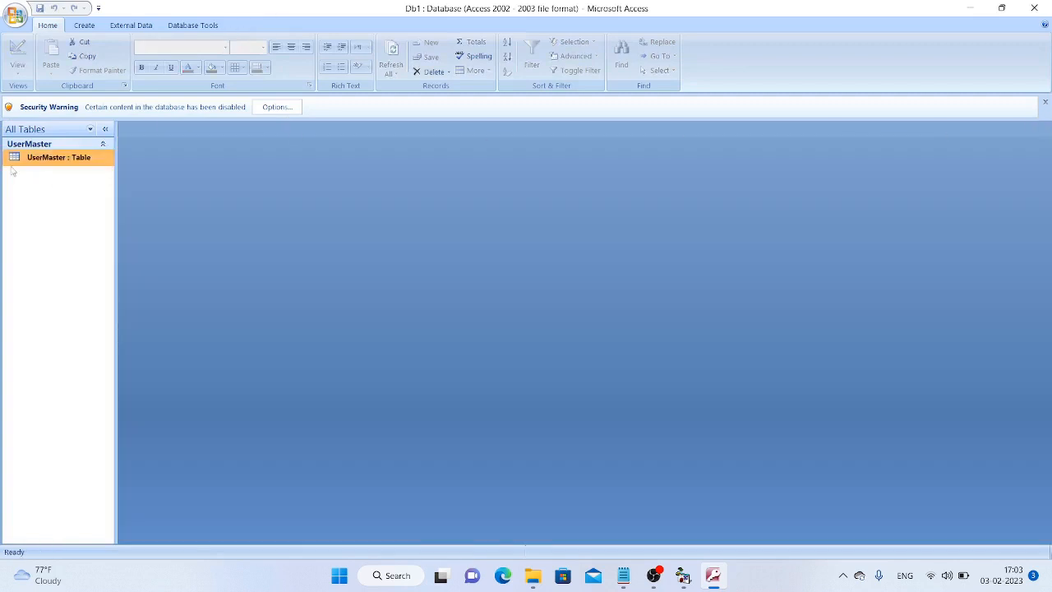
pyautogui.doubleClick(59, 158)
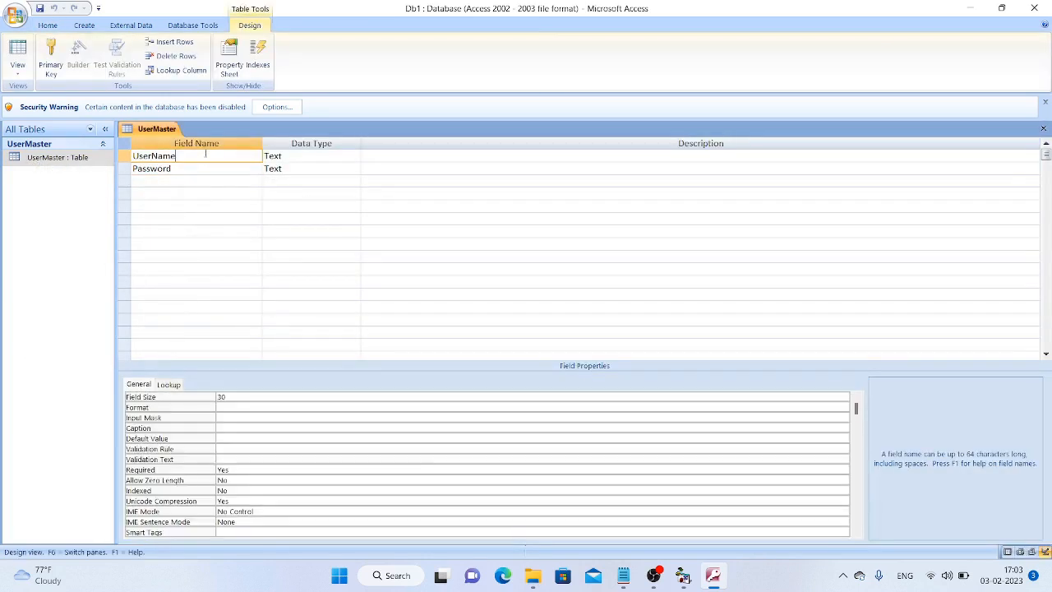
pyautogui.click(151, 168)
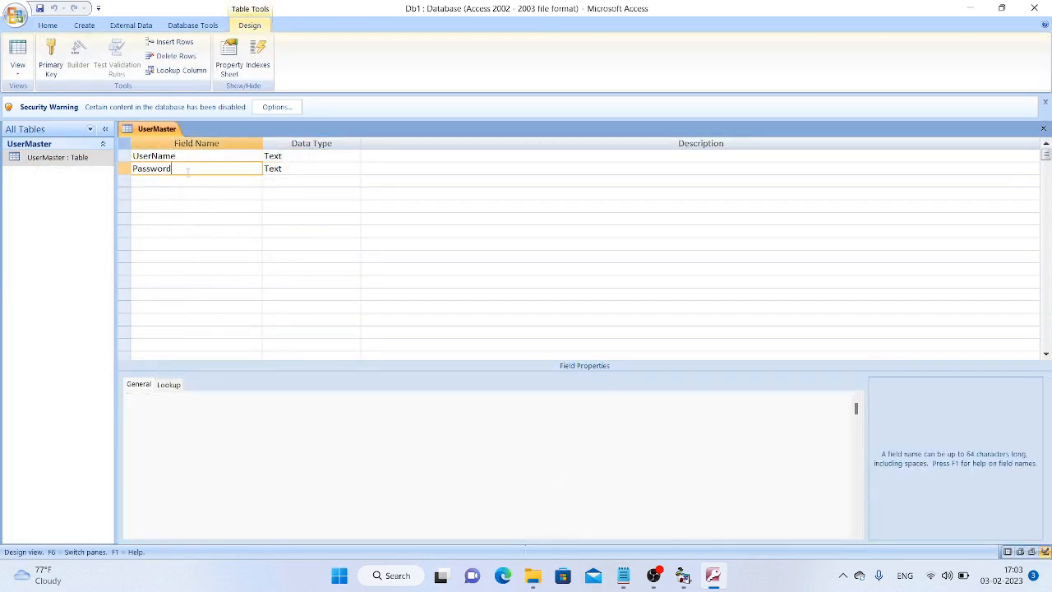
pyautogui.click(310, 168)
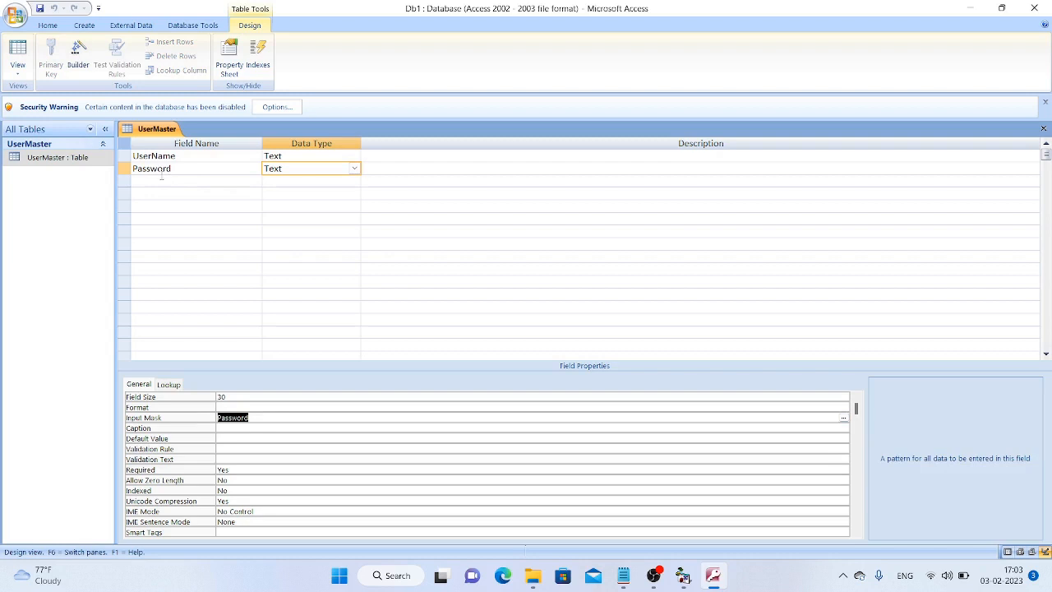
pyautogui.moveTo(384, 158)
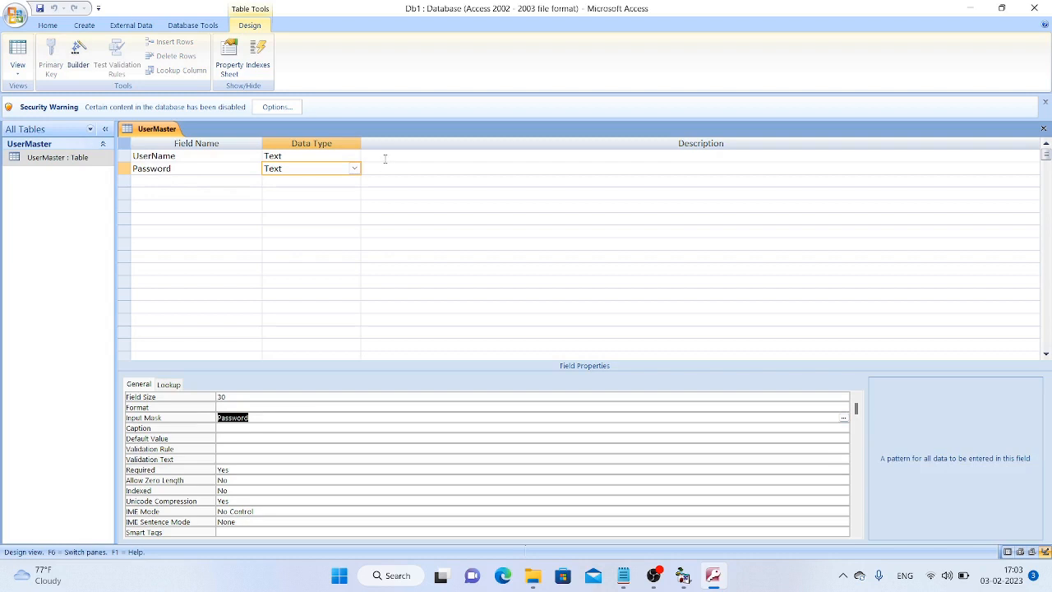
pyautogui.moveTo(1025, 135)
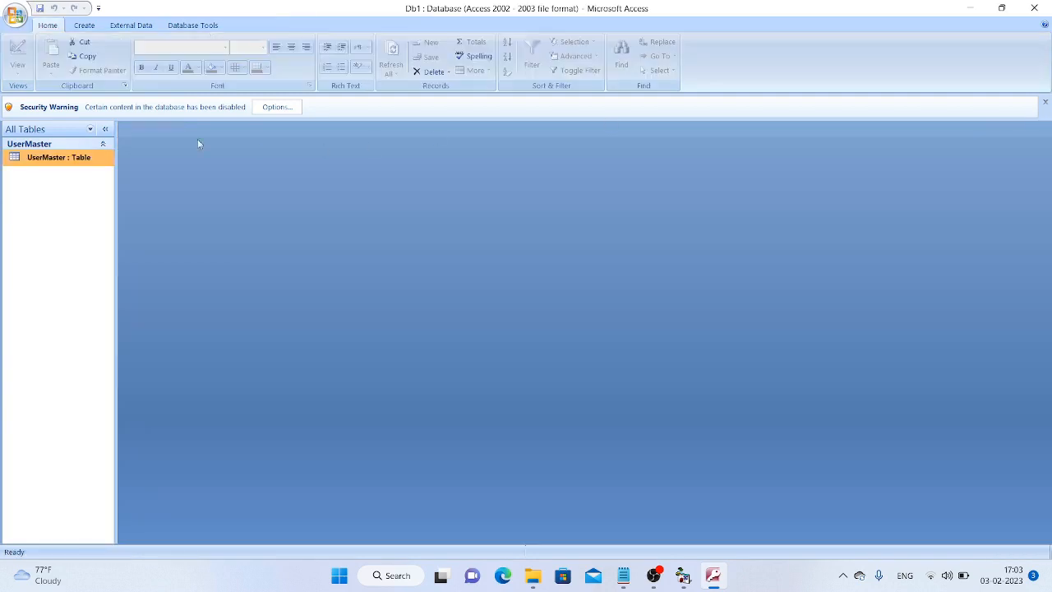
pyautogui.click(276, 106)
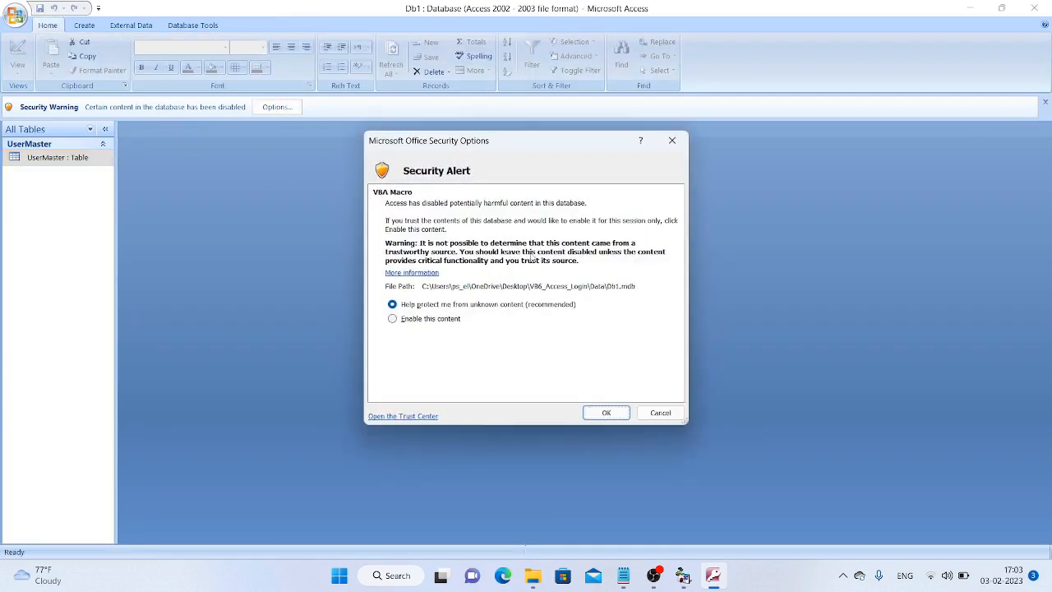
pyautogui.click(605, 411)
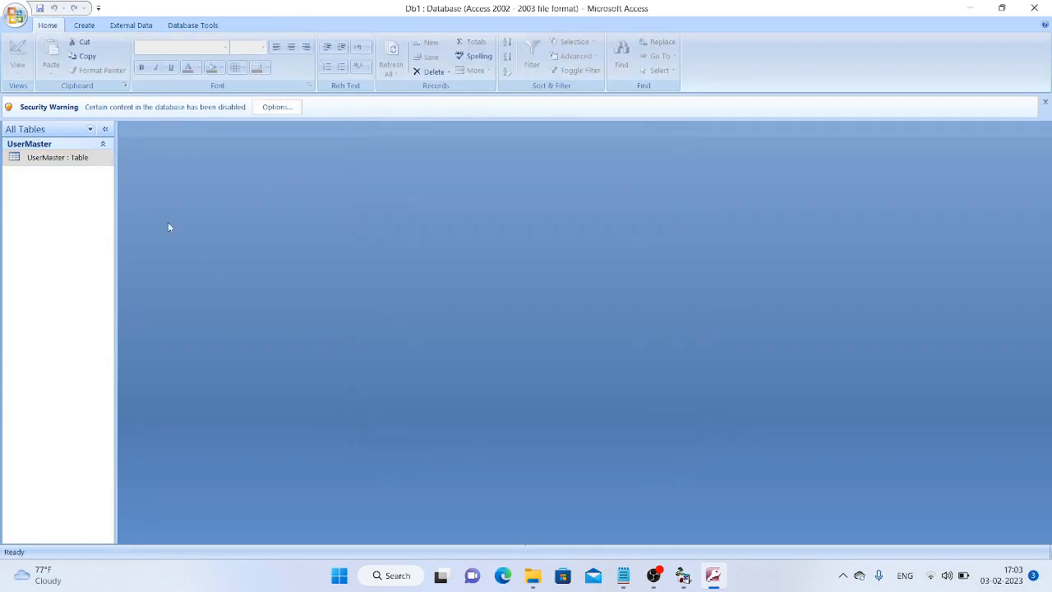
pyautogui.click(546, 575)
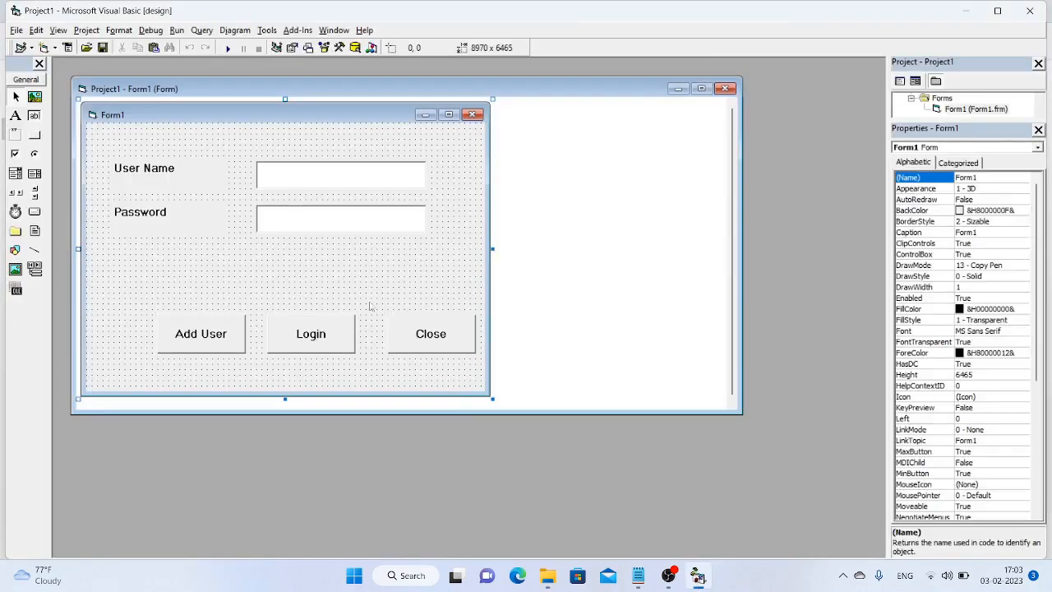
pyautogui.moveTo(250, 273)
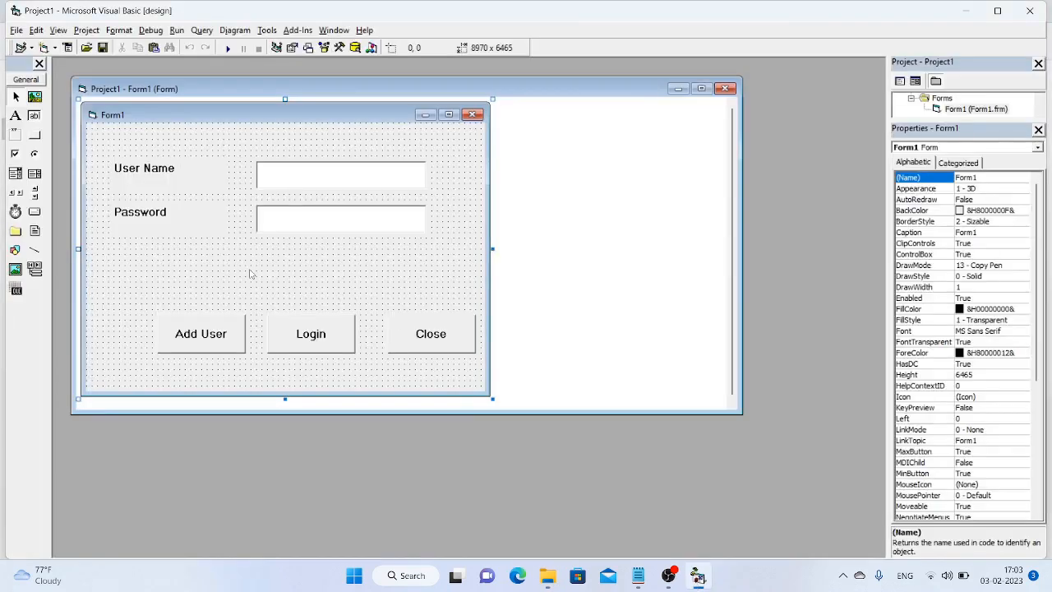
# Bring up Form1's code window at the empty Form_Load procedure.
pyautogui.doubleClick(286, 272)
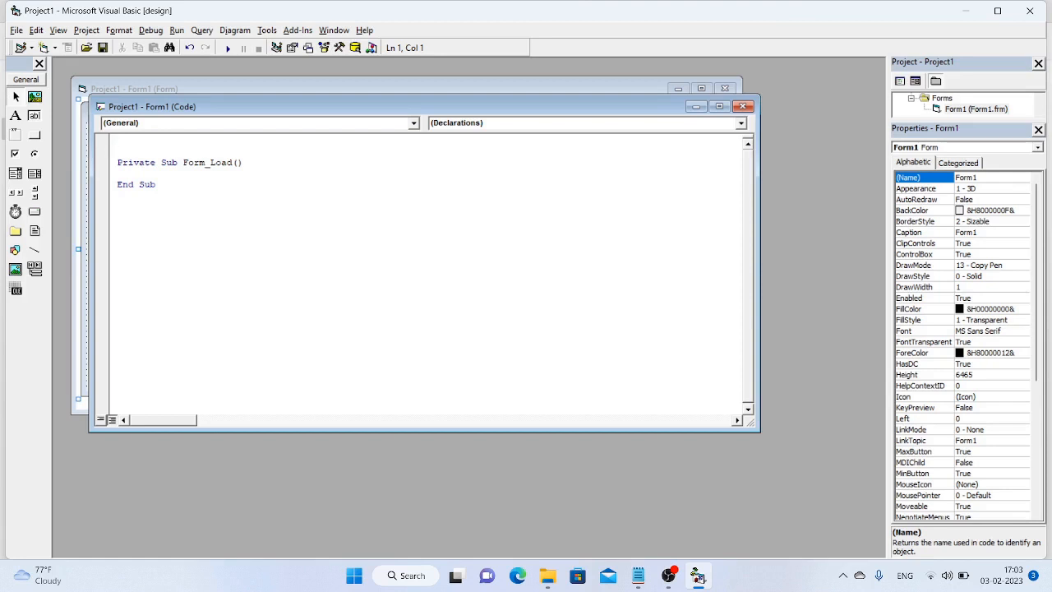
# Add Option Explicit and Dim Con As New ADODB.Connection at the top of the code.
pyautogui.click(119, 140)
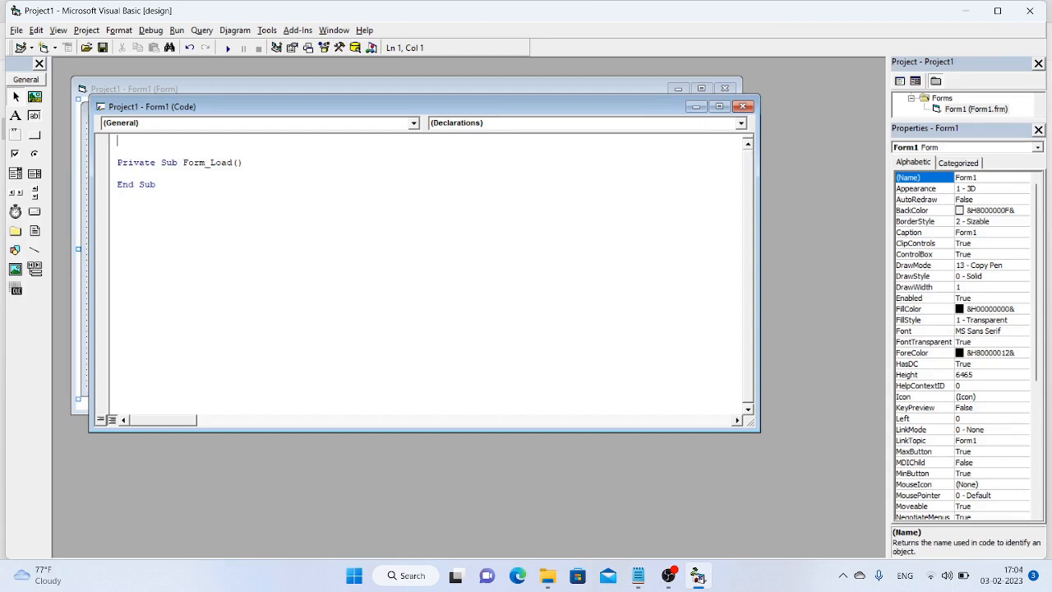
pyautogui.write('Option explic')
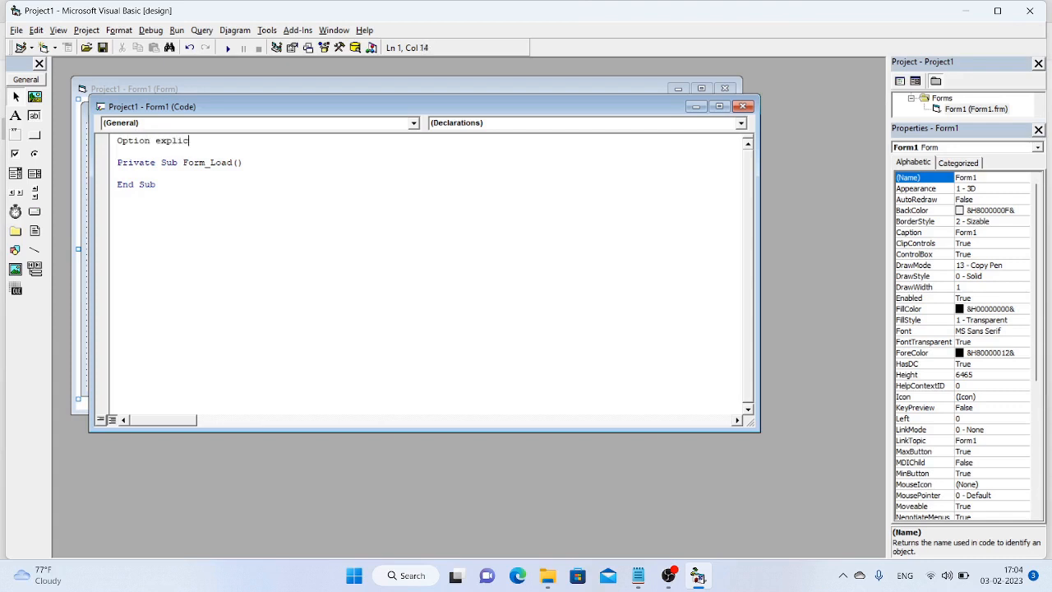
pyautogui.press('Return')
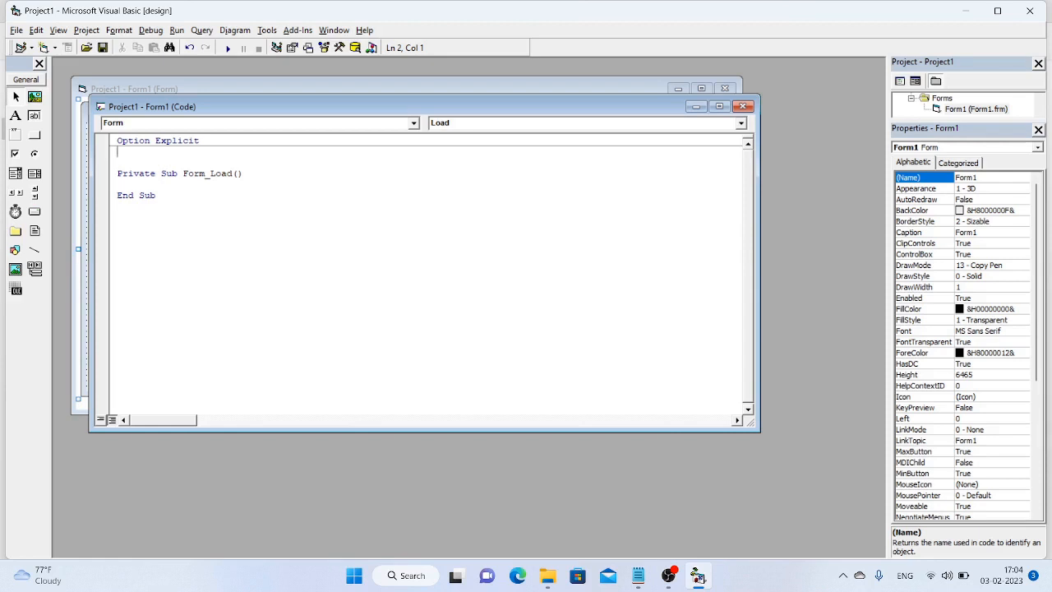
pyautogui.write('Dim')
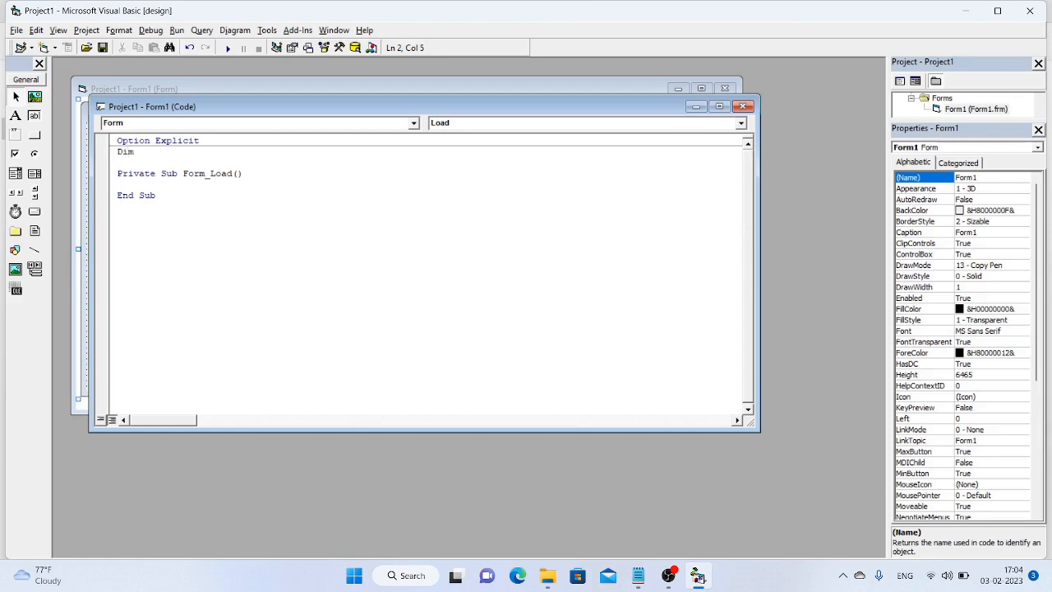
pyautogui.write('Con')
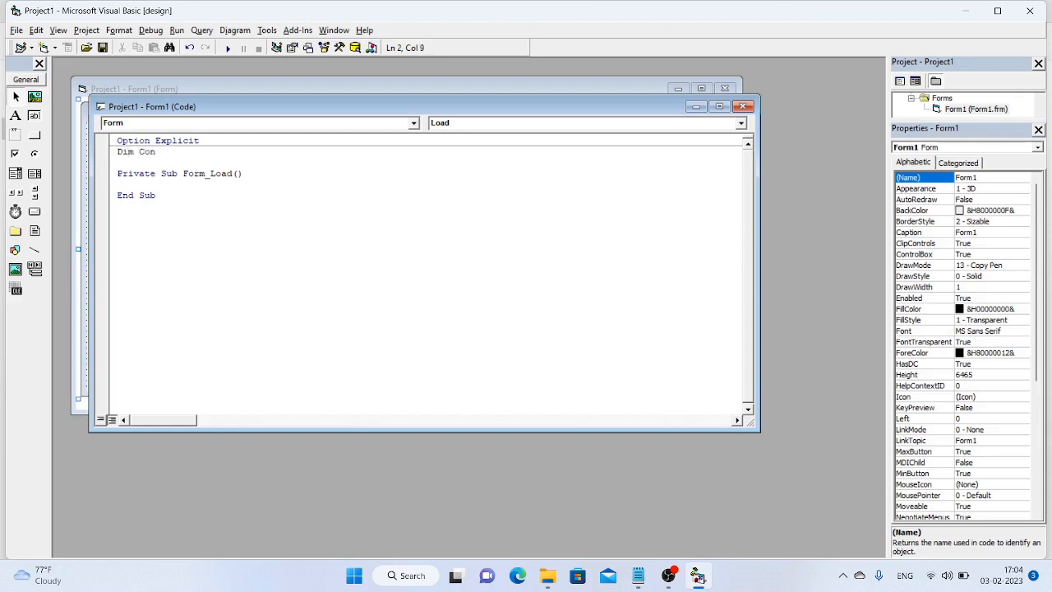
pyautogui.write('as New ADODB')
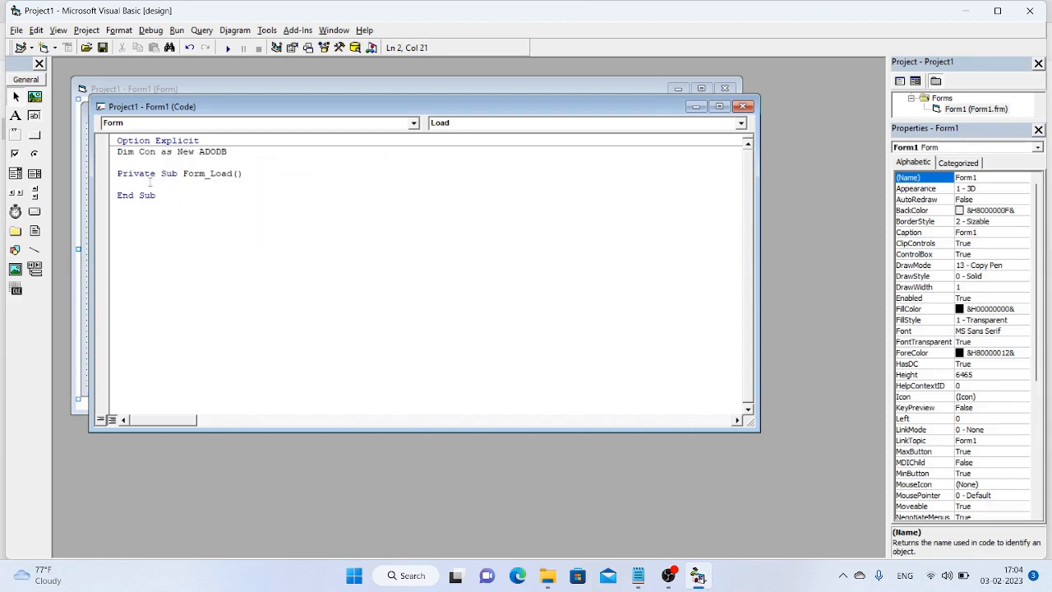
pyautogui.write('.co')
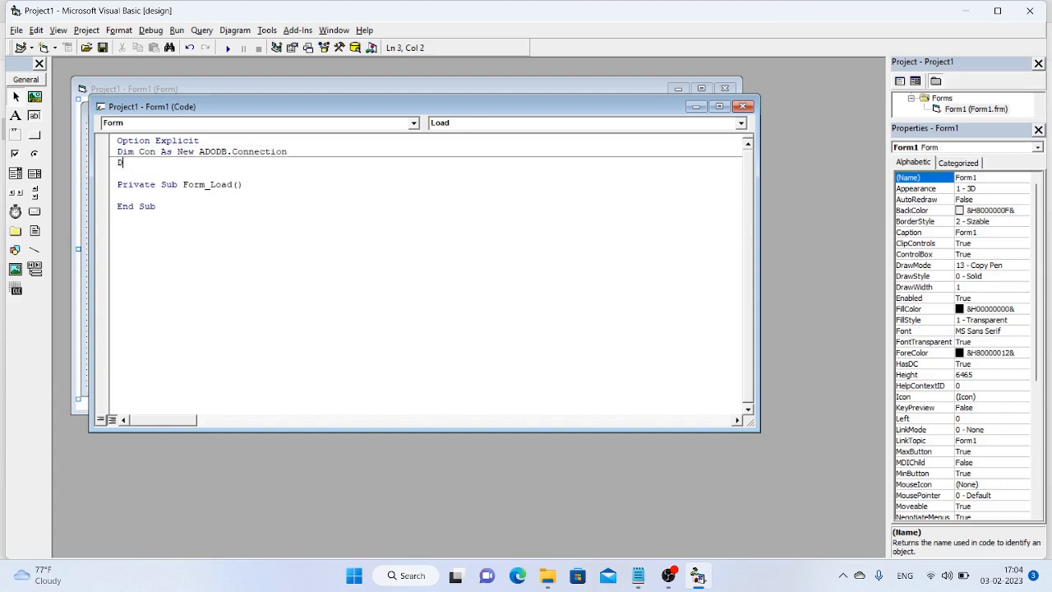
# Declare Dim Rs As New ADODB.Recordset and Dim ConStr As String below it.
pyautogui.write('im Rs')
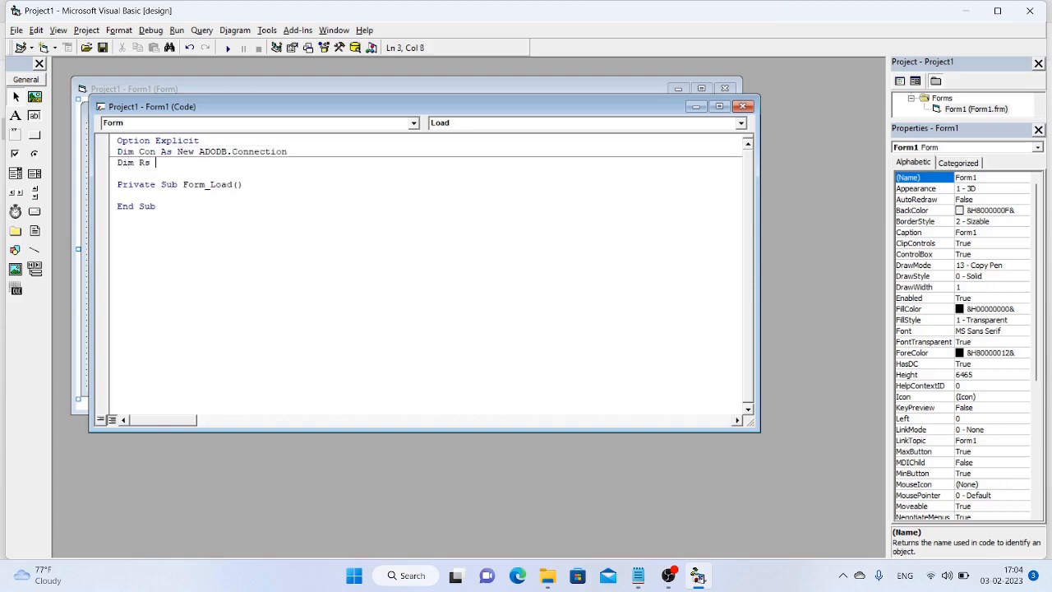
pyautogui.write('as New ADODB')
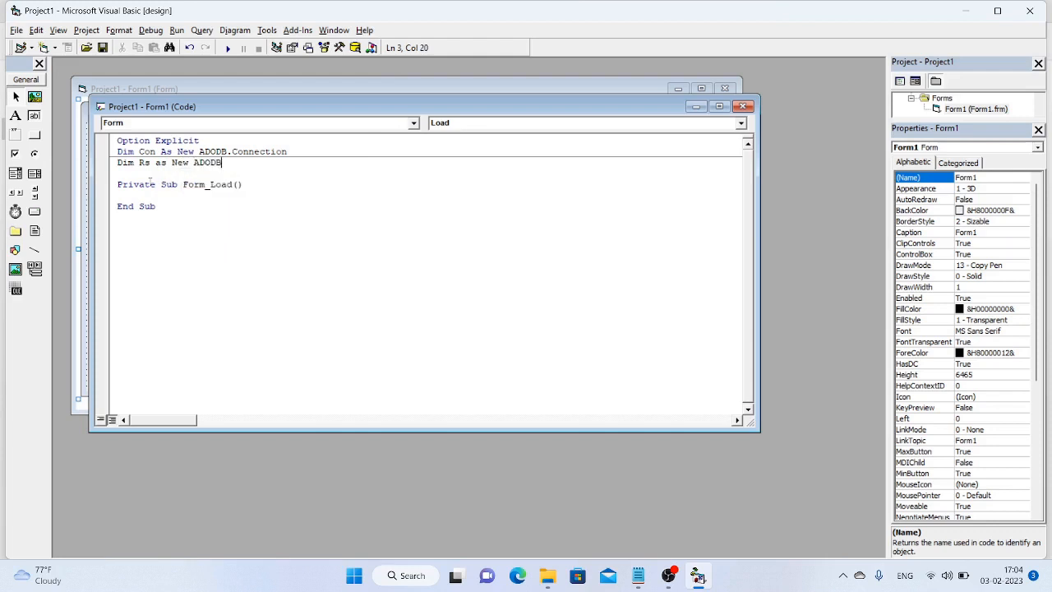
pyautogui.write('.re')
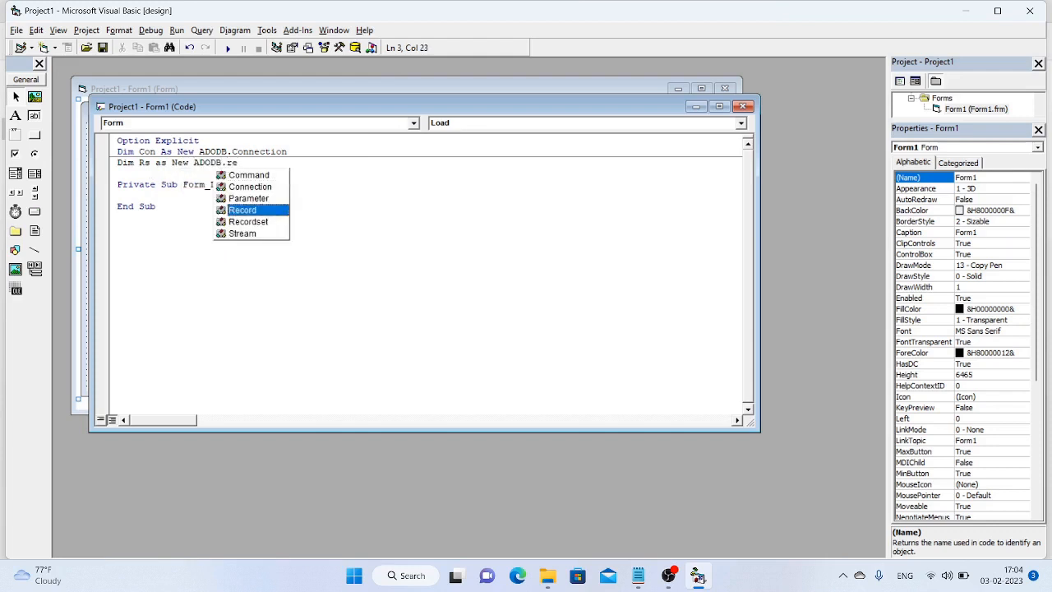
pyautogui.moveTo(246, 197)
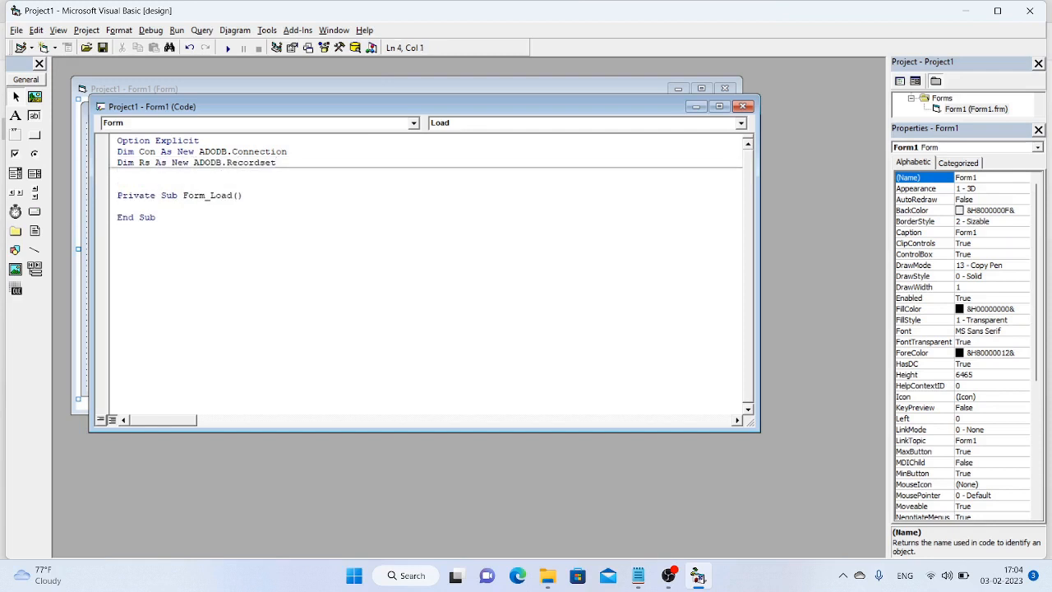
pyautogui.write('Dim')
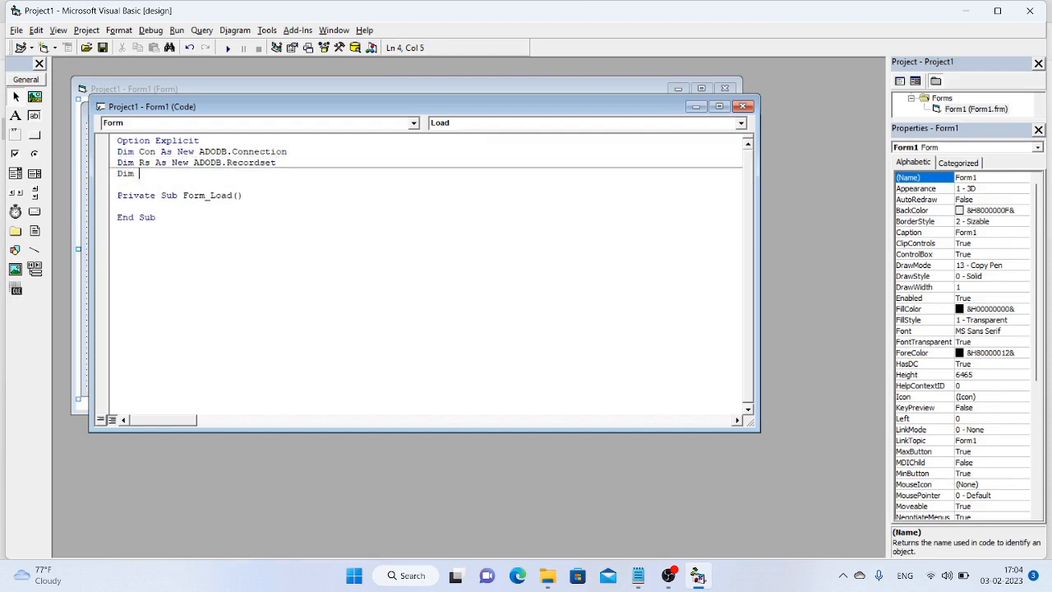
pyautogui.write('Co')
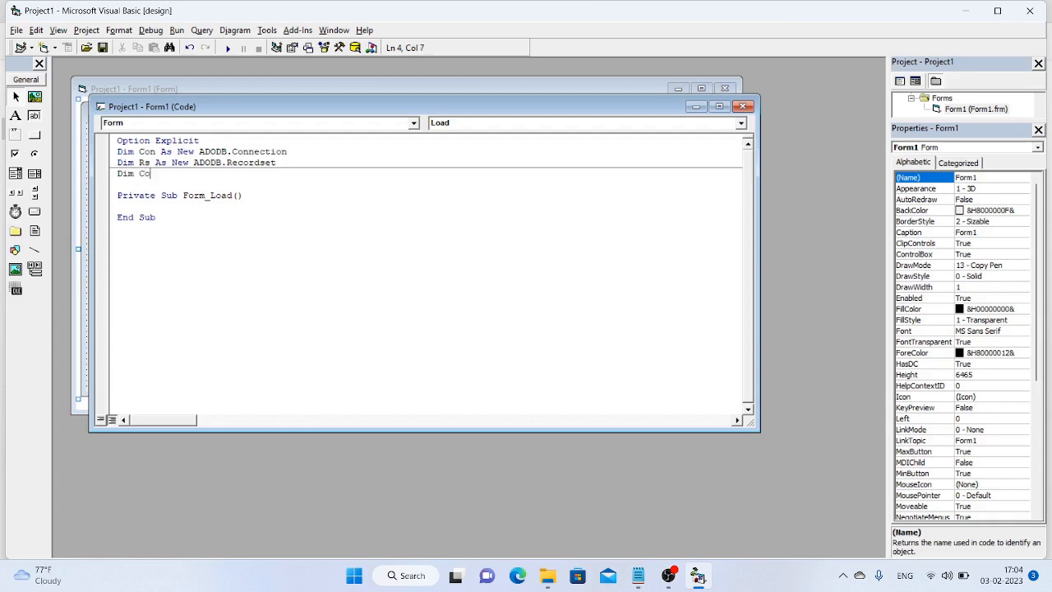
pyautogui.write('nStr a')
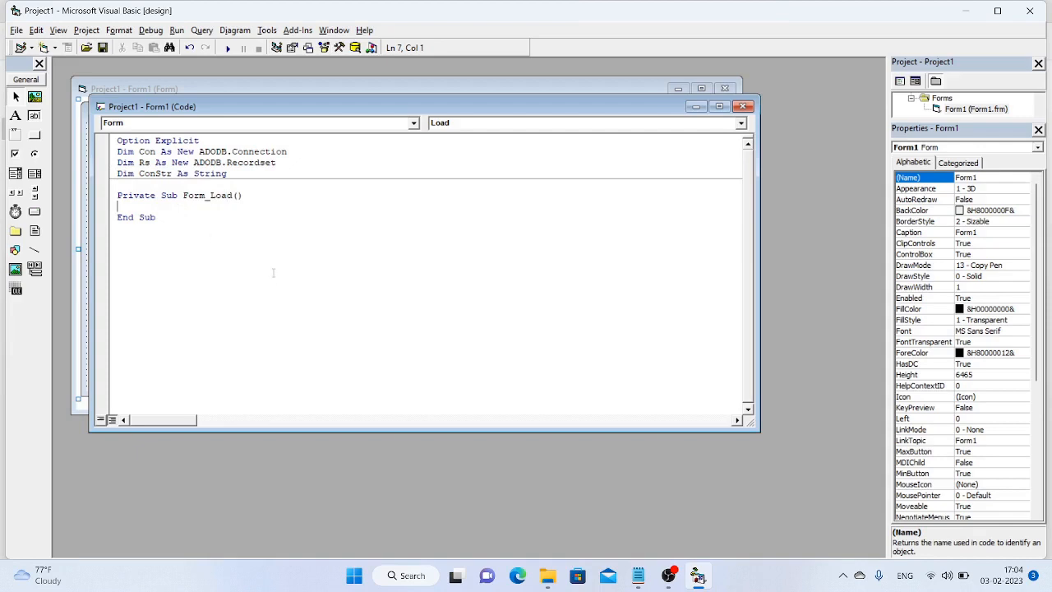
pyautogui.moveTo(424, 304)
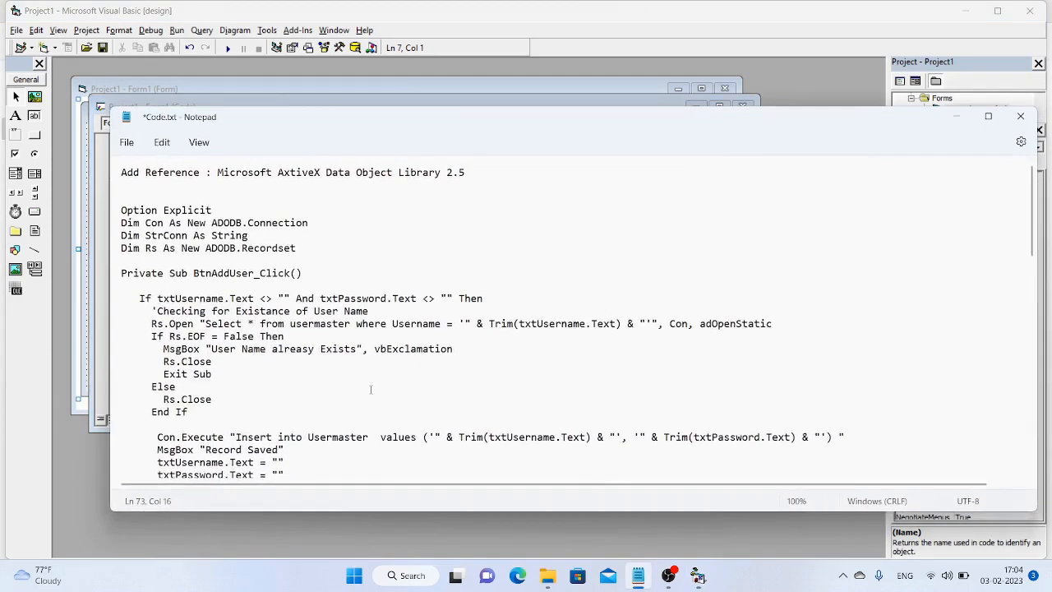
# Scroll through the Code.txt reference notes in Notepad.
pyautogui.scroll(-3)
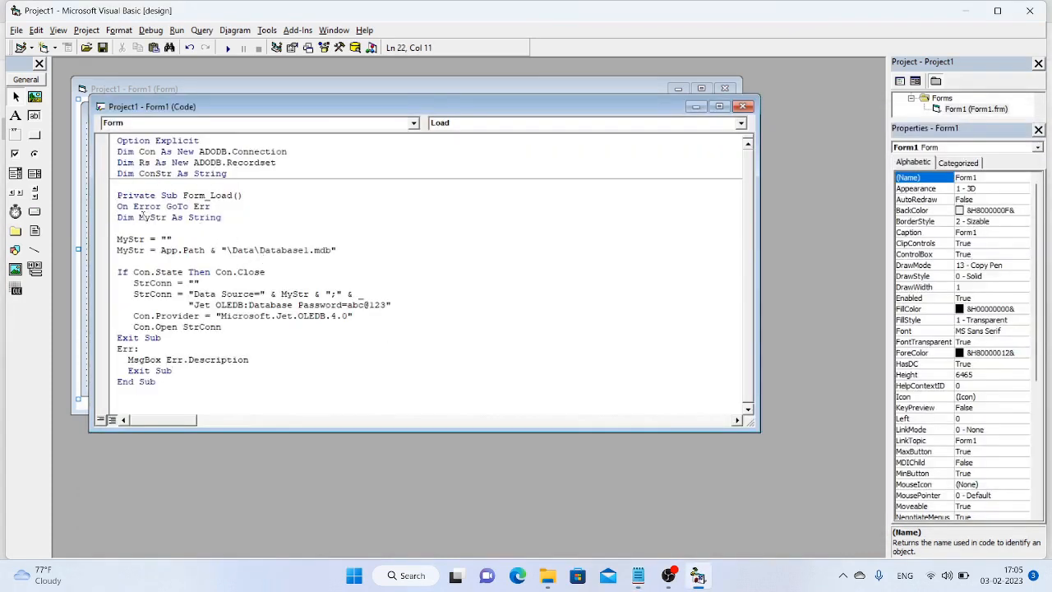
# Edit the Form_Load App.Path line so the data source points to Db1.mdb via MyStr.
pyautogui.doubleClick(156, 216)
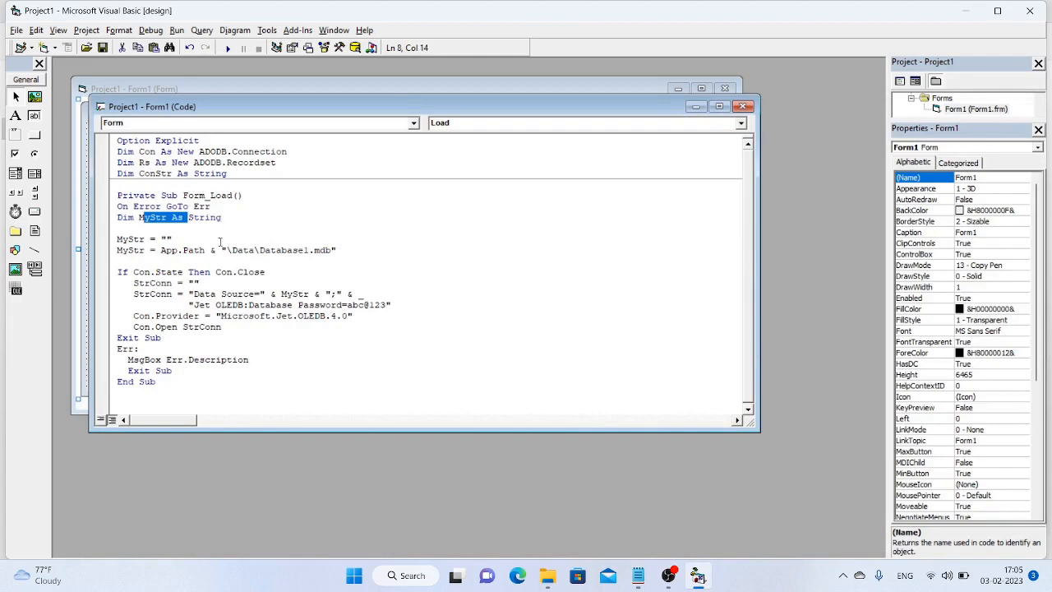
pyautogui.click(153, 249)
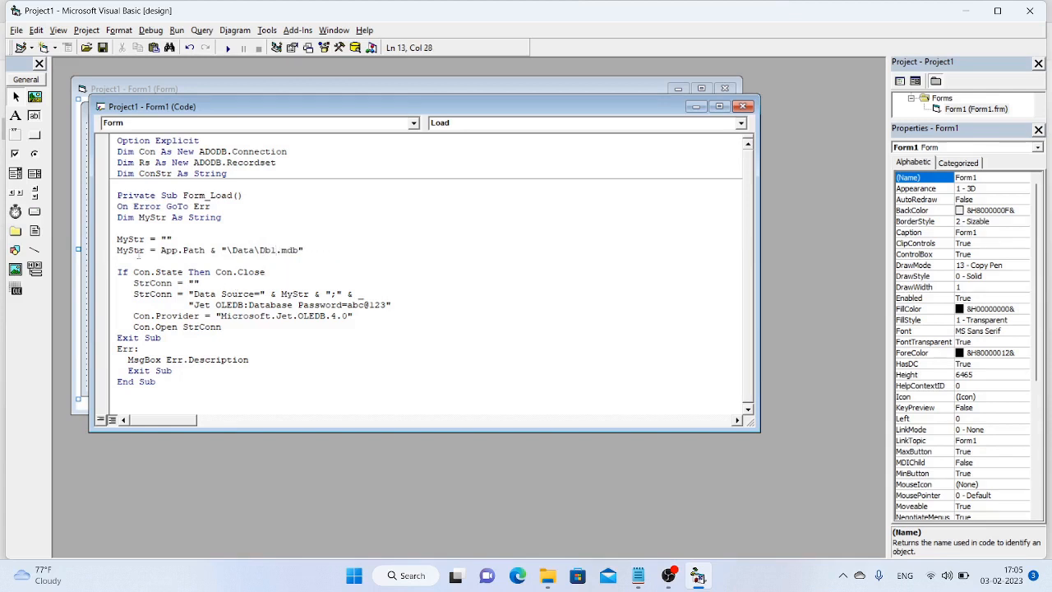
pyautogui.click(151, 250)
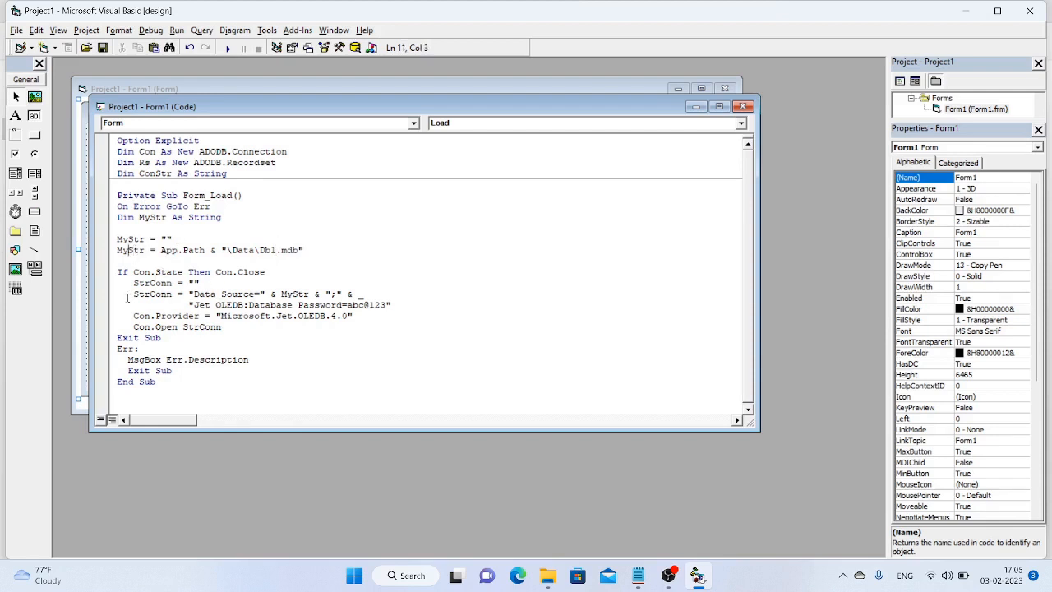
pyautogui.doubleClick(152, 292)
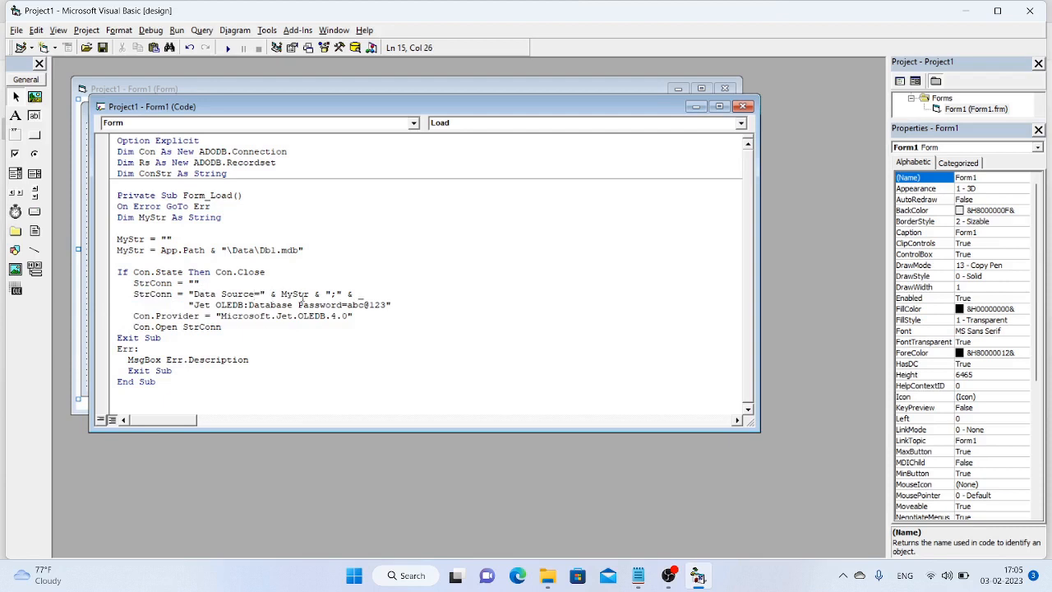
pyautogui.click(291, 292)
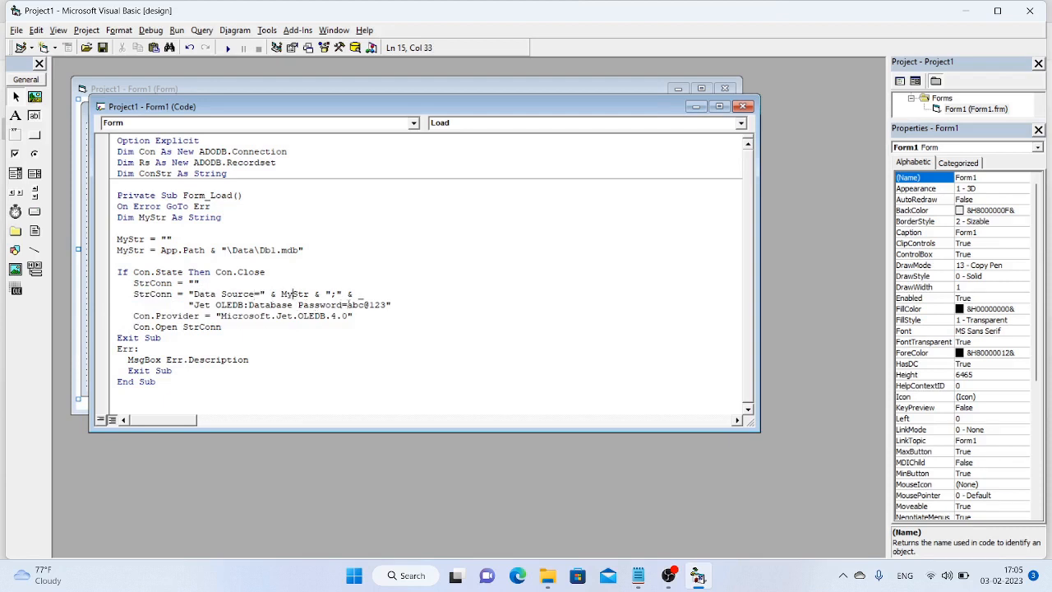
# Review the Jet OLEDB provider line and the connection string being opened.
pyautogui.click(305, 321)
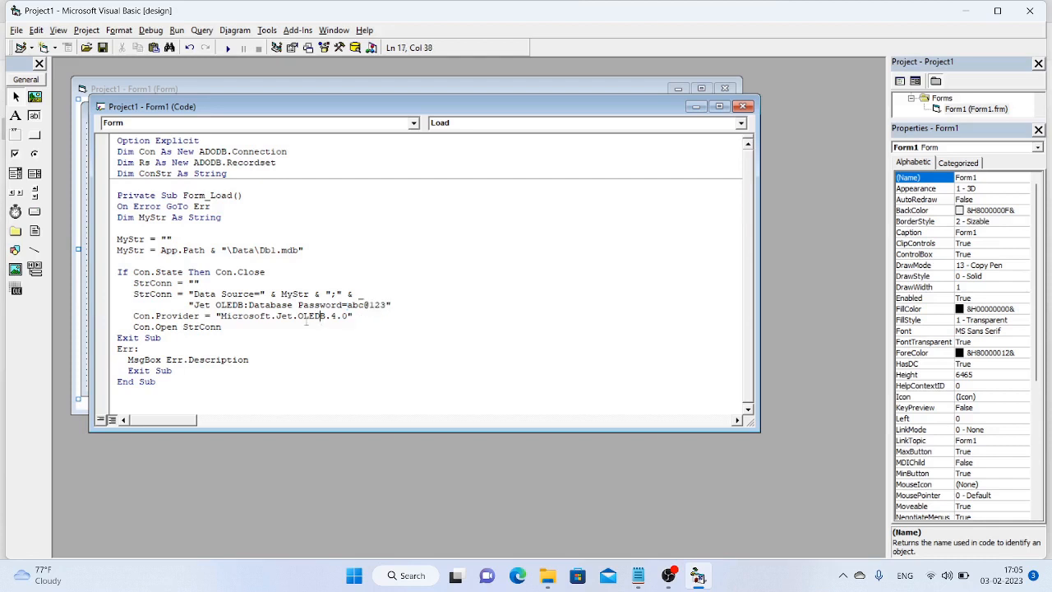
pyautogui.doubleClick(257, 315)
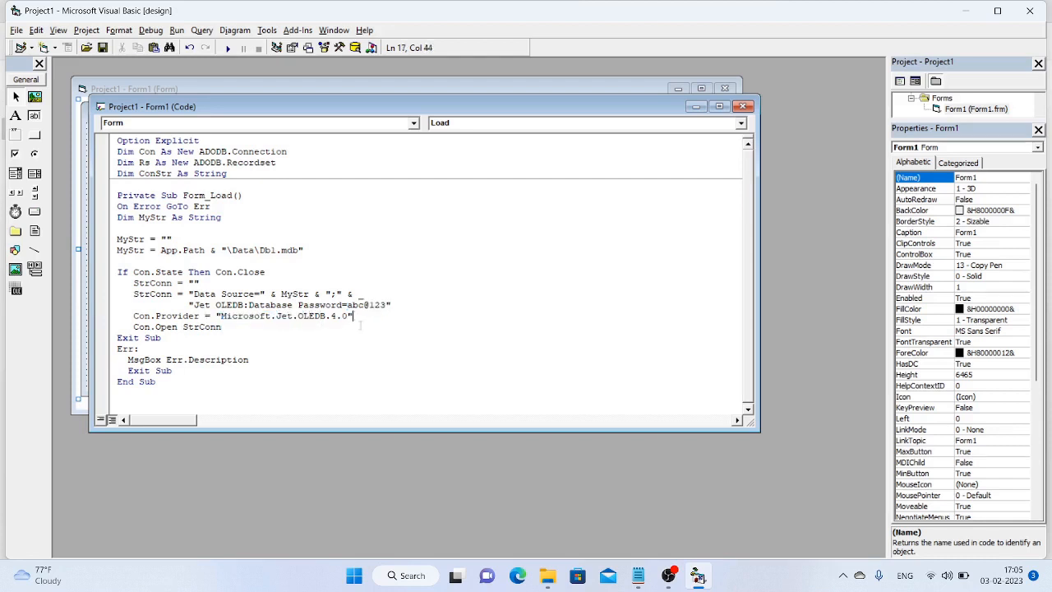
pyautogui.click(138, 325)
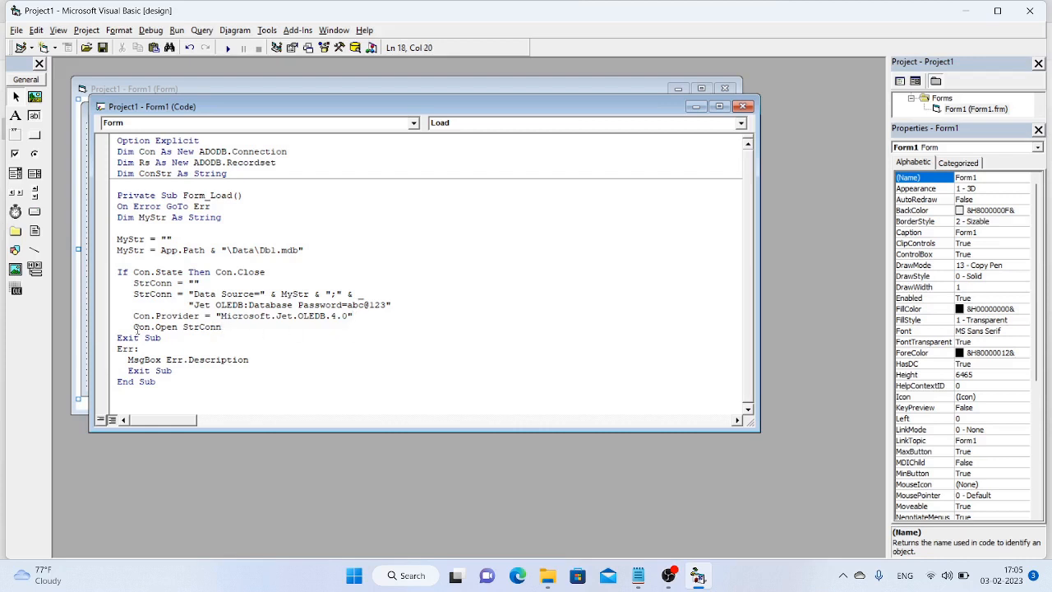
pyautogui.doubleClick(175, 325)
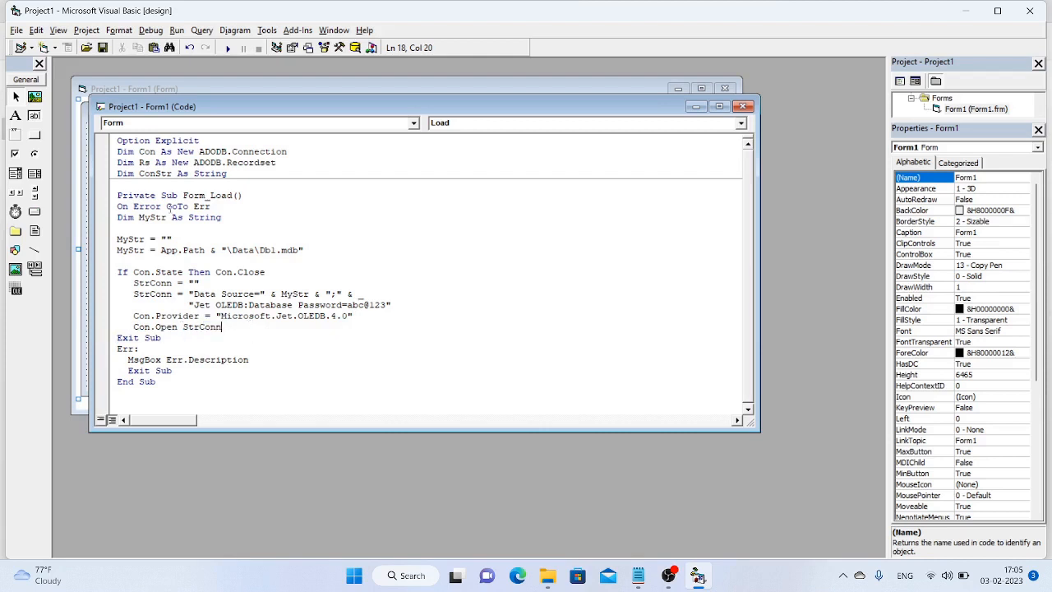
pyautogui.click(243, 194)
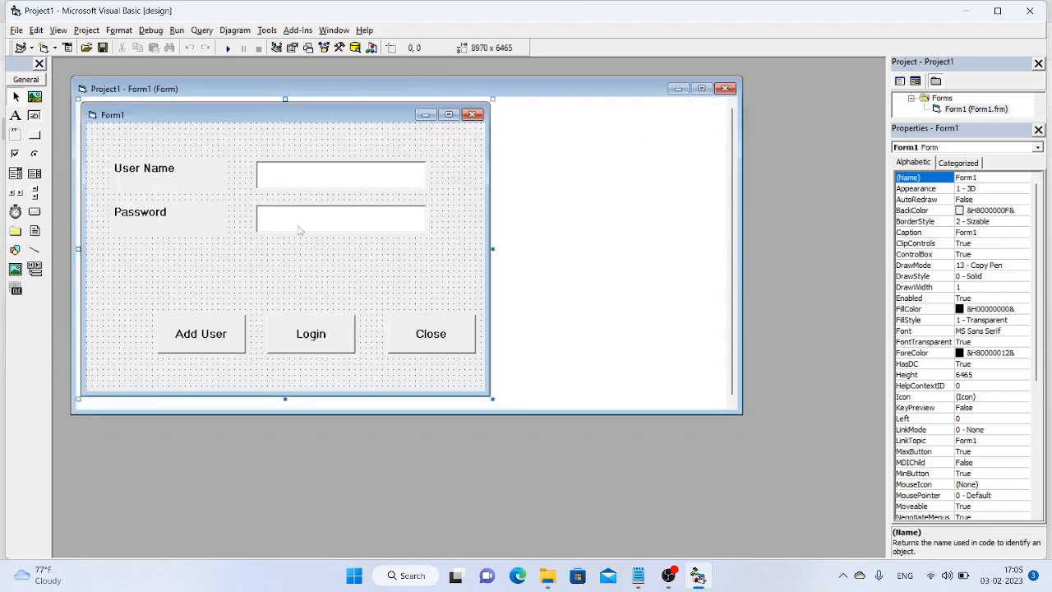
pyautogui.moveTo(319, 266)
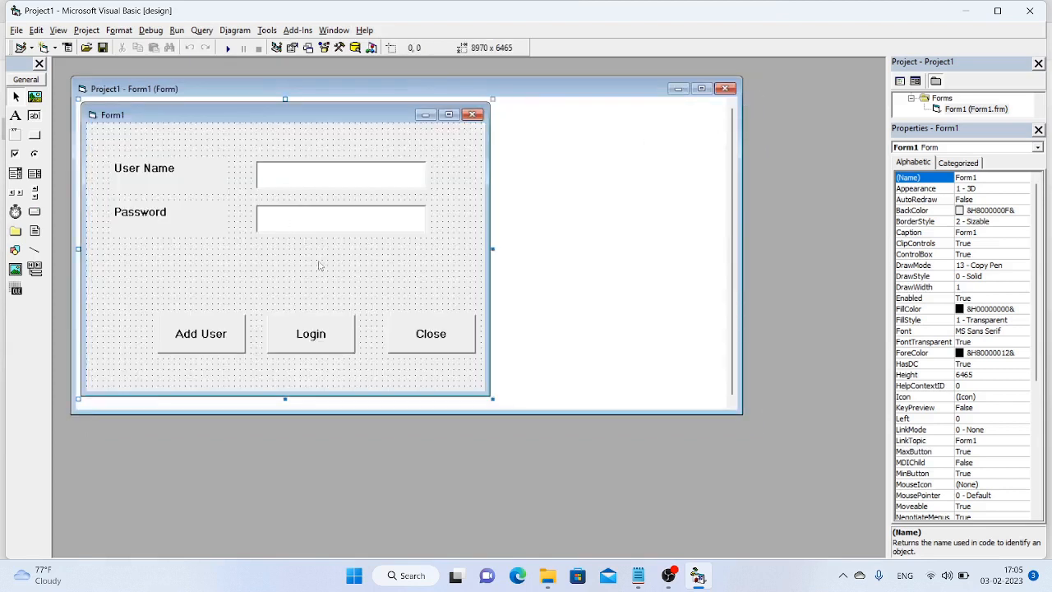
pyautogui.moveTo(332, 264)
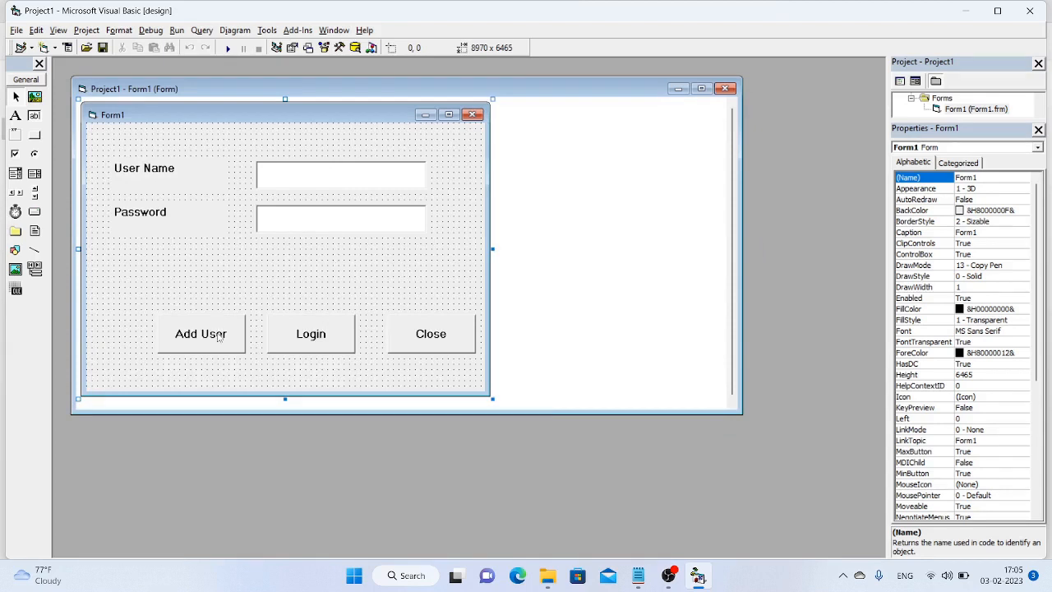
# Generate the CmdAddUser_Click handler from the Add User button in the designer.
pyautogui.doubleClick(200, 333)
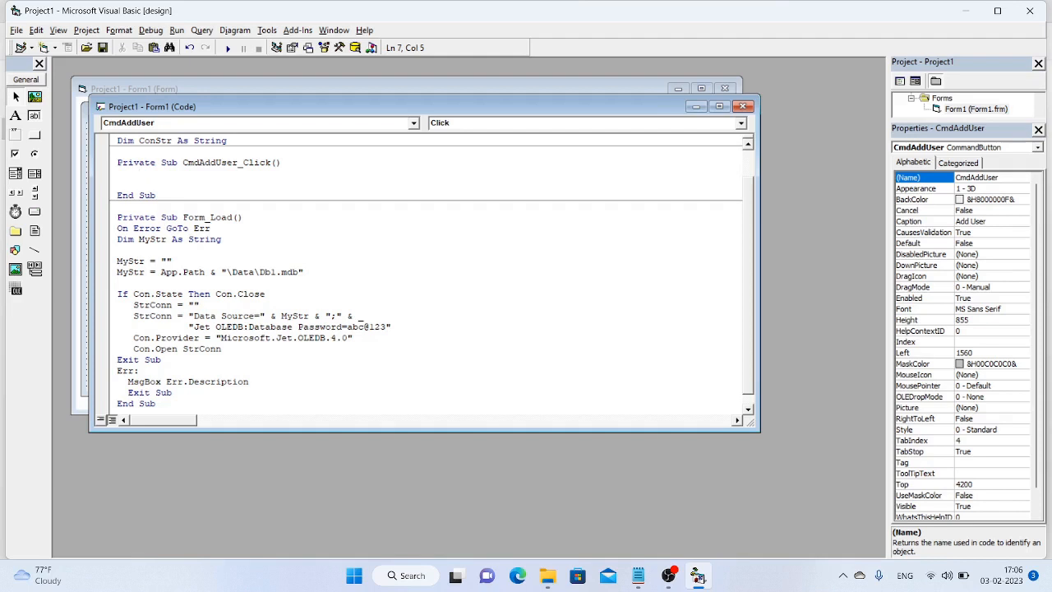
# Write rs.Open selecting UserMaster rows where username matches txtUsername.Text, with Con, adOpenStatic.
pyautogui.click(139, 174)
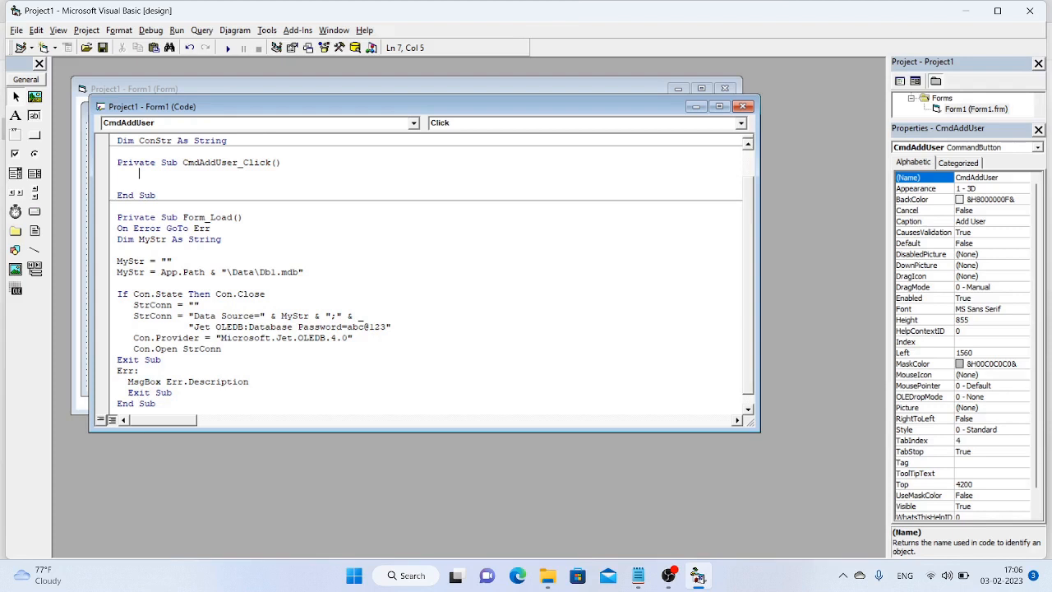
pyautogui.write('rs.Open')
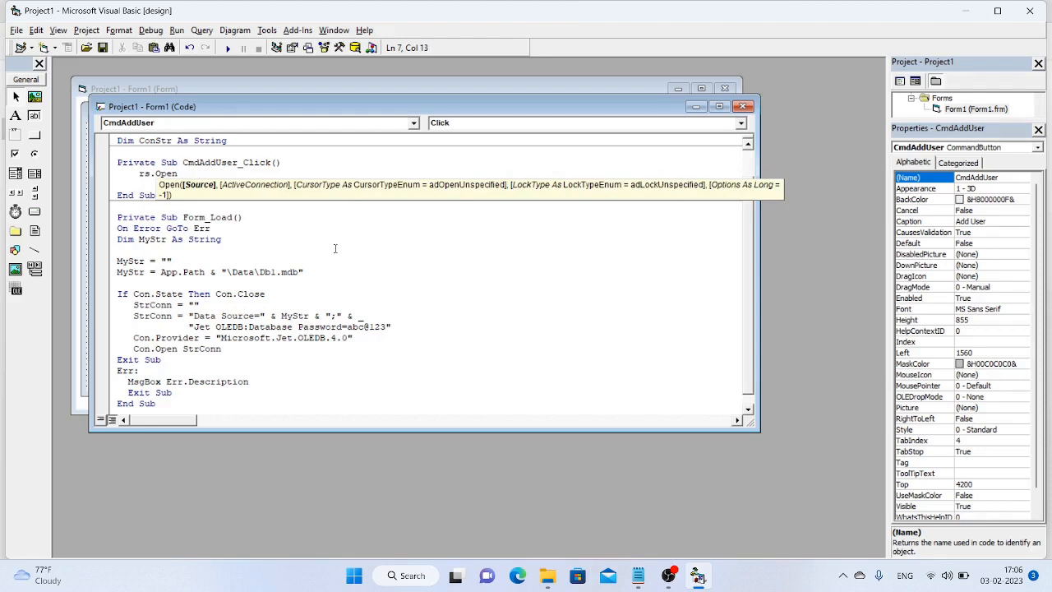
pyautogui.write('"Select *"')
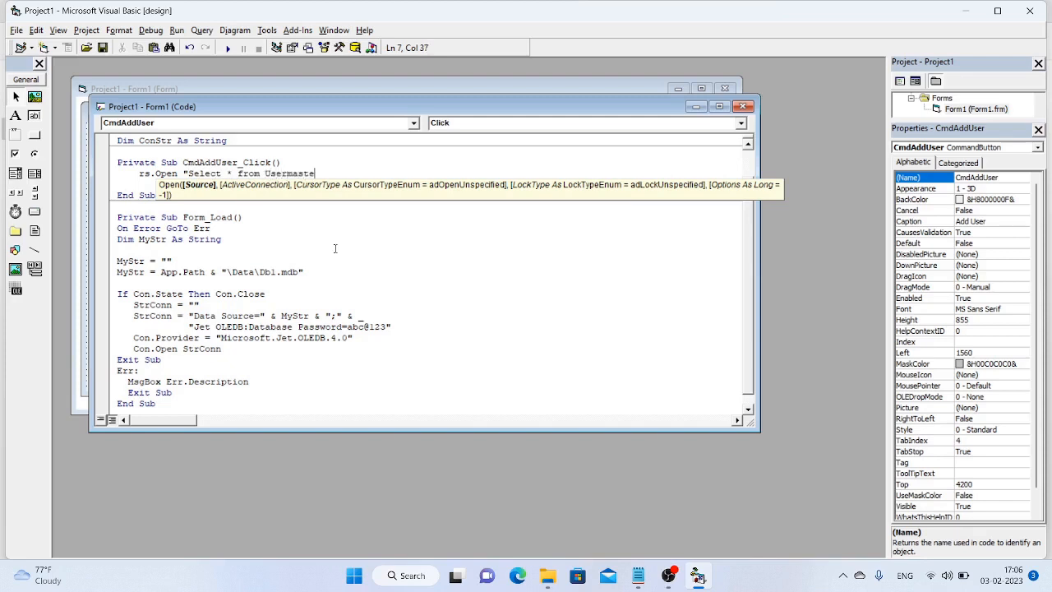
pyautogui.write('r')
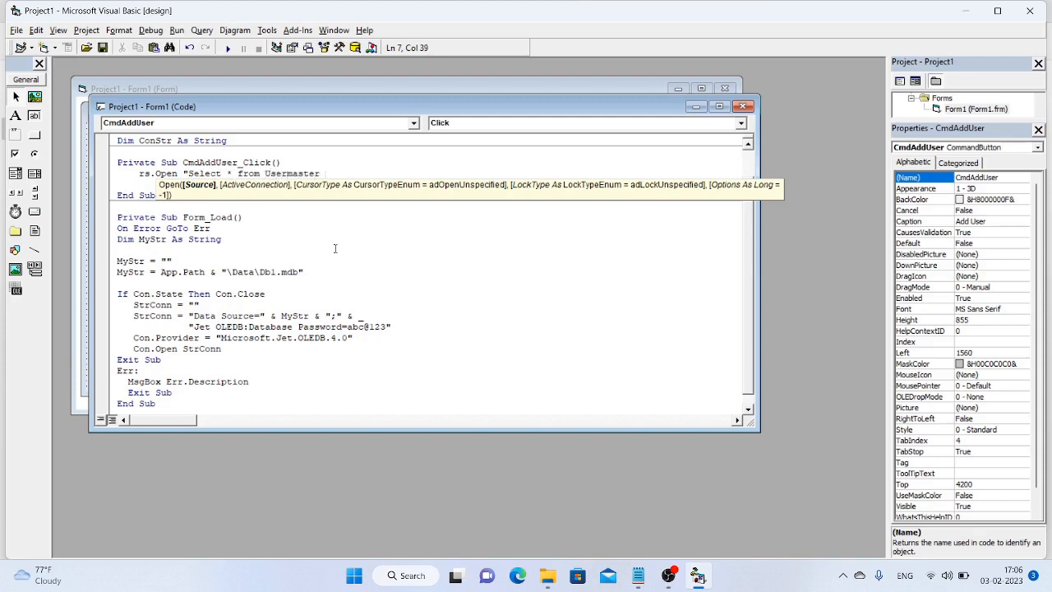
pyautogui.write('where')
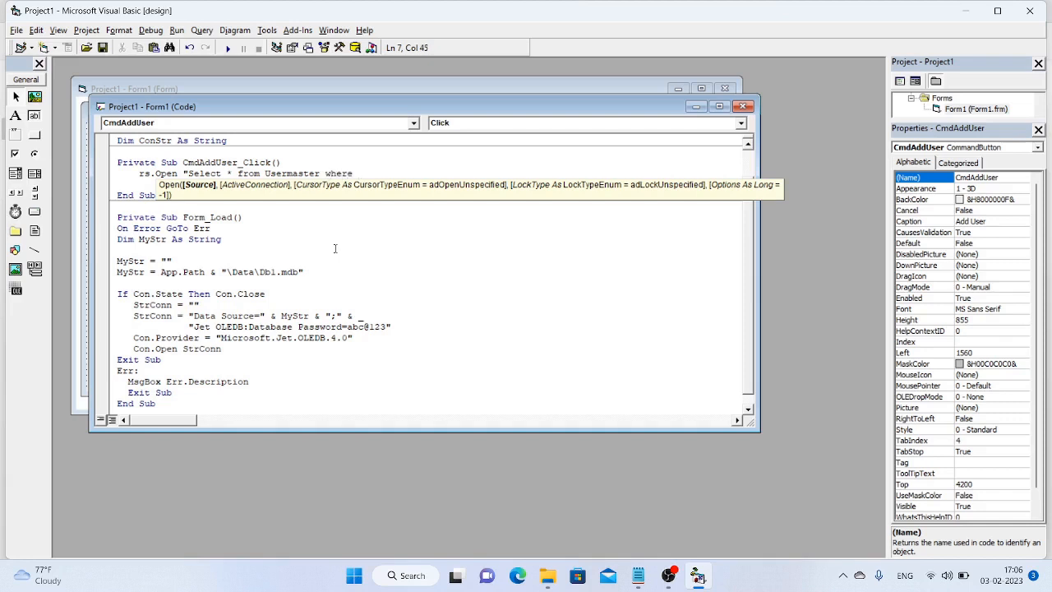
pyautogui.write('username =')
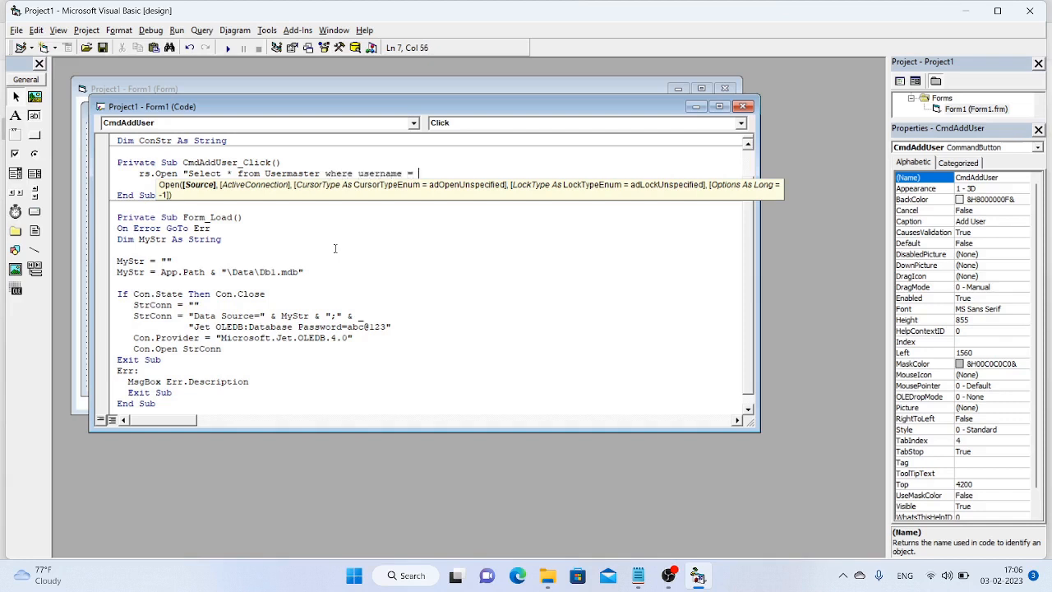
pyautogui.write('\'"')
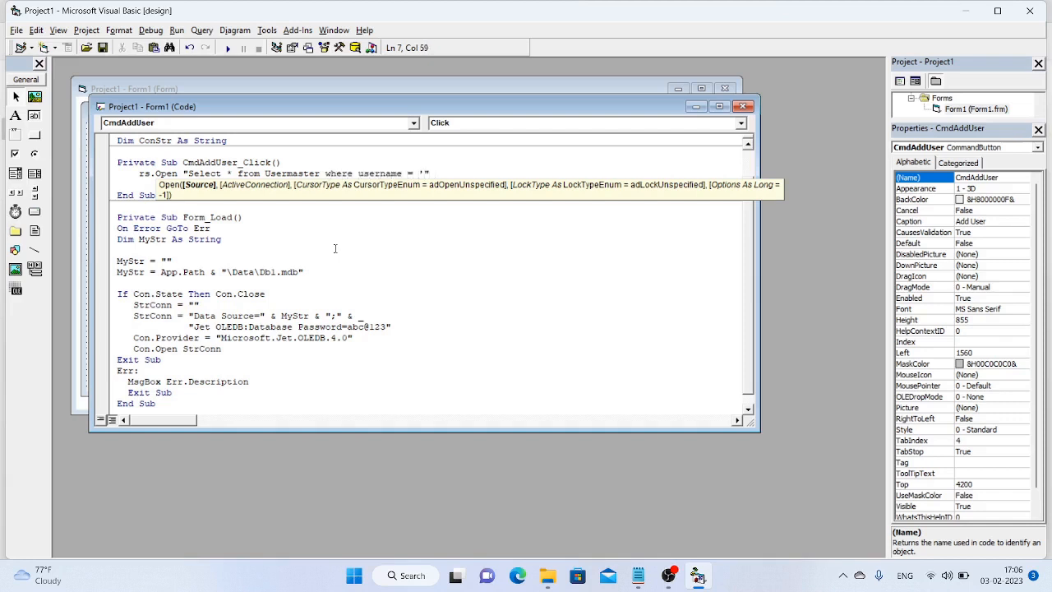
pyautogui.write('& txtusername')
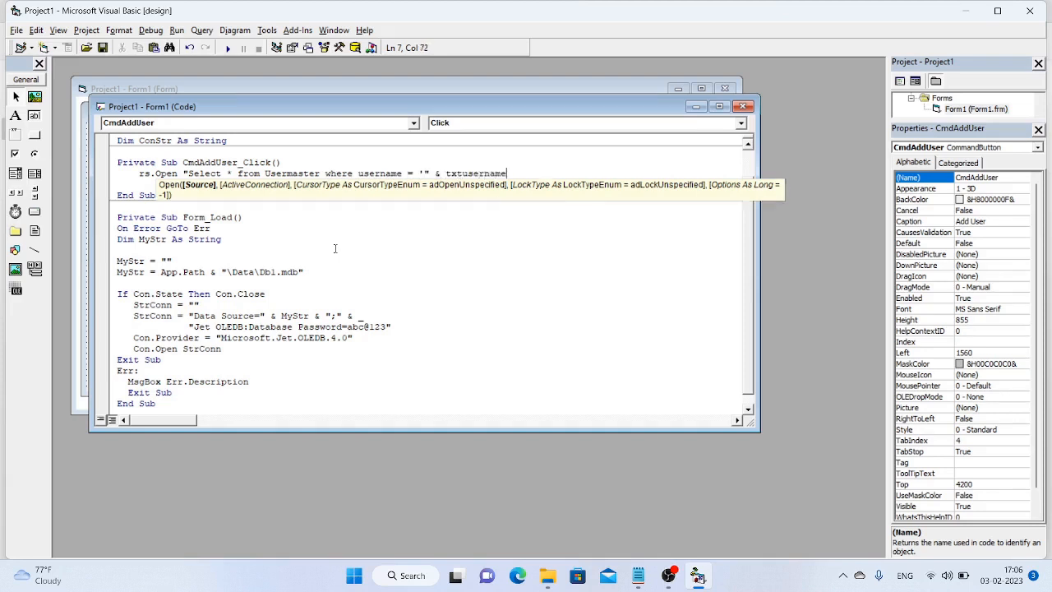
pyautogui.write('.Text) & "\'')
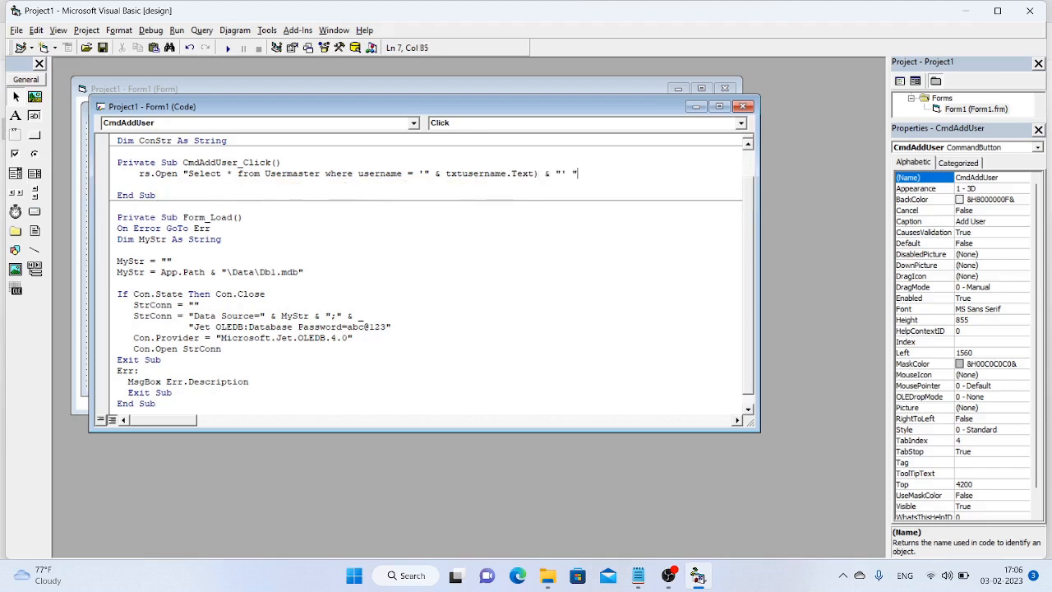
pyautogui.write(',con,')
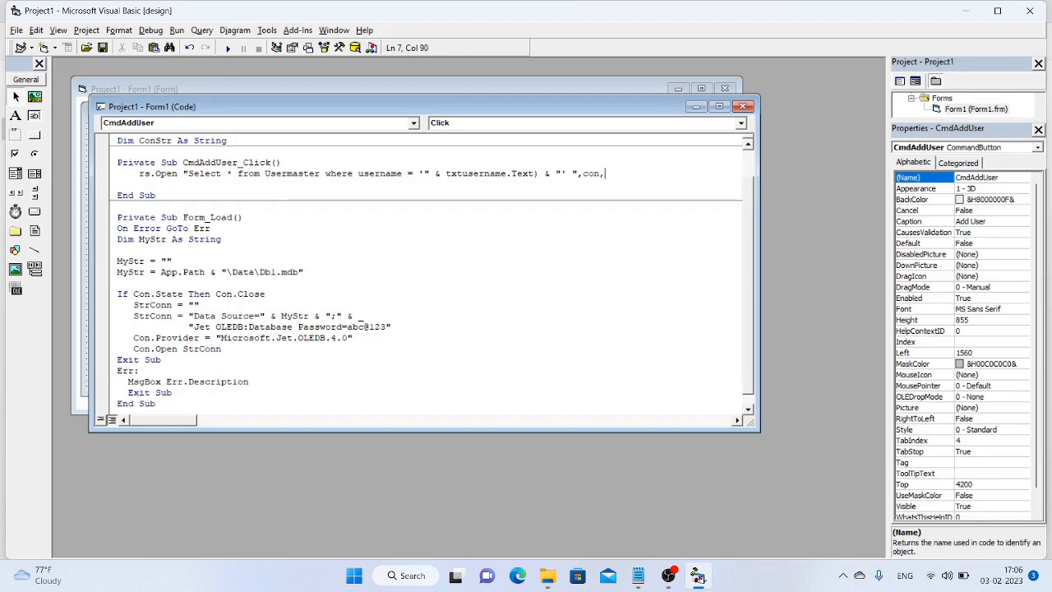
pyautogui.write('co')
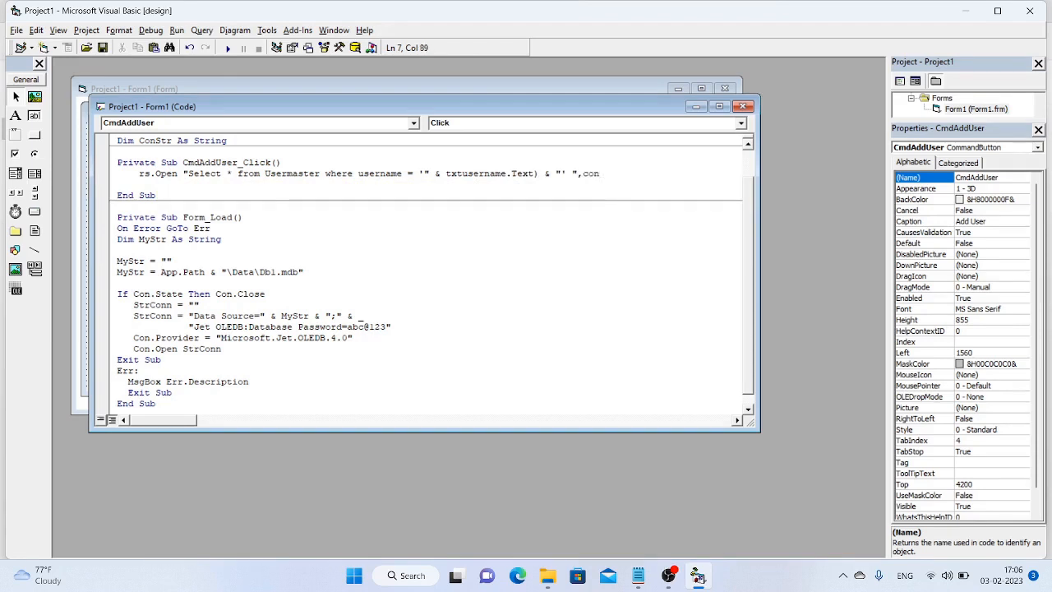
# Wrap the txtUsername.Text reference in Trim( ).
pyautogui.click(393, 174)
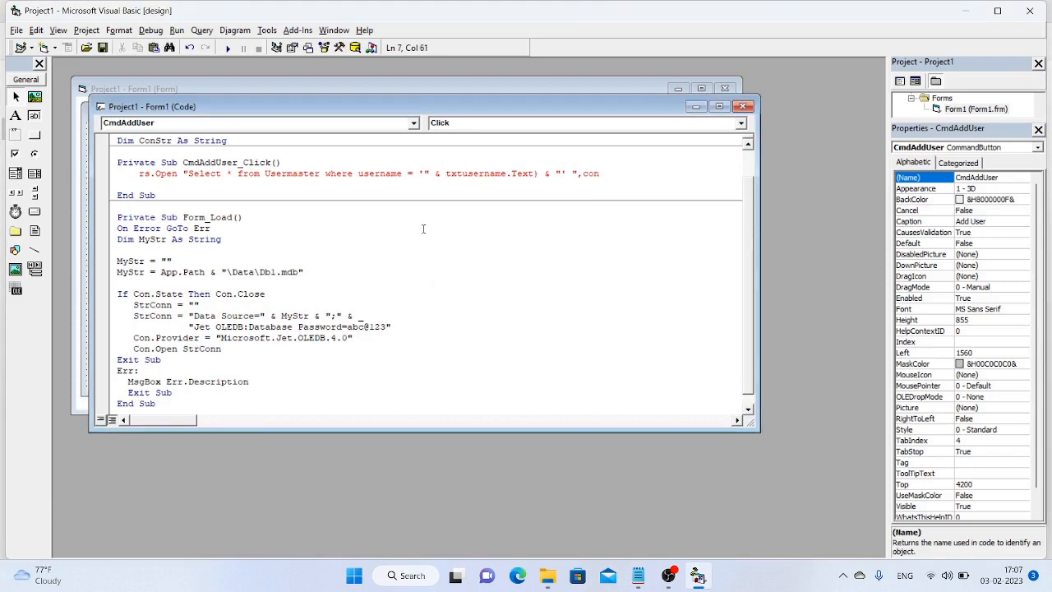
pyautogui.write('trim(')
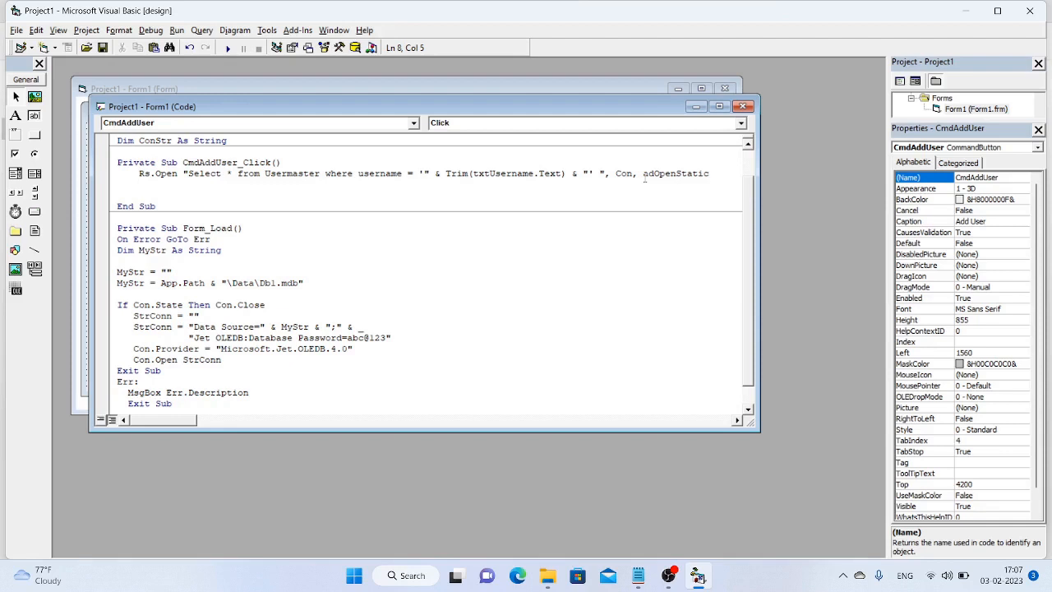
# Add If rs.EOF = False Then with MsgBox "Username already exists".
pyautogui.write('if')
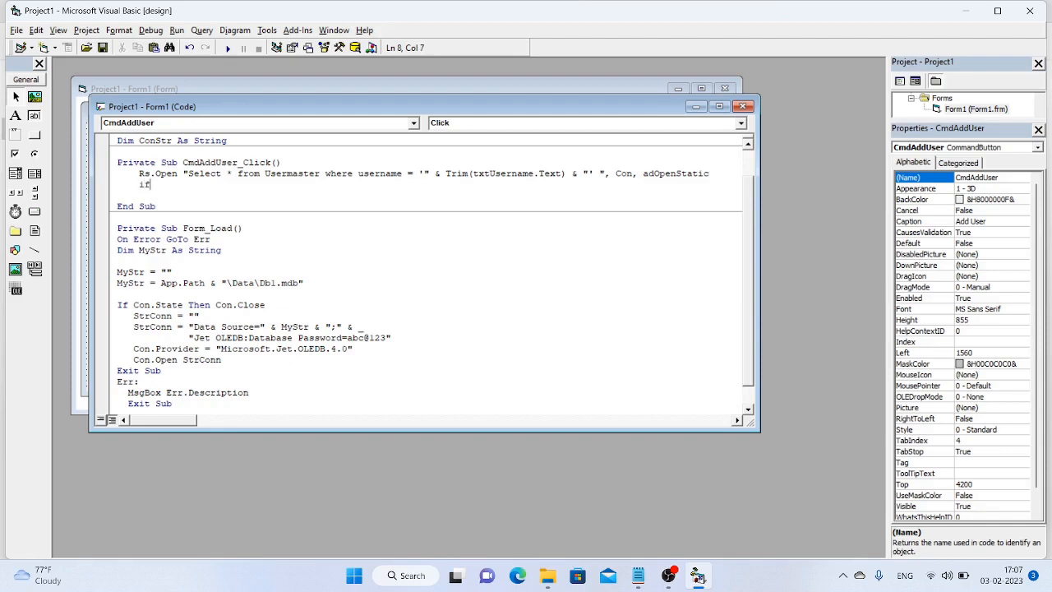
pyautogui.write('rs')
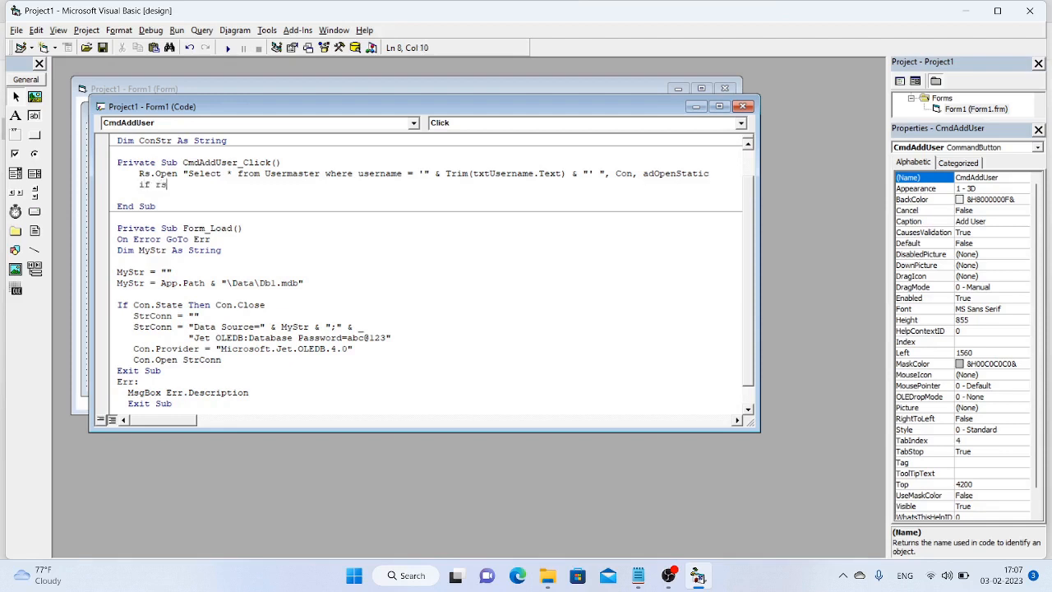
pyautogui.write('.EOF = t')
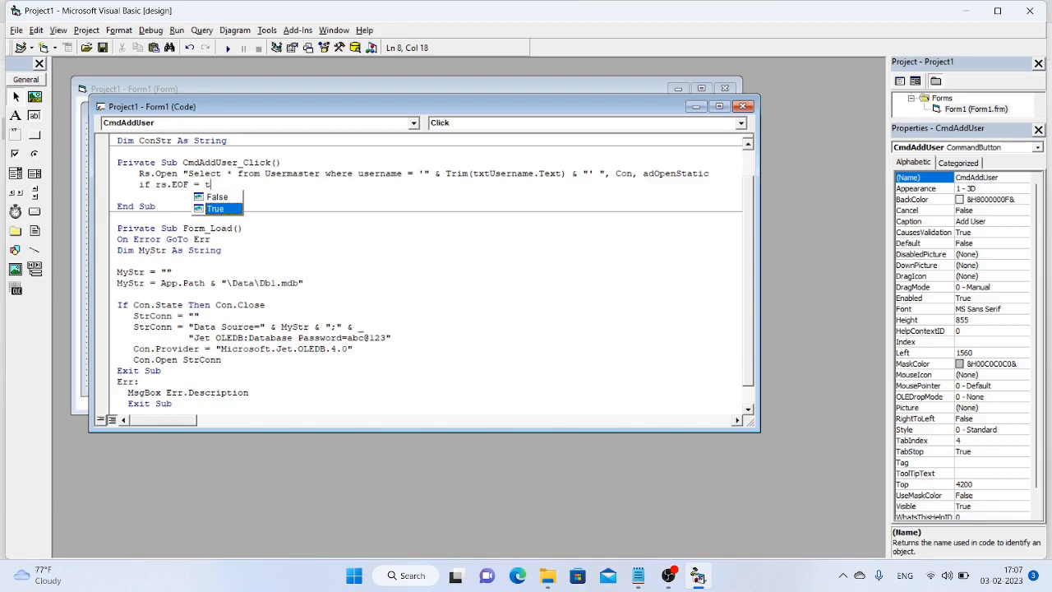
pyautogui.click(217, 197)
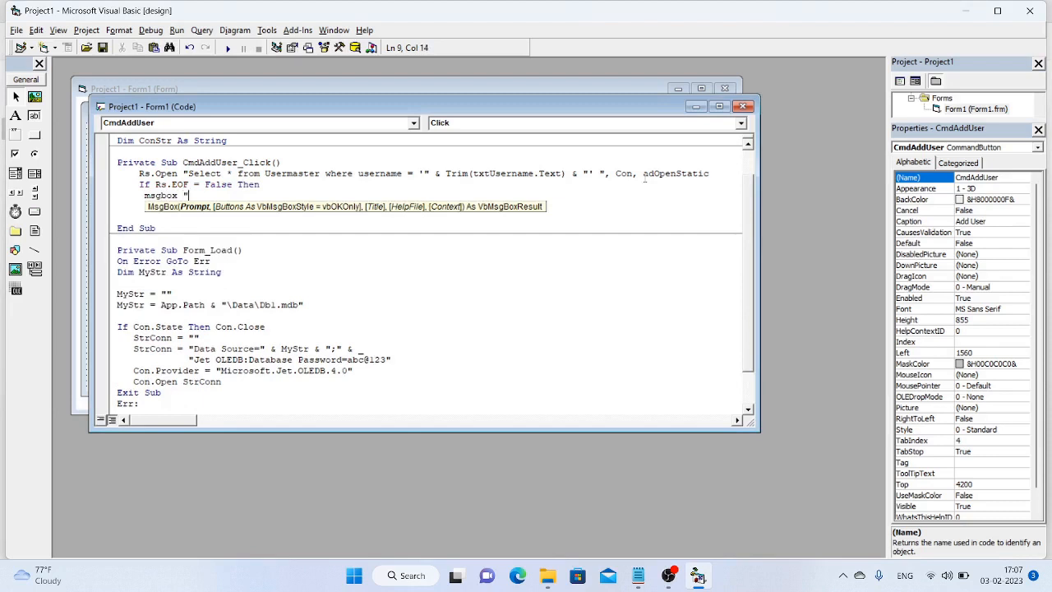
pyautogui.write('Usert')
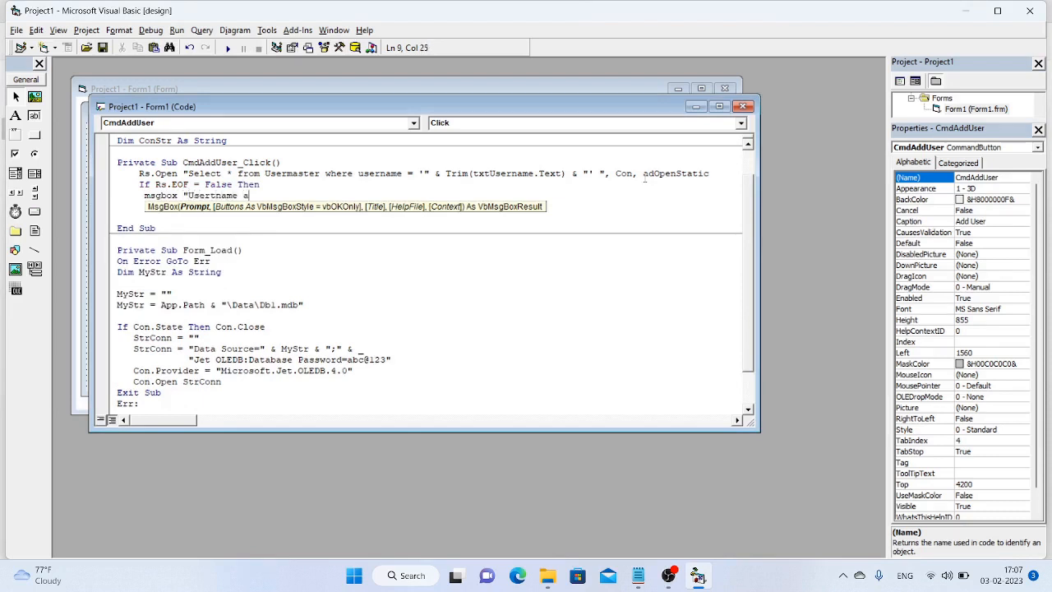
pyautogui.write('lready exists"')
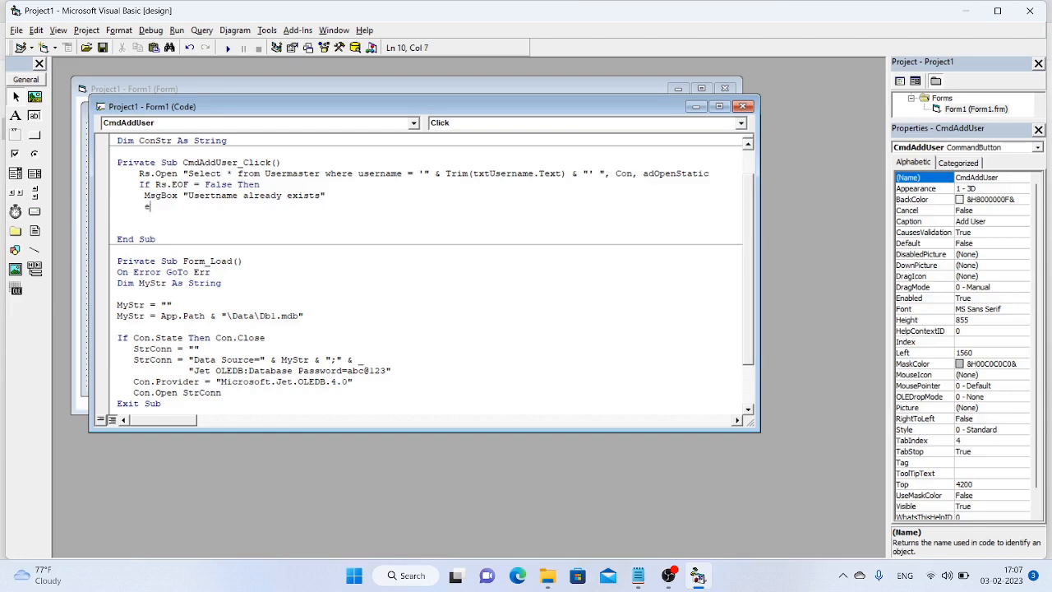
# Finish the block with Exit Sub and End If.
pyautogui.write('xit')
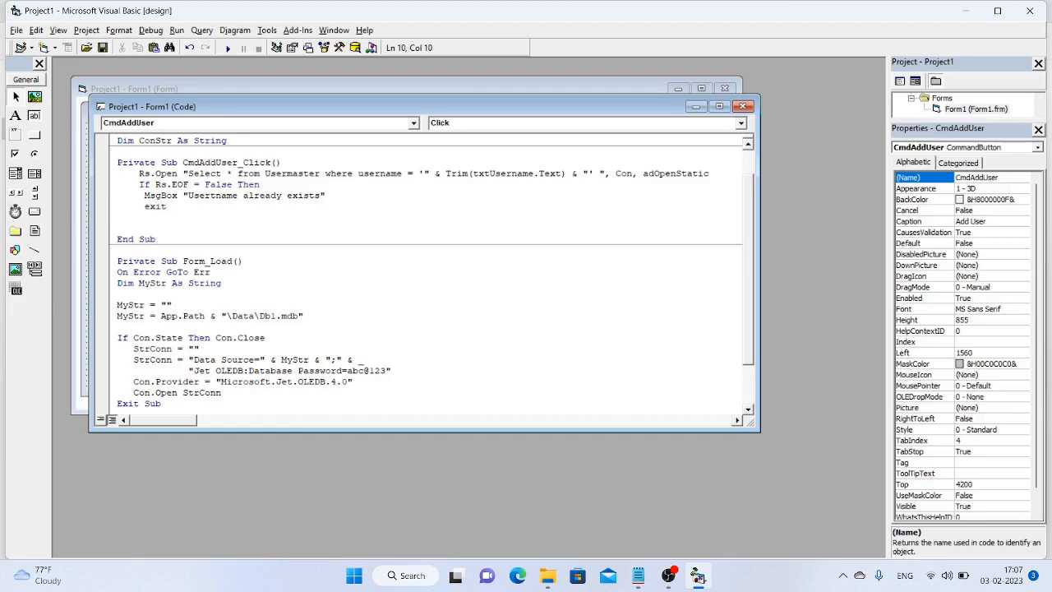
pyautogui.write('sub')
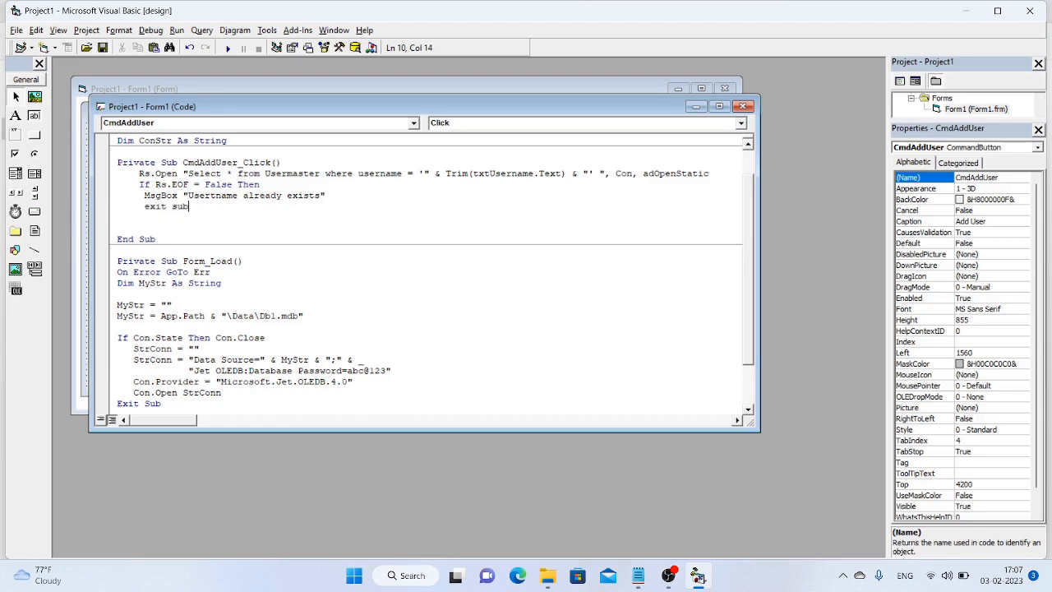
pyautogui.press('enter')
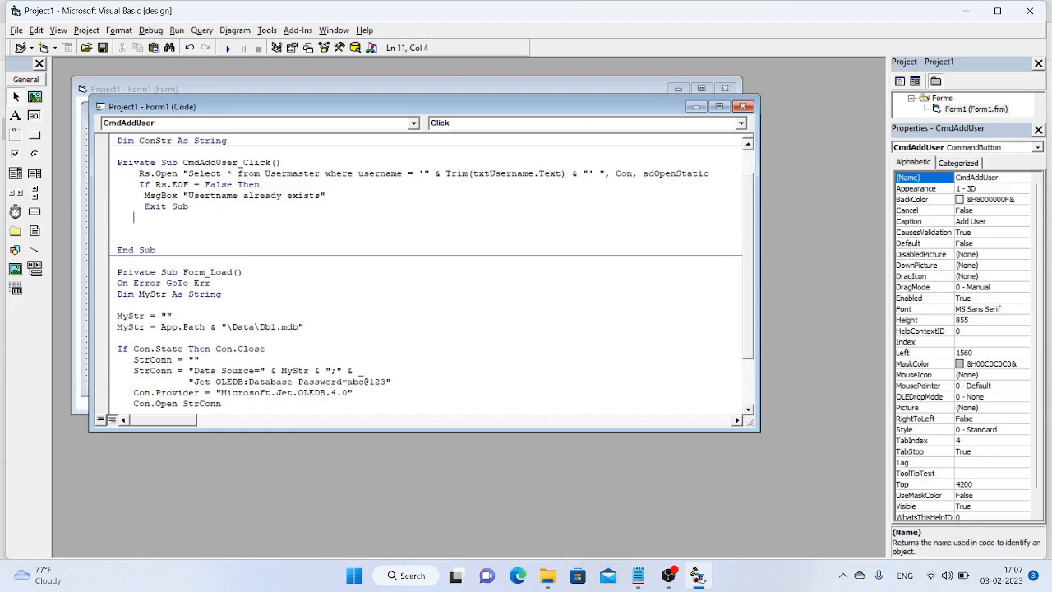
pyautogui.write('end if')
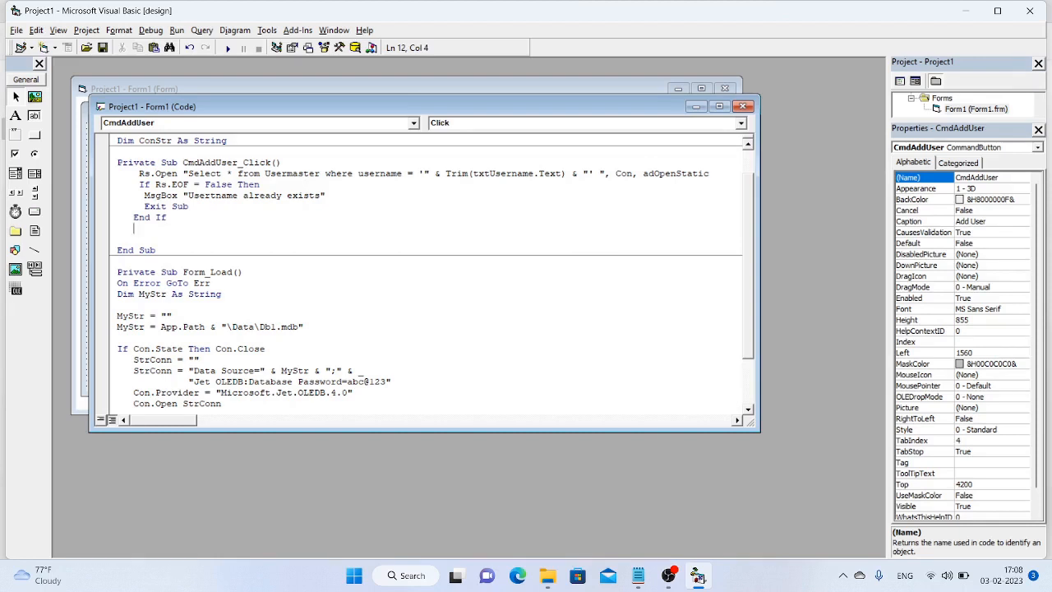
# Begin con.Execute with Insert into usermaster (username,password) values(.
pyautogui.write('con.Execute "')
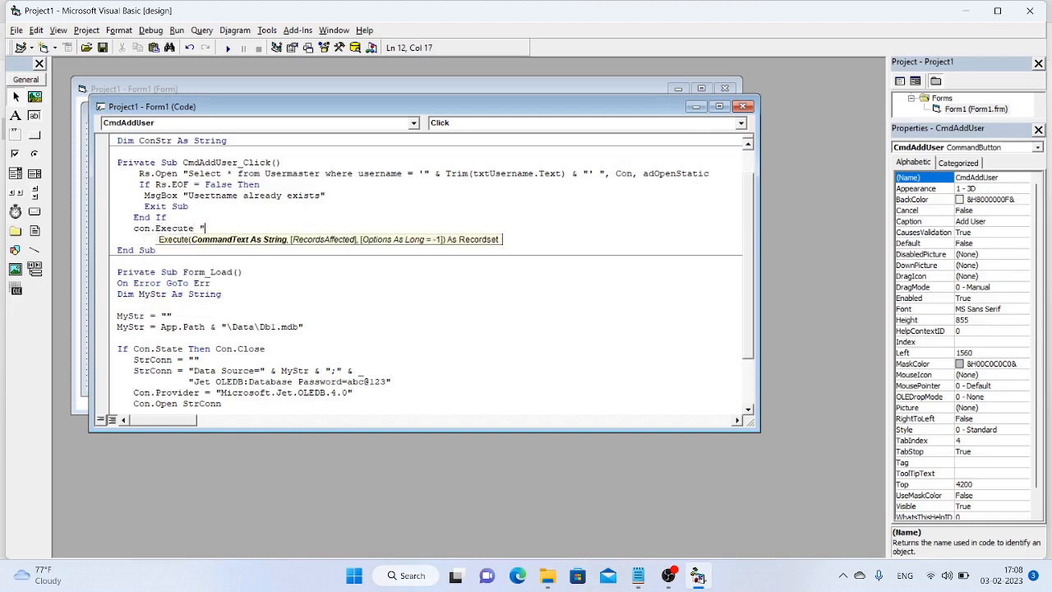
pyautogui.write('Insert into')
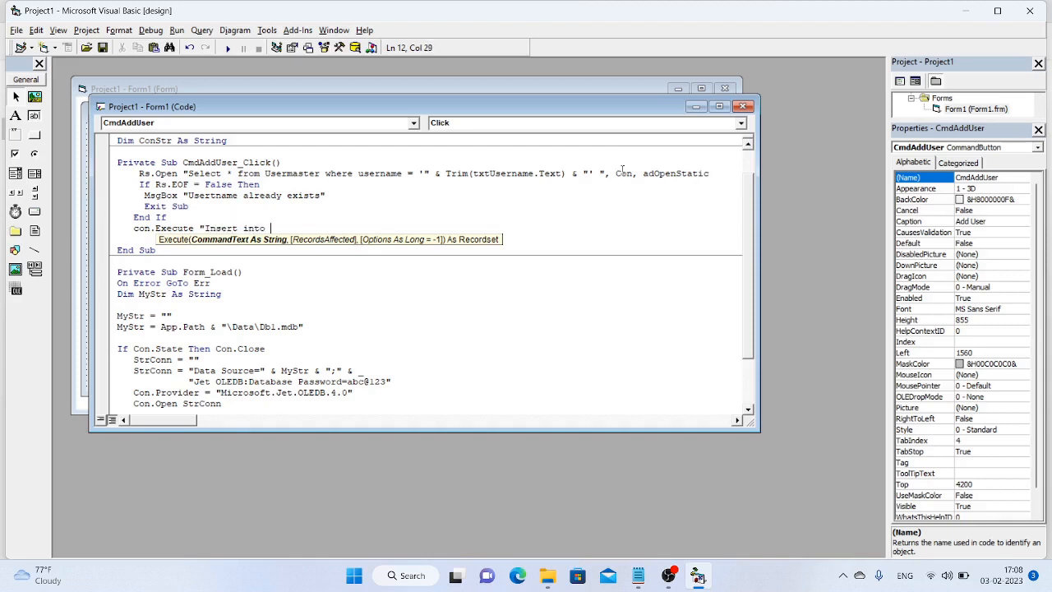
pyautogui.write('usermaster where')
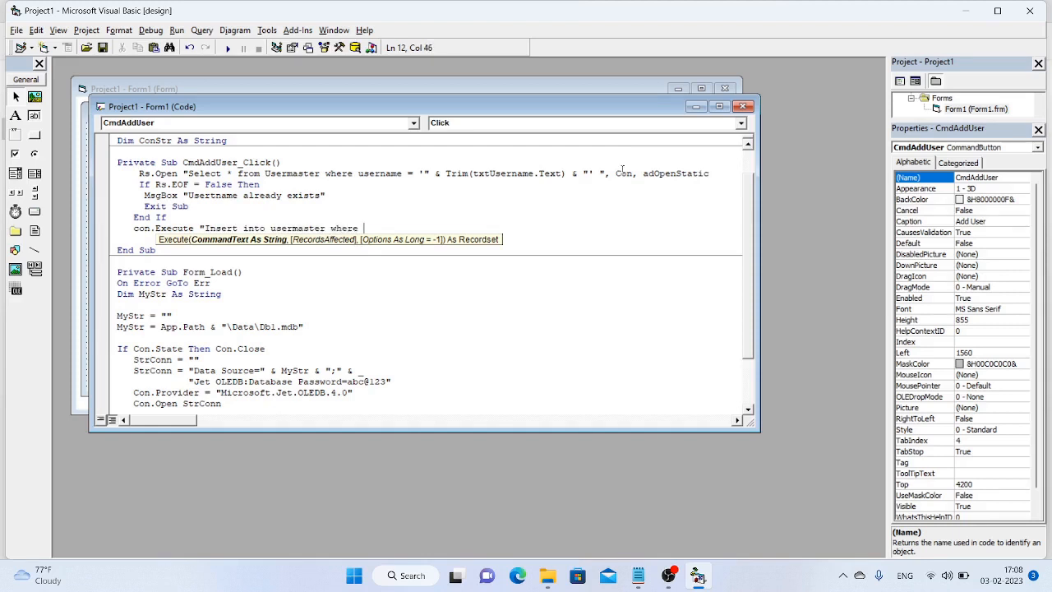
pyautogui.press('Backspace')
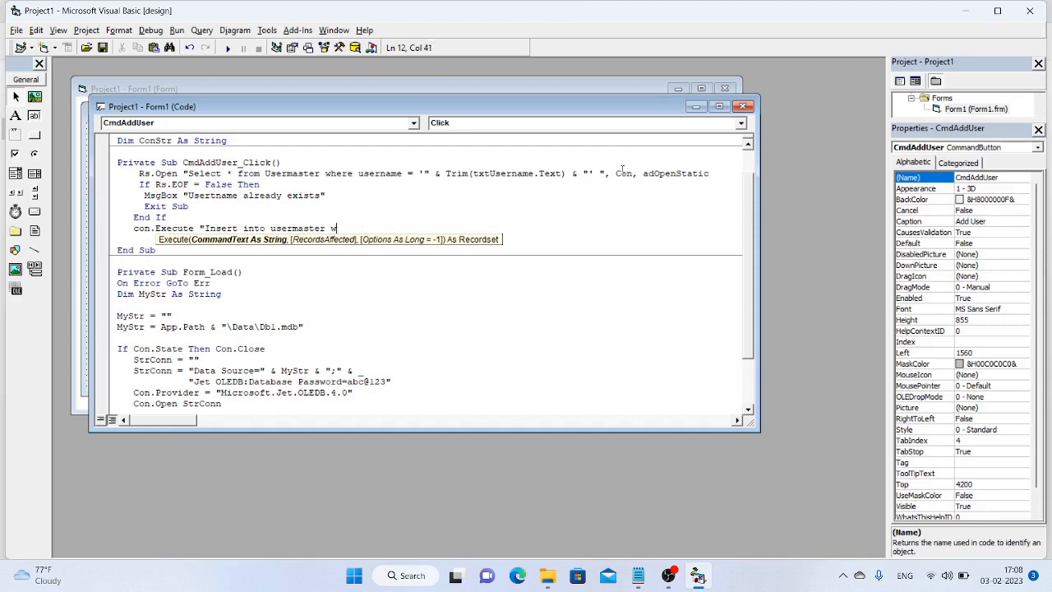
pyautogui.write('valu')
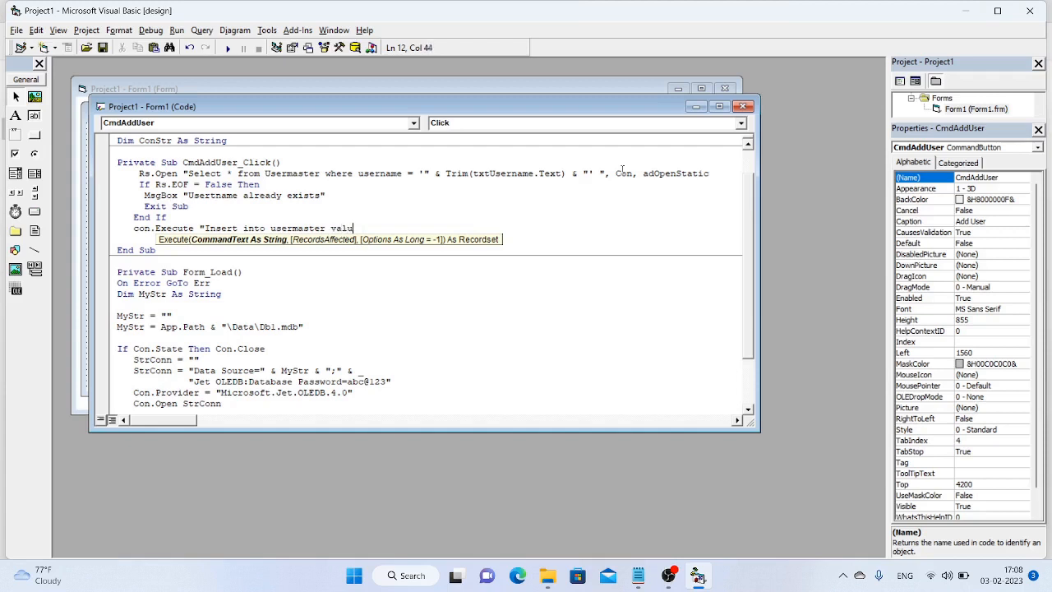
pyautogui.write('es(')
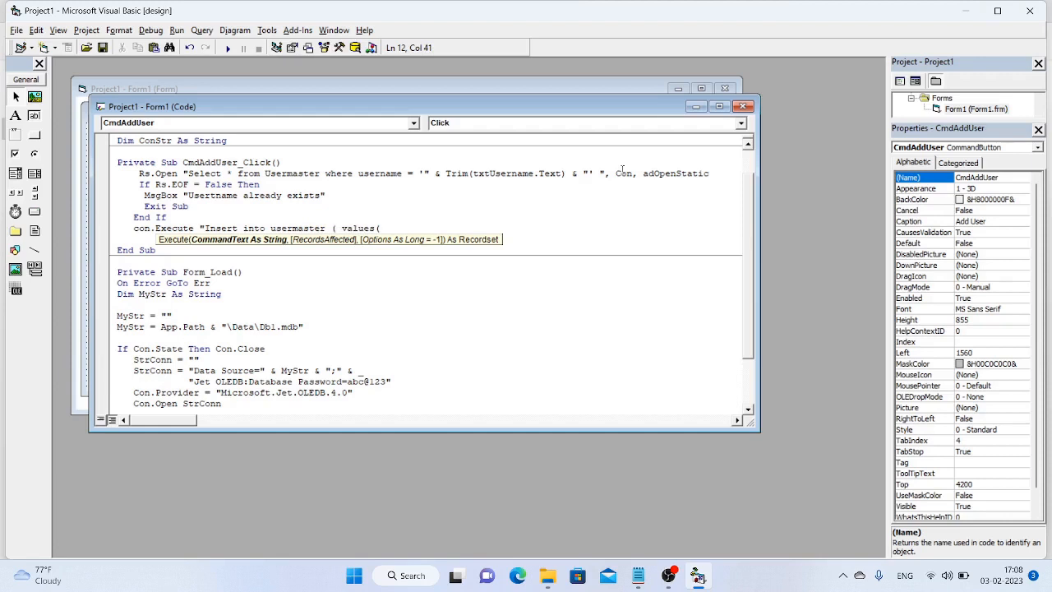
pyautogui.write('username,p')
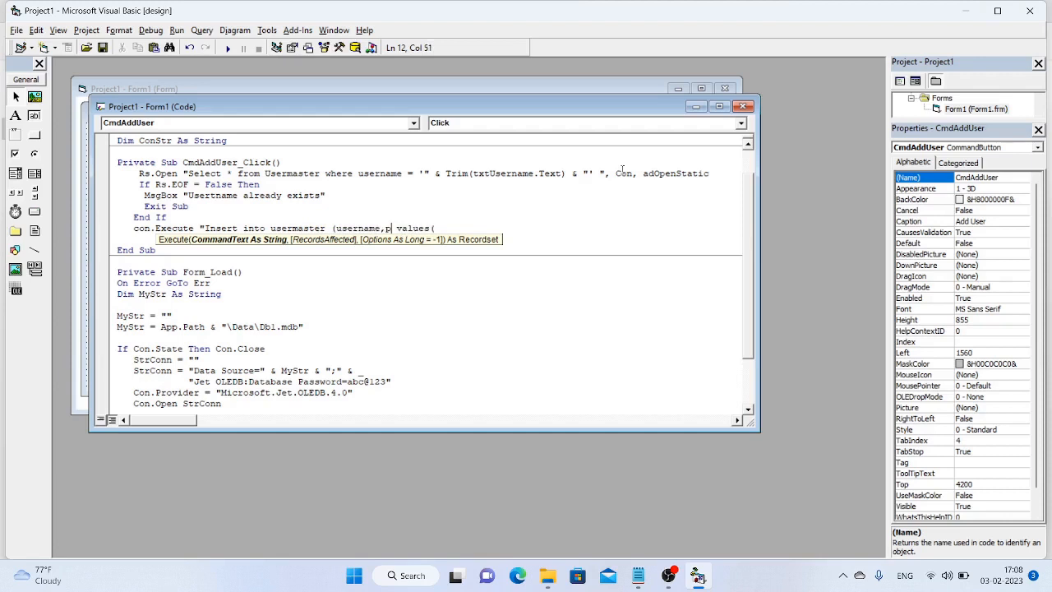
pyautogui.moveTo(700, 450)
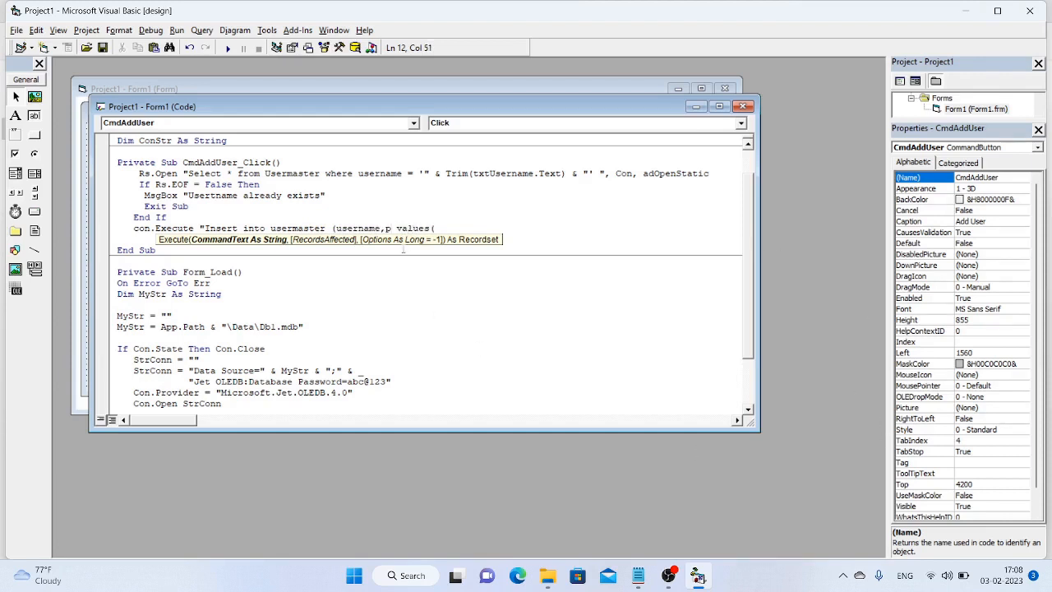
pyautogui.write('a')
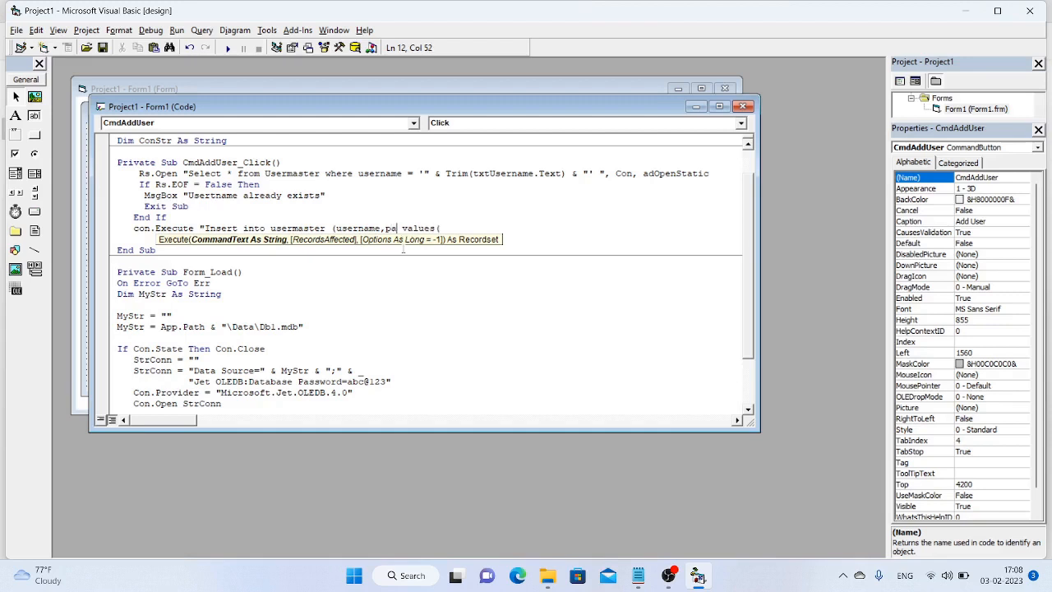
pyautogui.write('ssword)')
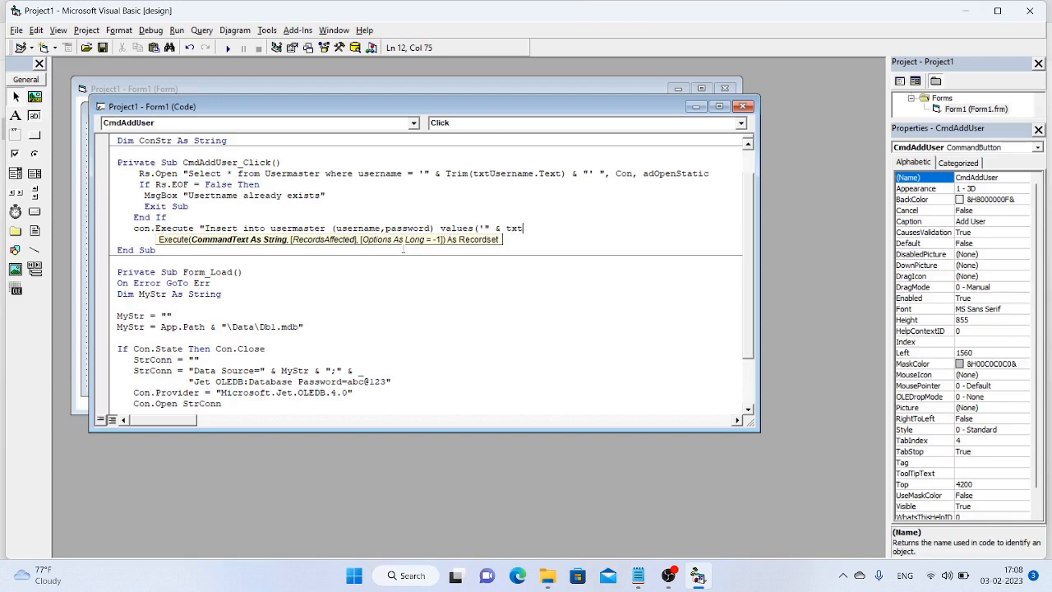
# Complete the values list with Trim(txtusername.Text) and txtpwd.Text, which raises an end-of-statement error.
pyautogui.press('backspace')
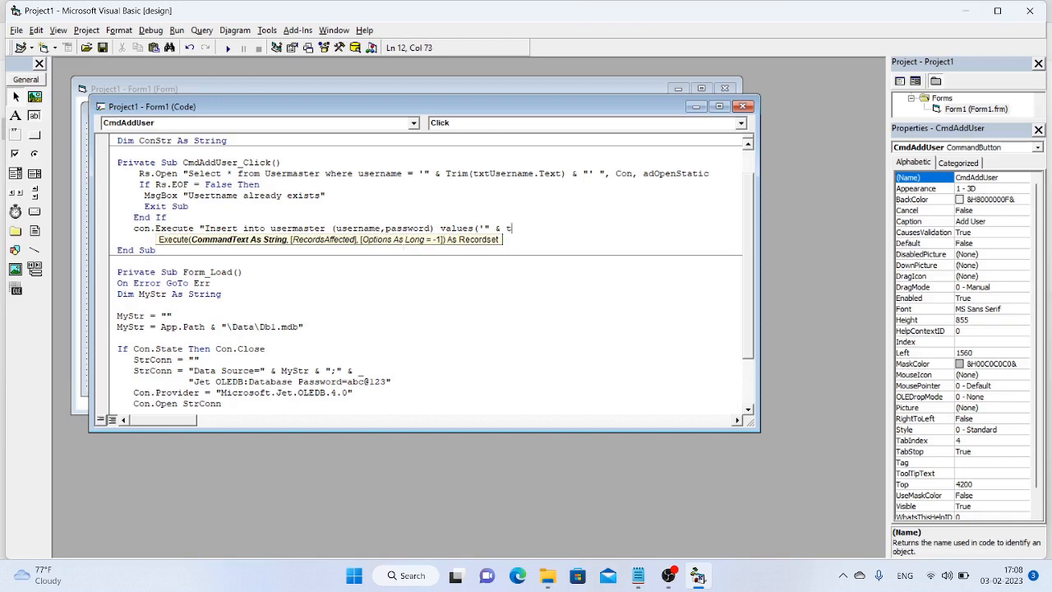
pyautogui.write('trim(txtusername')
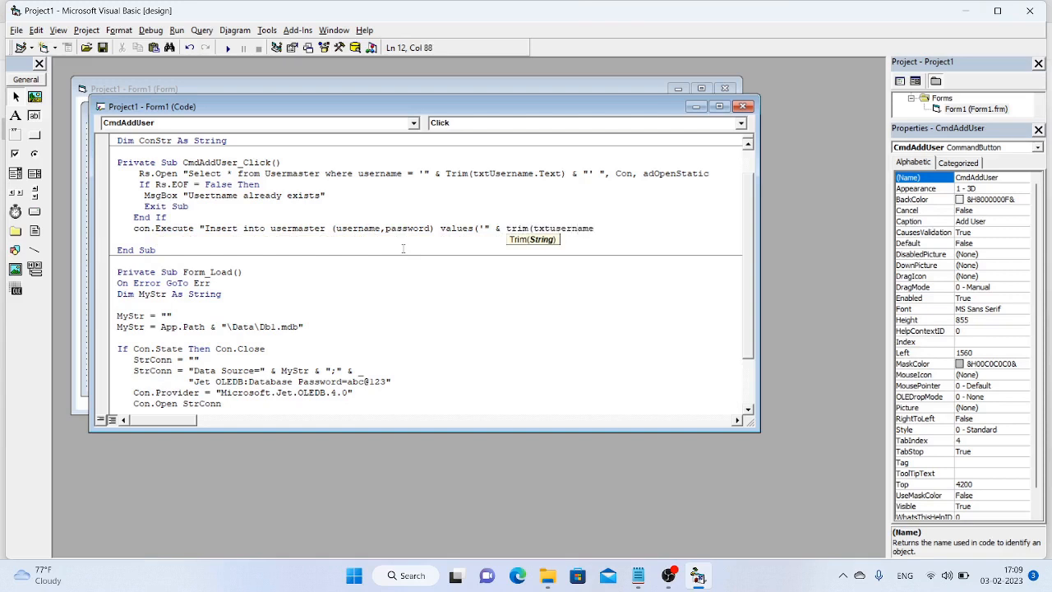
pyautogui.write('.Text')
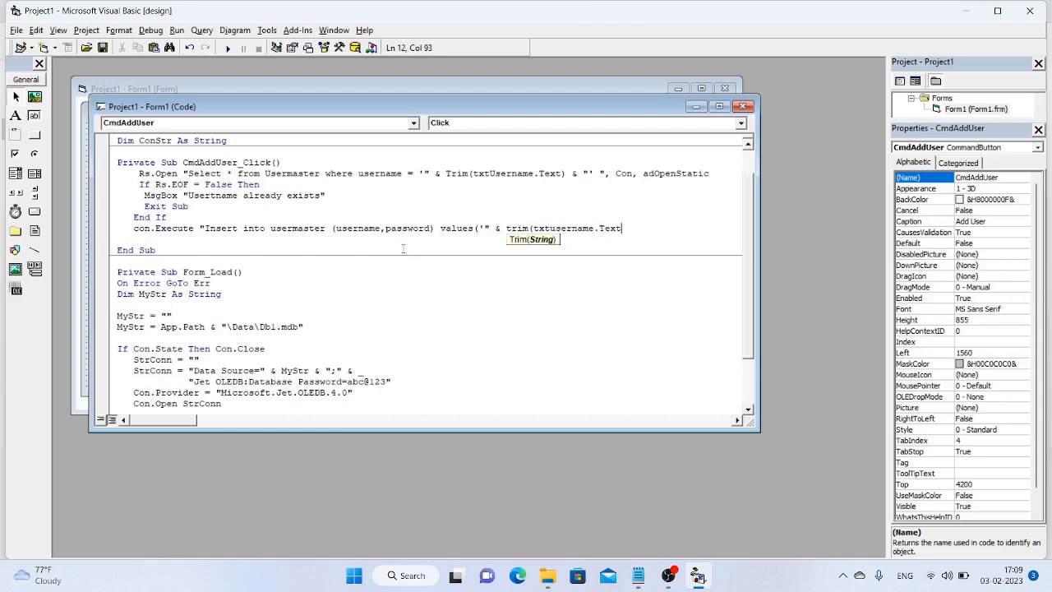
pyautogui.write('& "\',')
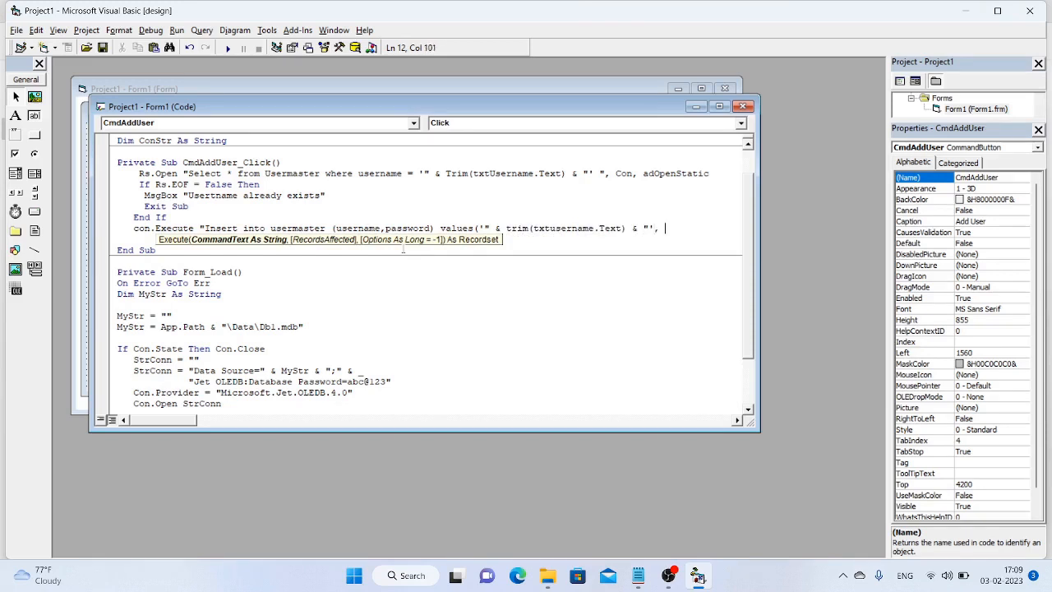
pyautogui.write('\'" &')
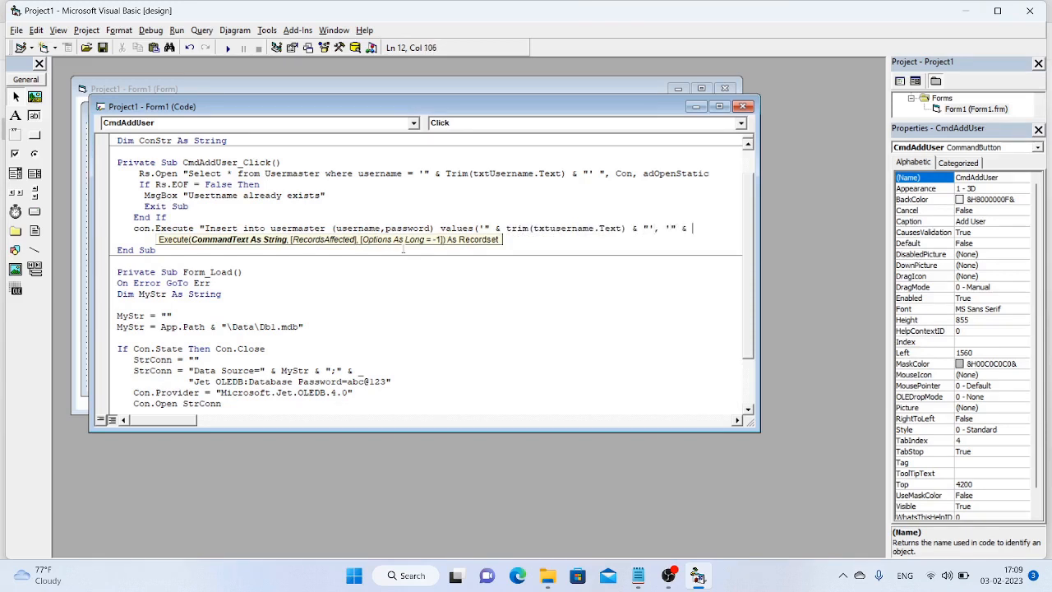
pyautogui.write('txtpas')
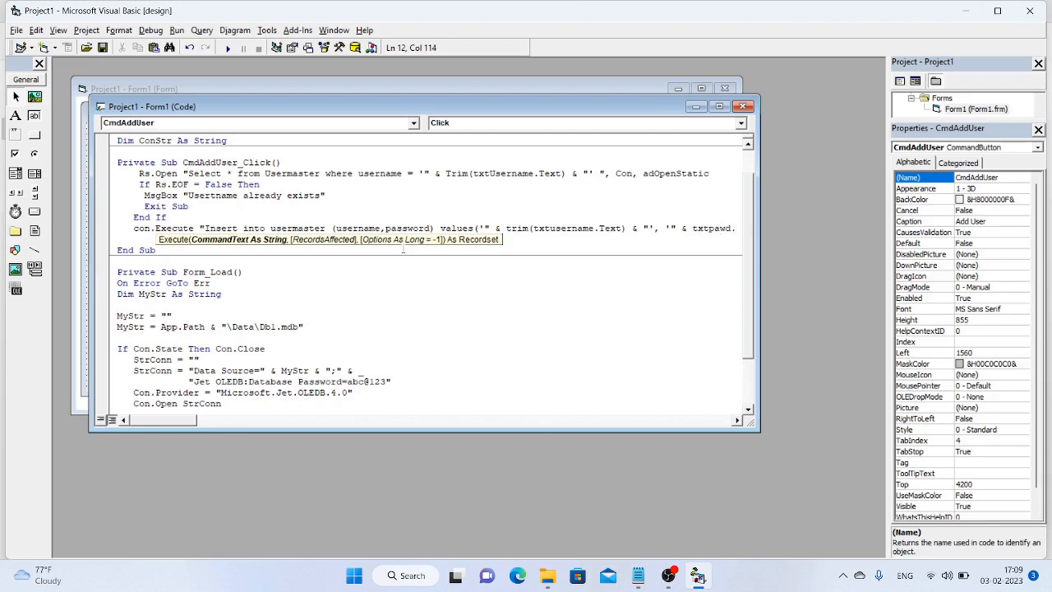
pyautogui.press('Backspace')
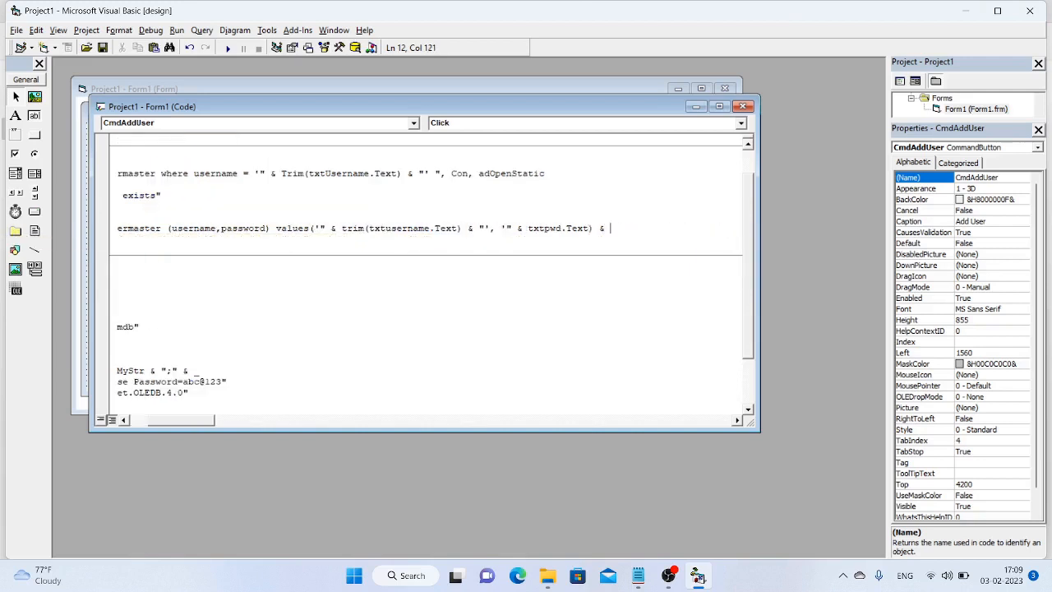
pyautogui.write('"\'"')
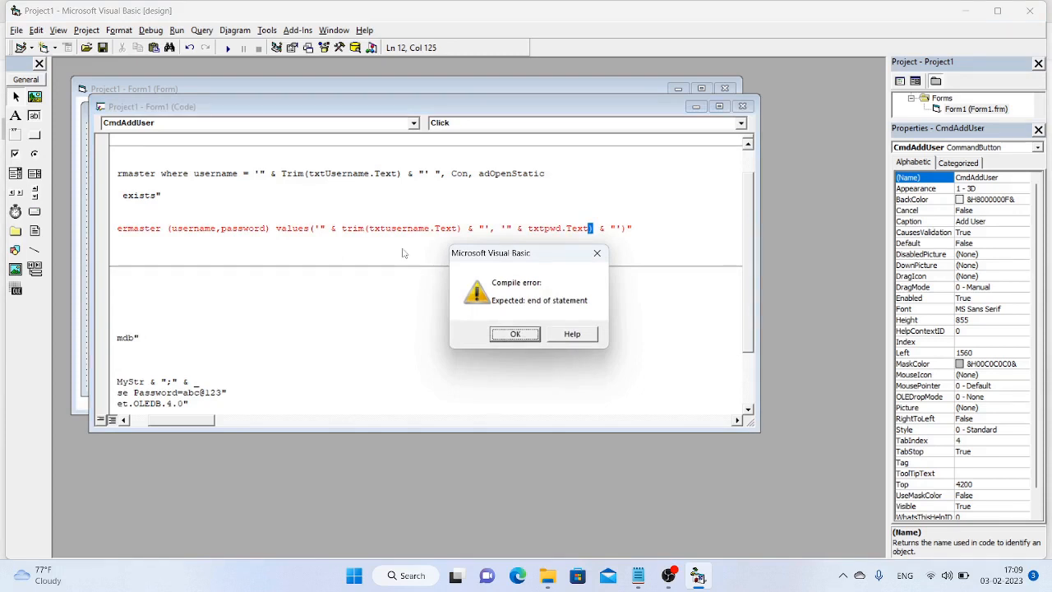
# Dismiss the compile error and return to the insert statement to correct it.
pyautogui.click(515, 334)
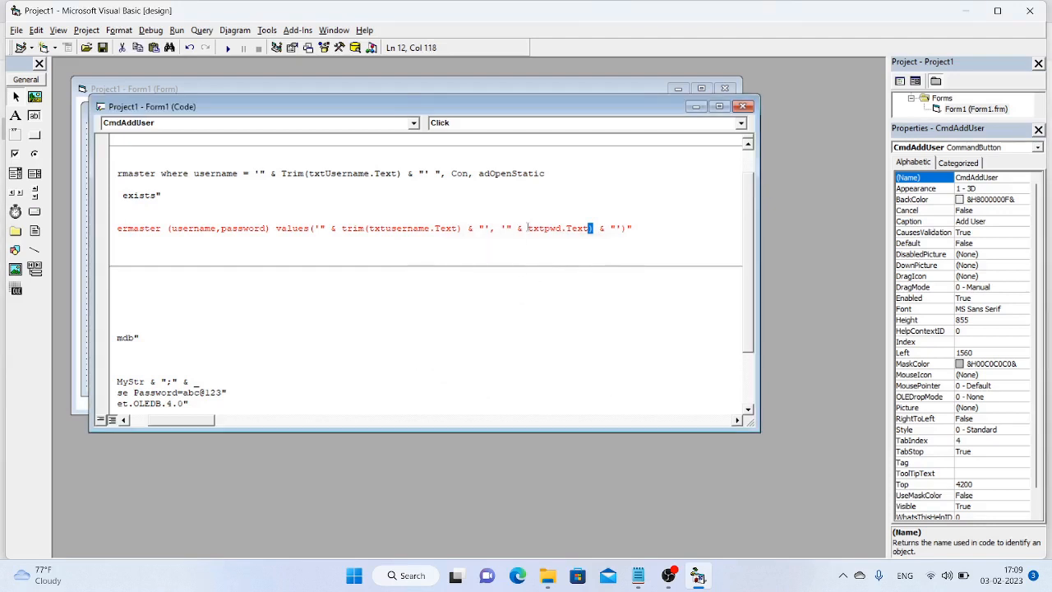
pyautogui.click(532, 231)
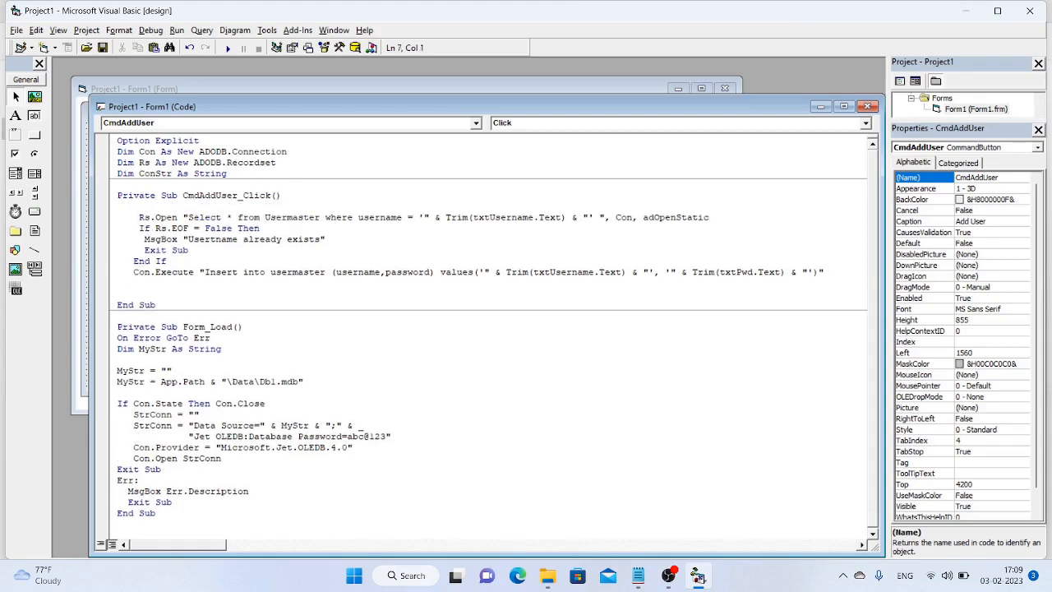
# Add On Error GoTo Err and Exit Sub to CmdAddUser_Click, dismissing a compile error on the way.
pyautogui.write('On Error')
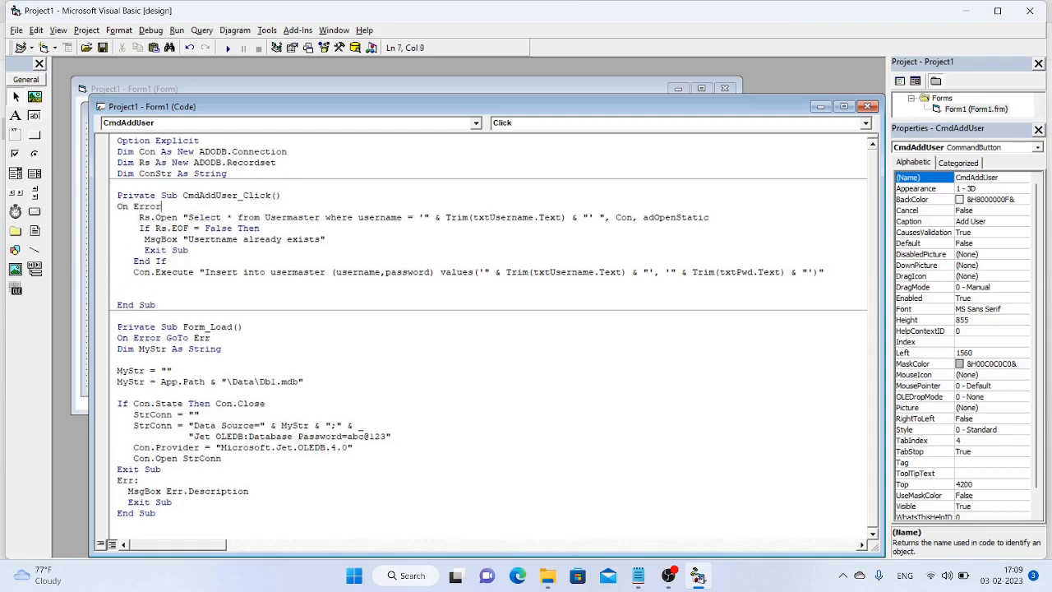
pyautogui.write('gotro Err')
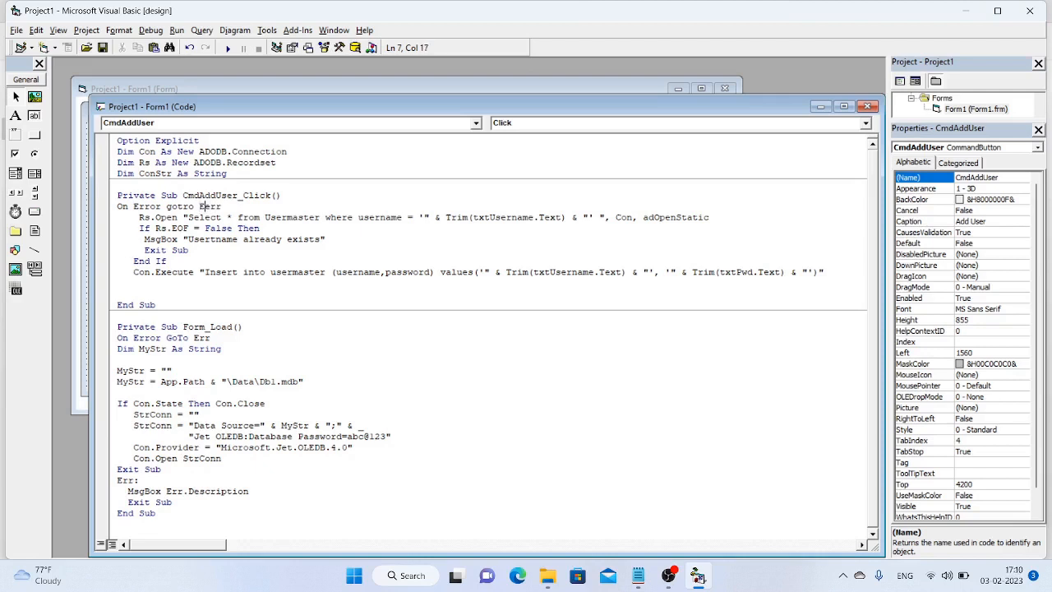
pyautogui.click(226, 46)
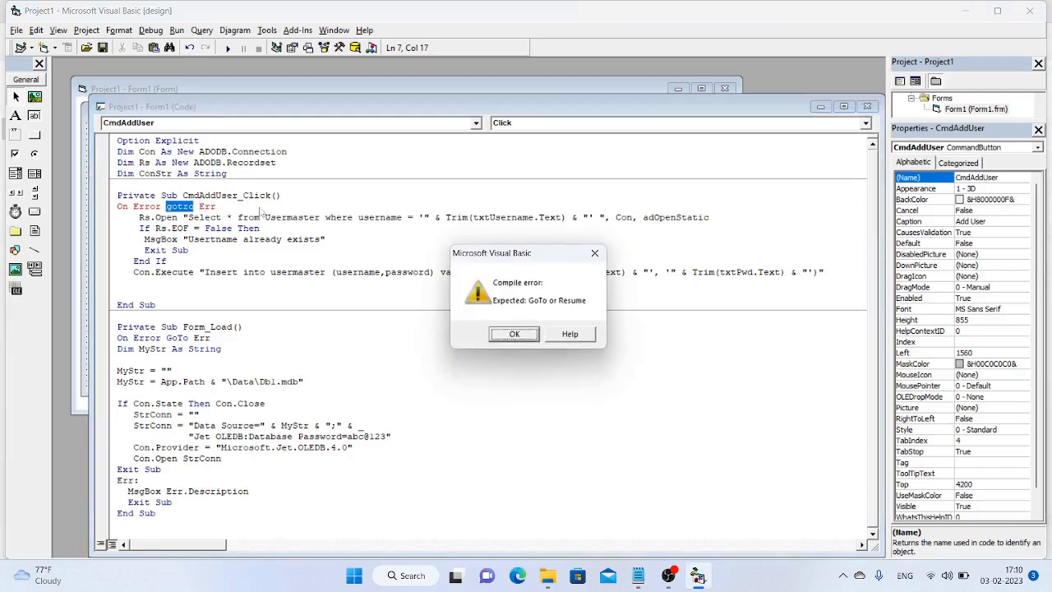
pyautogui.click(513, 333)
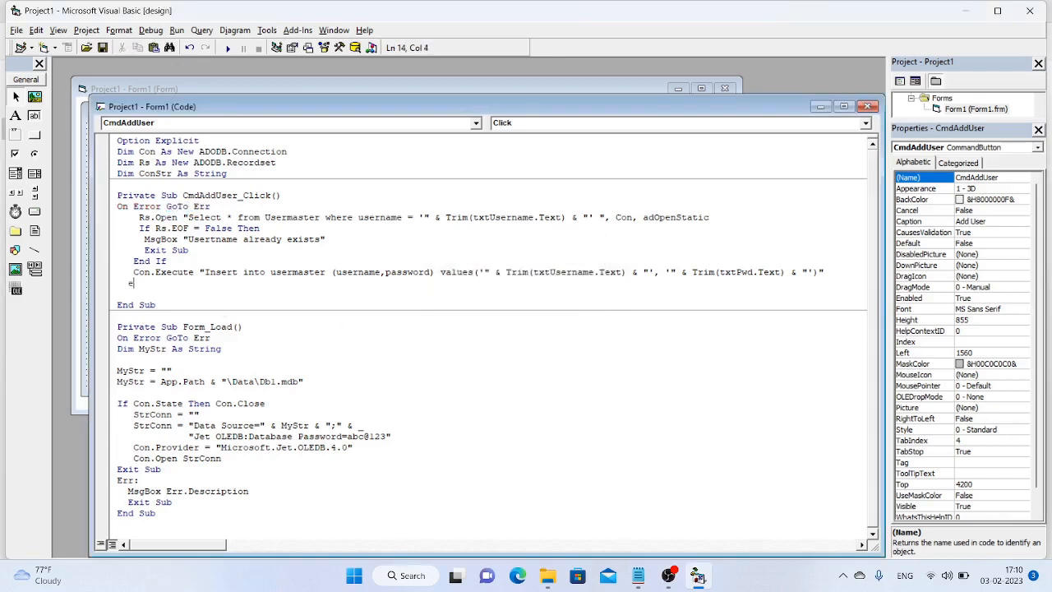
pyautogui.write('xit sub')
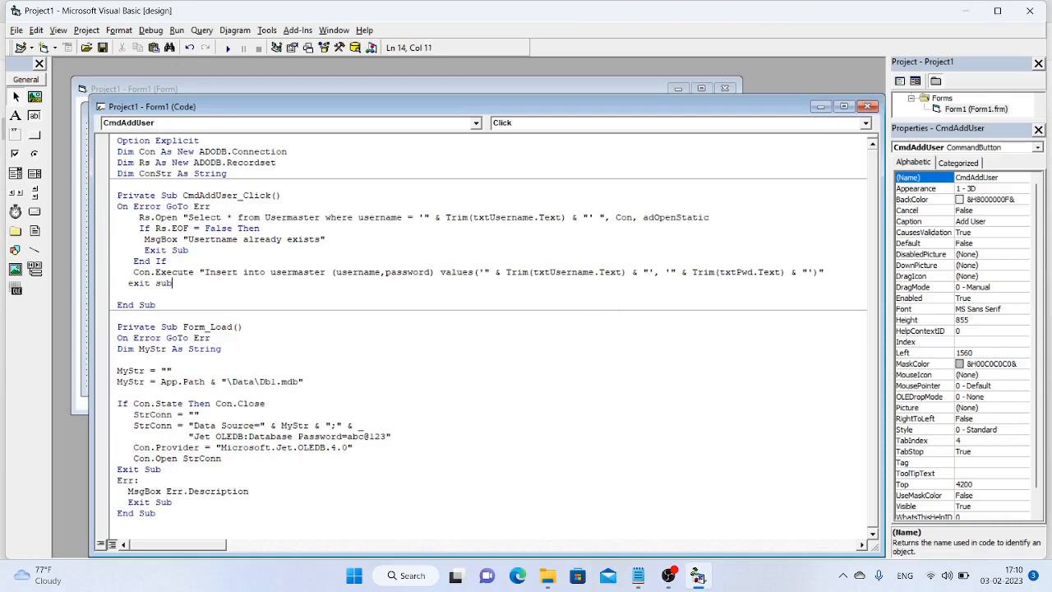
pyautogui.press('Return')
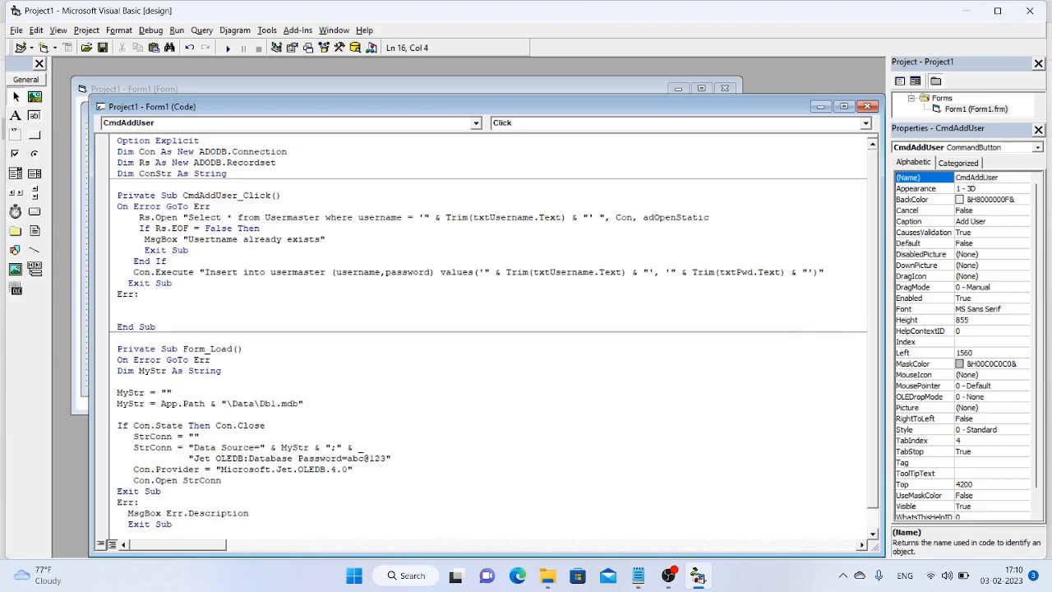
# Add the Err handler with MsgBox Err.Description, then bring up the VB6_Access_Login project folder.
pyautogui.write('msgbox')
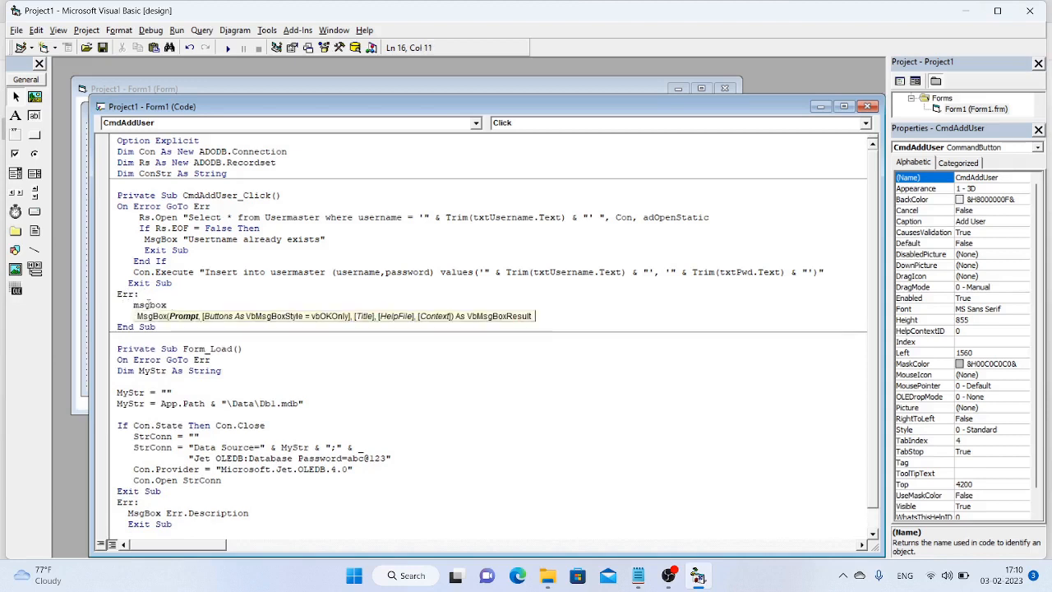
pyautogui.write('err.m')
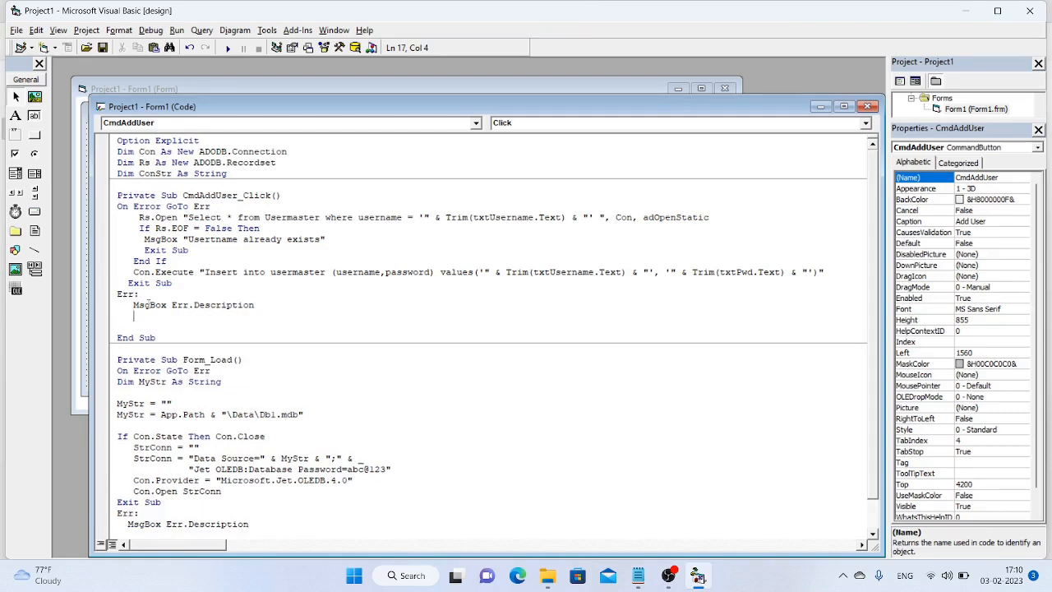
pyautogui.write('exit su')
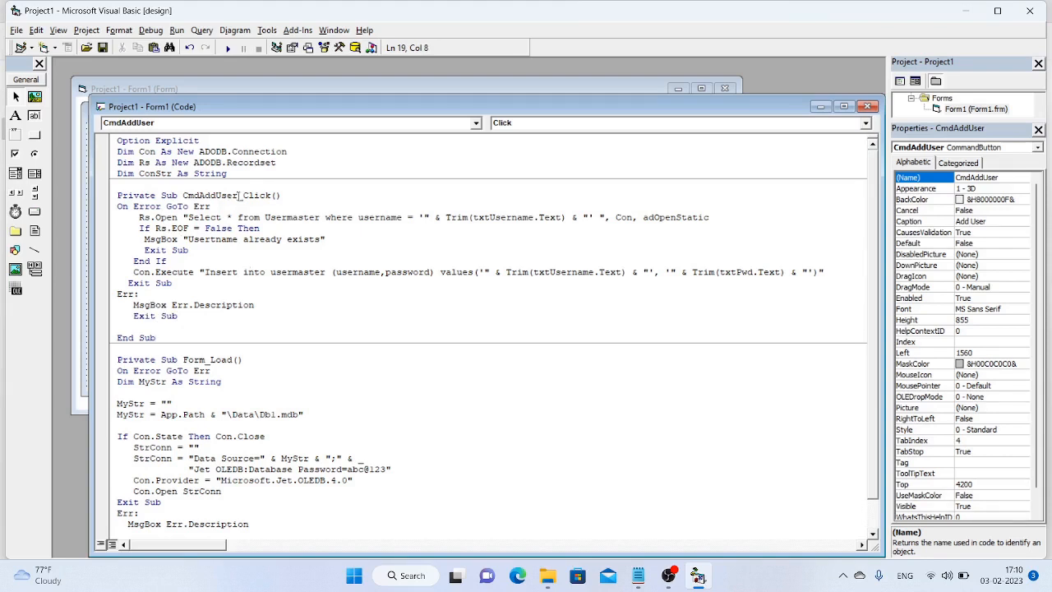
pyautogui.click(405, 385)
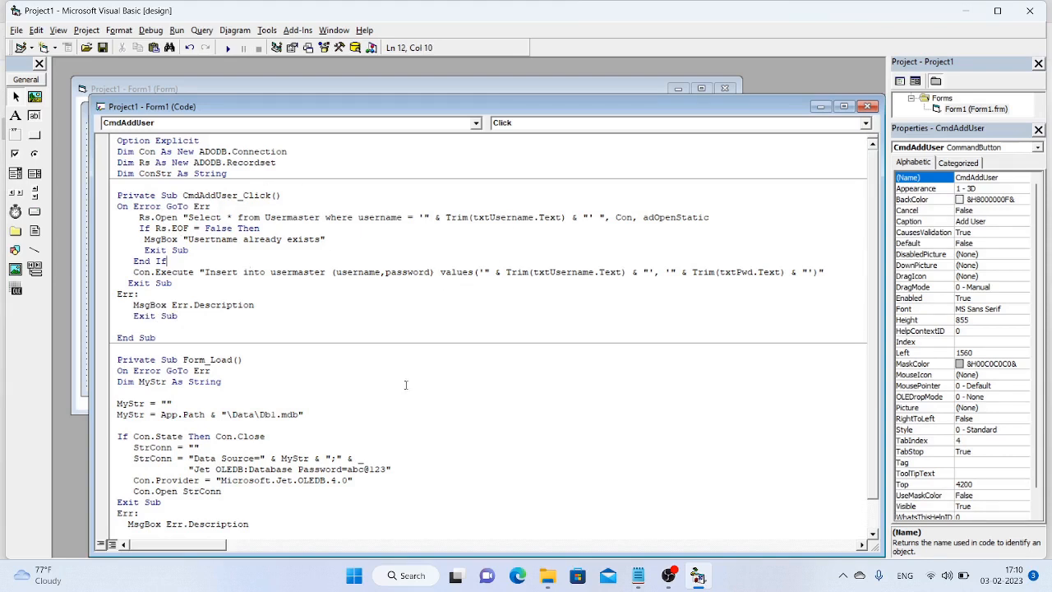
pyautogui.click(545, 575)
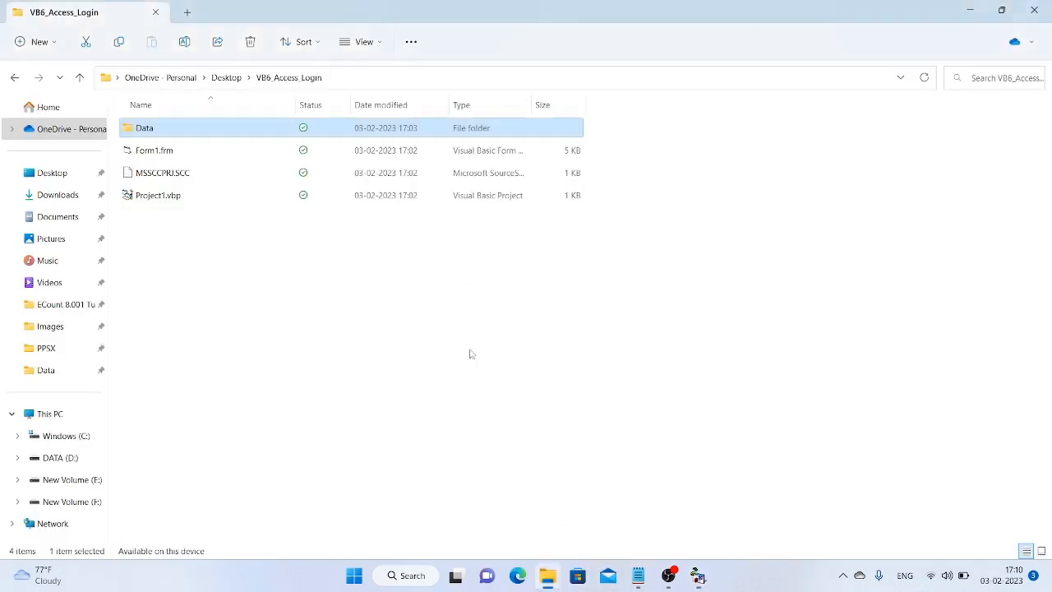
# Open Data\Db1.mdb with its password in Access and view the empty UserMaster table.
pyautogui.doubleClick(145, 128)
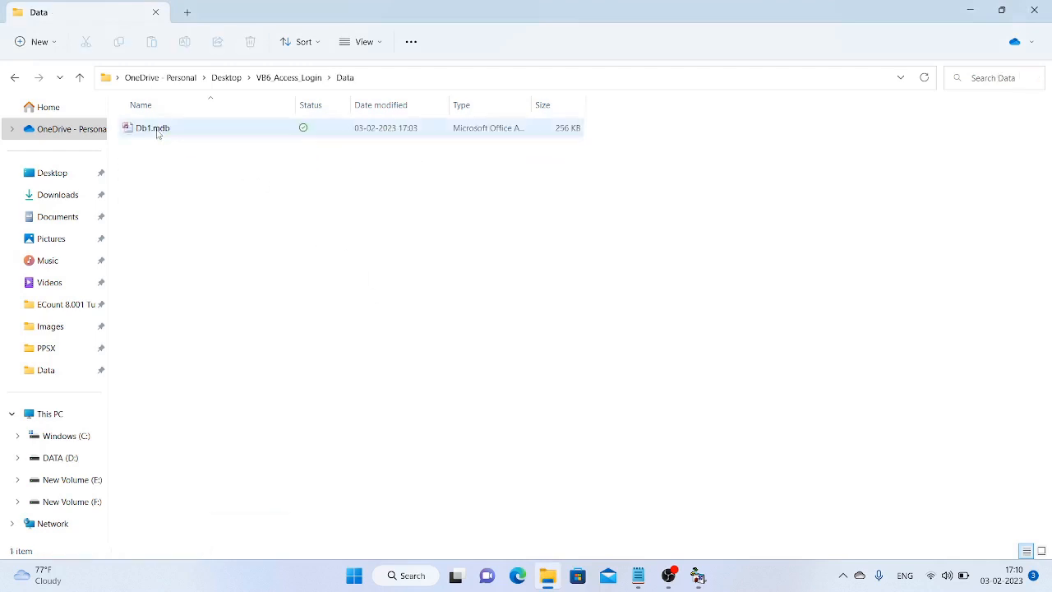
pyautogui.doubleClick(152, 128)
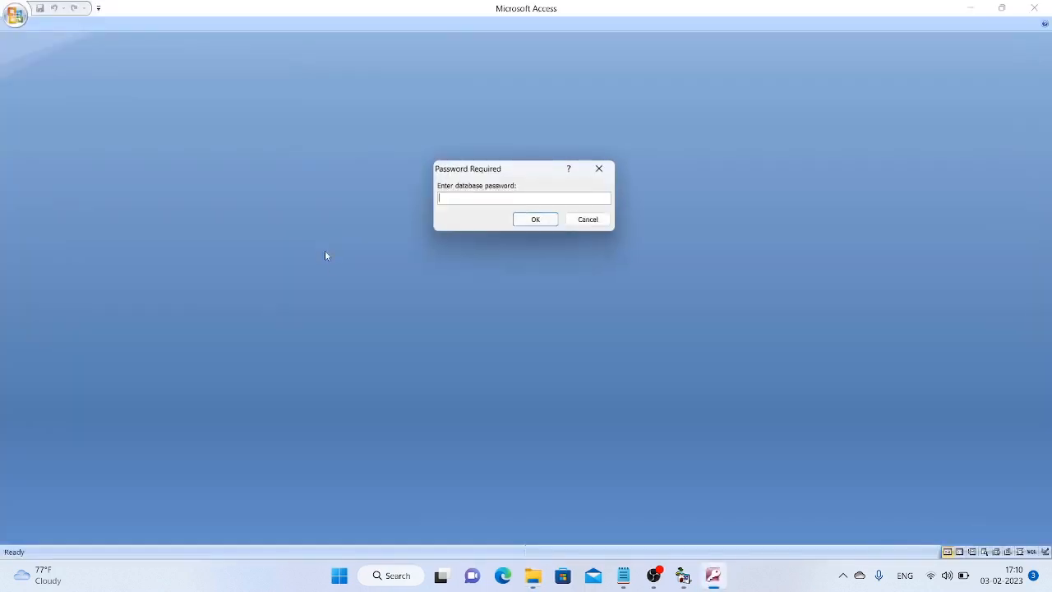
pyautogui.write('***')
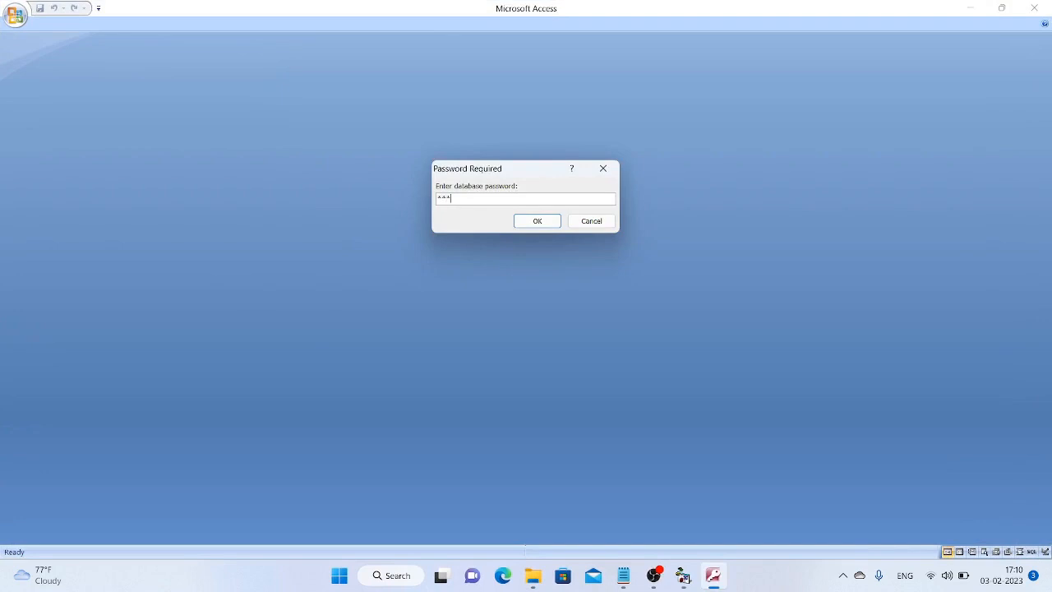
pyautogui.click(536, 220)
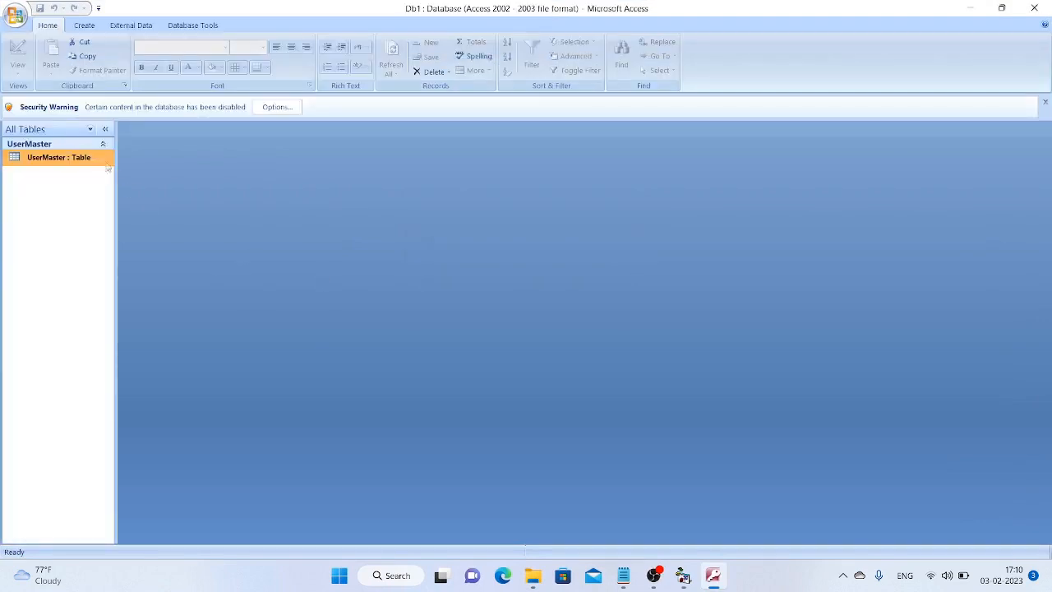
pyautogui.doubleClick(57, 158)
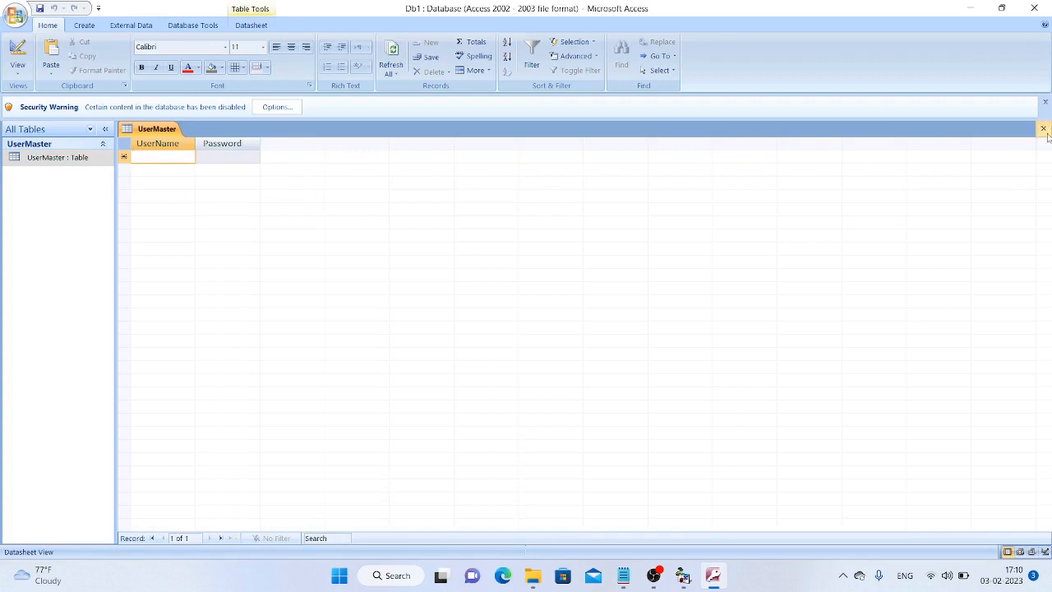
pyautogui.click(1045, 128)
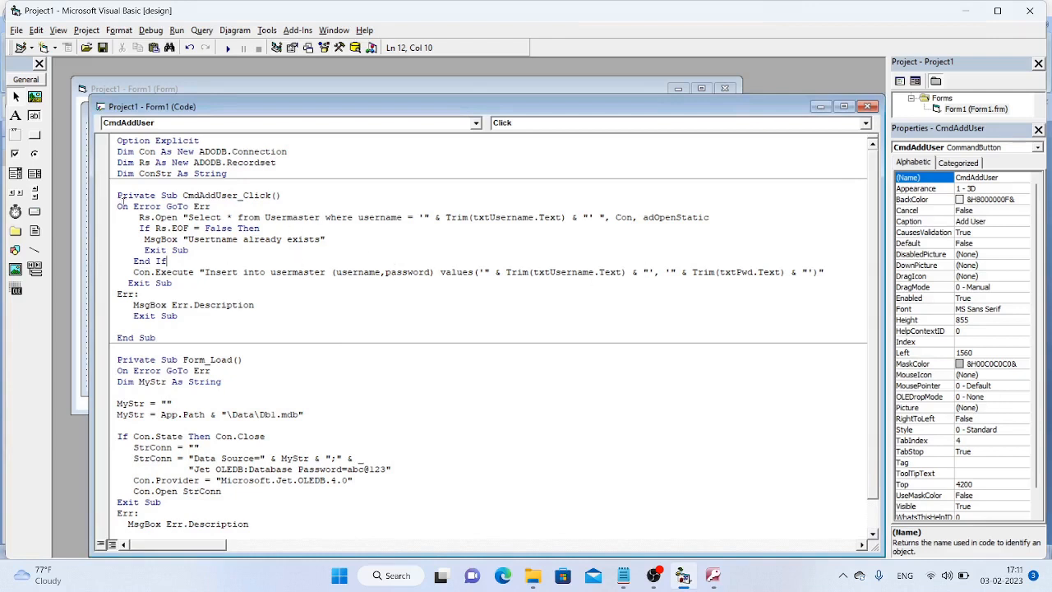
# Run the project, hit Variable not defined, and fix the declaration to StrConn.
pyautogui.click(227, 46)
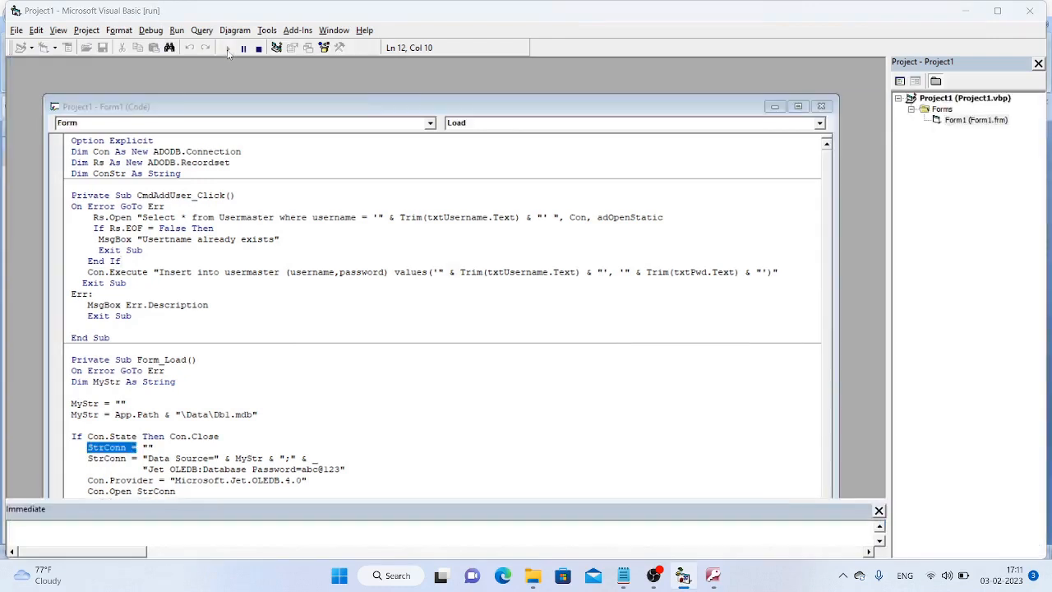
pyautogui.click(227, 46)
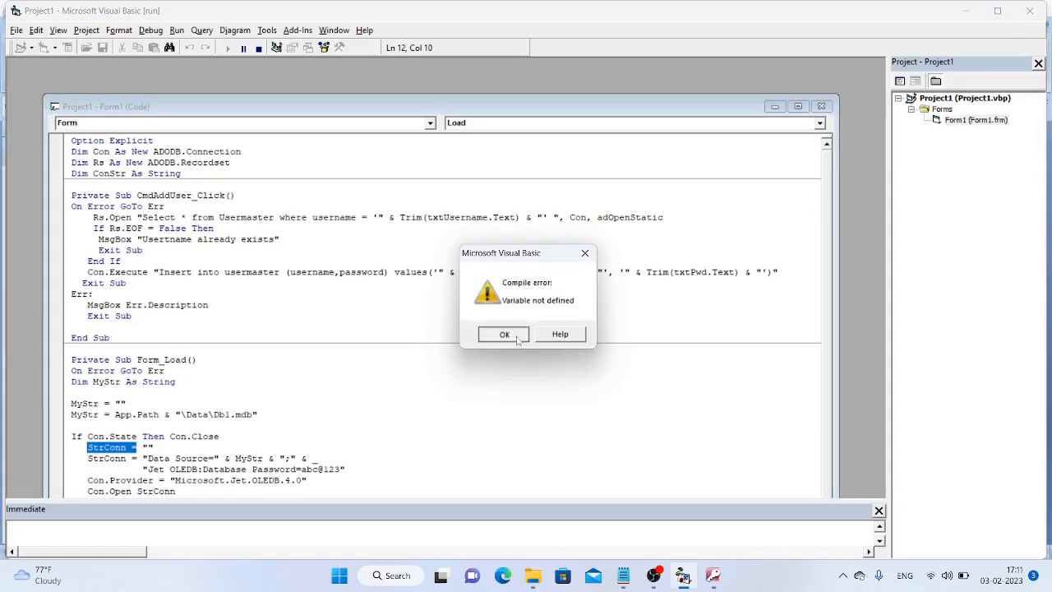
pyautogui.click(503, 333)
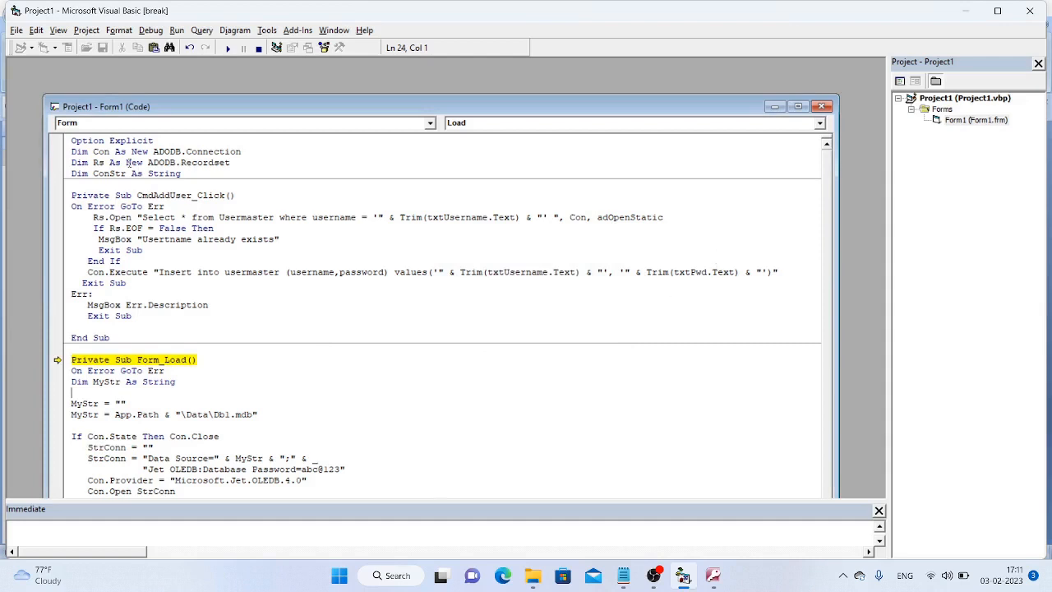
pyautogui.click(106, 174)
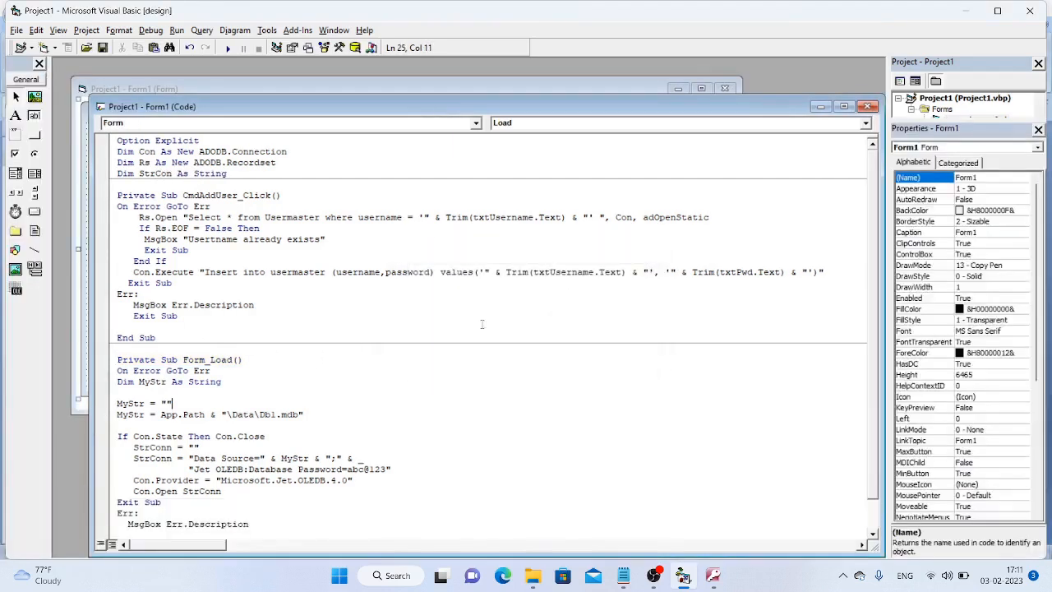
pyautogui.click(227, 46)
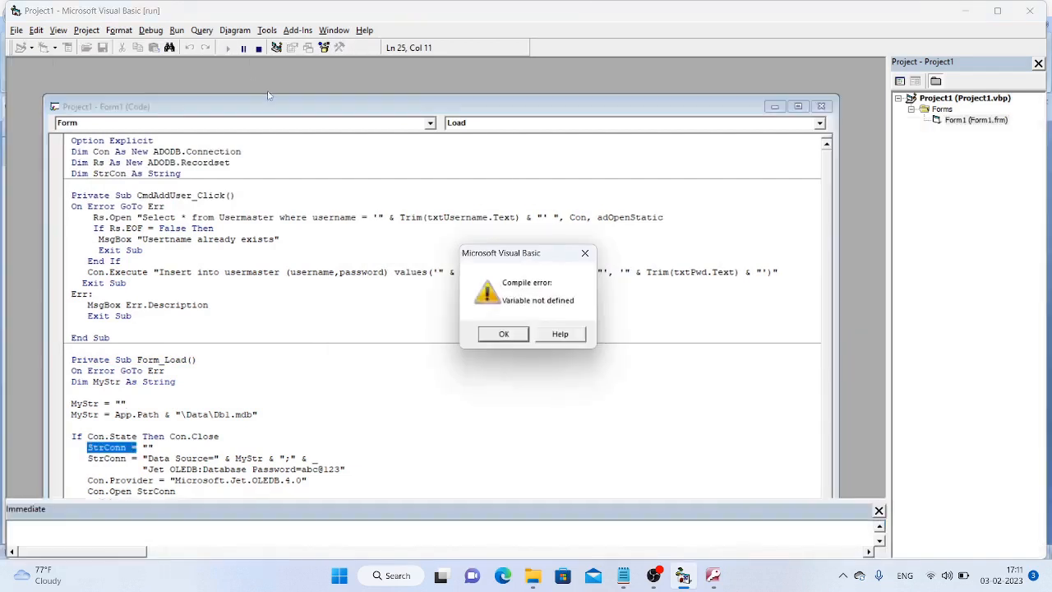
pyautogui.click(503, 334)
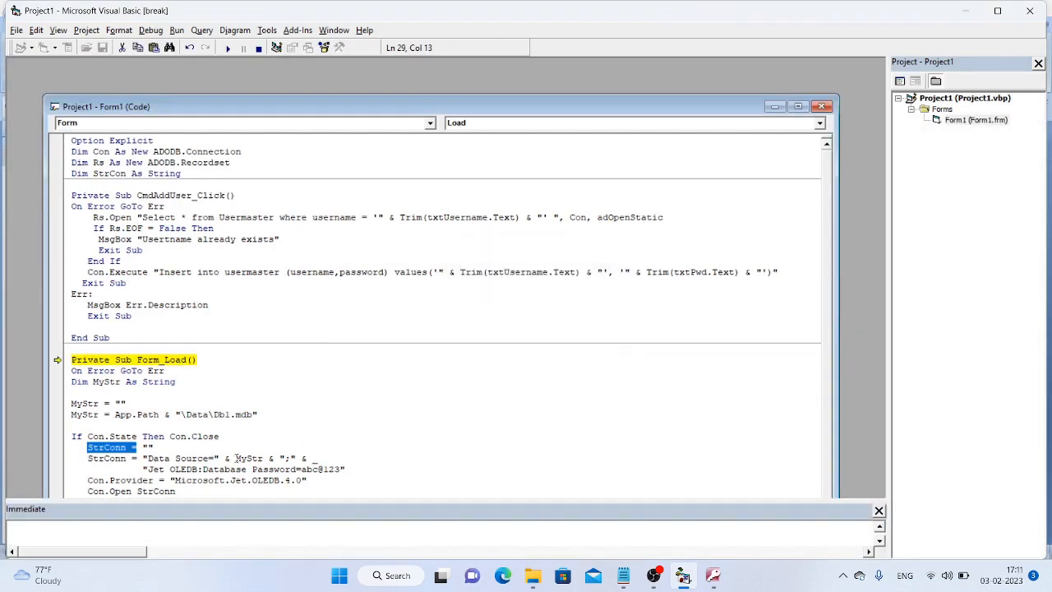
pyautogui.click(125, 174)
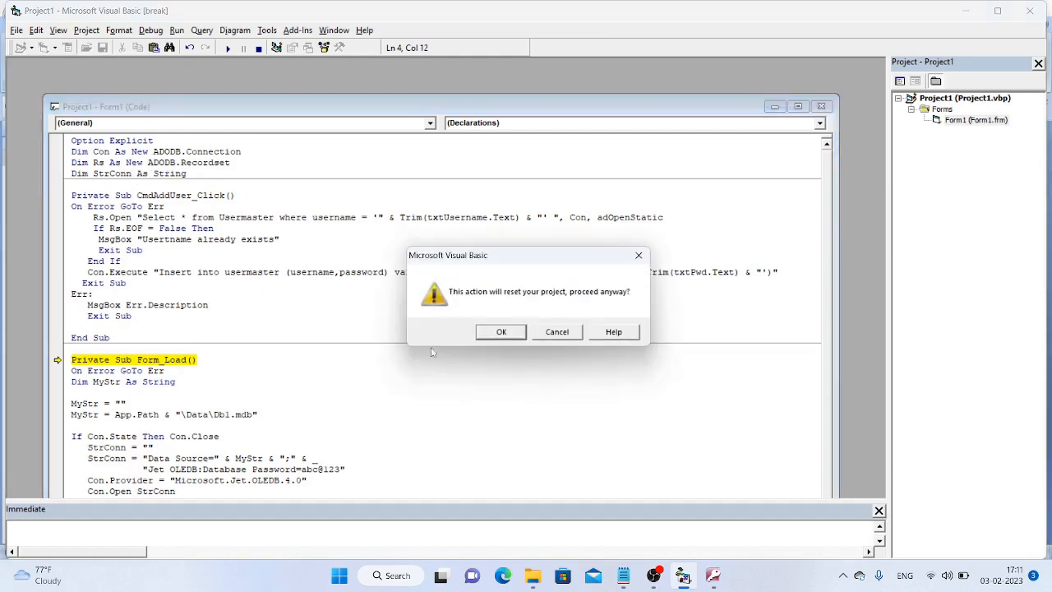
pyautogui.click(500, 332)
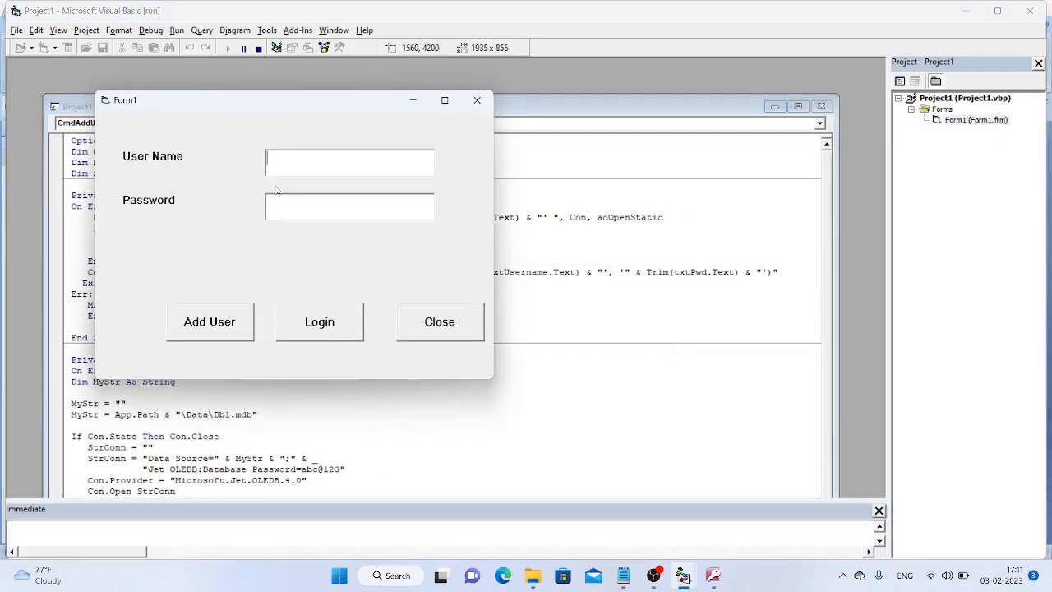
# Test adding user Admin, which reports a syntax error in INSERT INTO, then close the form.
pyautogui.write('Admin')
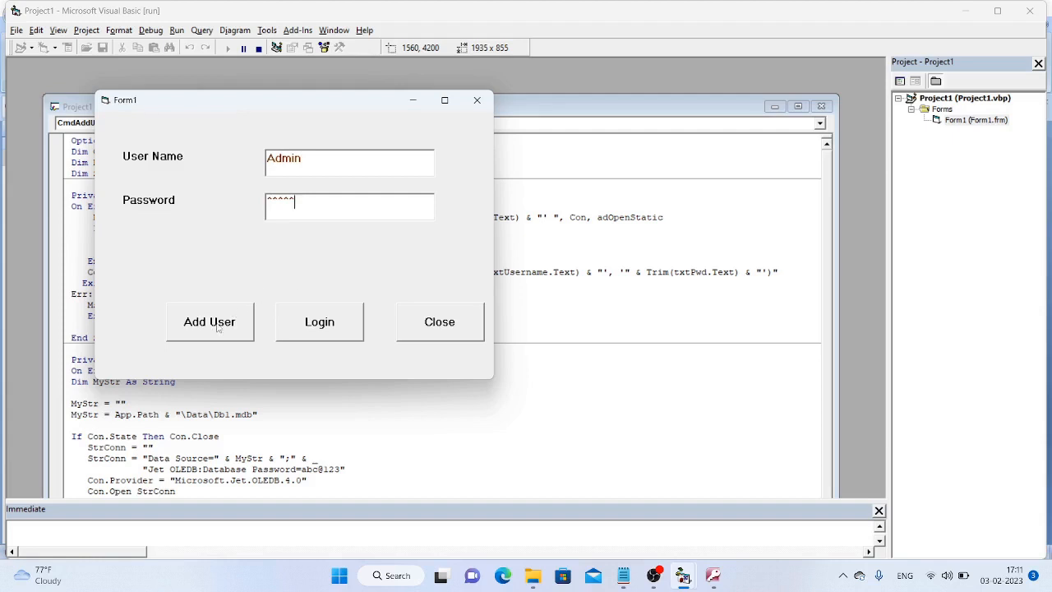
pyautogui.click(209, 320)
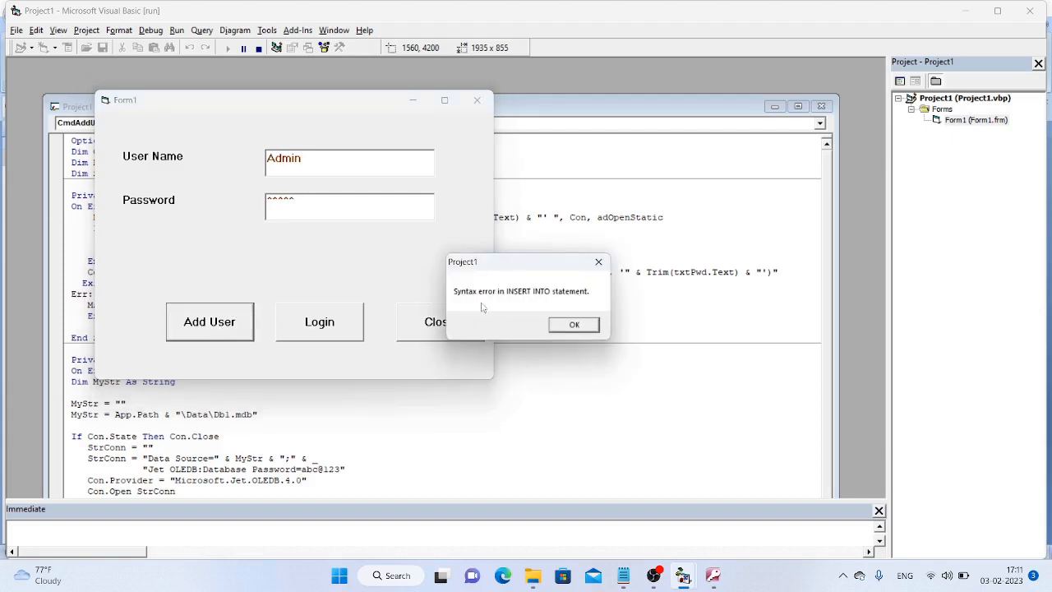
pyautogui.click(573, 323)
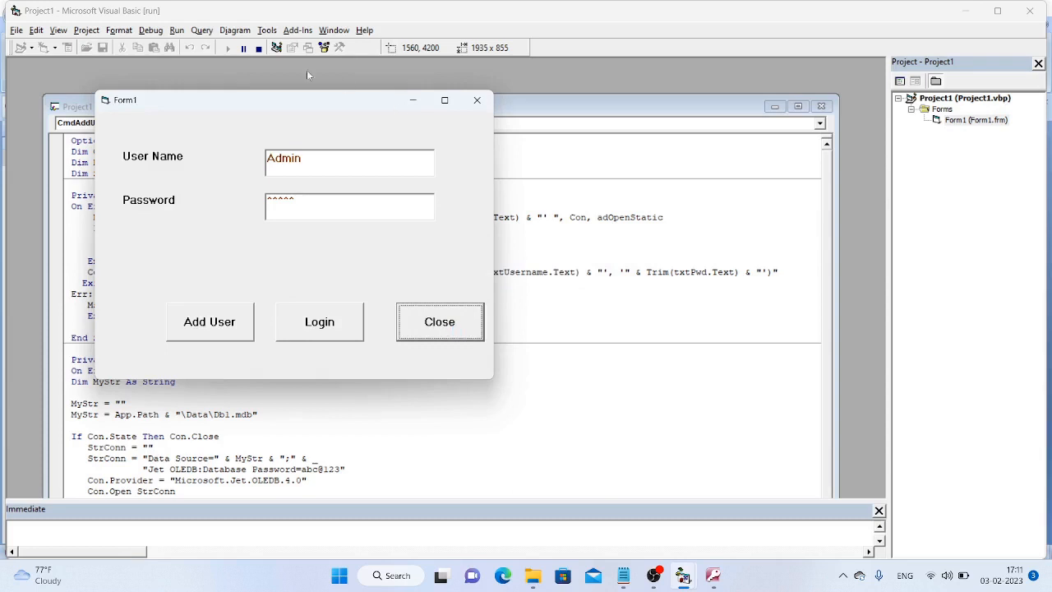
pyautogui.click(439, 320)
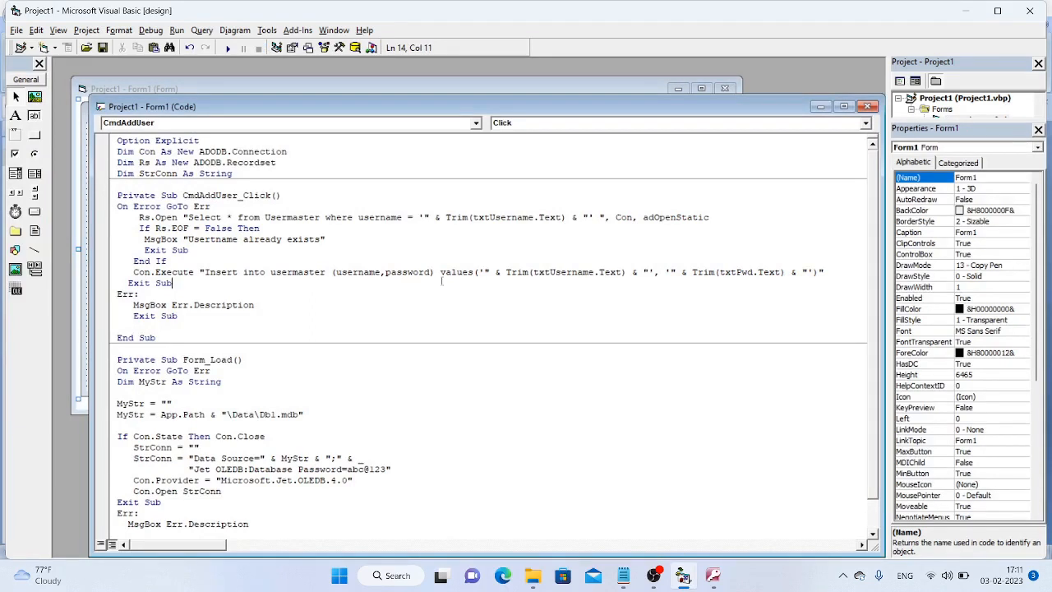
pyautogui.moveTo(526, 301)
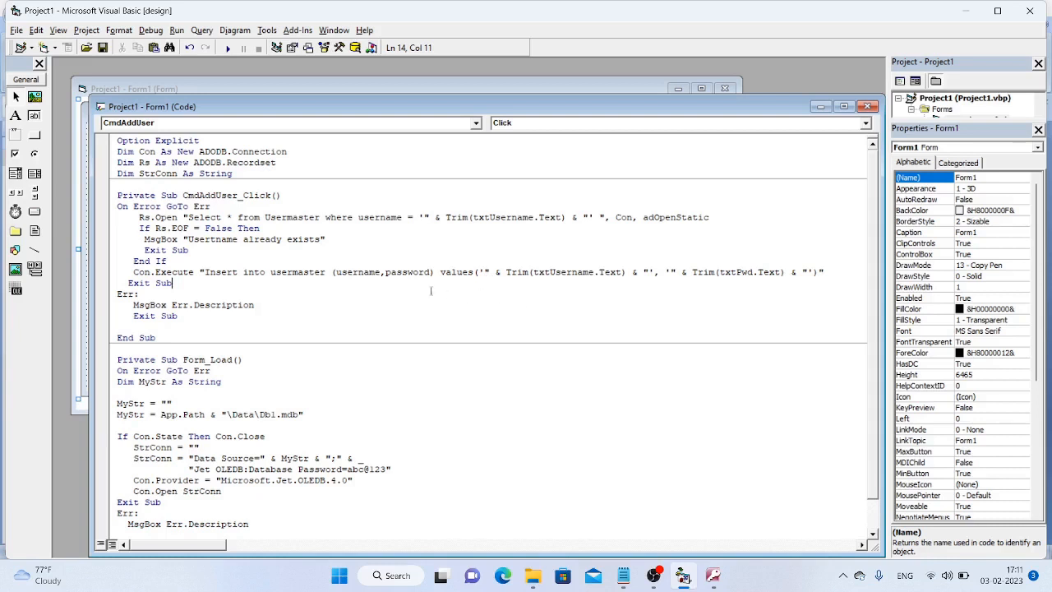
# Drop the column list from the INSERT statement, rerun, and add user Admin.
pyautogui.click(335, 273)
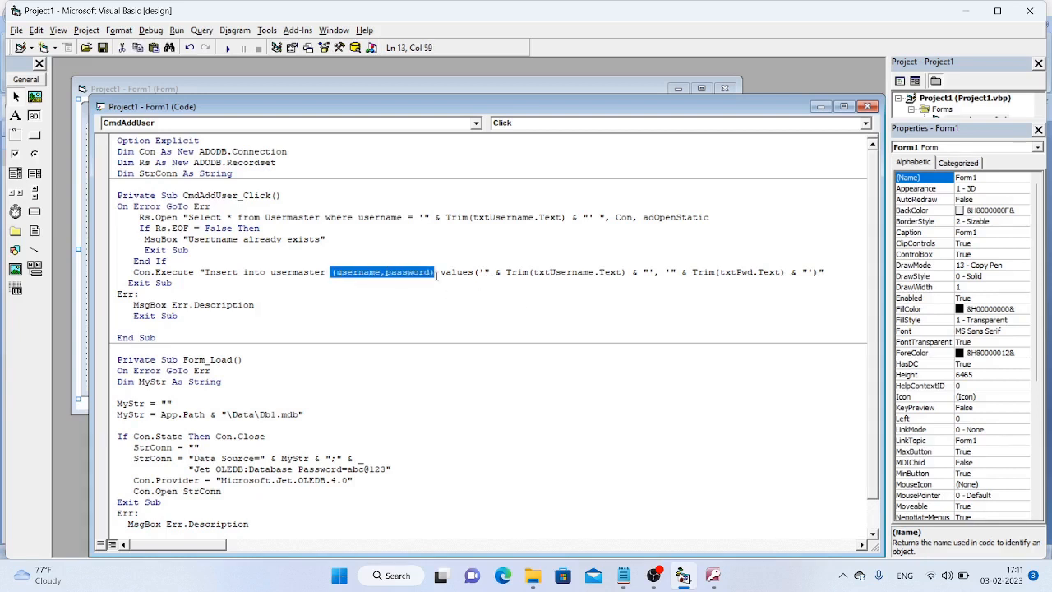
pyautogui.press('Delete')
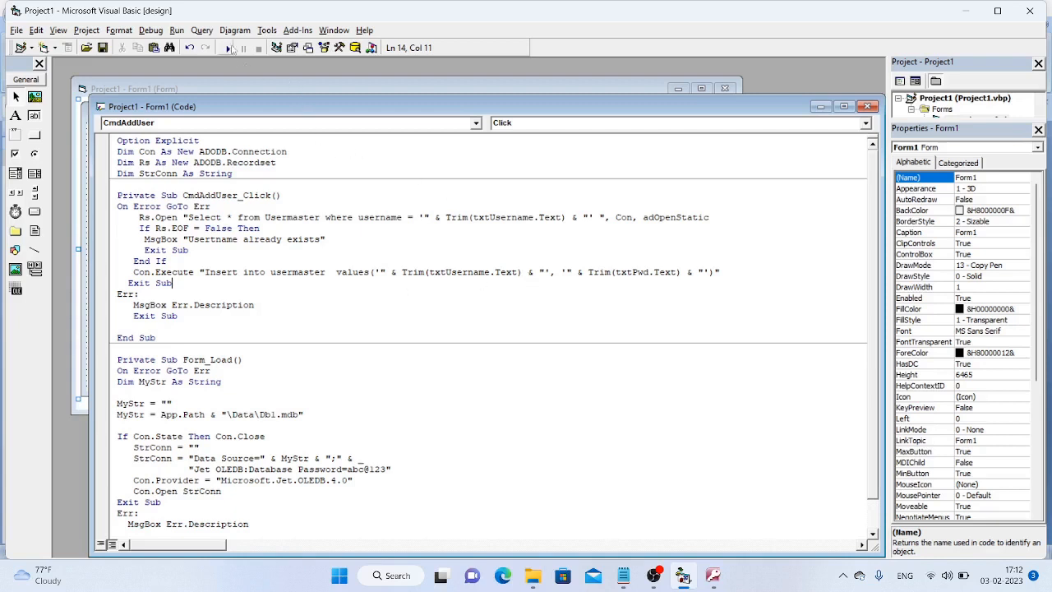
pyautogui.click(227, 48)
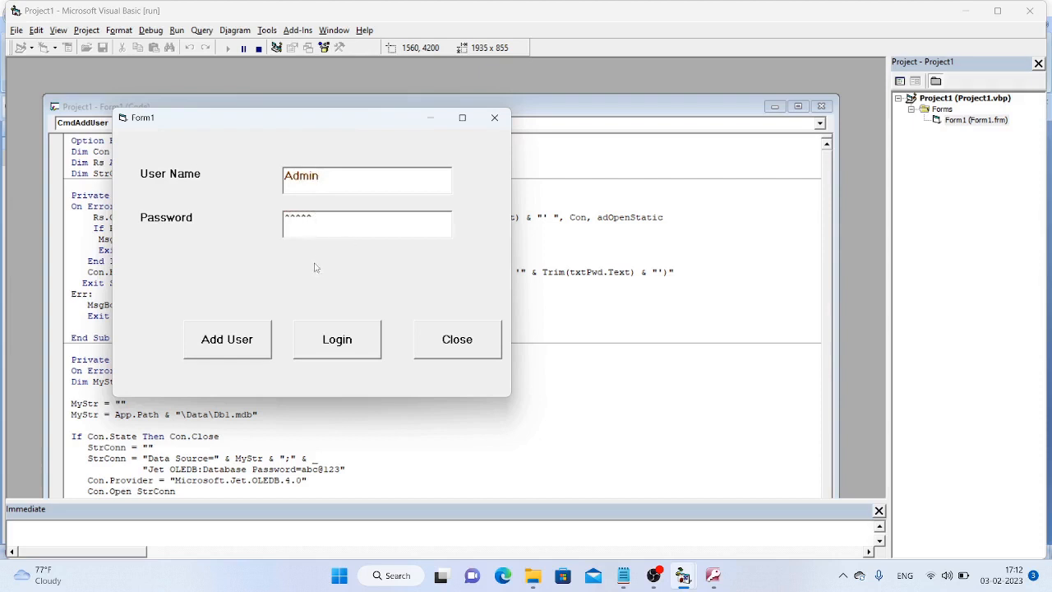
pyautogui.click(227, 338)
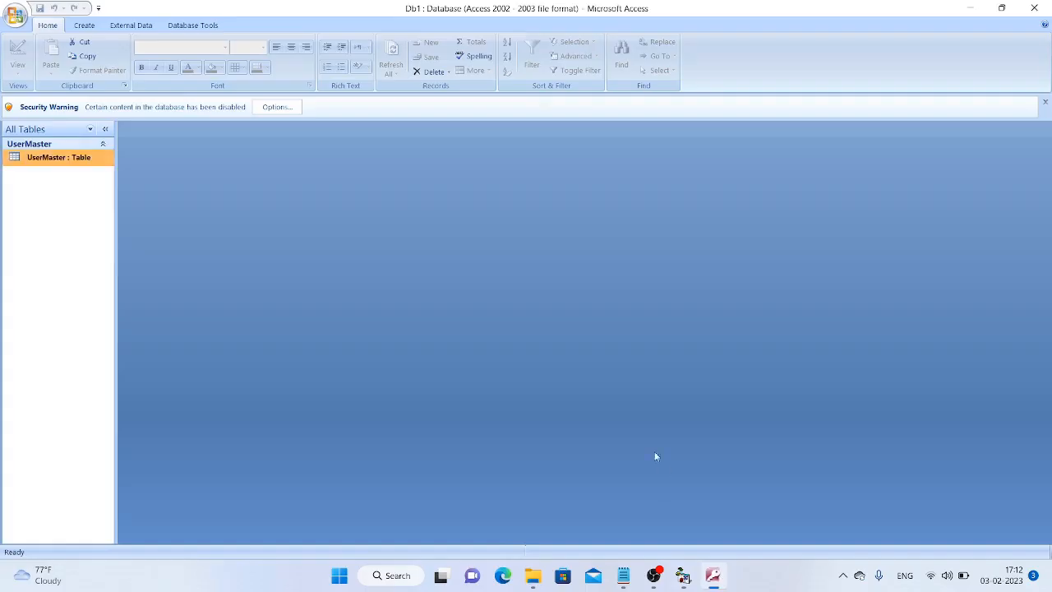
# Check the Admin record in Access's UserMaster table, then return to Visual Basic.
pyautogui.doubleClick(60, 158)
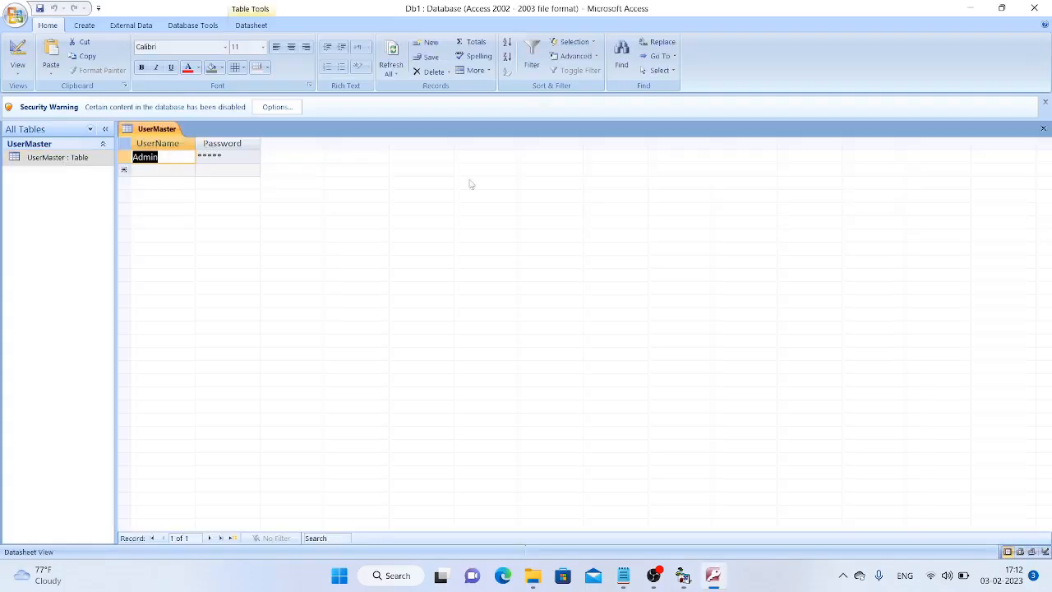
pyautogui.click(1042, 129)
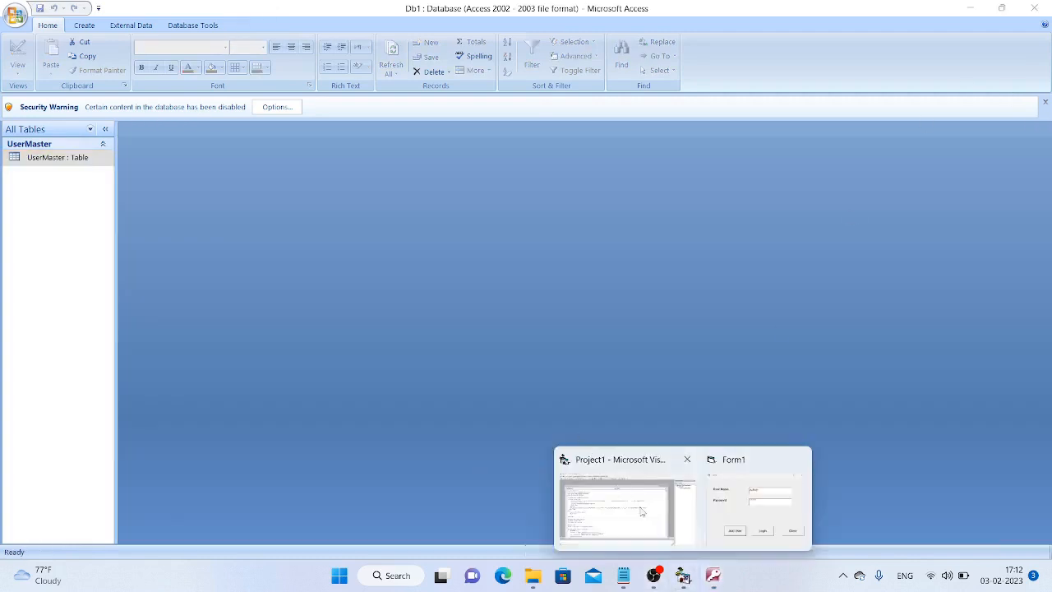
pyautogui.click(615, 507)
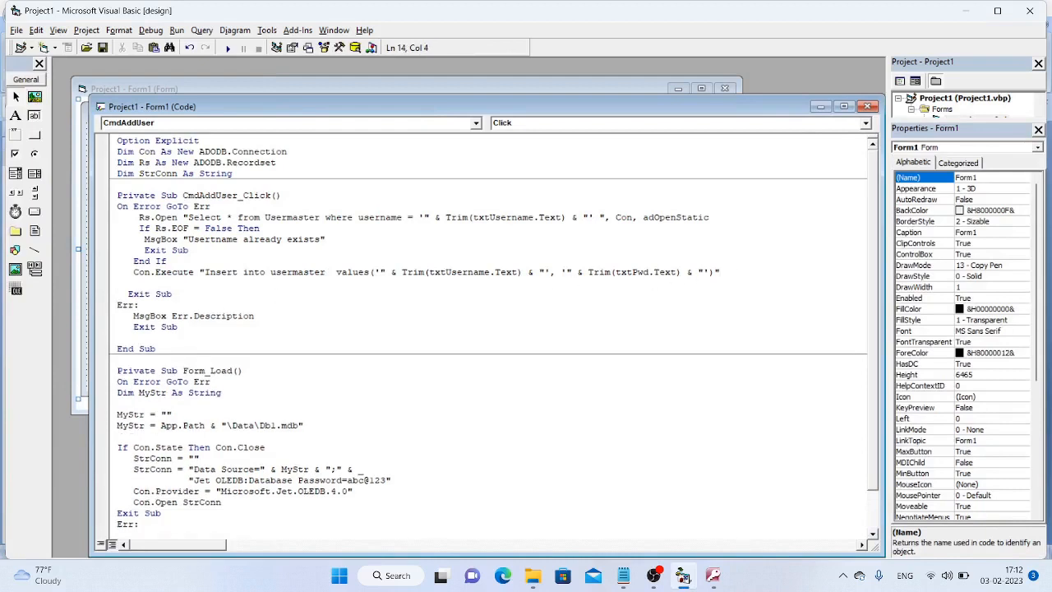
# Add MsgBox "Record Added" after the insert and select the add-user code to copy.
pyautogui.write('msgbox')
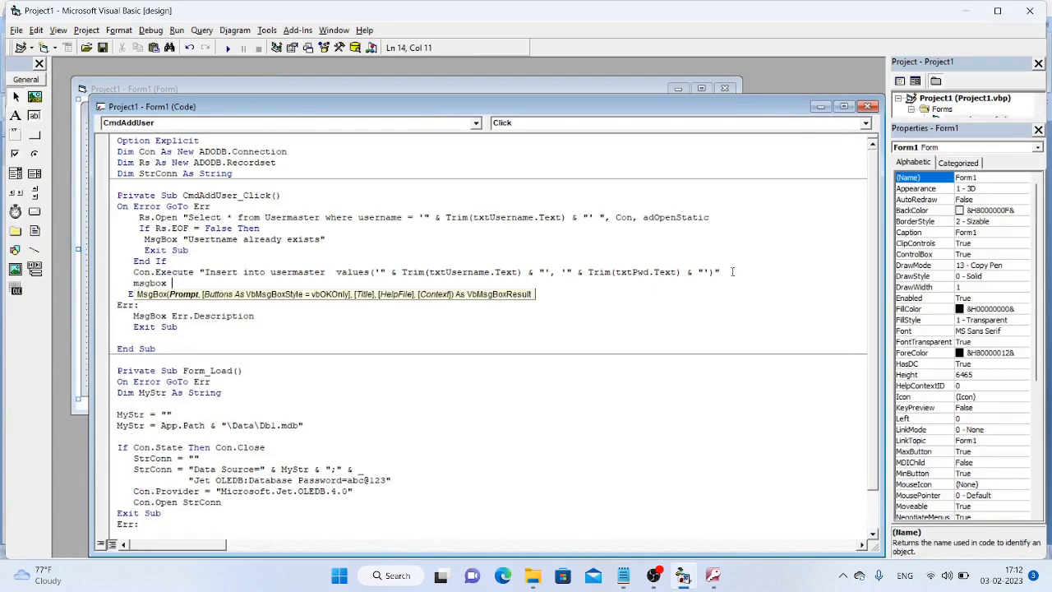
pyautogui.write('"Record Added')
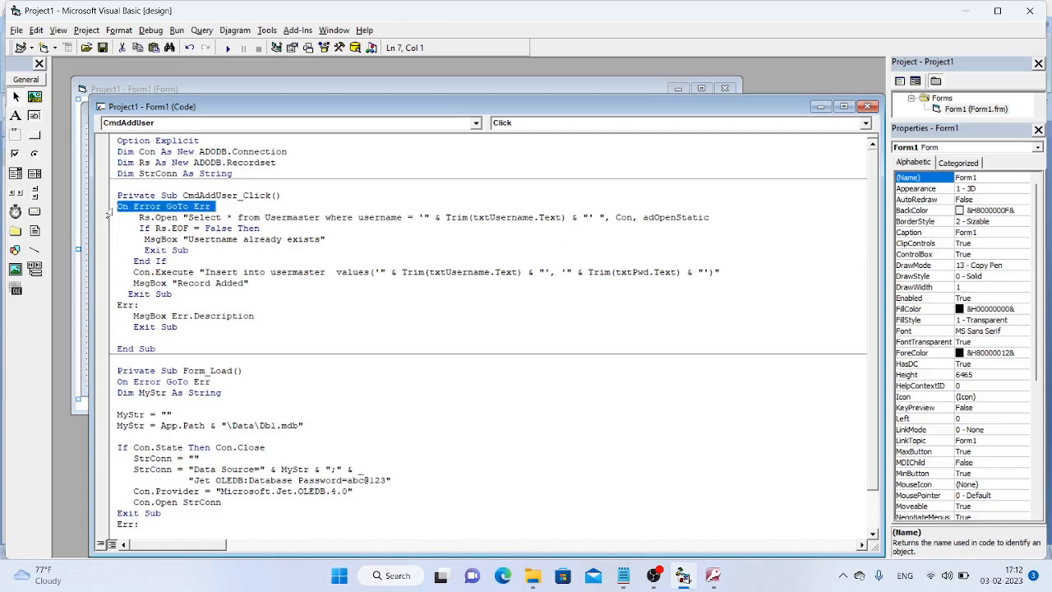
pyautogui.moveTo(118, 211); pyautogui.dragTo(254, 282)
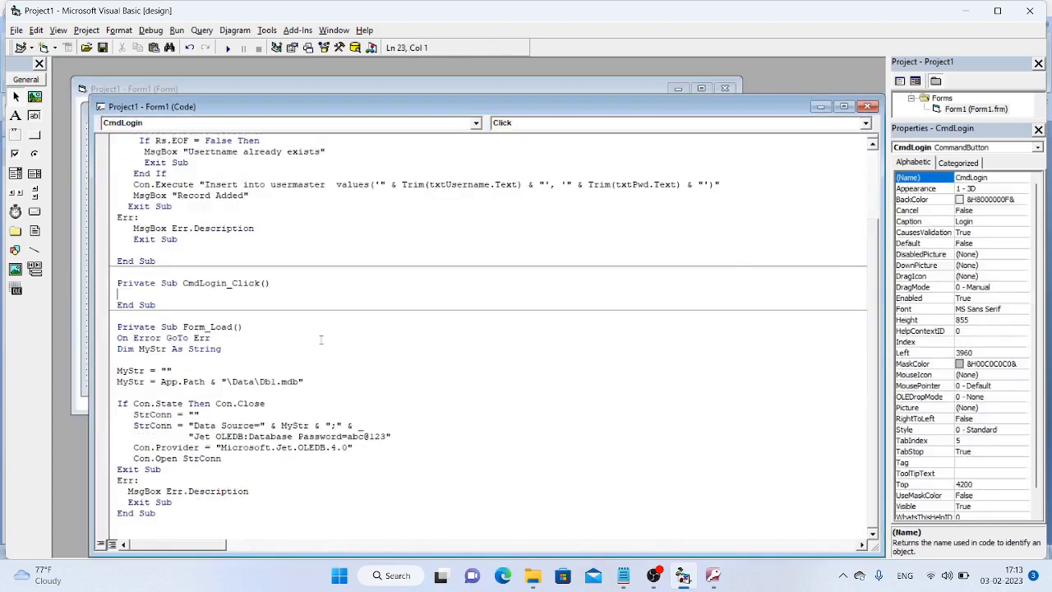
# Fill CmdLogin_Click from the add-user code and extend its query with and password = Trim(txtpwd.Text).
pyautogui.write('On Error GoTo Err')
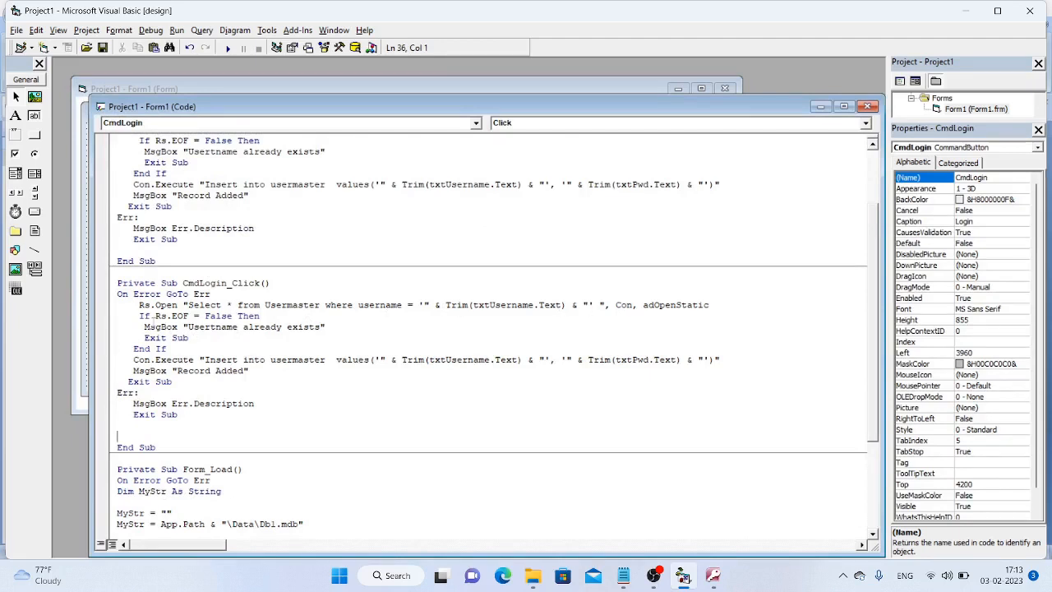
pyautogui.click(210, 316)
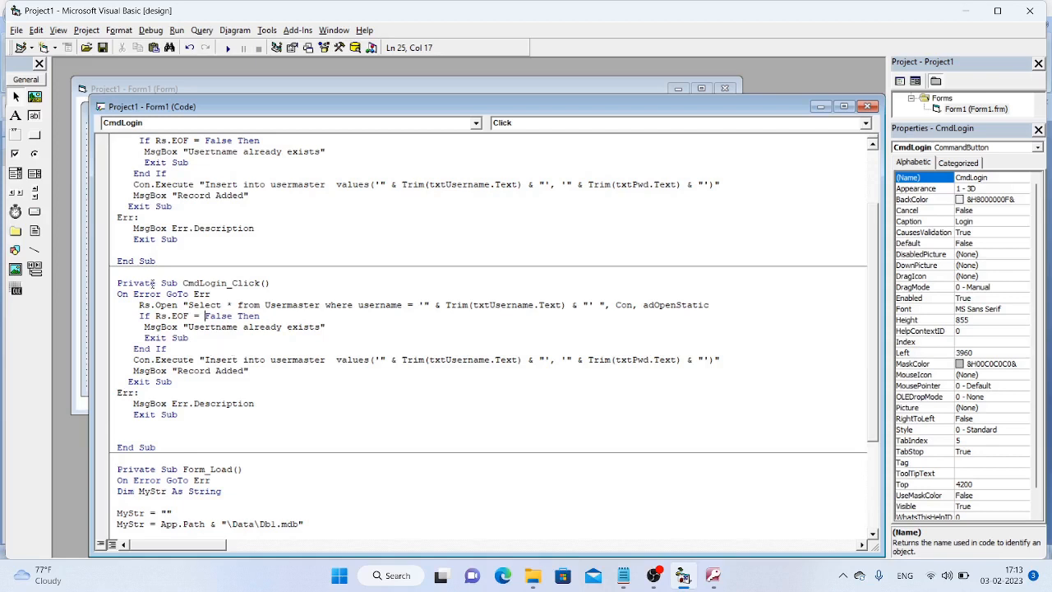
pyautogui.moveTo(582, 314)
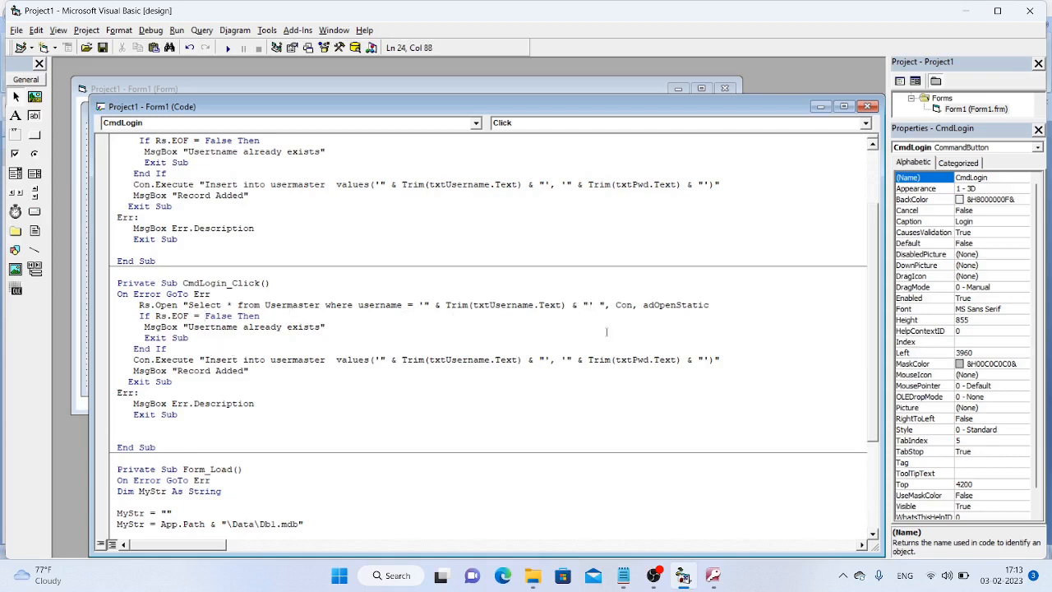
pyautogui.write("and password = '")
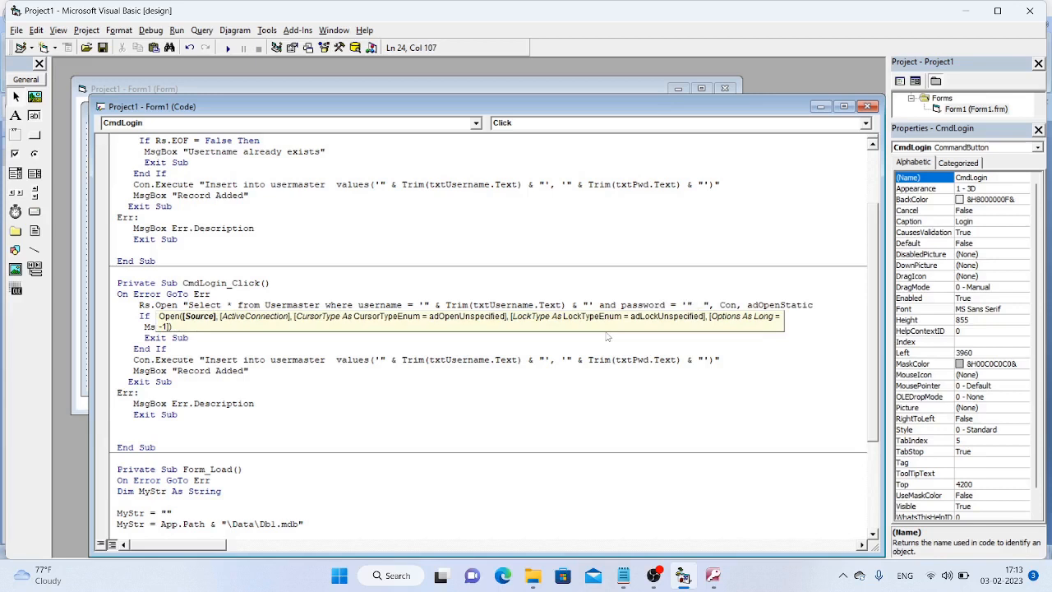
pyautogui.write('trim(')
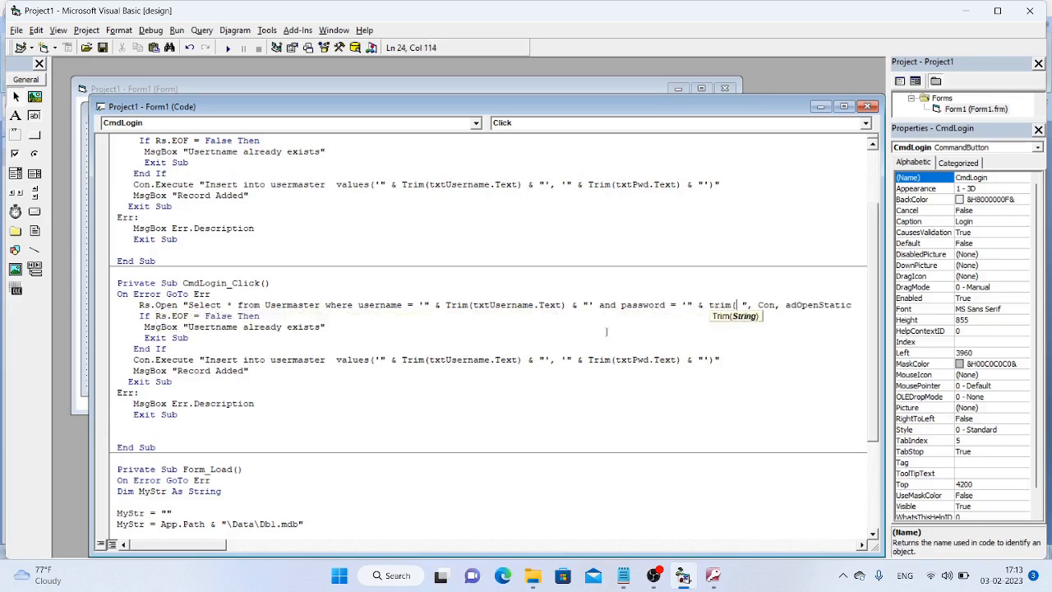
pyautogui.write('txtpwd.Text) & "\'')
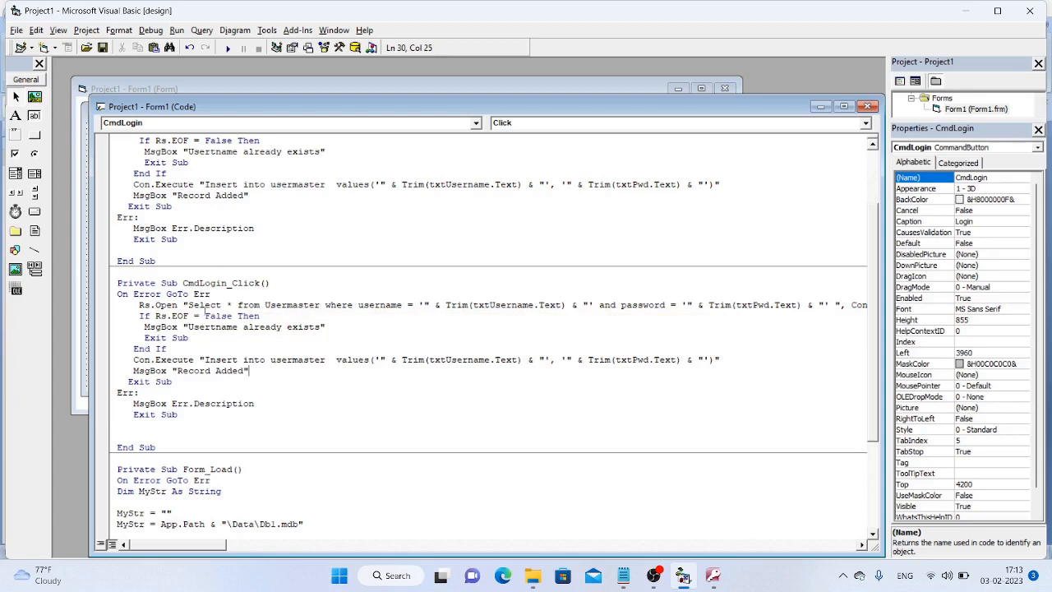
# Change the check to Rs.EOF = True with message "Username does not exists".
pyautogui.doubleClick(220, 315)
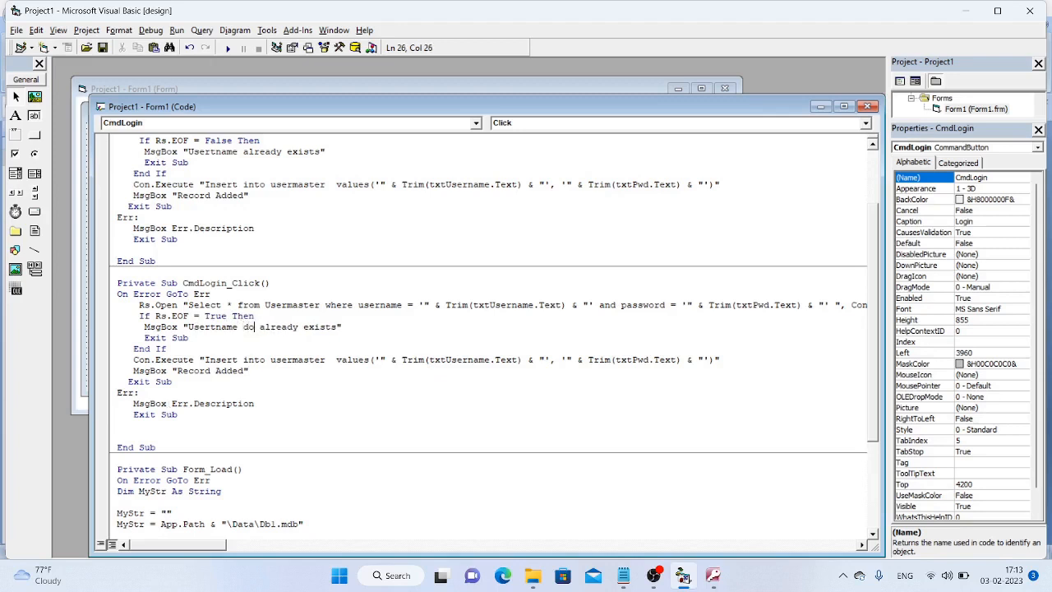
pyautogui.write('es')
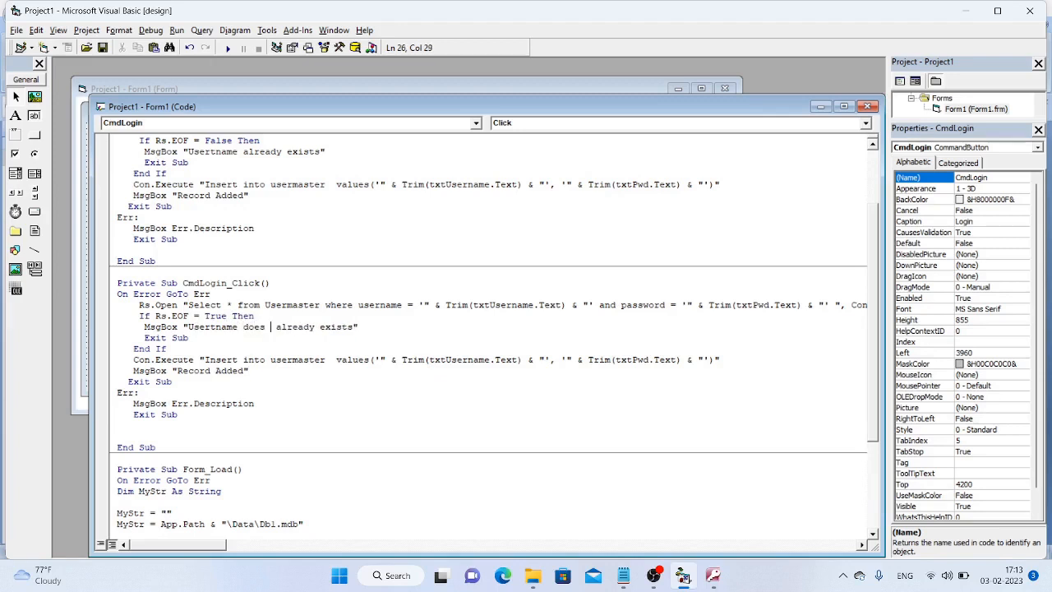
pyautogui.write('not exi')
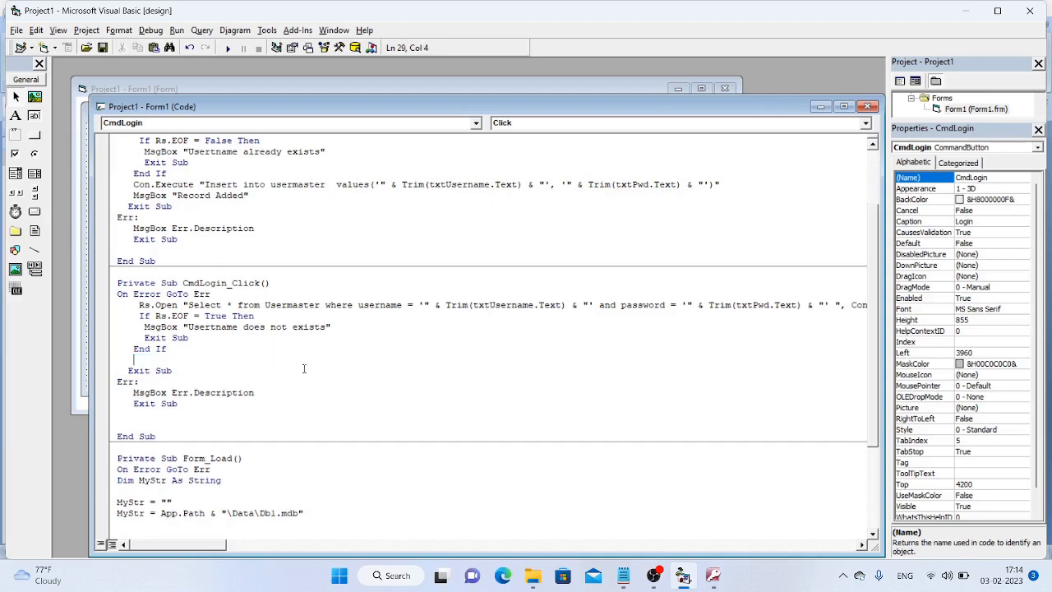
pyautogui.moveTo(244, 358)
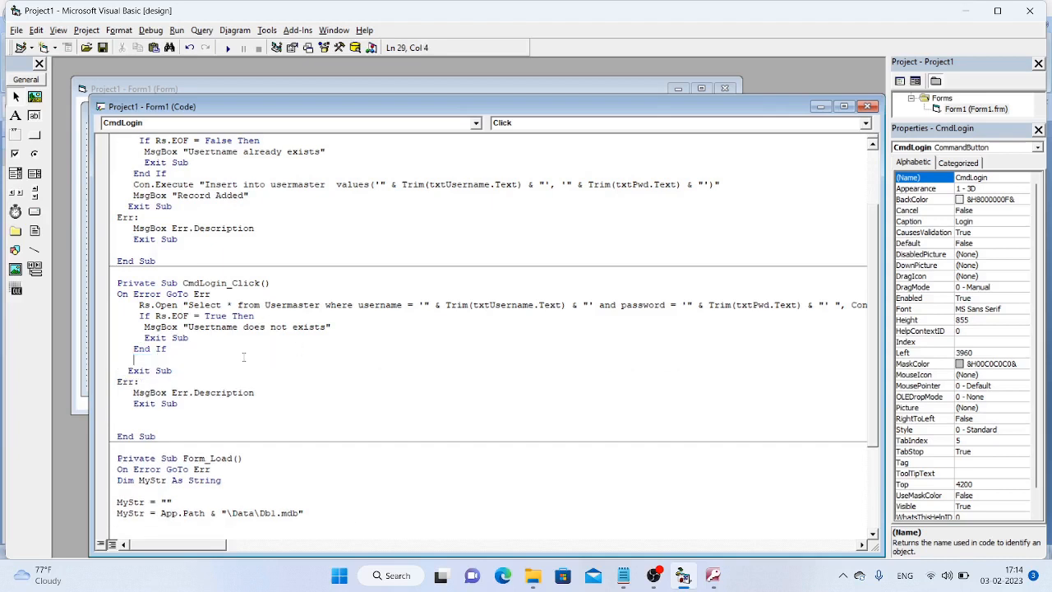
# Replace the insert lines with MsgBox "Login Sucess".
pyautogui.write('msgbx')
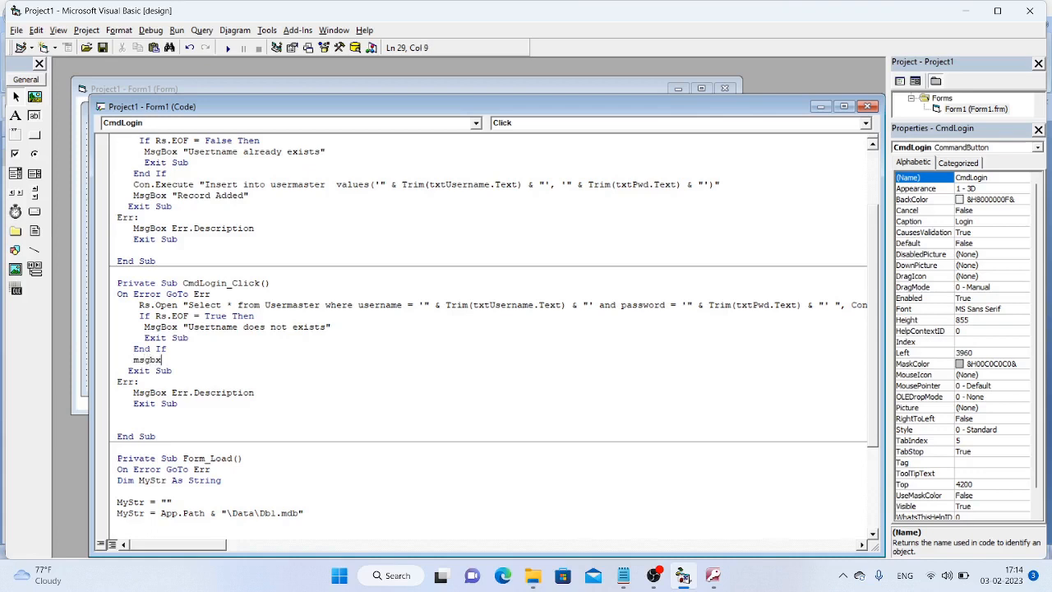
pyautogui.press('Backspace')
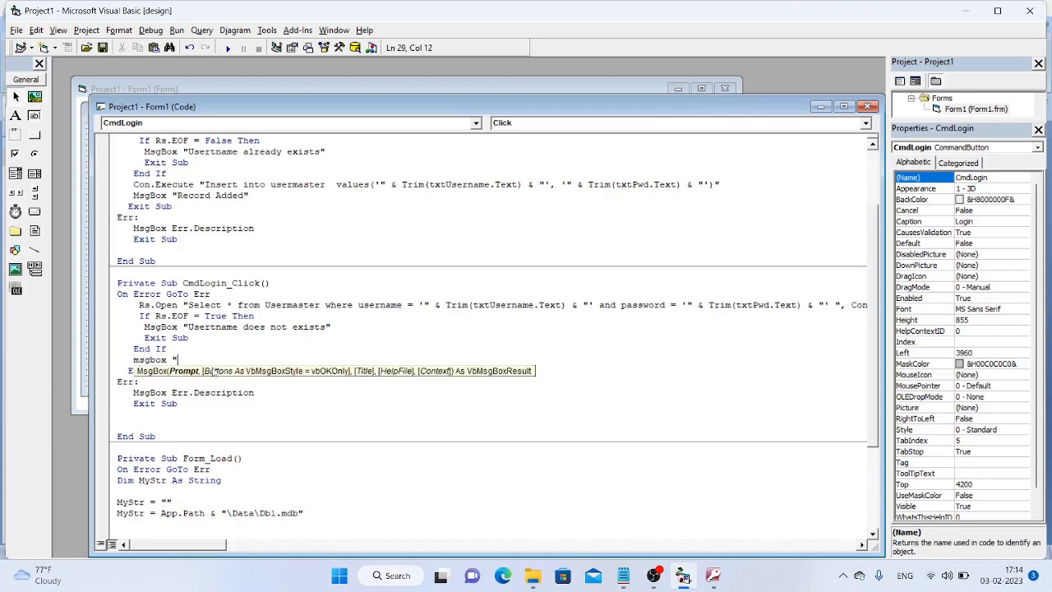
pyautogui.write('Login')
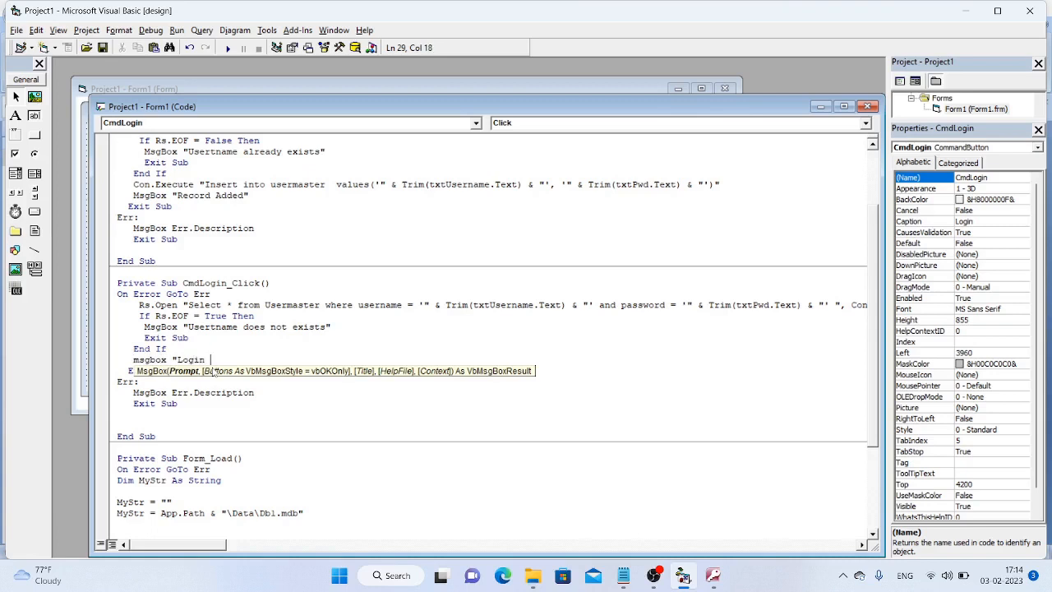
pyautogui.write('Suce')
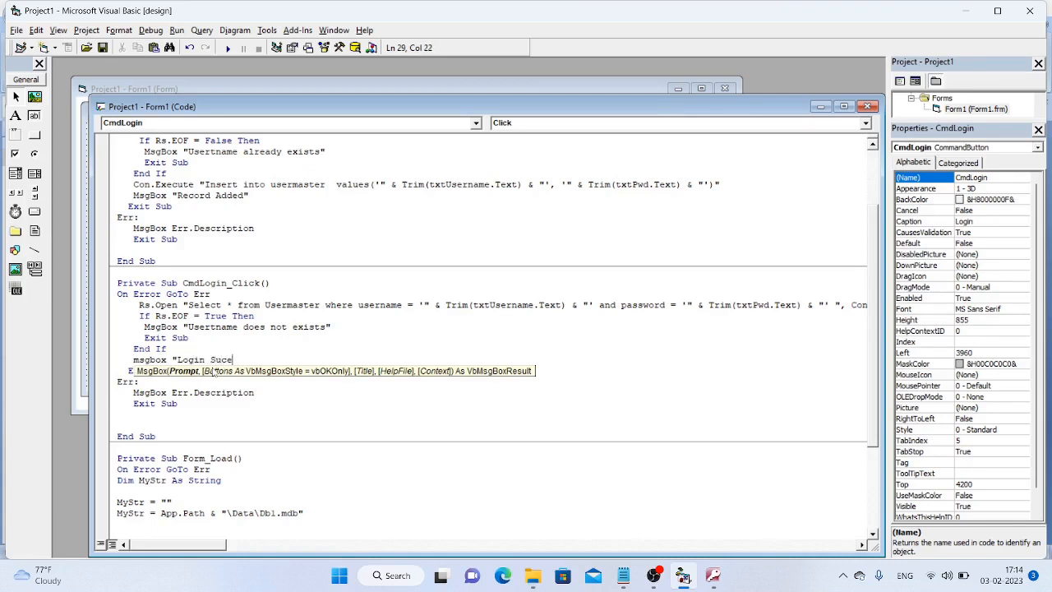
pyautogui.write('ss"')
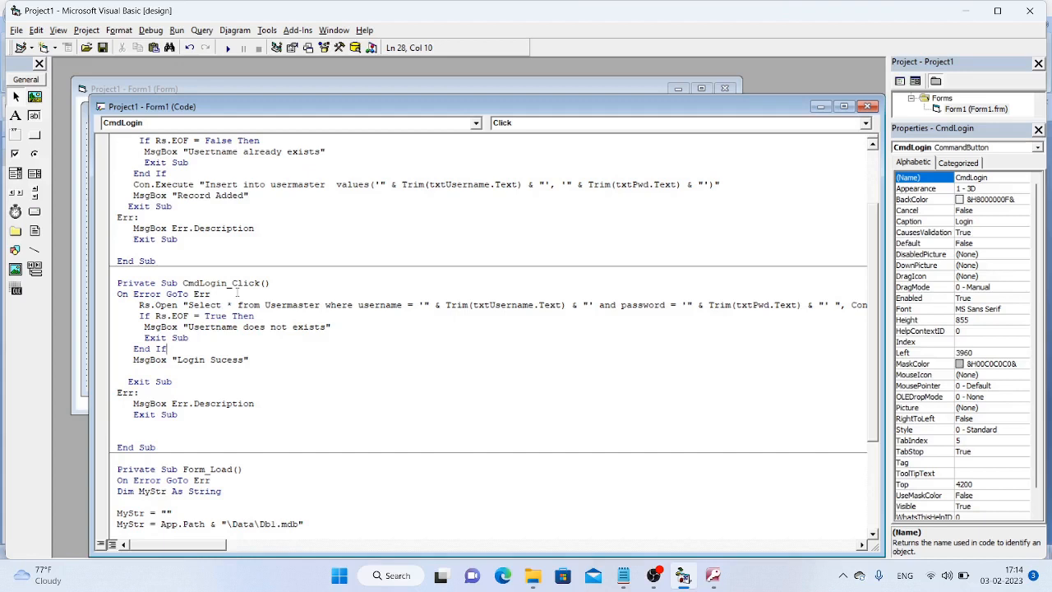
pyautogui.click(206, 304)
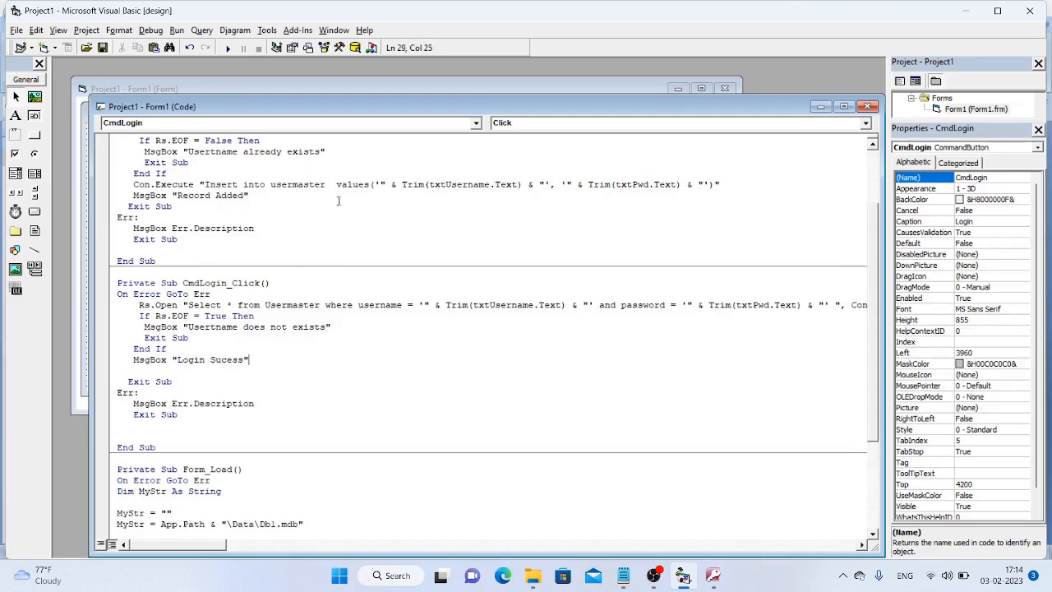
# Enter Admin with its password and try Add User, which reports the user already exists.
pyautogui.click(227, 46)
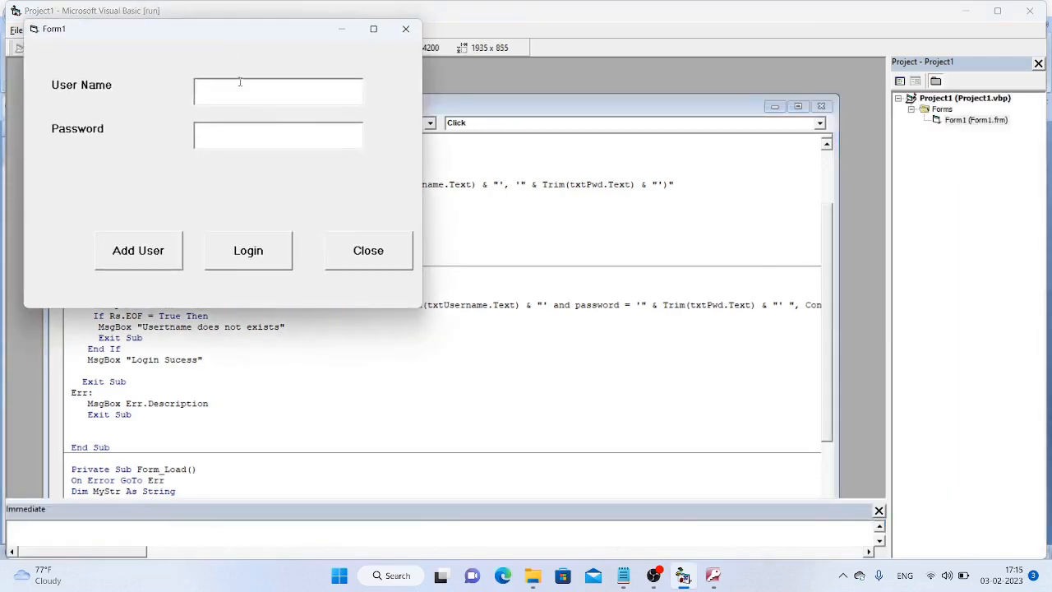
pyautogui.write('Admin')
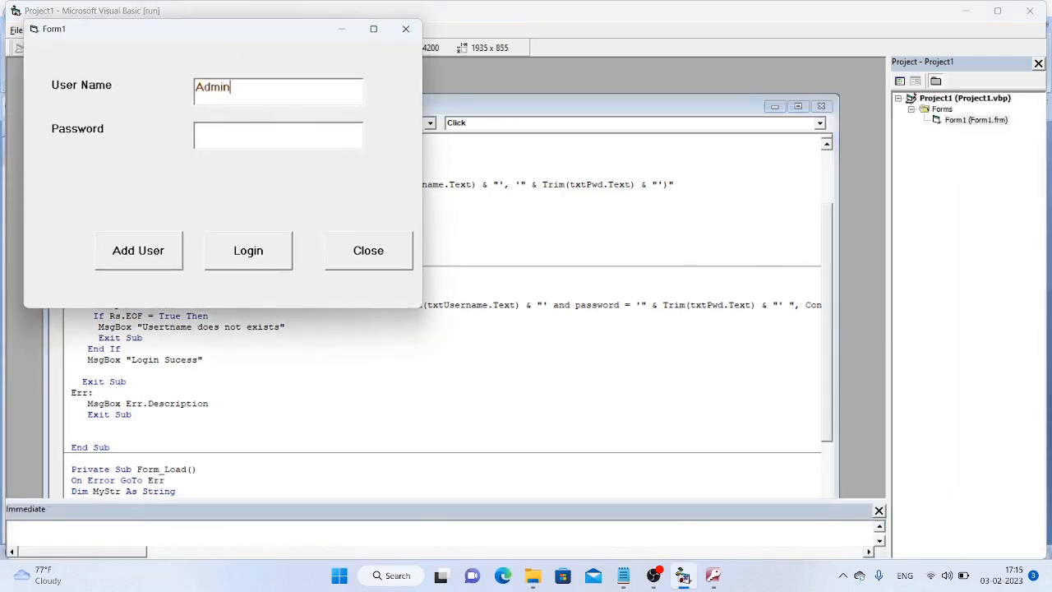
pyautogui.click(278, 135)
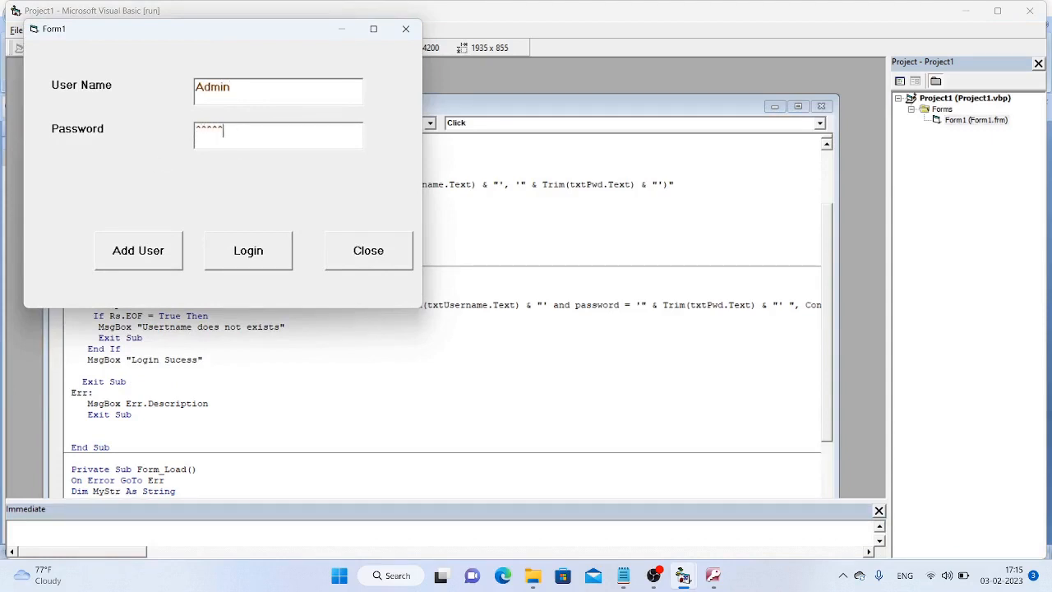
pyautogui.click(138, 250)
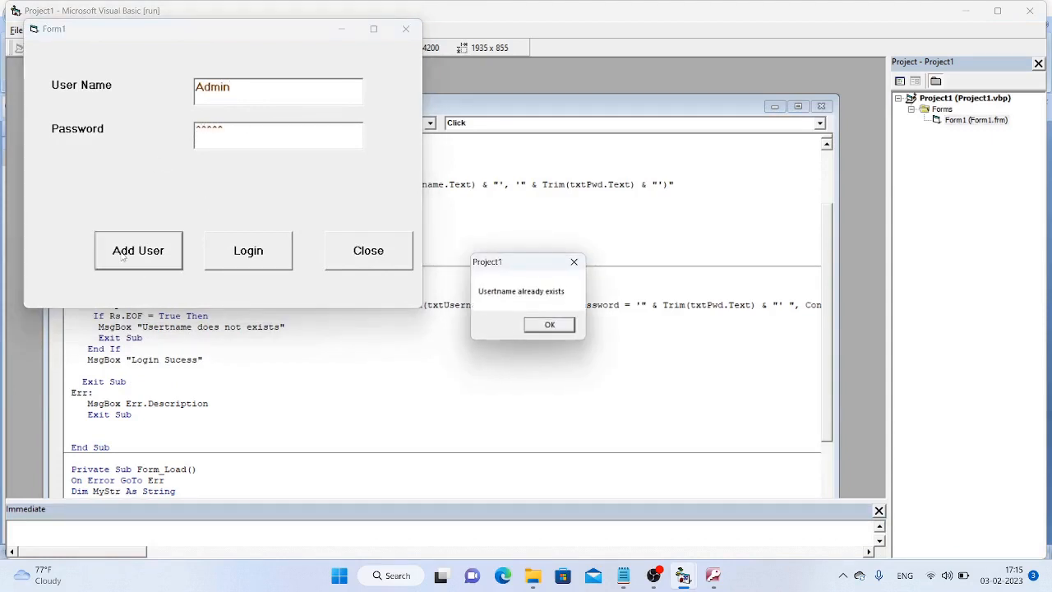
pyautogui.click(549, 324)
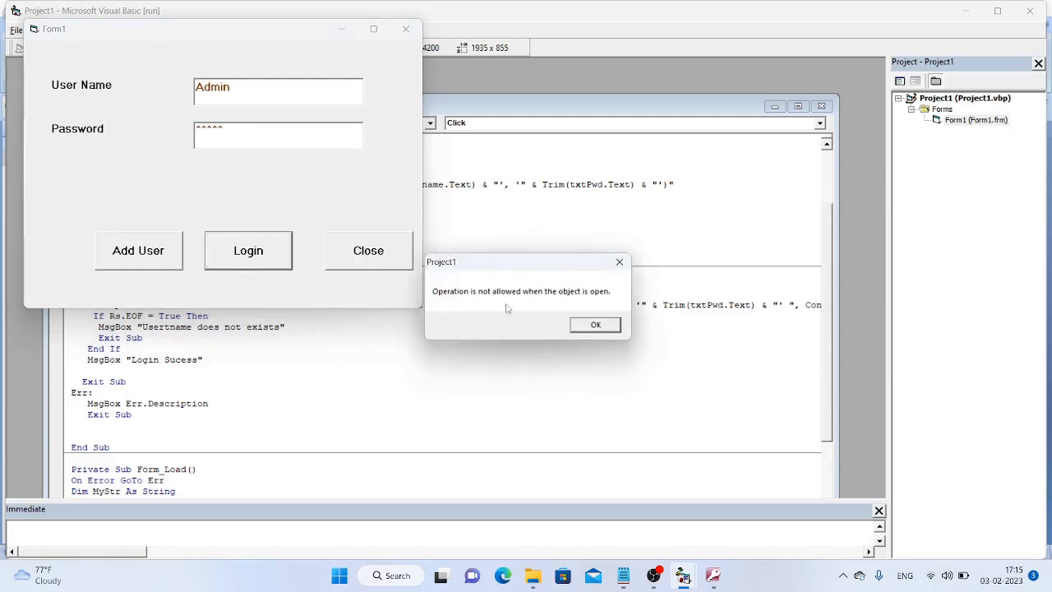
# Attempt Login, dismiss the object-is-open error, and close the running form.
pyautogui.click(595, 323)
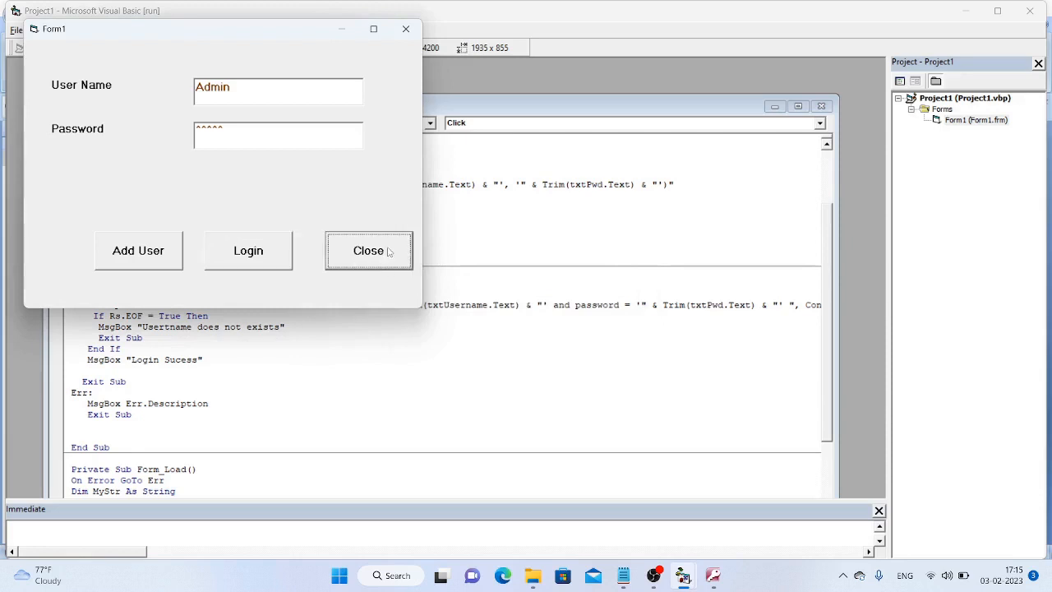
pyautogui.click(368, 250)
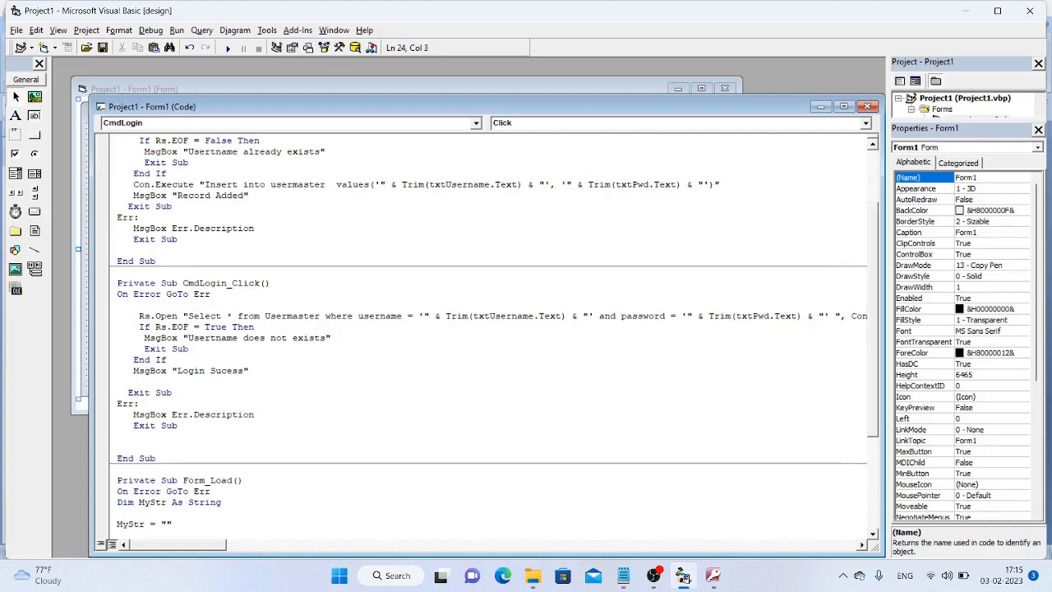
# Add 'If Rs.State Then Rs.Close' to CmdLogin_Click and start the project.
pyautogui.write('if rs.str')
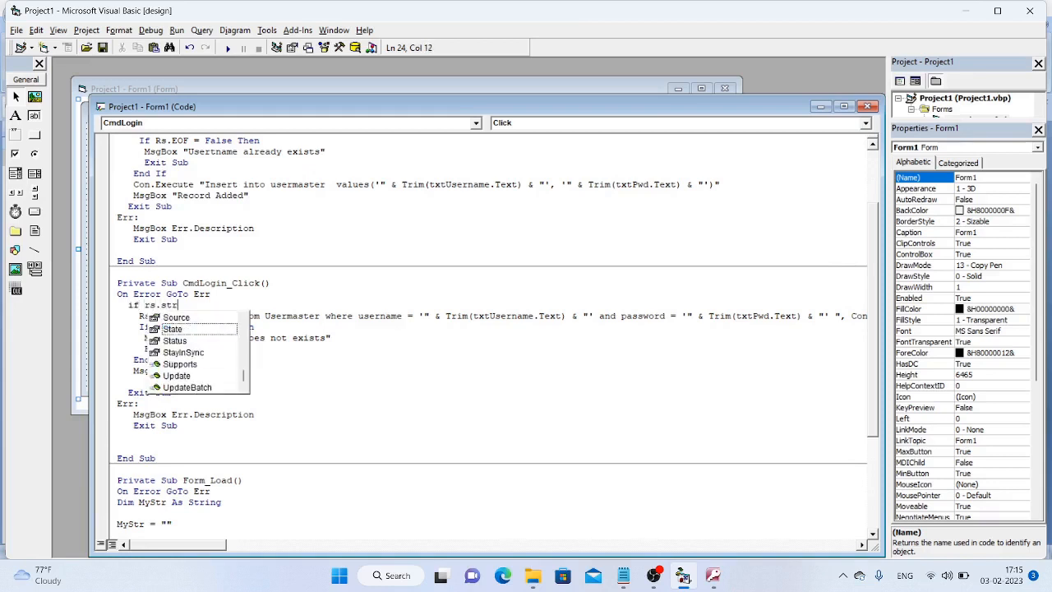
pyautogui.click(171, 329)
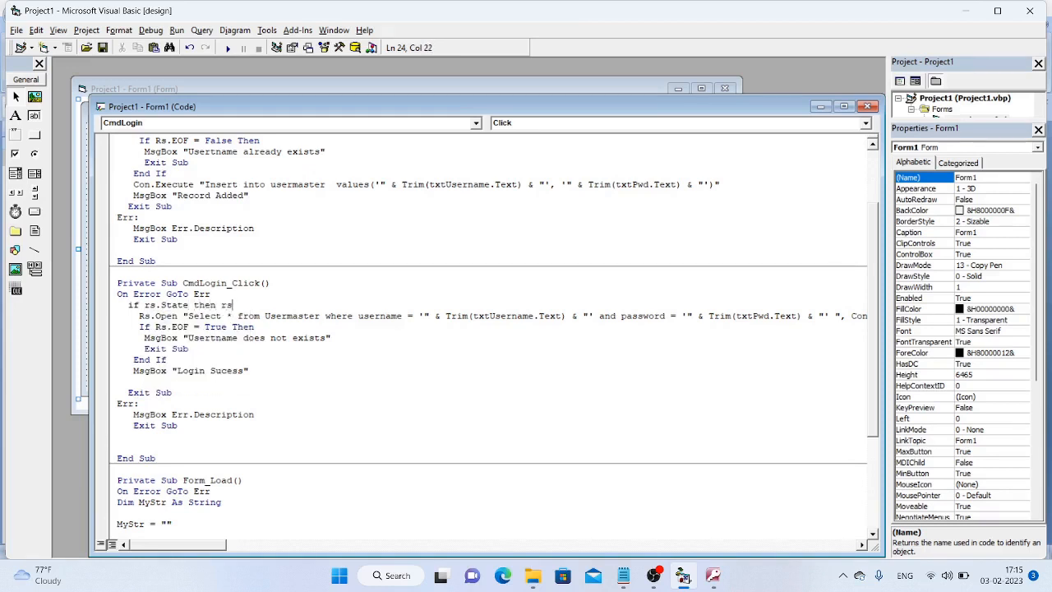
pyautogui.write('.Close')
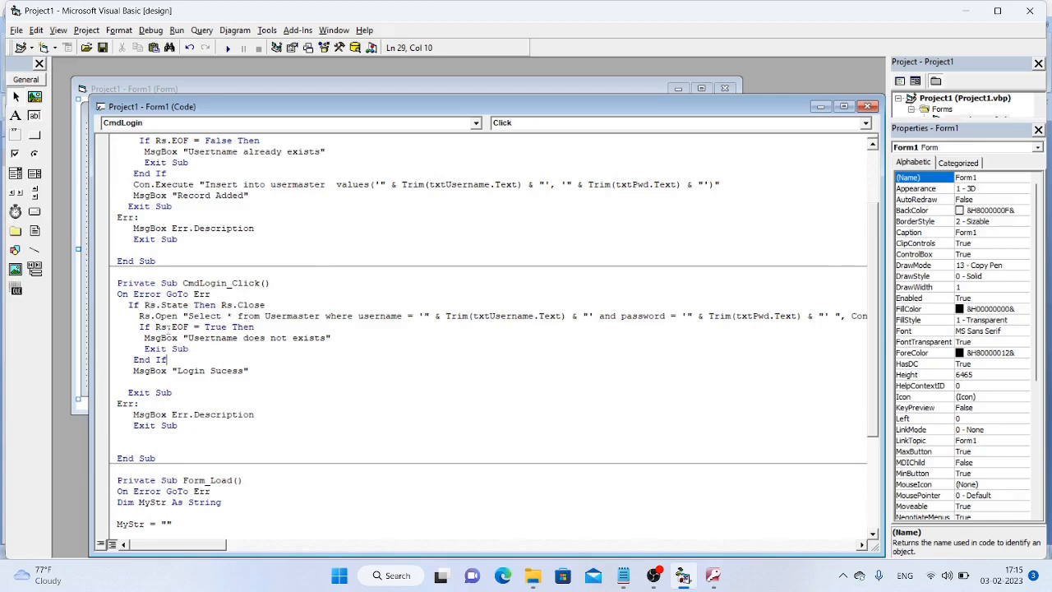
pyautogui.click(227, 46)
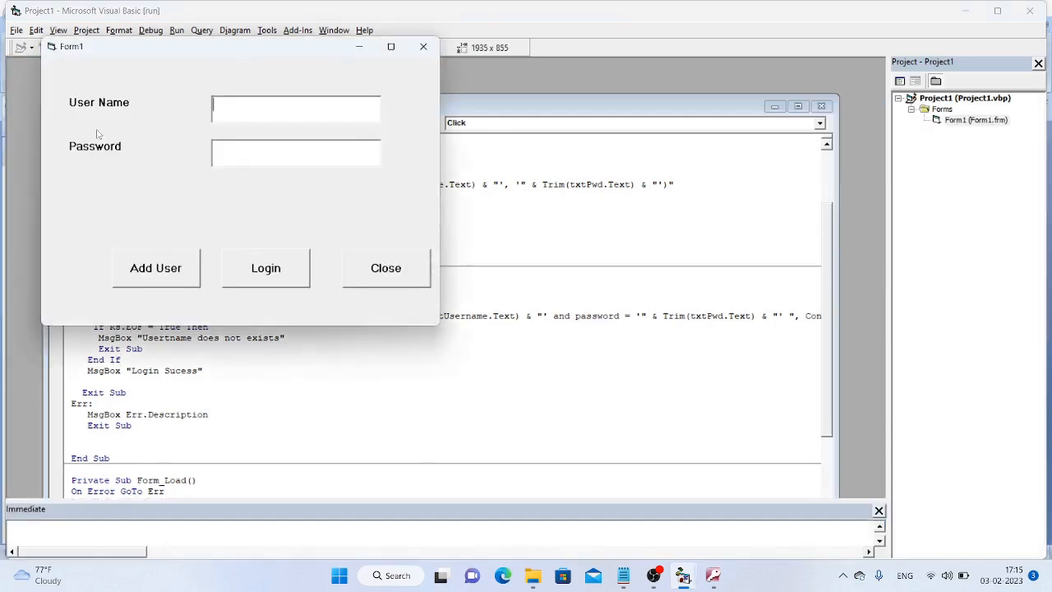
# Log in as Admin with the correct password and dismiss the success message.
pyautogui.write('Admin')
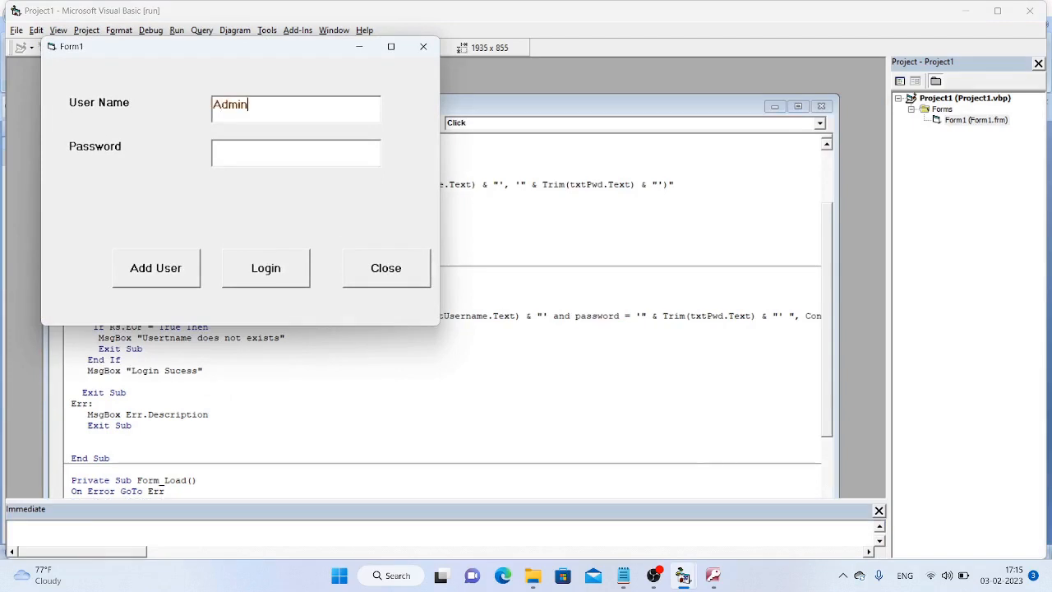
pyautogui.write('admin')
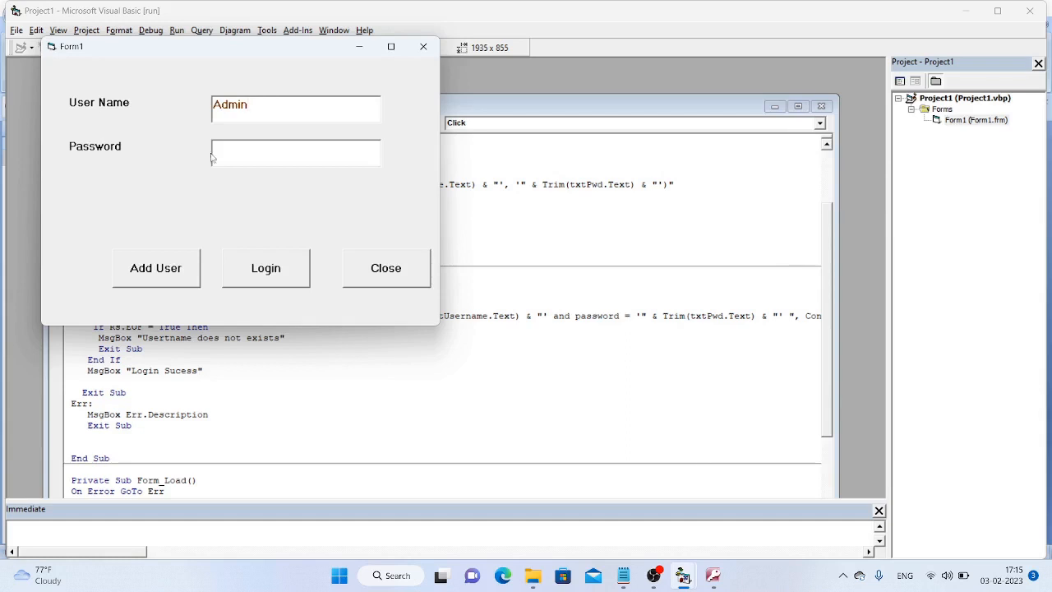
pyautogui.write('****')
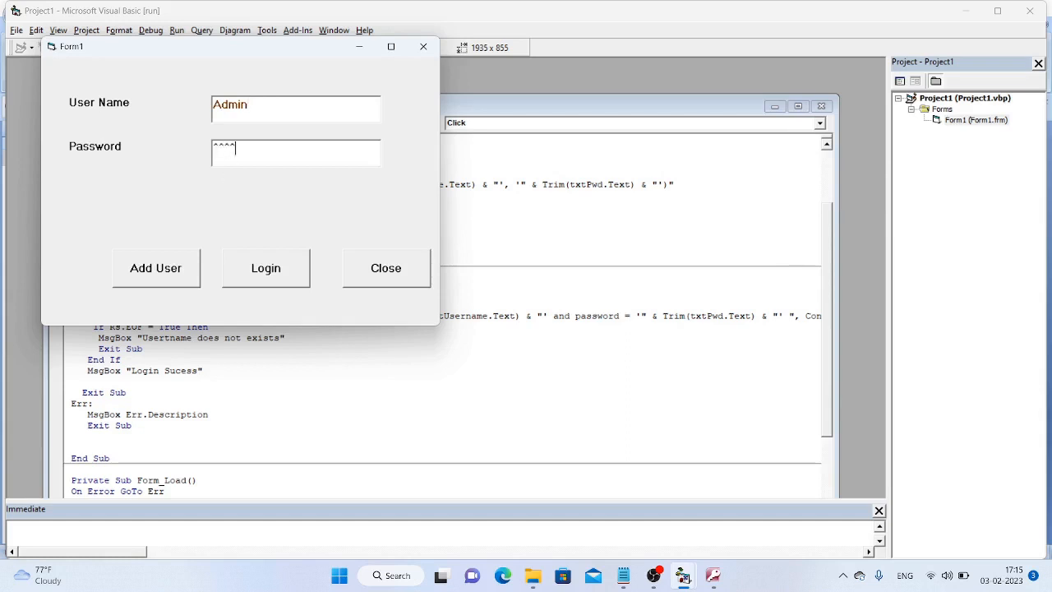
pyautogui.click(155, 266)
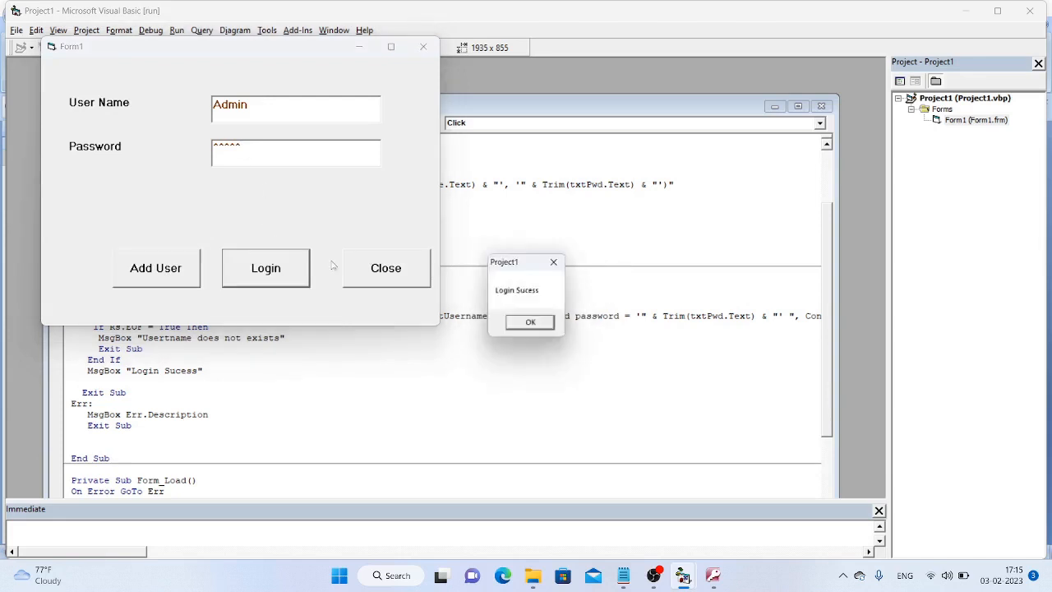
pyautogui.click(529, 321)
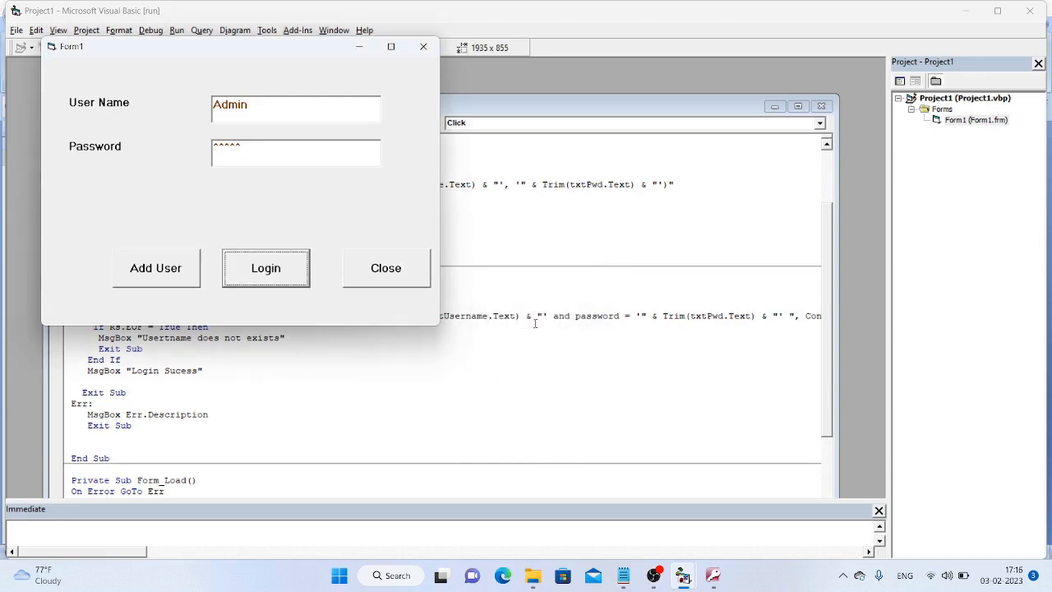
# Retry login with a wrong password, dismiss 'Username does not exists', and close the form.
pyautogui.click(296, 154)
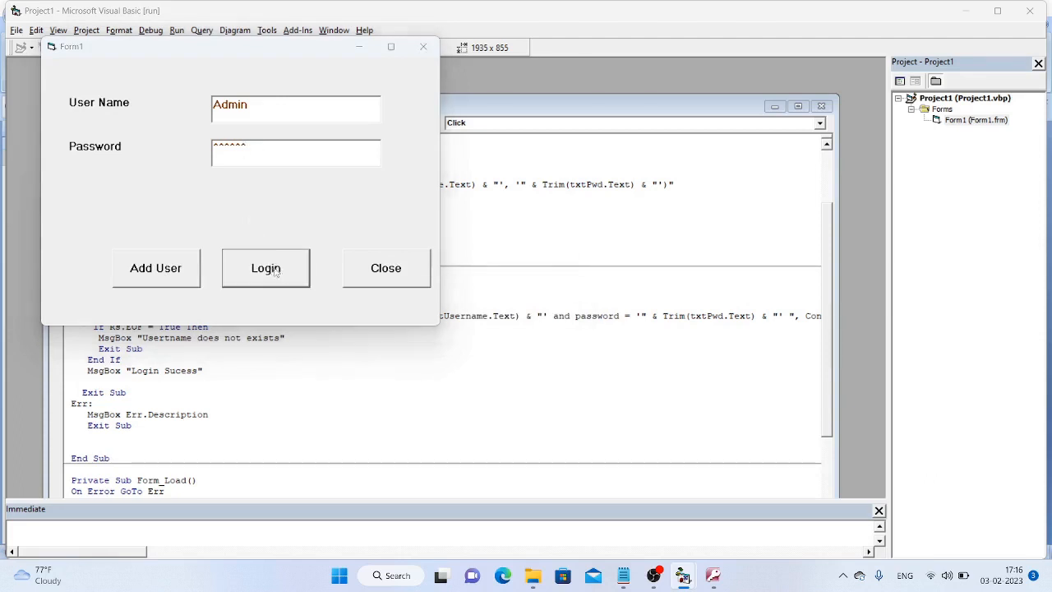
pyautogui.click(267, 267)
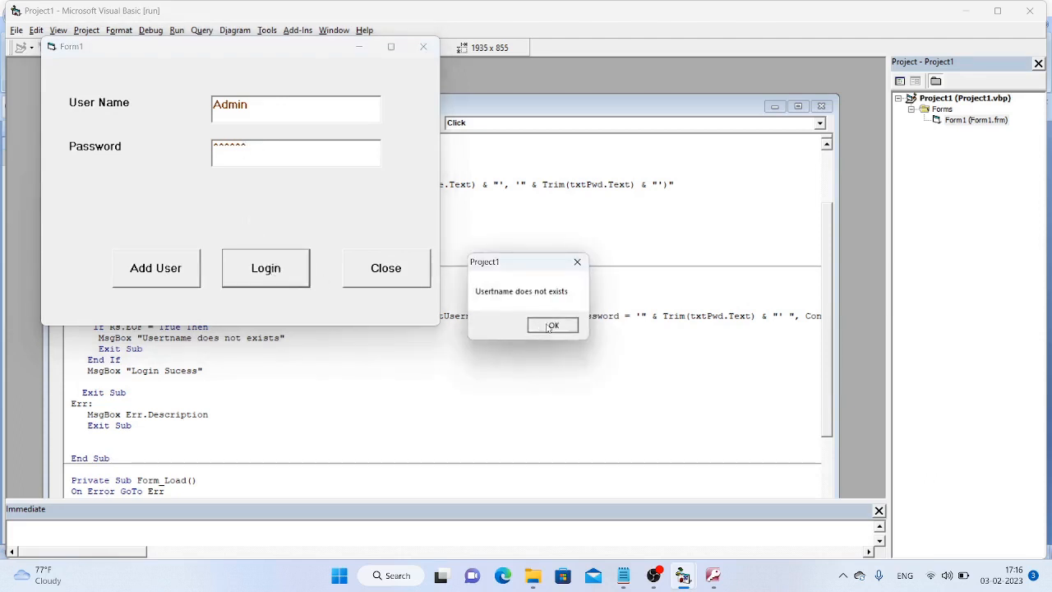
pyautogui.click(552, 325)
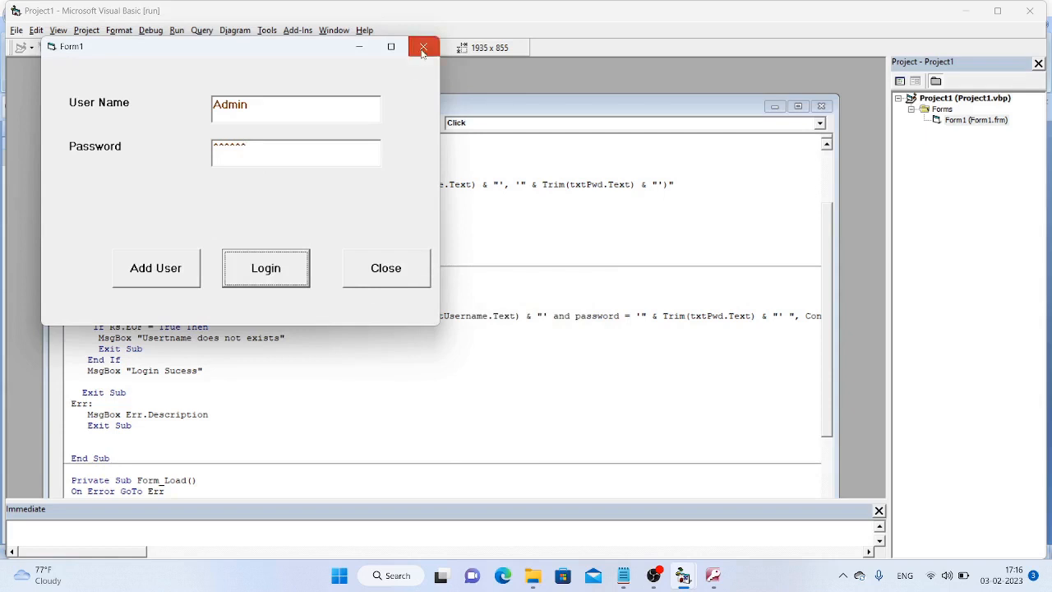
pyautogui.click(424, 46)
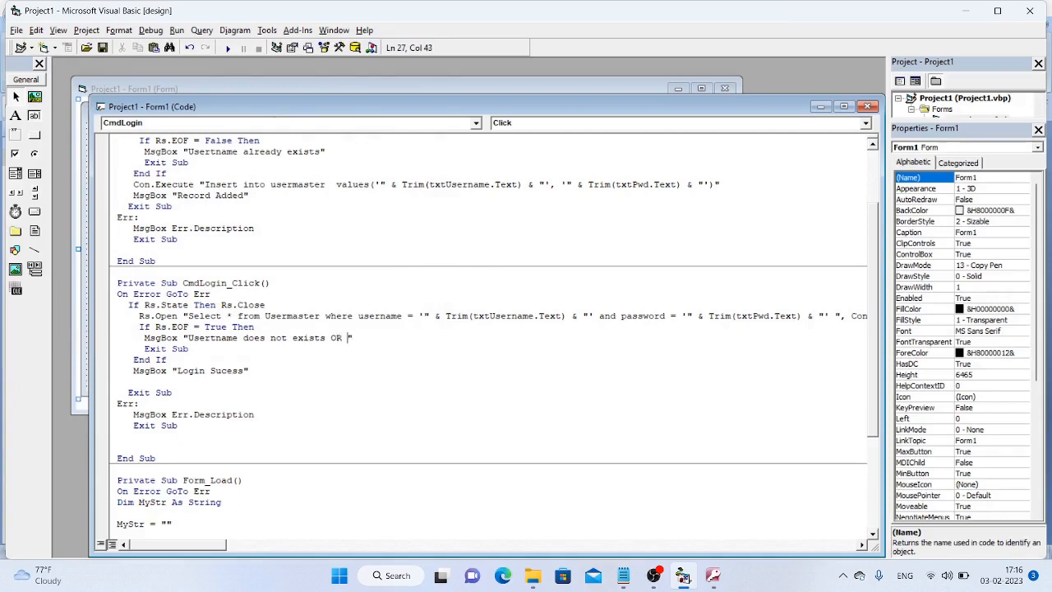
# Extend the failed-login MsgBox with ' OR Password Wrong' and run the project again.
pyautogui.write('Password Wrong"')
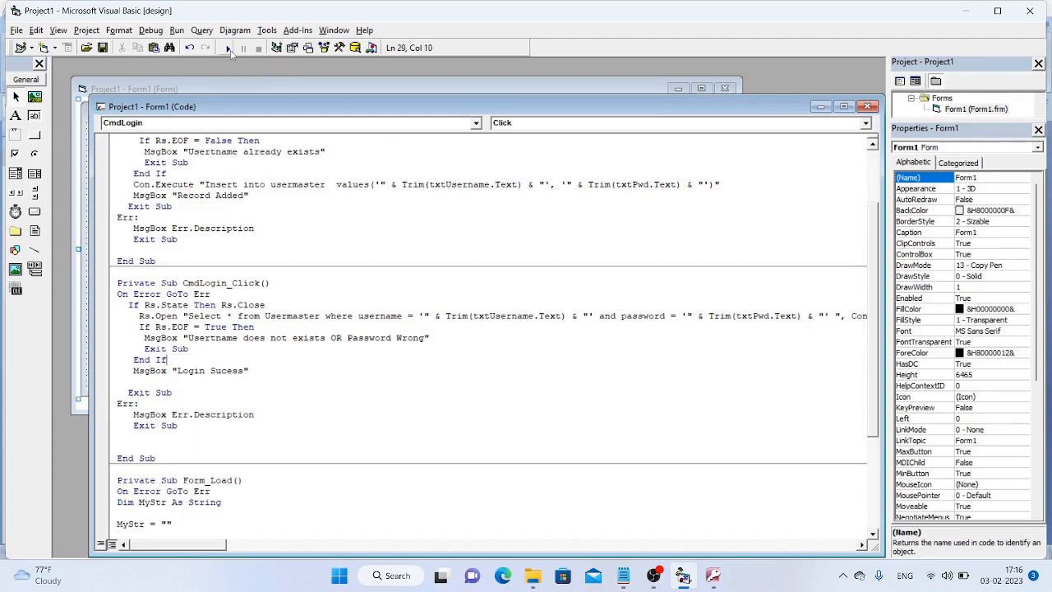
pyautogui.click(226, 48)
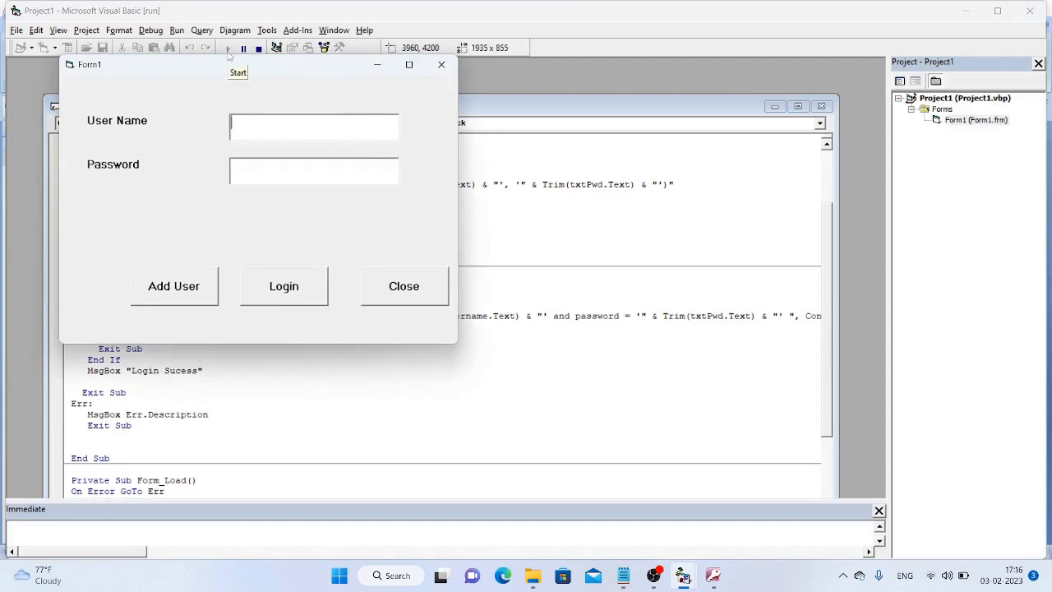
# Add user a, dismiss Record Added, then log in as a successfully.
pyautogui.write('a')
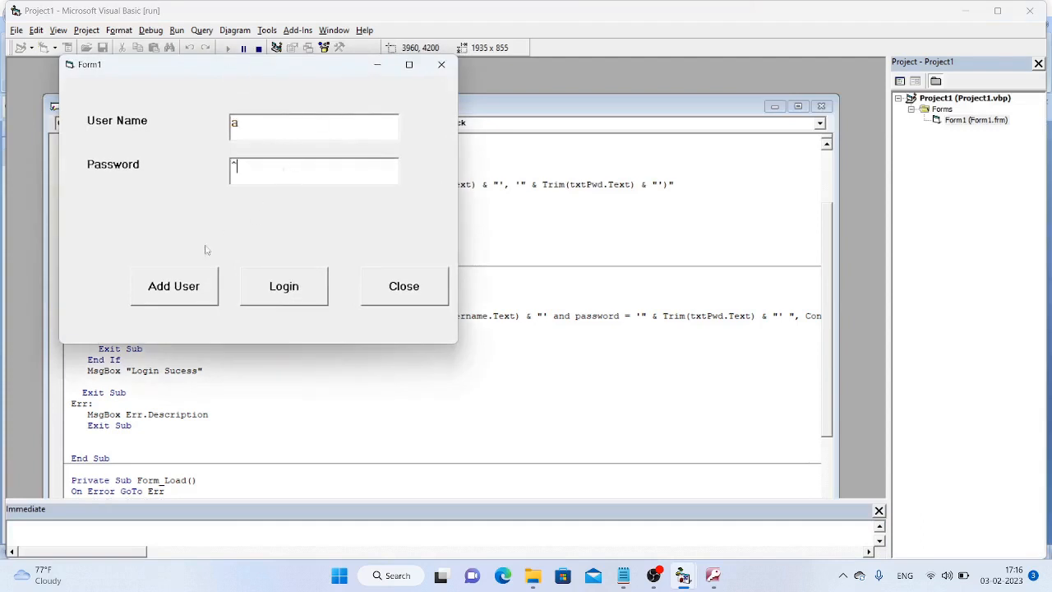
pyautogui.click(175, 286)
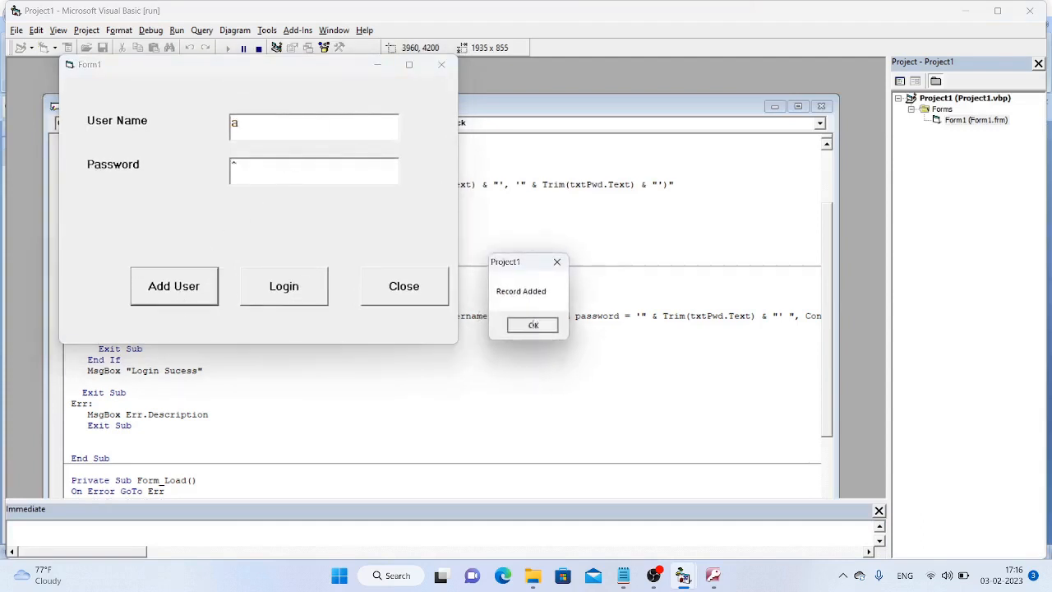
pyautogui.click(532, 324)
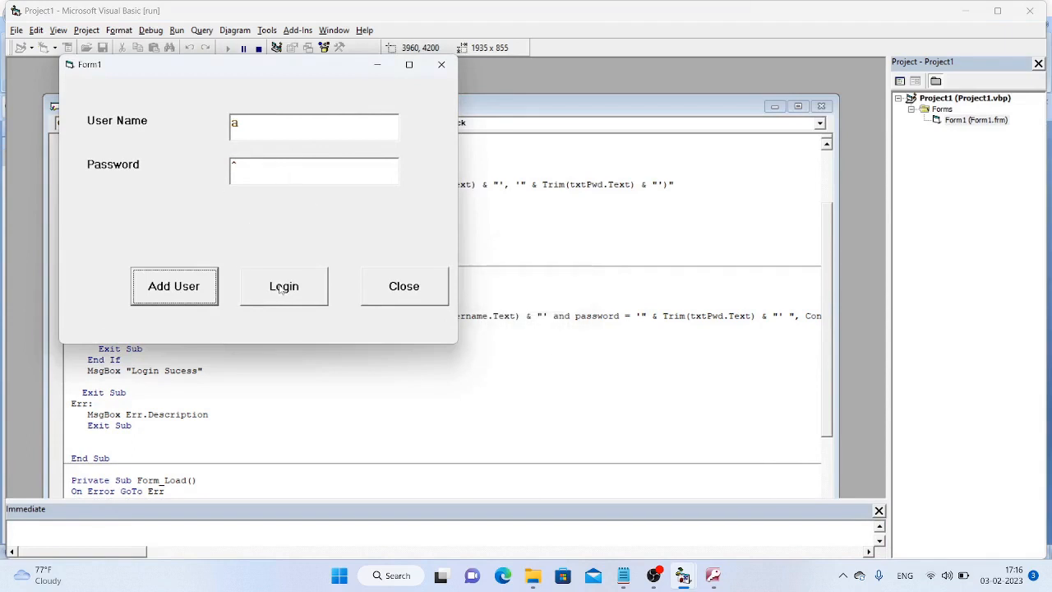
pyautogui.click(283, 286)
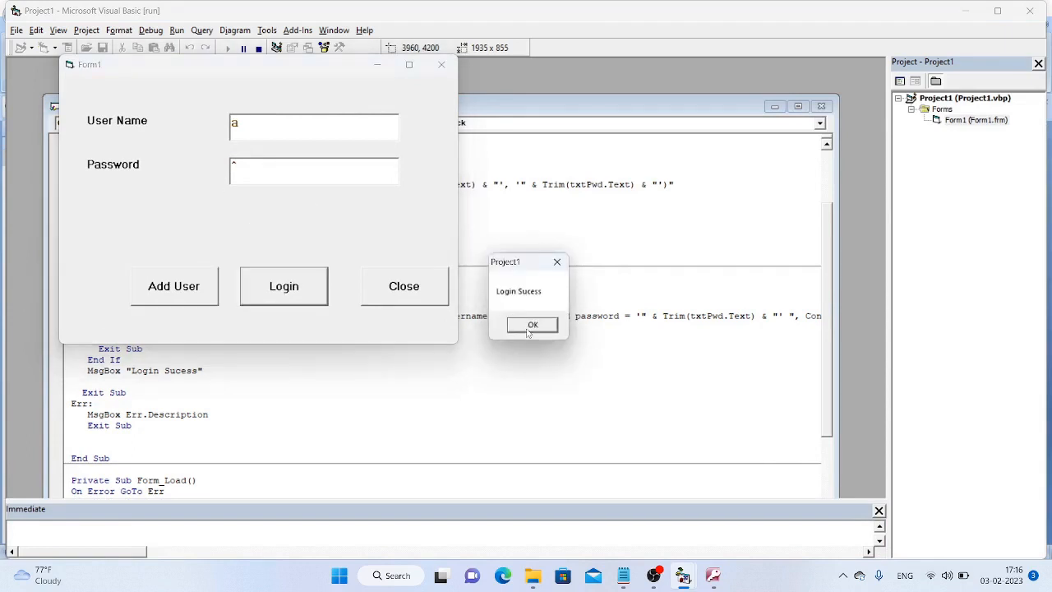
pyautogui.click(532, 324)
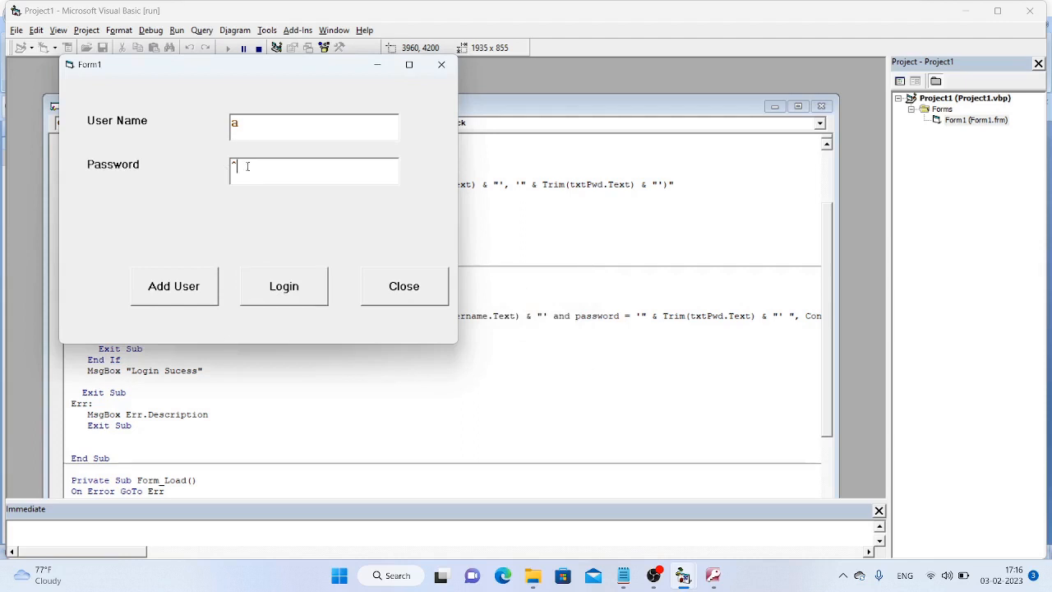
# Log in with an altered password to get the combined wrong-password message, then close the form.
pyautogui.click(283, 286)
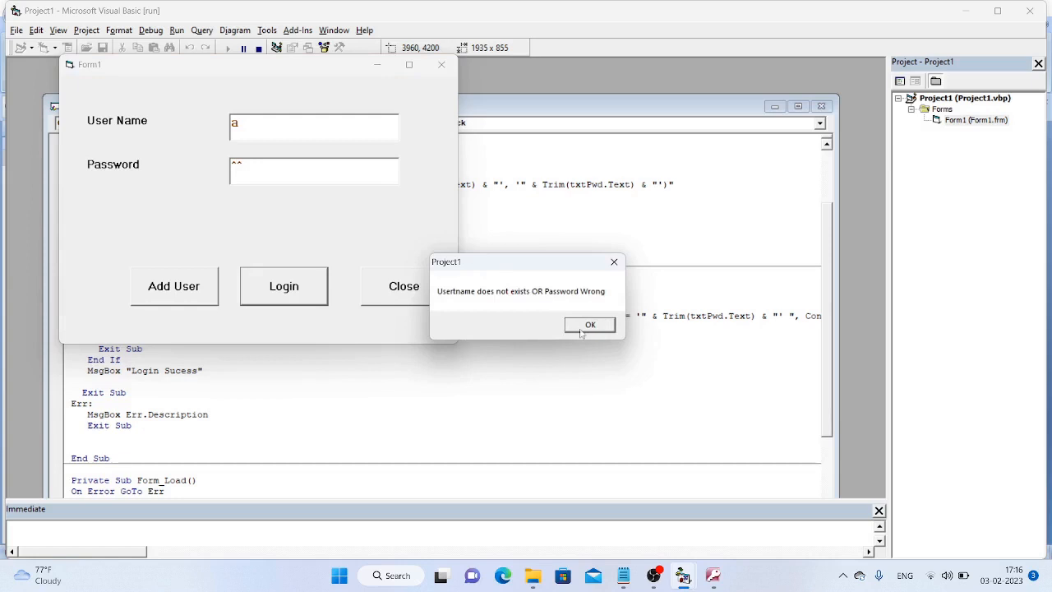
pyautogui.click(590, 323)
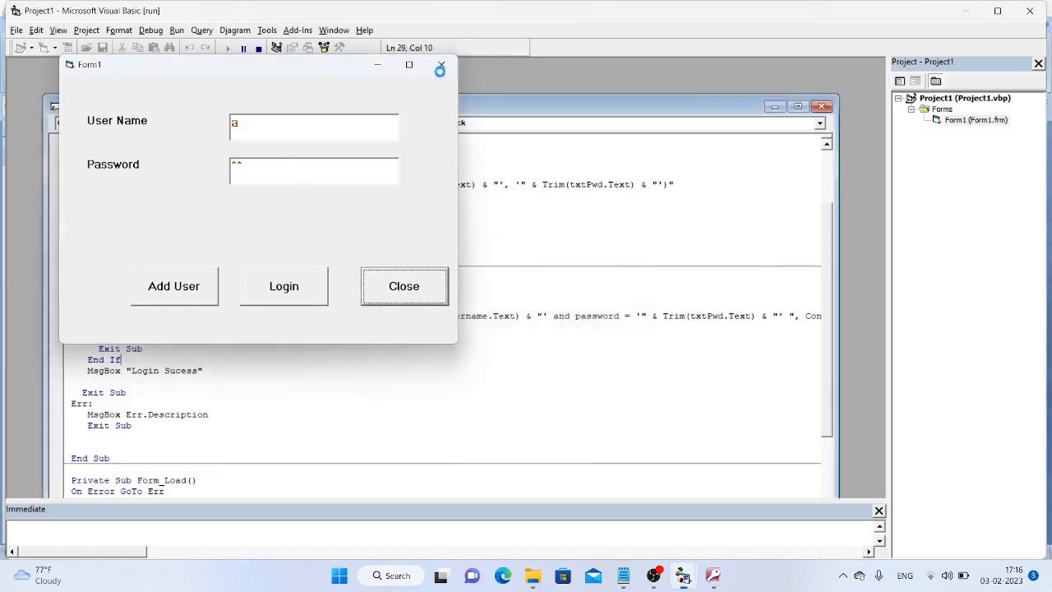
pyautogui.click(405, 286)
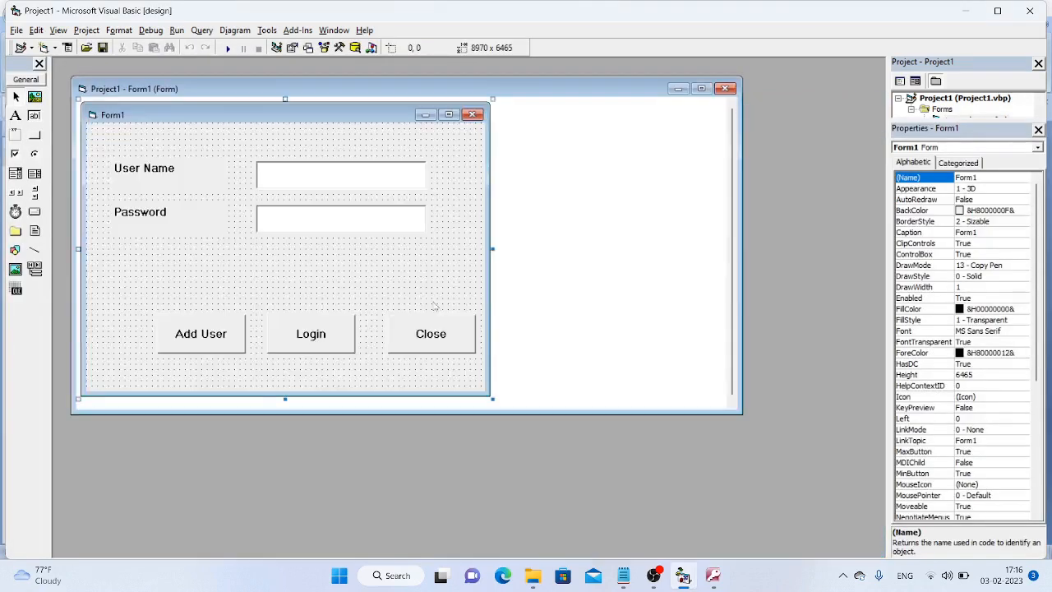
# Write CmdClose_Click with Con.Close, Unload Me and End, then run the project.
pyautogui.doubleClick(431, 332)
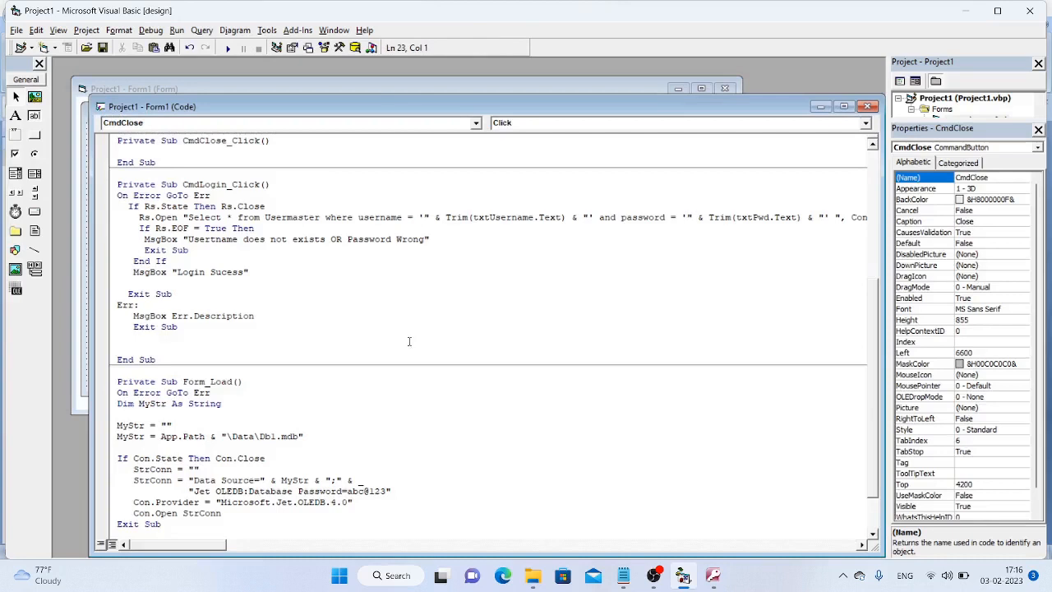
pyautogui.write('con.')
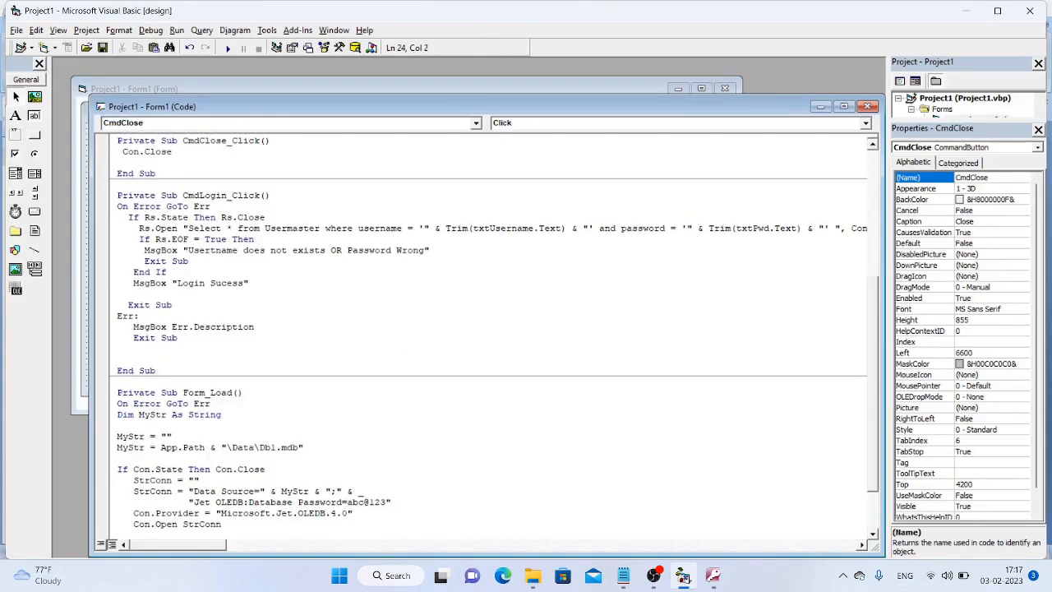
pyautogui.write('ex')
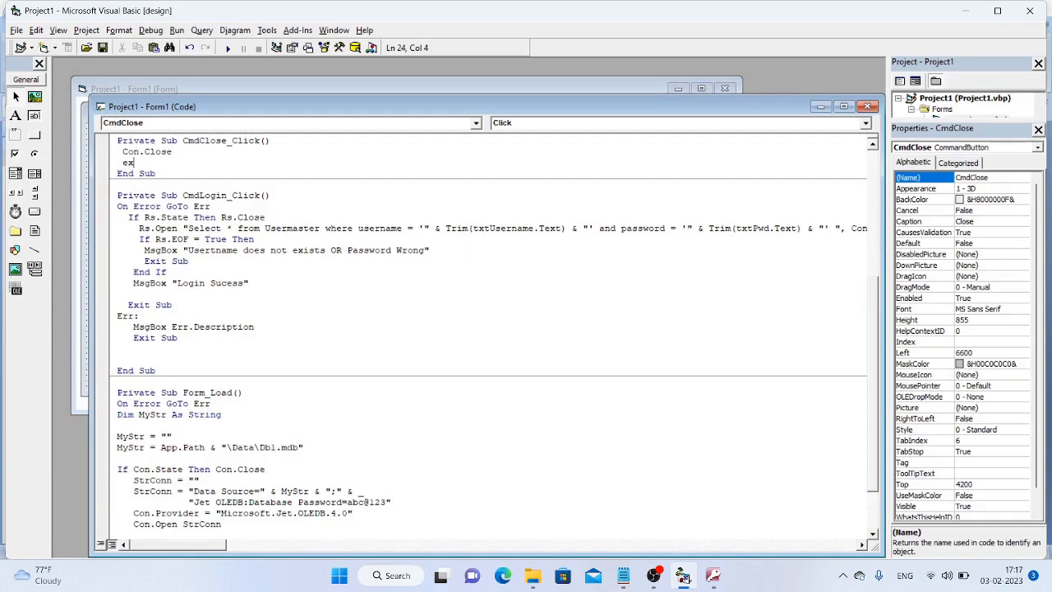
pyautogui.write('nd')
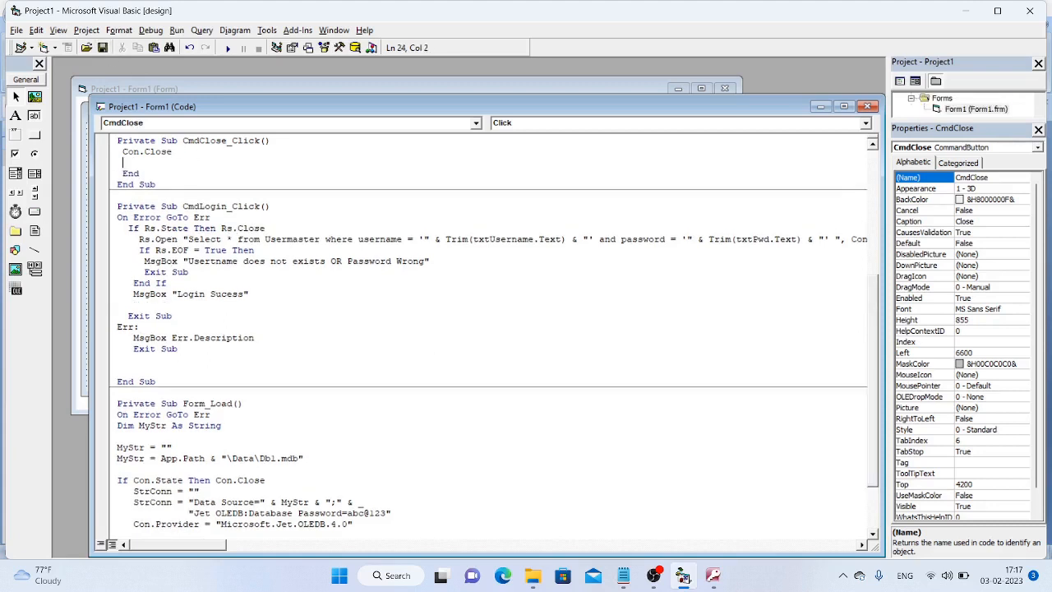
pyautogui.write('unload m')
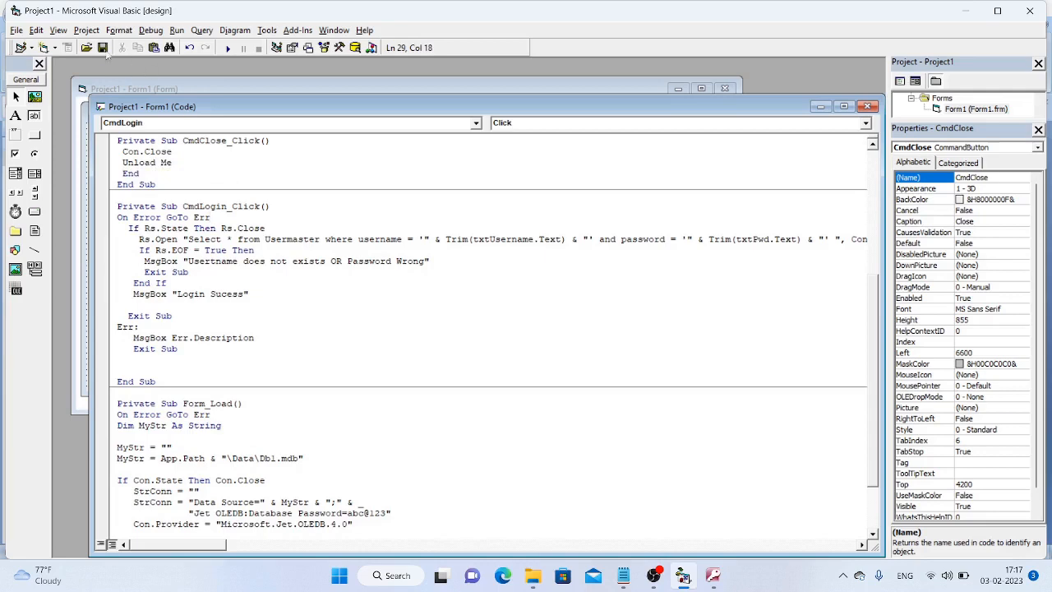
pyautogui.click(227, 46)
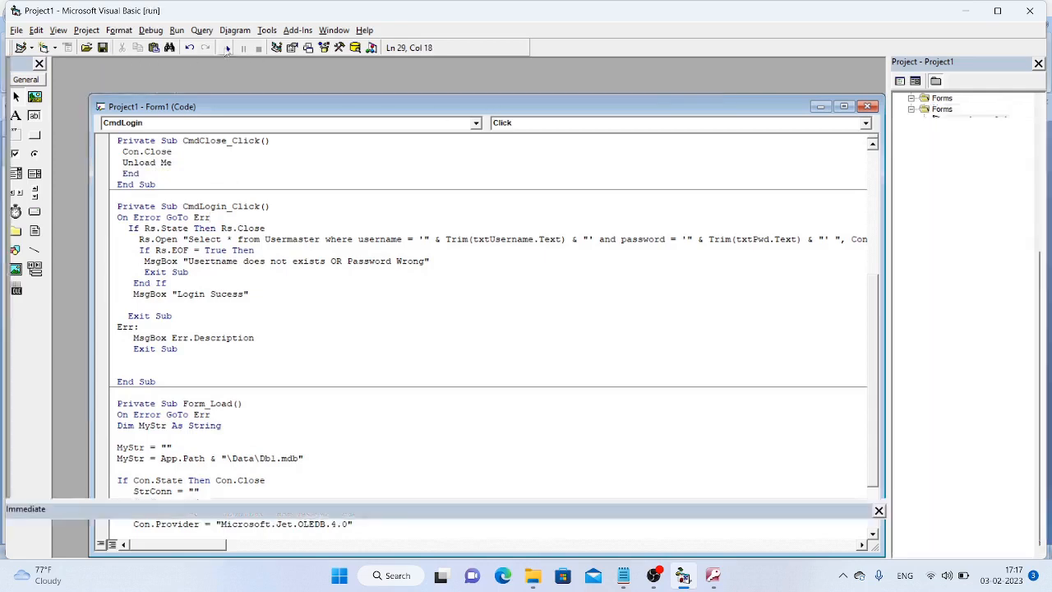
# End the test run via the form's Close button, returning to design mode.
pyautogui.click(256, 46)
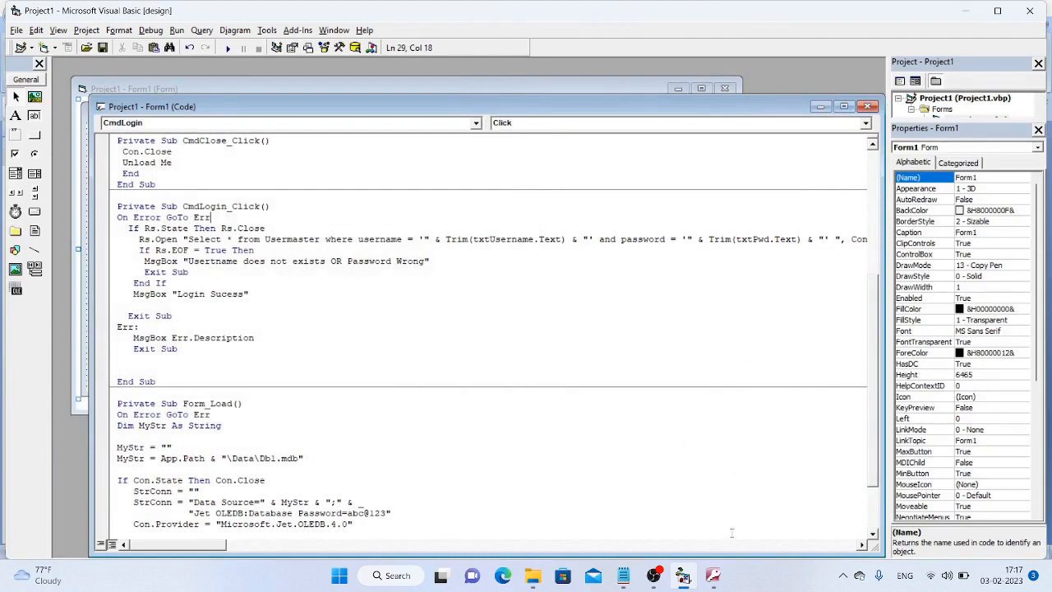
pyautogui.moveTo(683, 357)
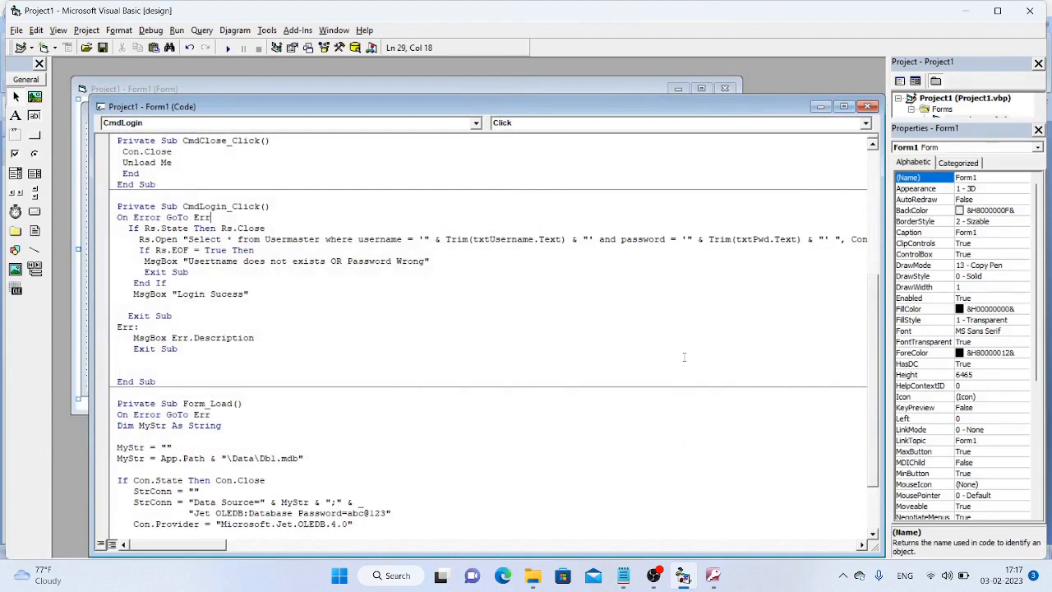